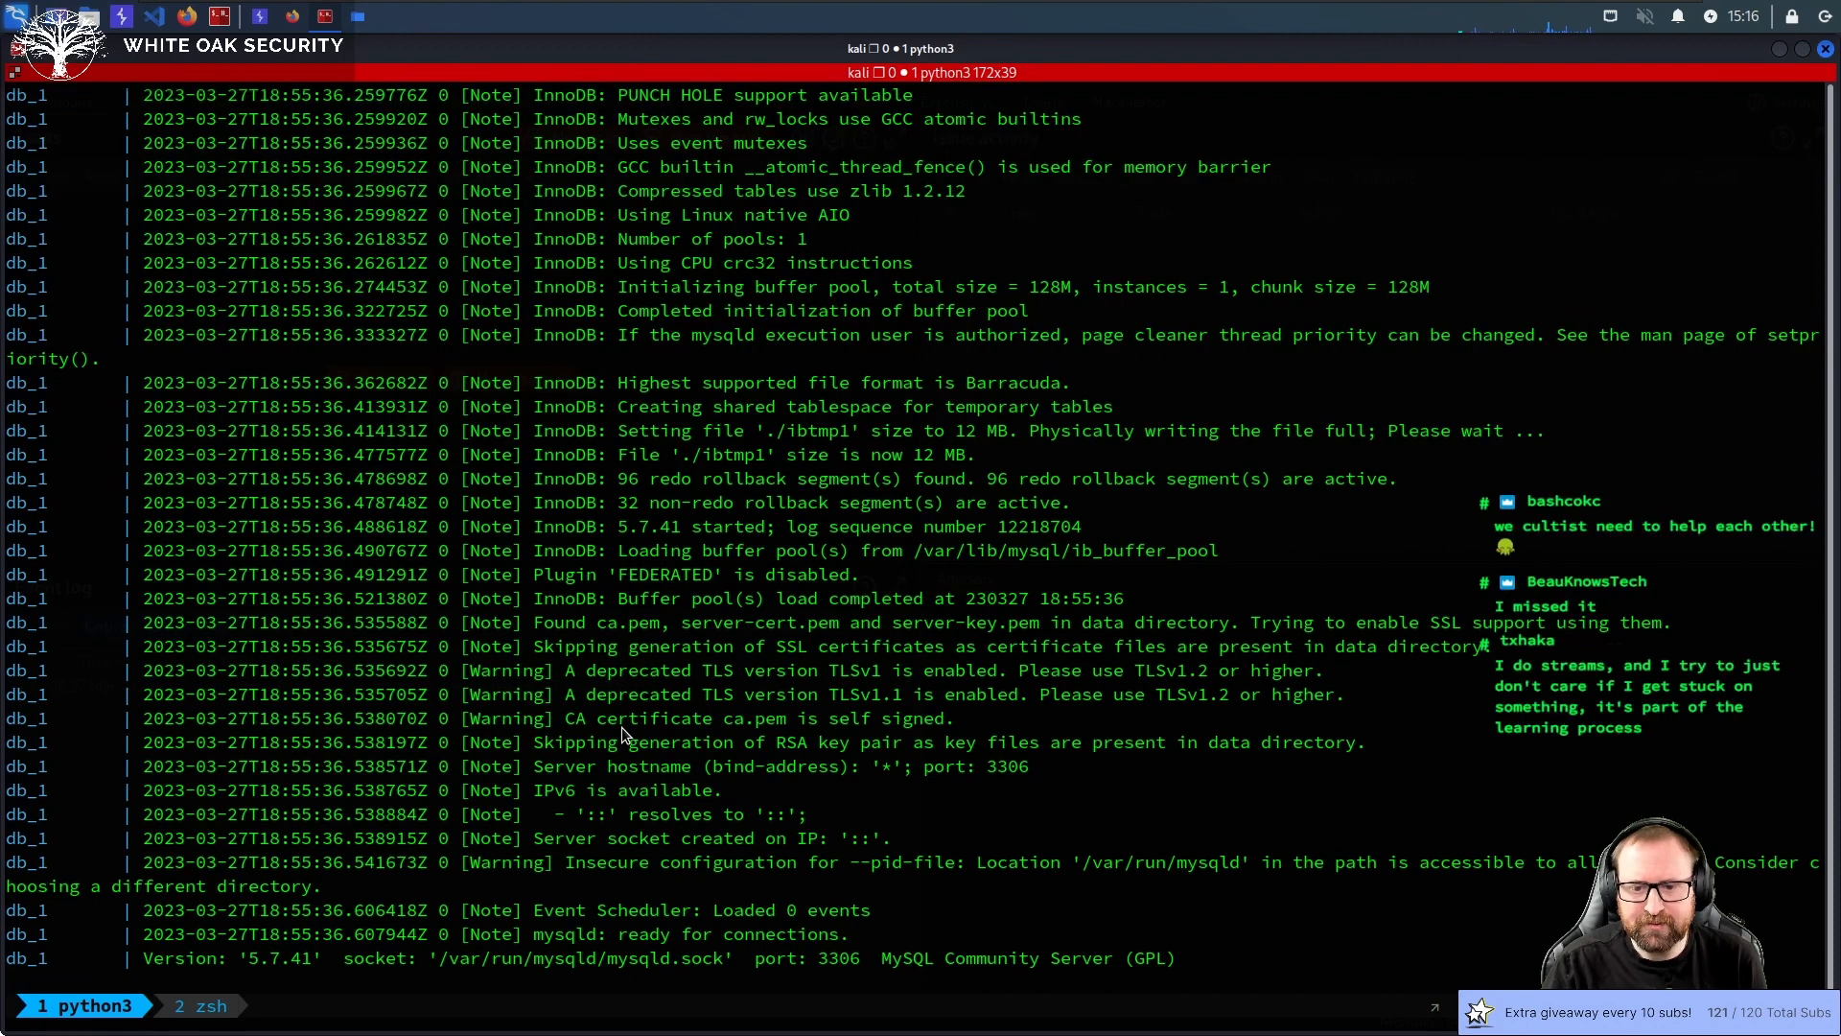
{"action": "mouse_move", "coordinate": [938, 965]}
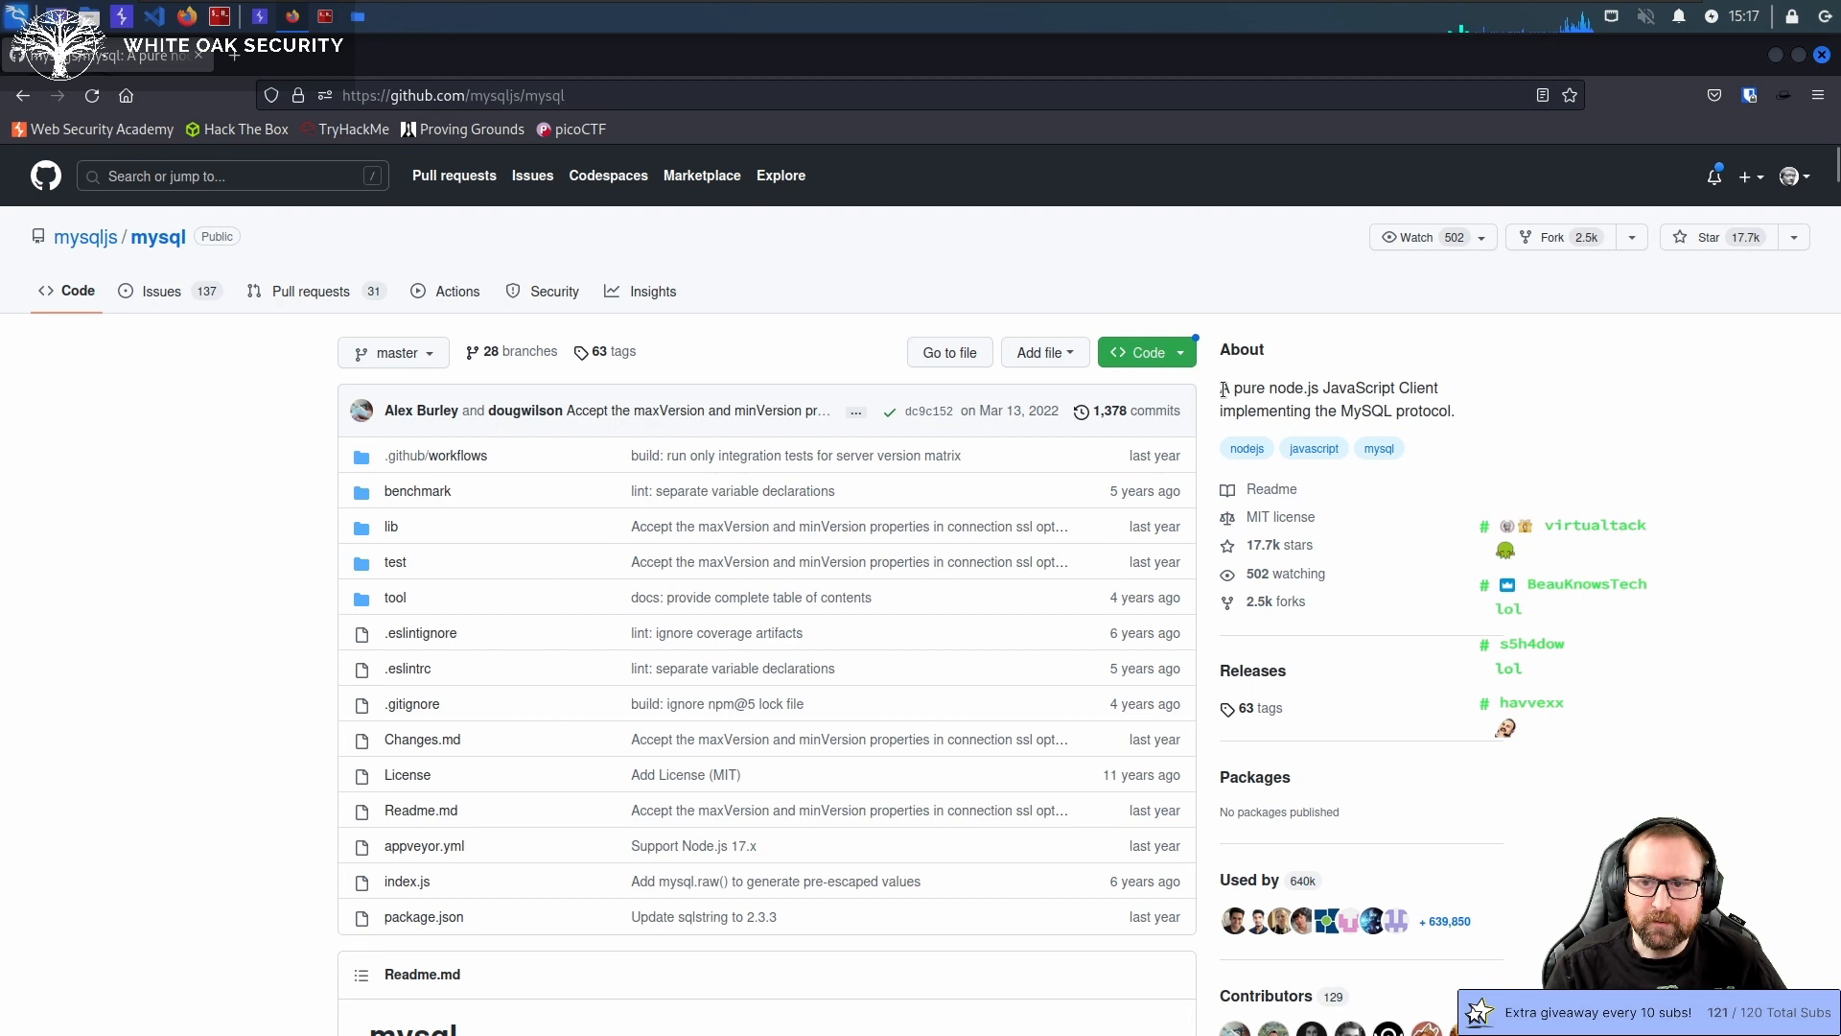
{"action": "left_click_drag", "start_coordinate": [1222, 411], "coordinate": [1458, 410]}
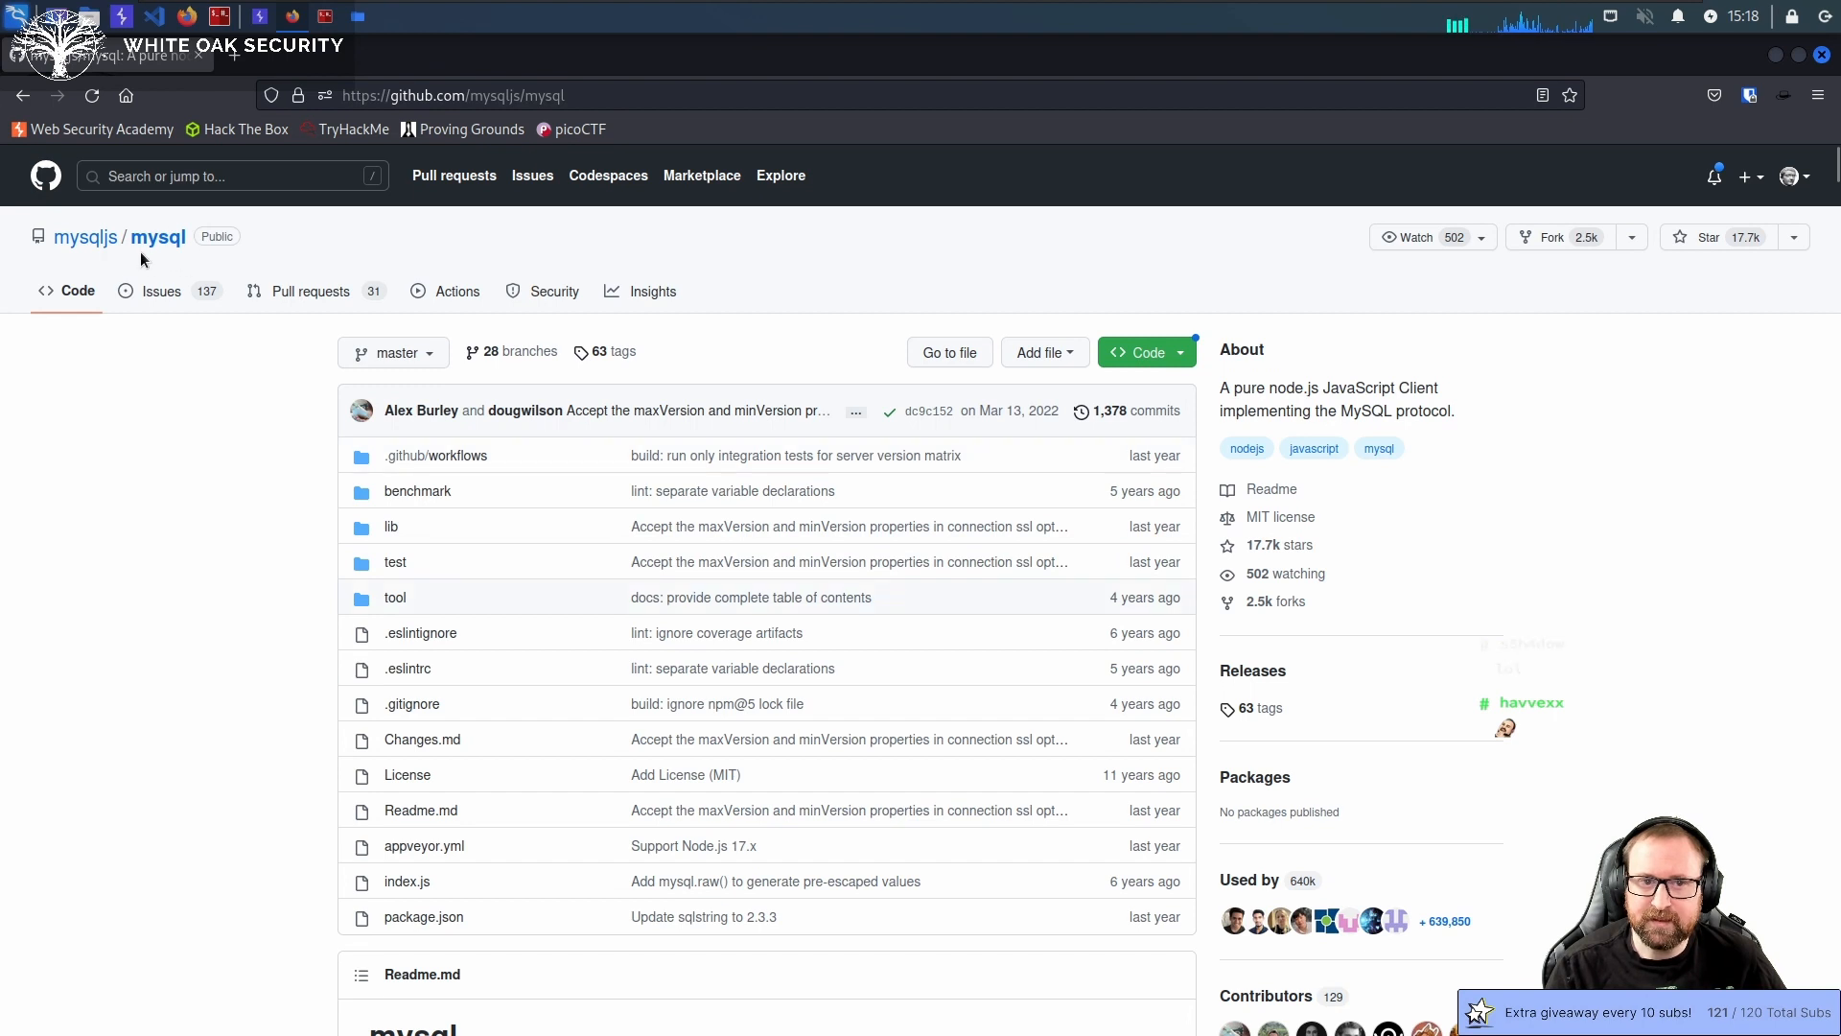
{"action": "mouse_move", "coordinate": [263, 262]}
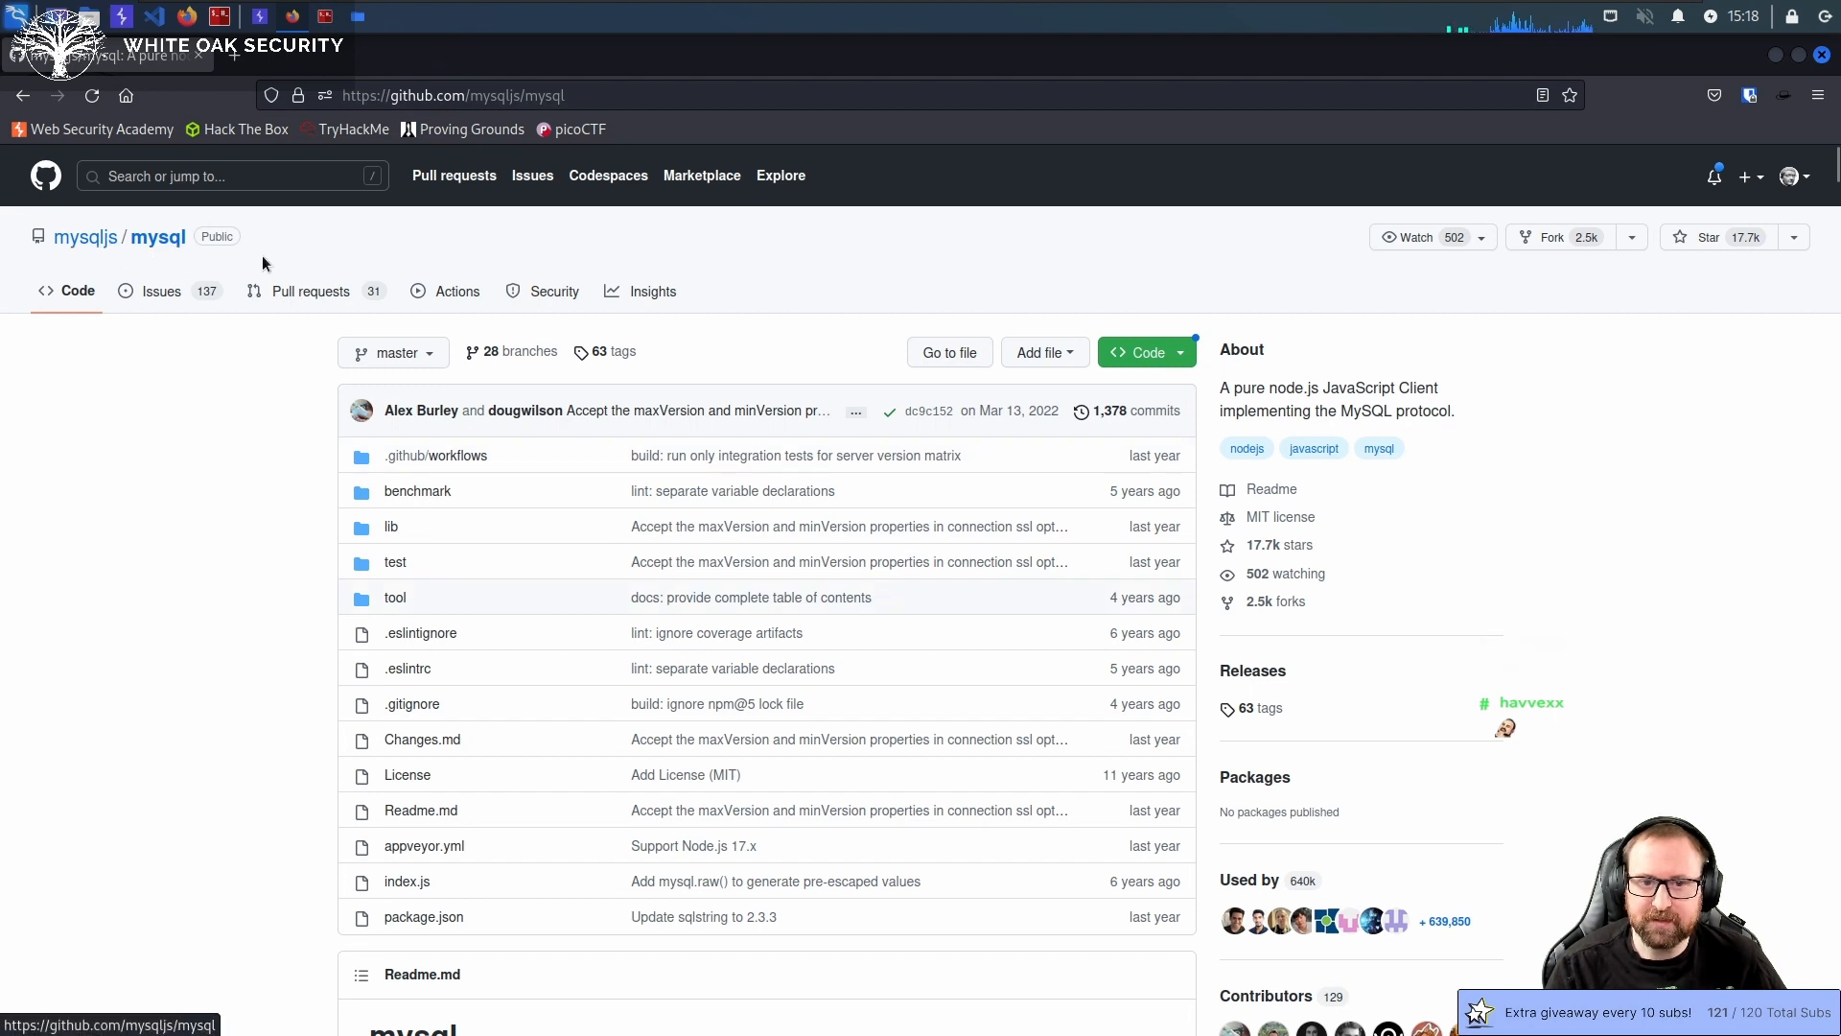
{"action": "mouse_move", "coordinate": [259, 748]}
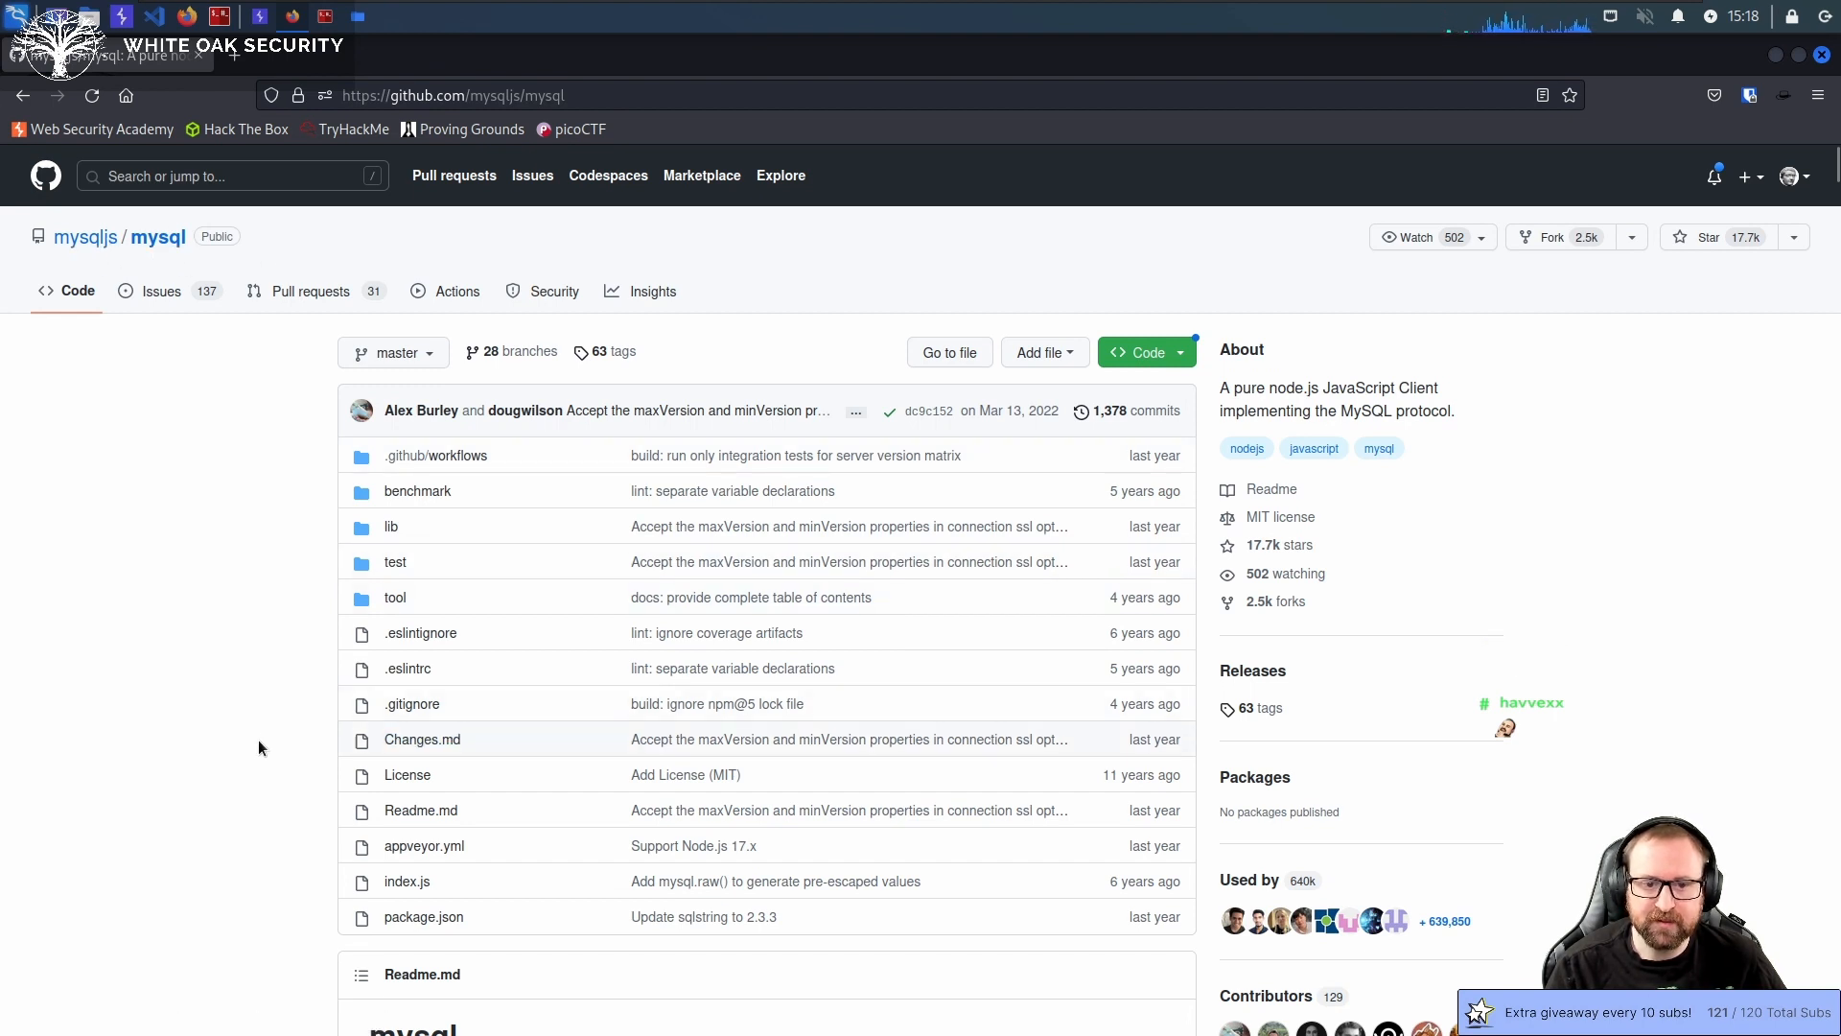
{"action": "mouse_move", "coordinate": [294, 740]}
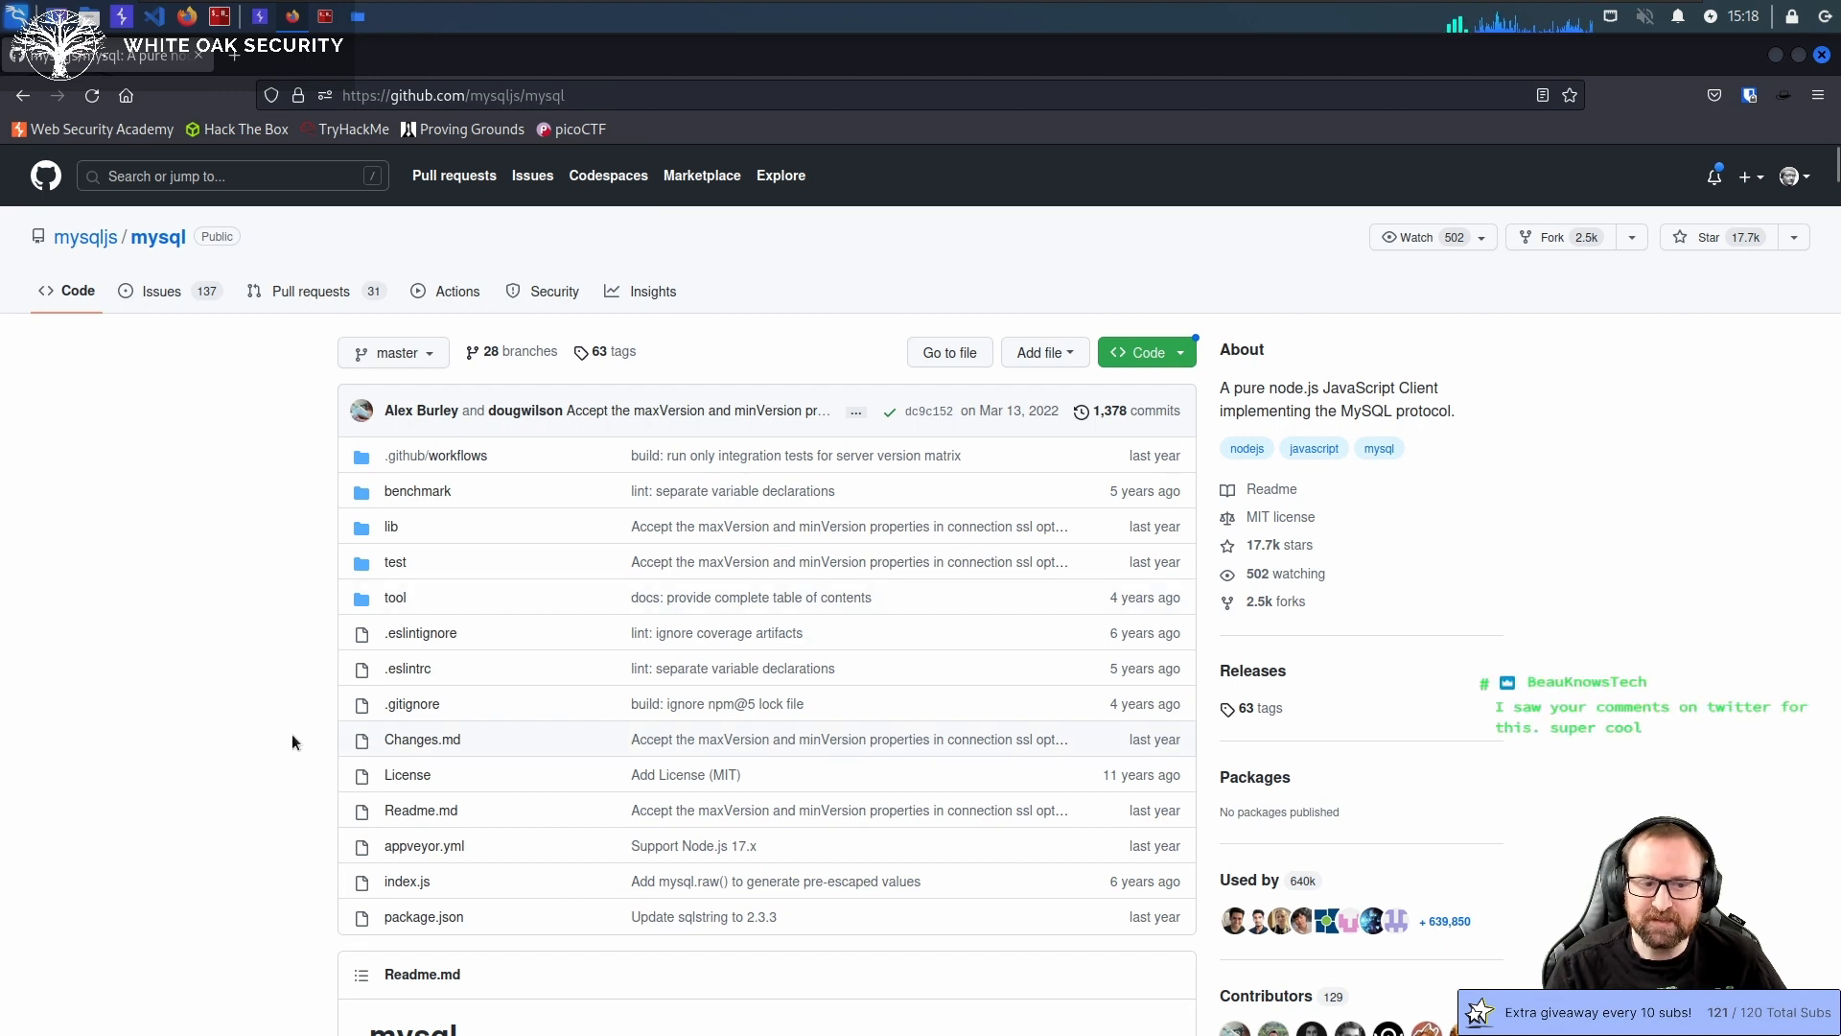
{"action": "mouse_move", "coordinate": [284, 736]}
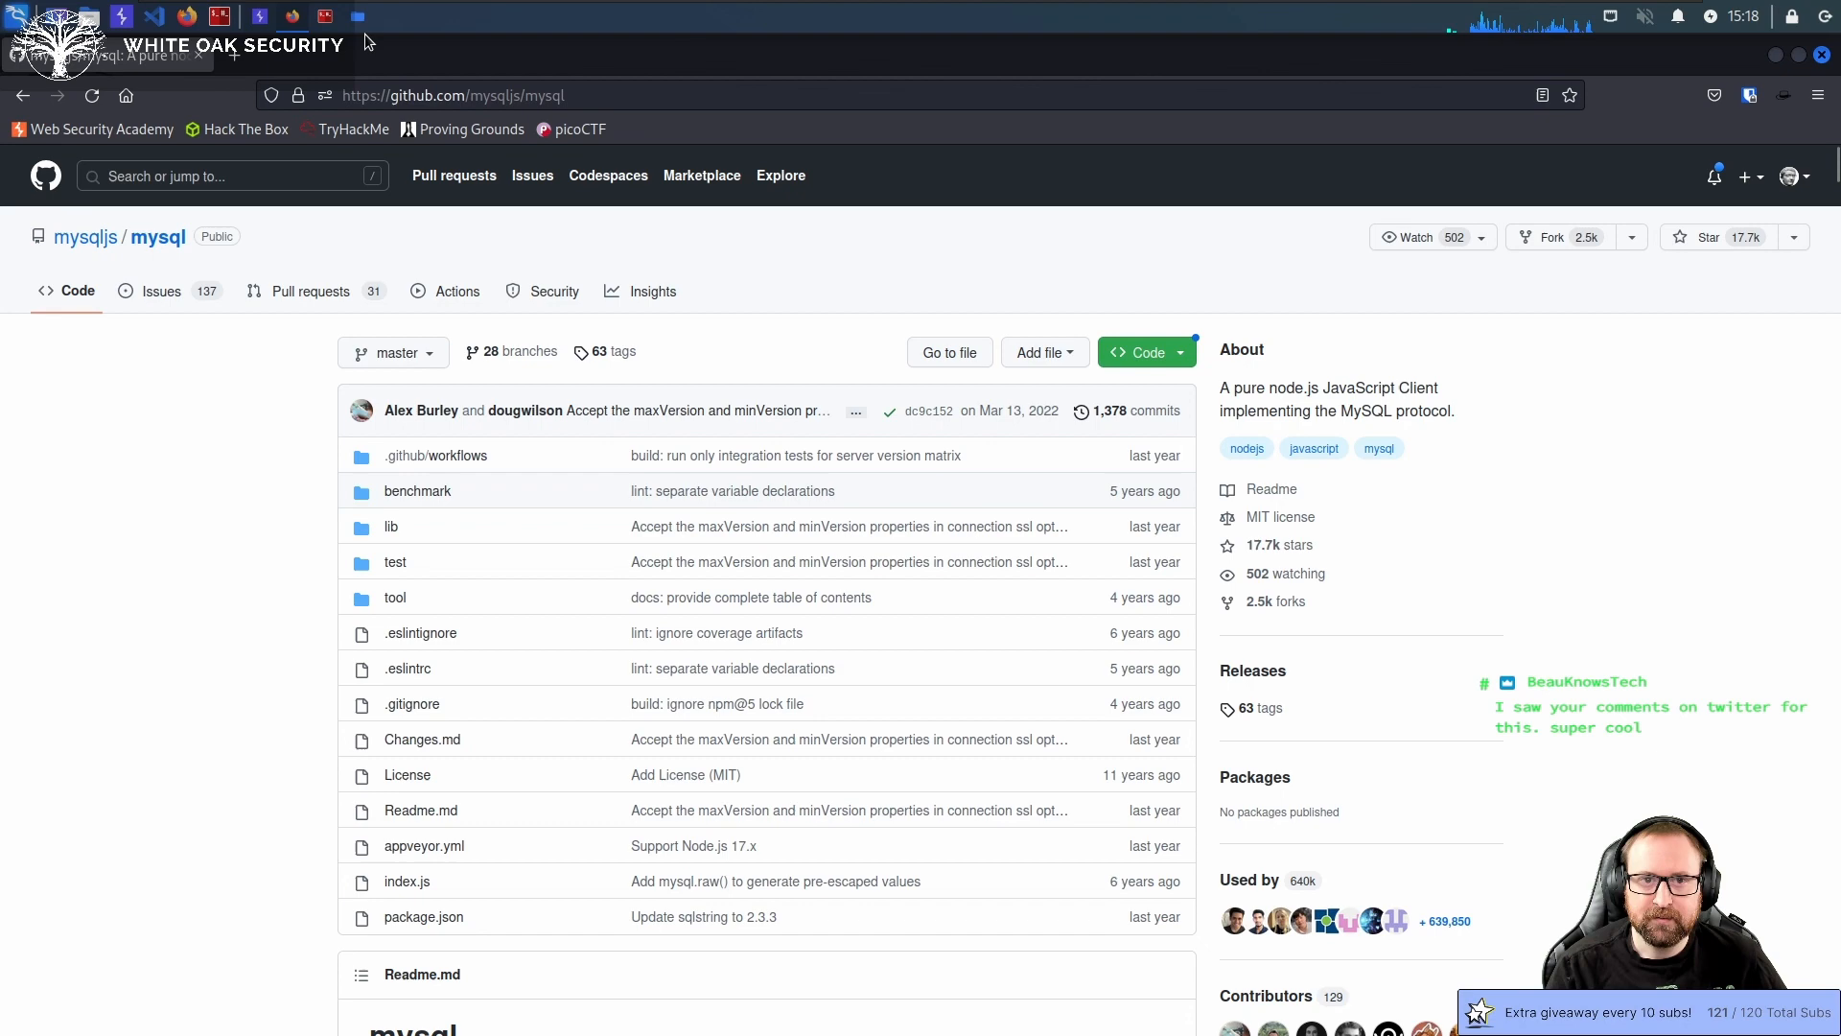
Search 'npm mysql' in a new tab and land on the npmjs mysql 2.18.1 package page
{"action": "left_click", "coordinate": [234, 56]}
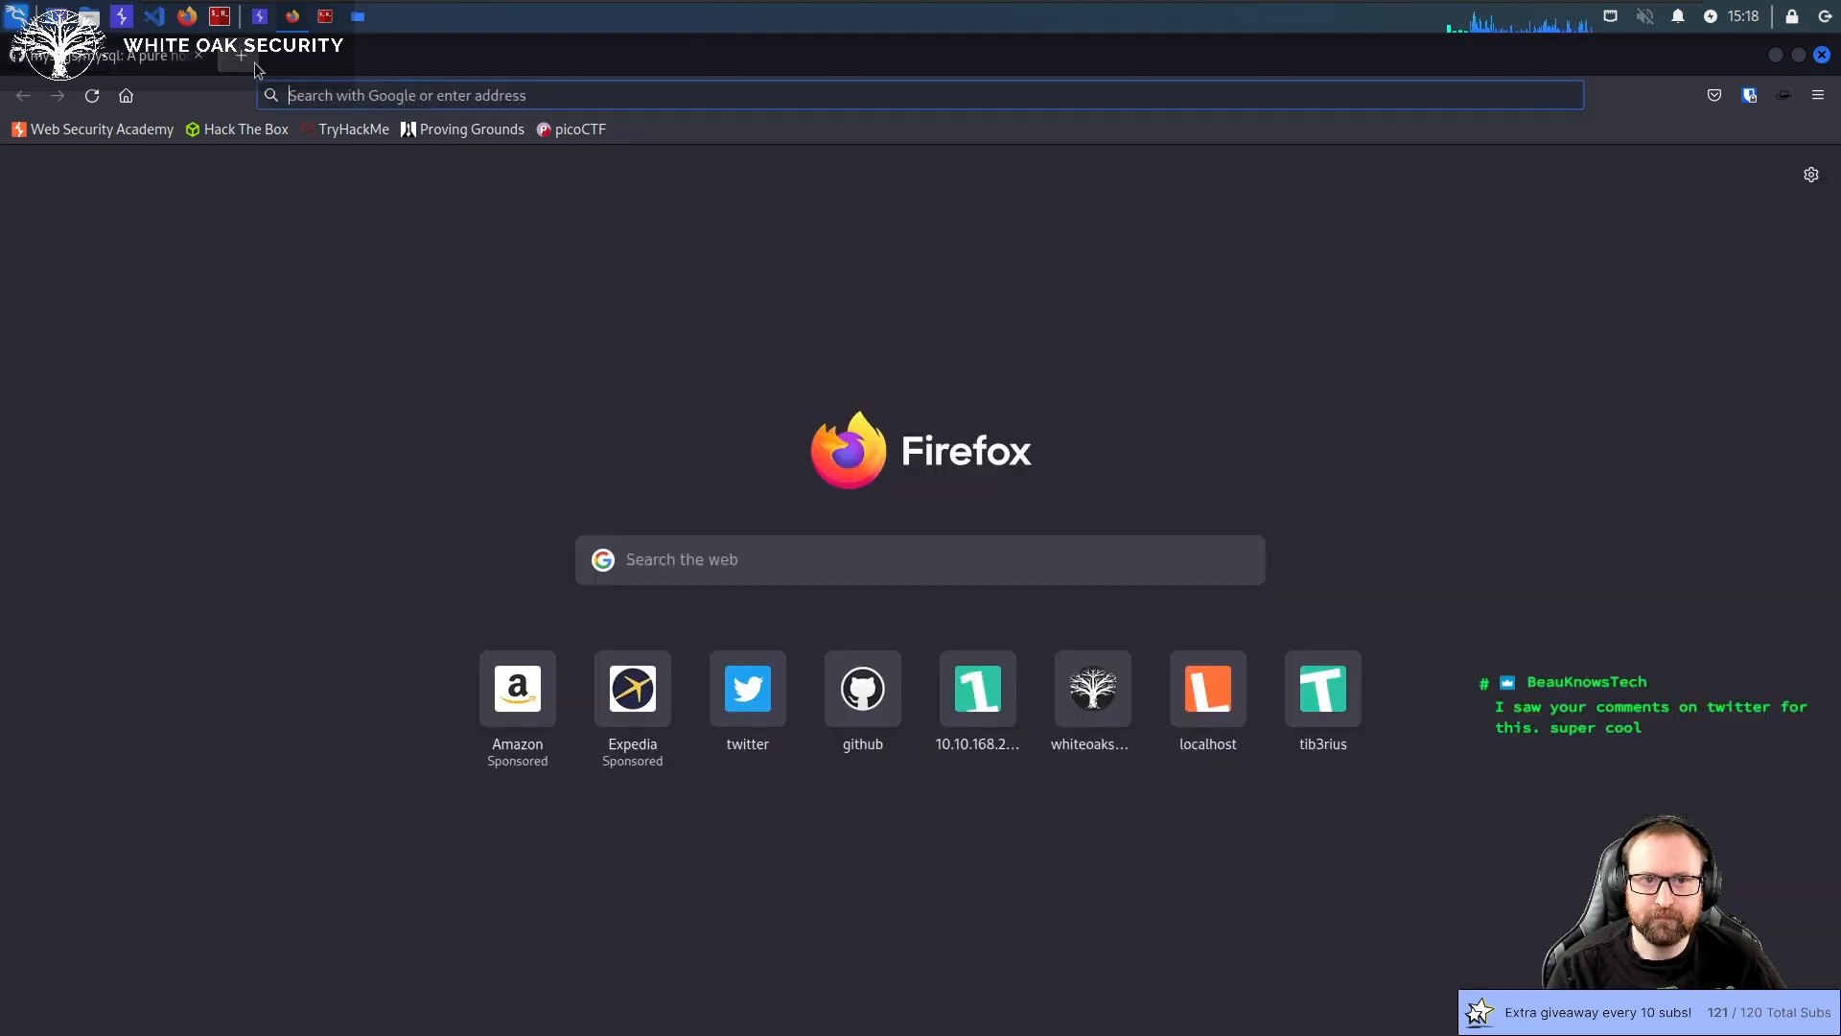
{"action": "type", "text": "npm my"}
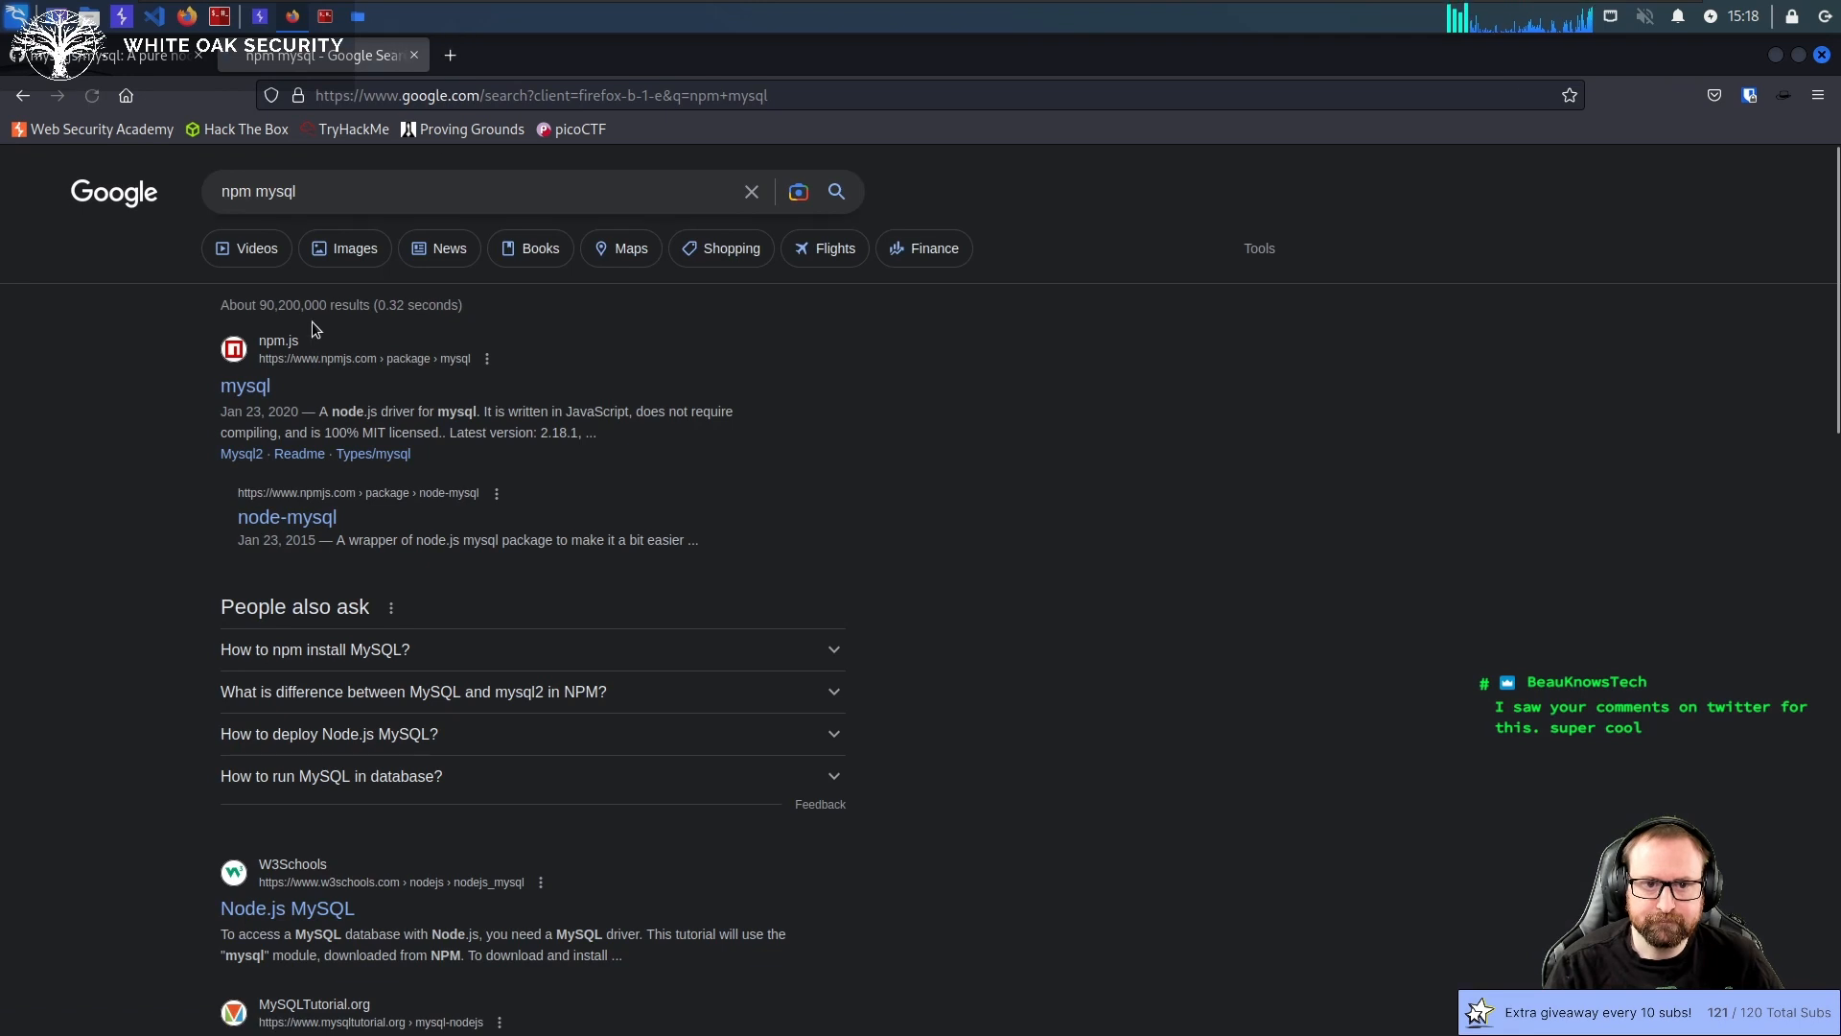
{"action": "left_click", "coordinate": [244, 386]}
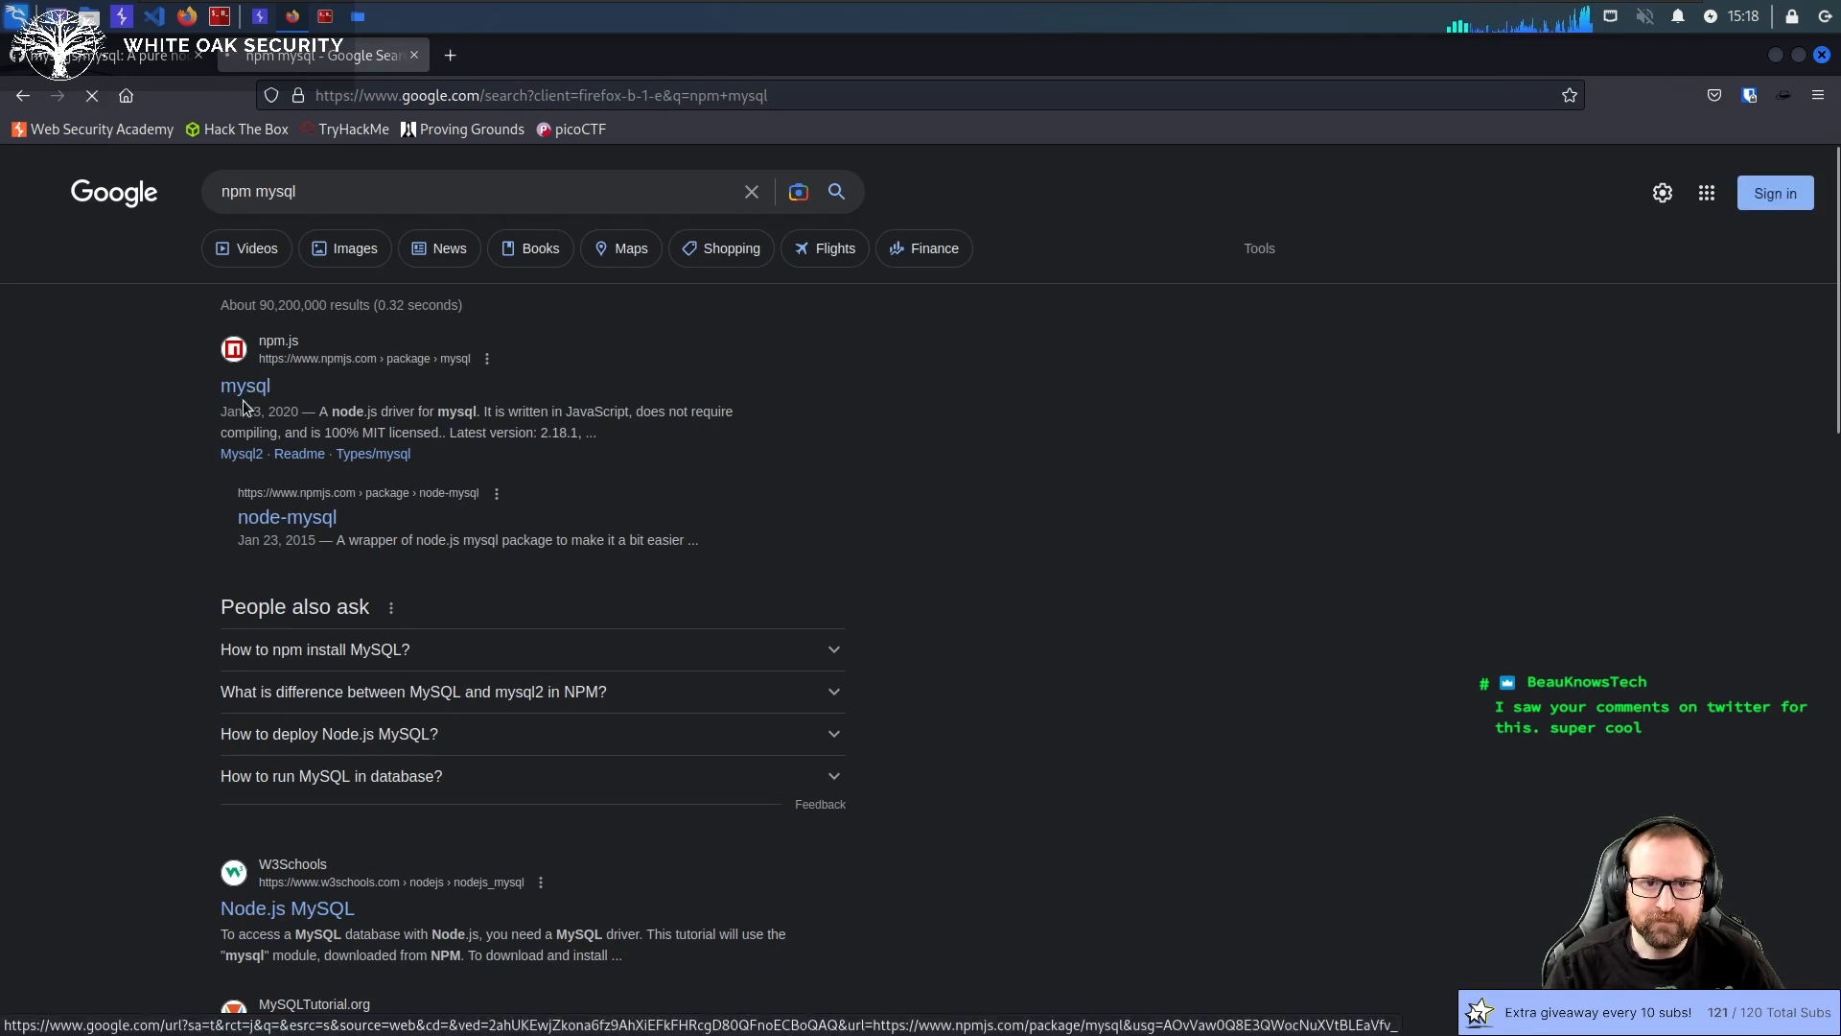
{"action": "left_click", "coordinate": [243, 386]}
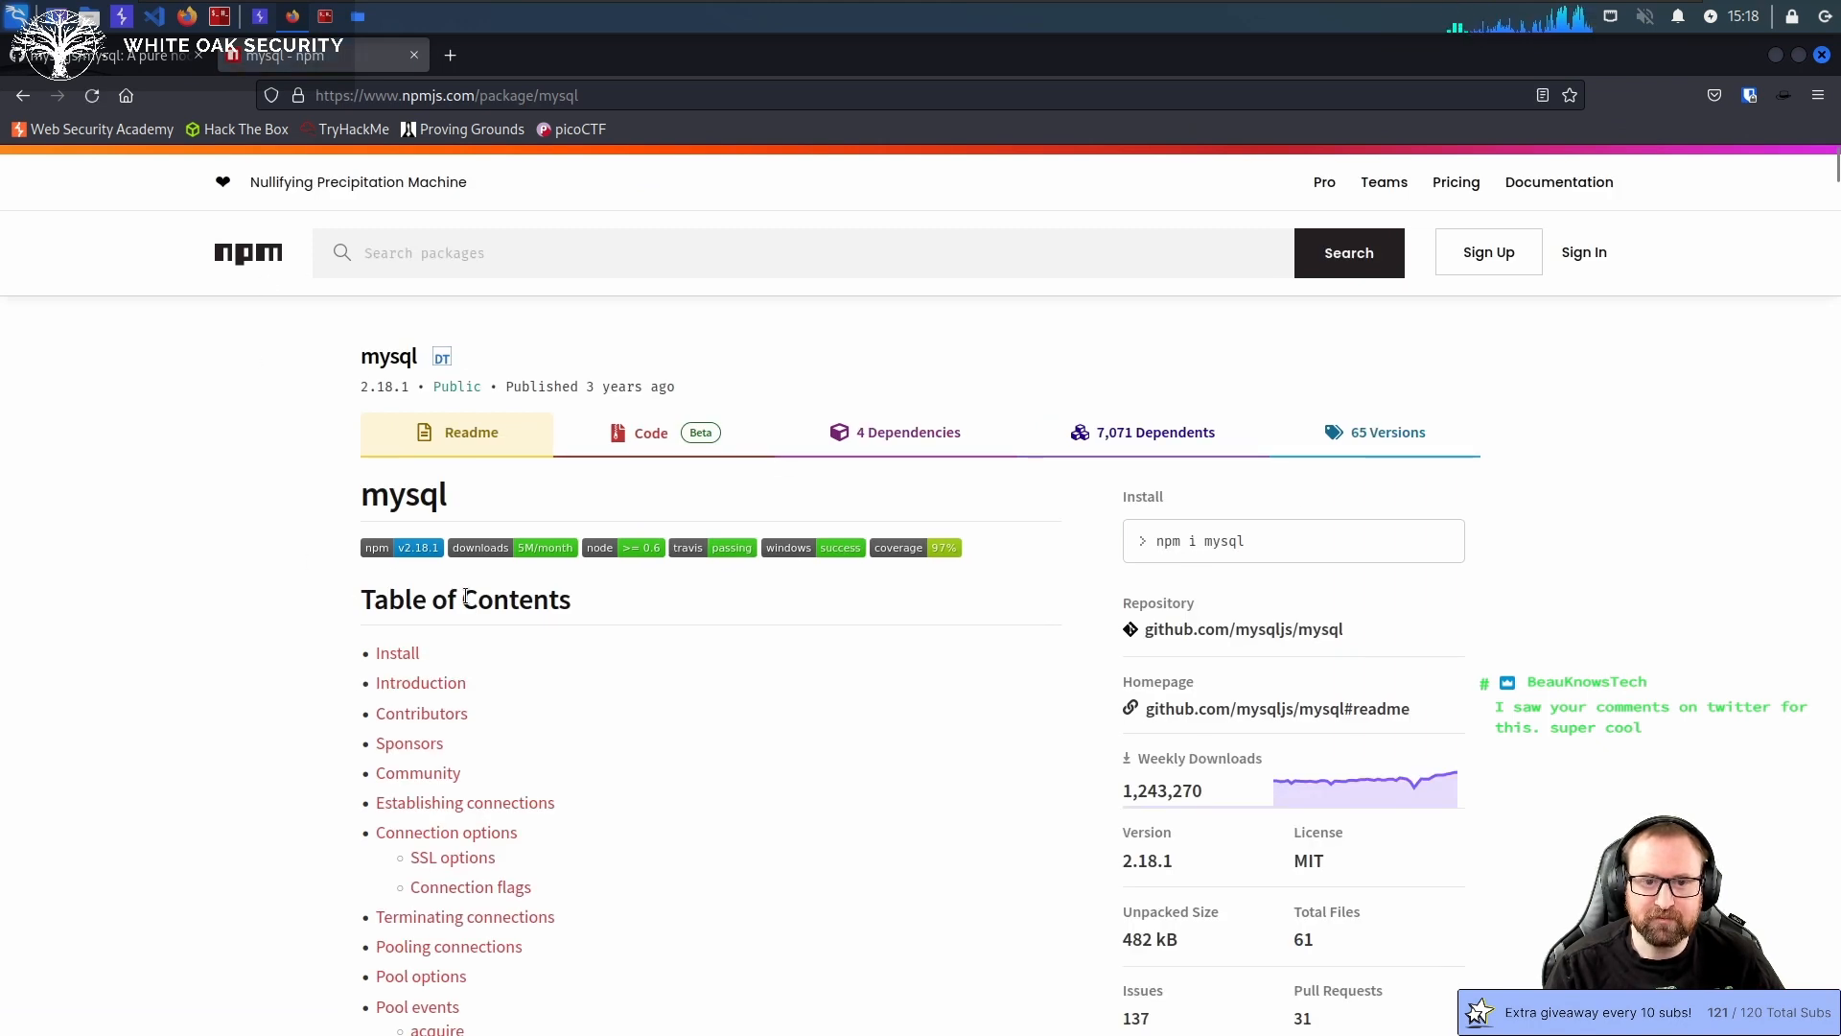
{"action": "double_click", "coordinate": [402, 493]}
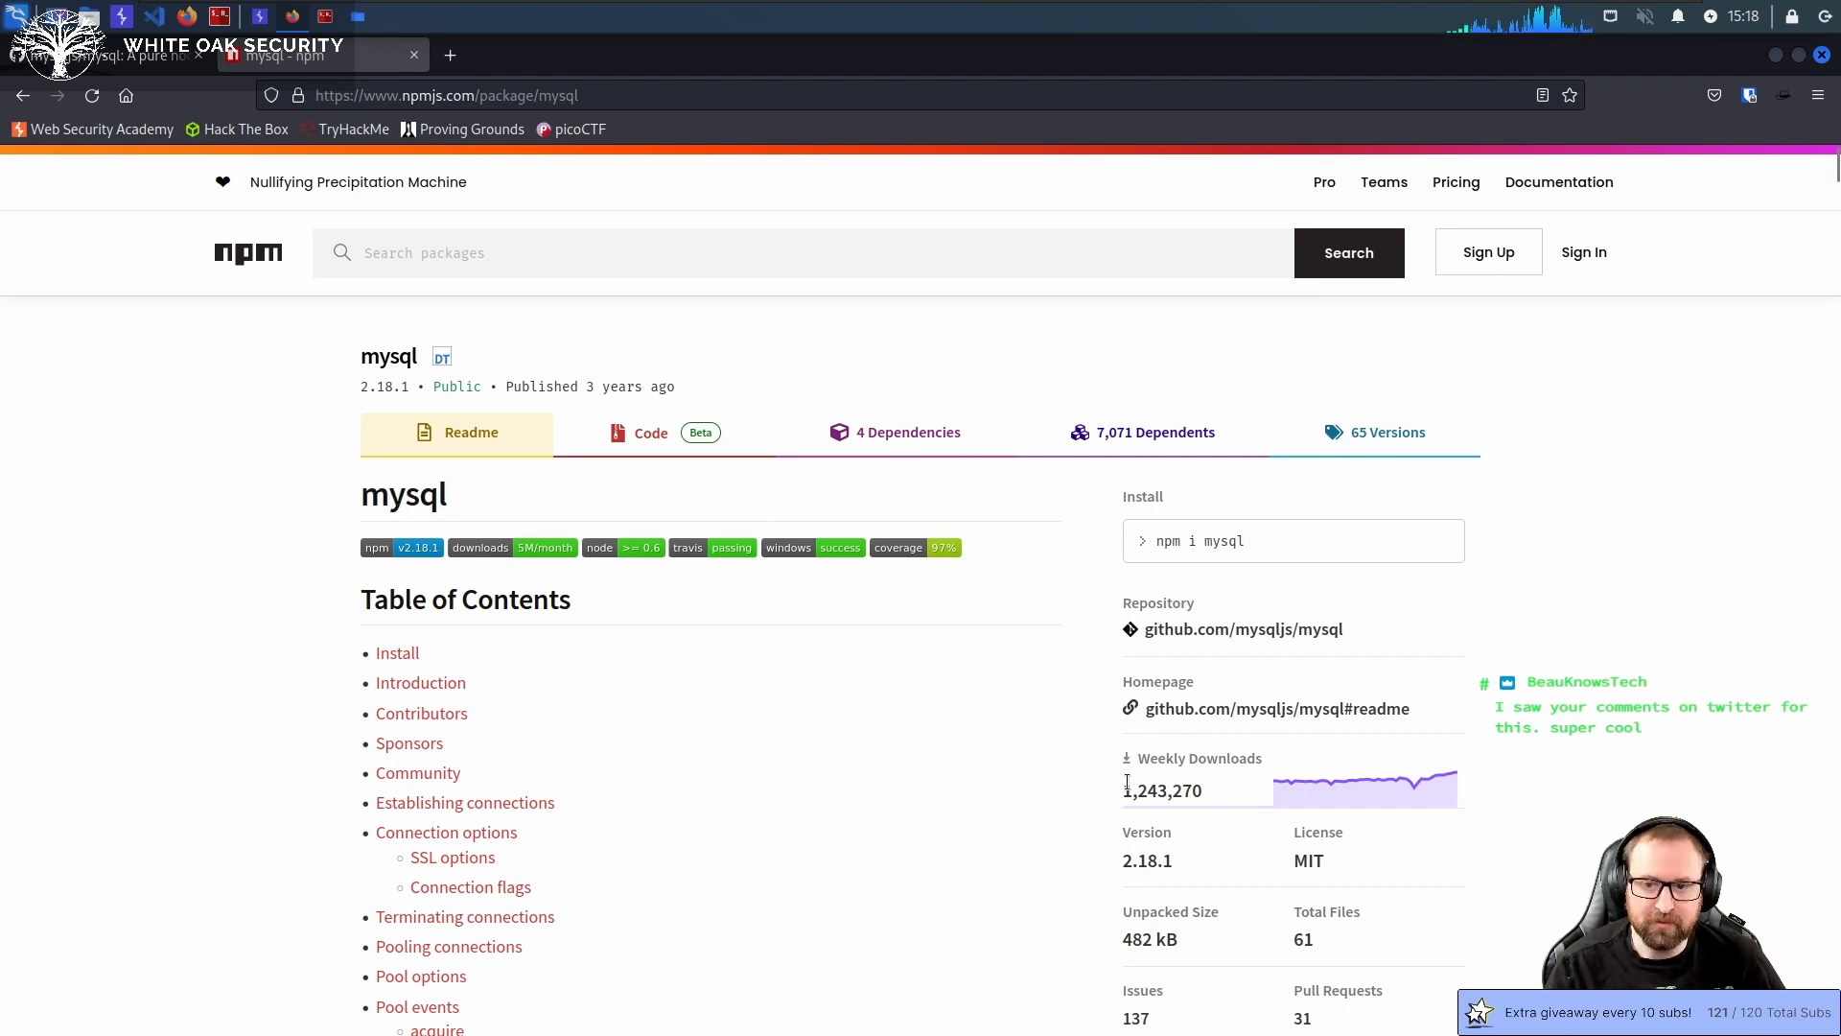
{"action": "mouse_move", "coordinate": [1212, 802]}
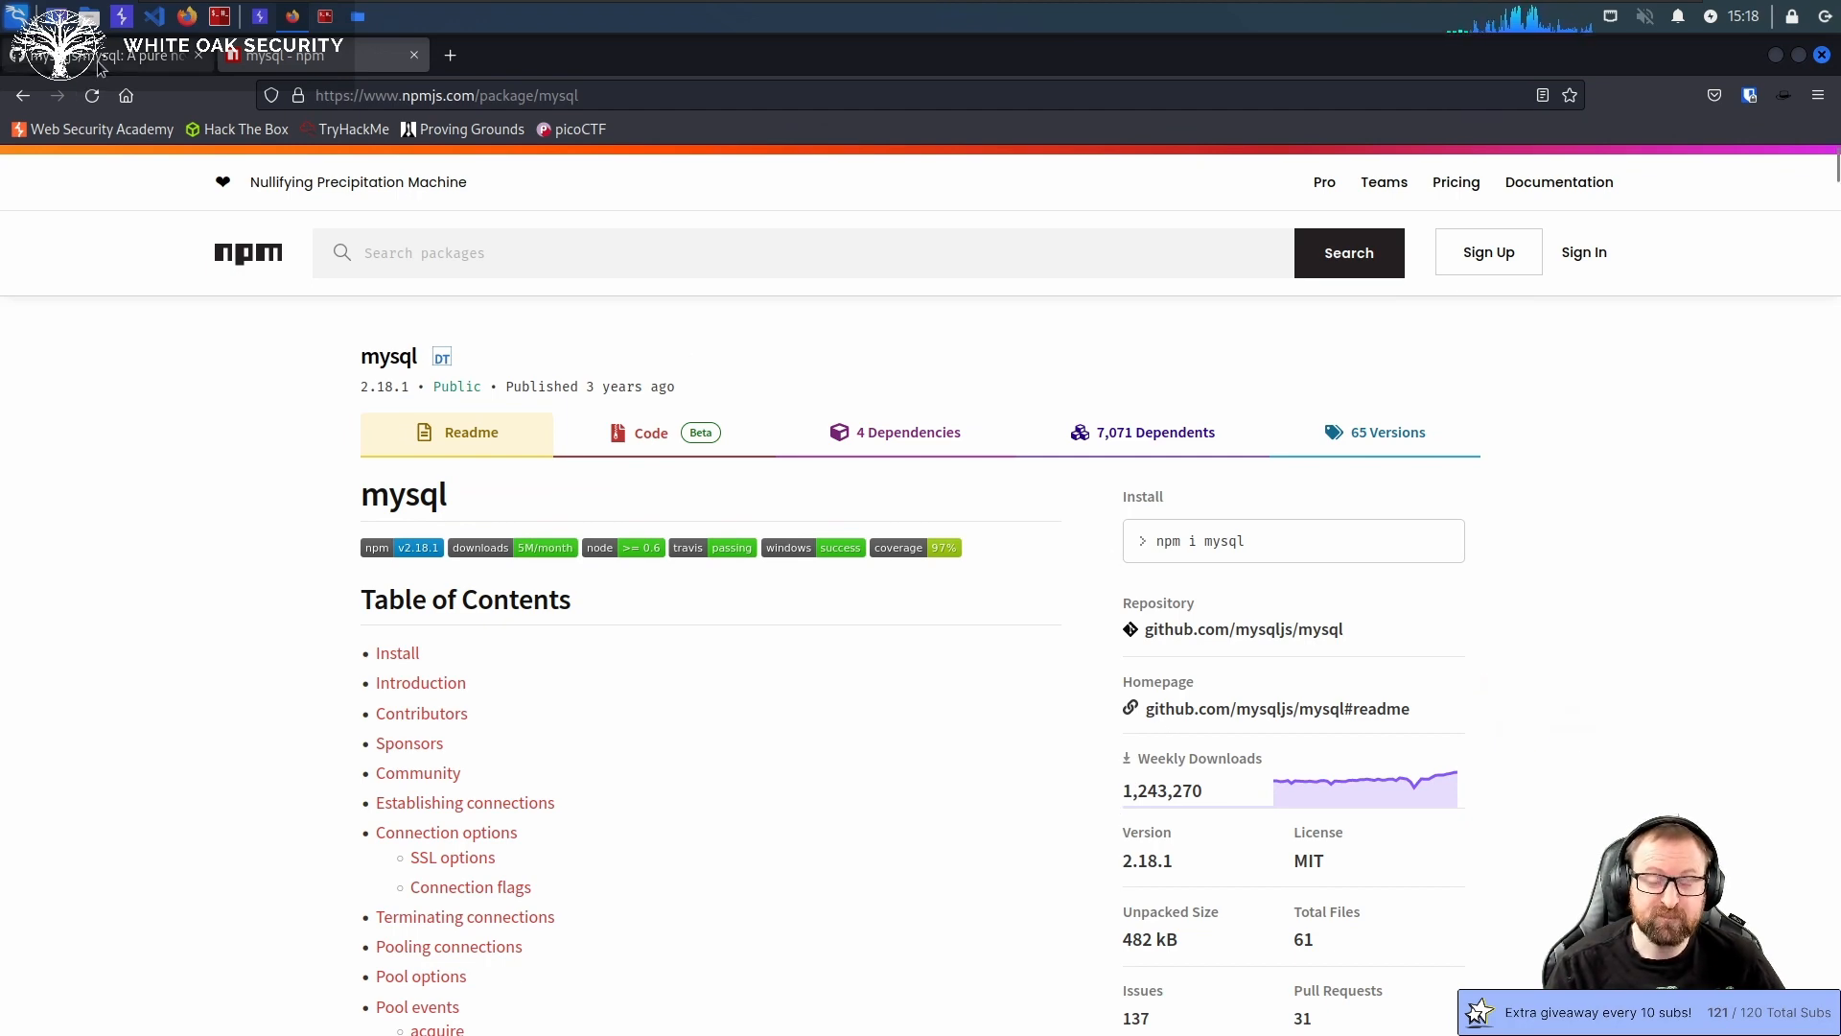
Return to the mysqljs/mysql repository and jump to the README's Todo section
{"action": "left_click", "coordinate": [1243, 629]}
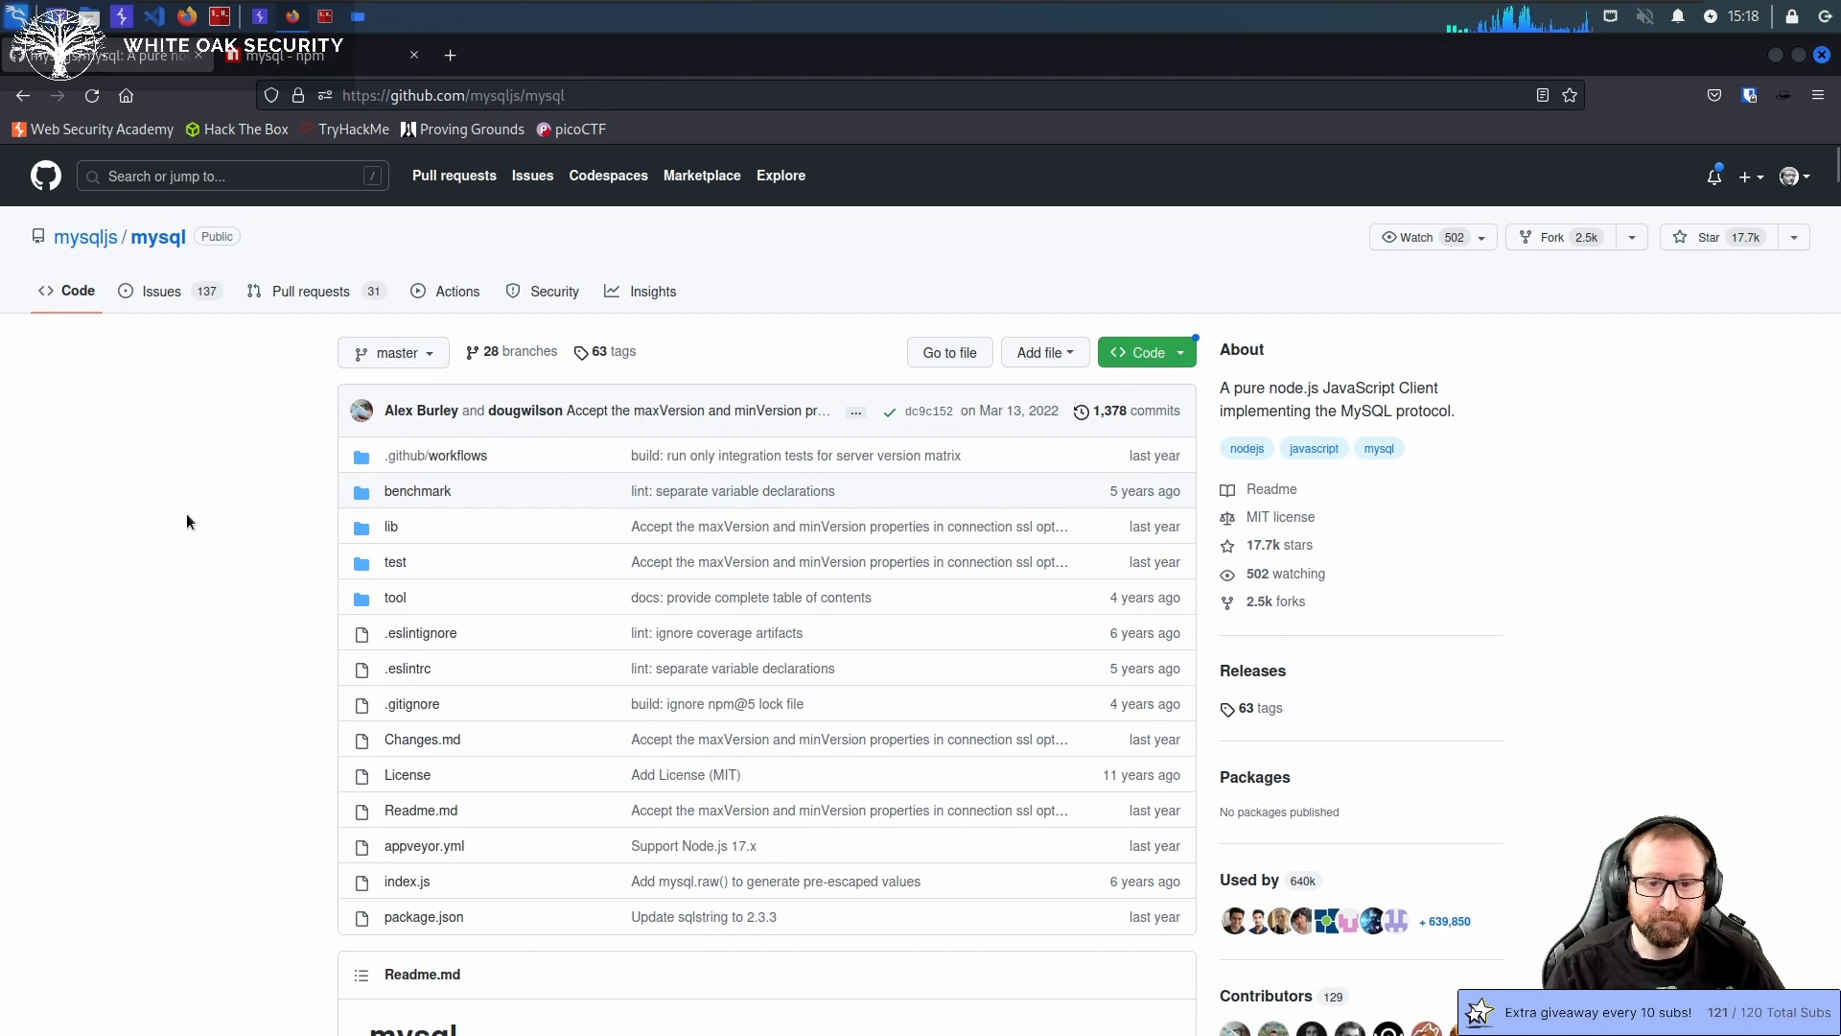
{"action": "mouse_move", "coordinate": [416, 491]}
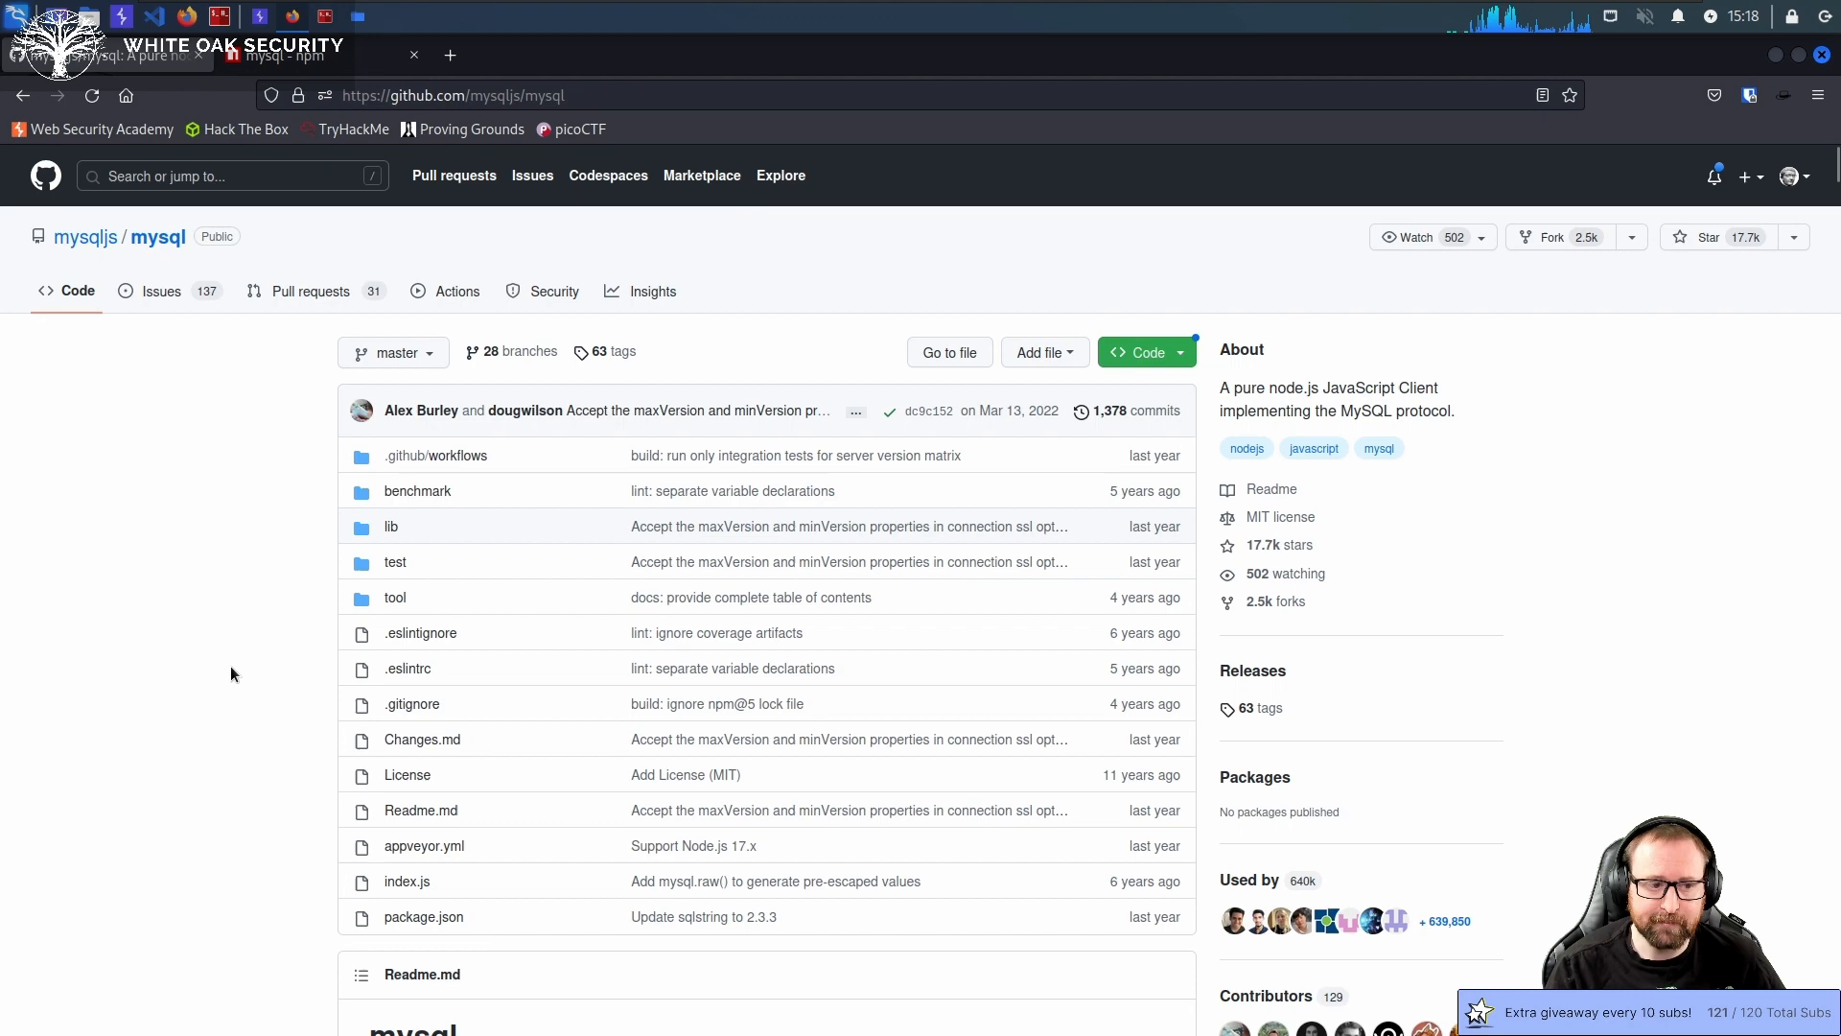
{"action": "scroll", "scroll_direction": "down", "scroll_amount": 3}
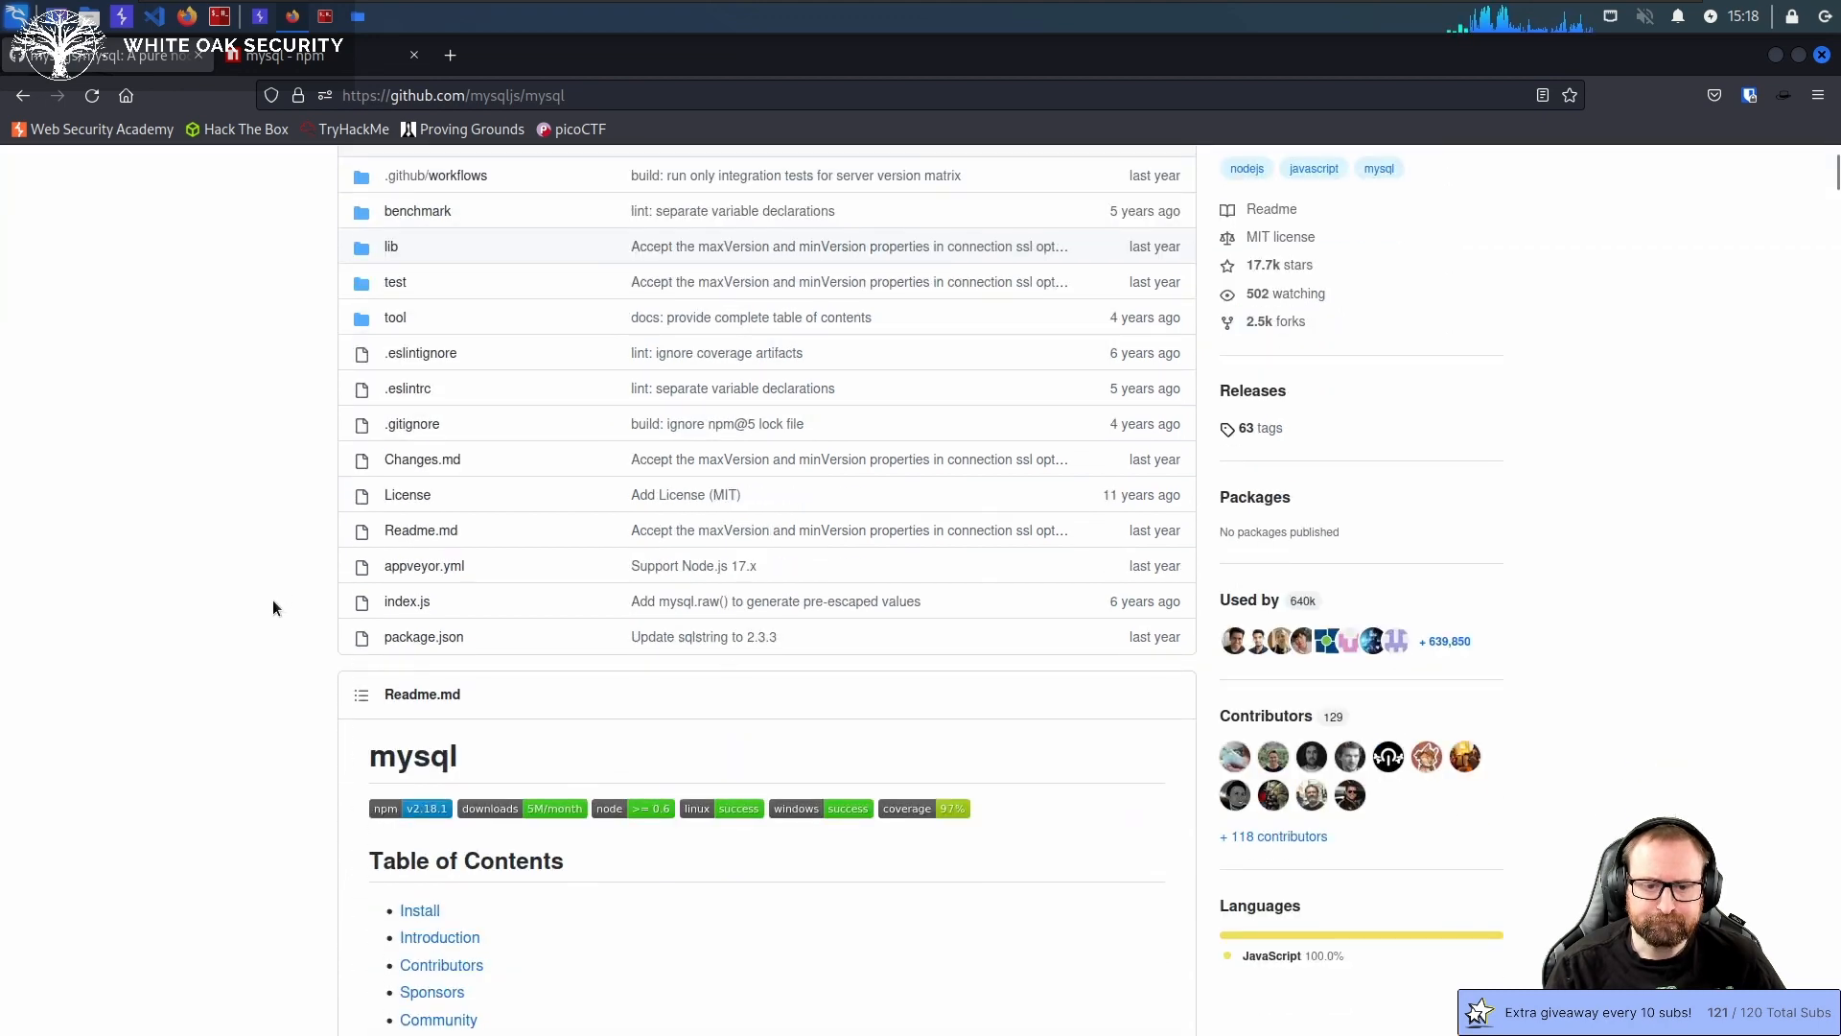
{"action": "scroll", "scroll_direction": "down", "scroll_amount": 3}
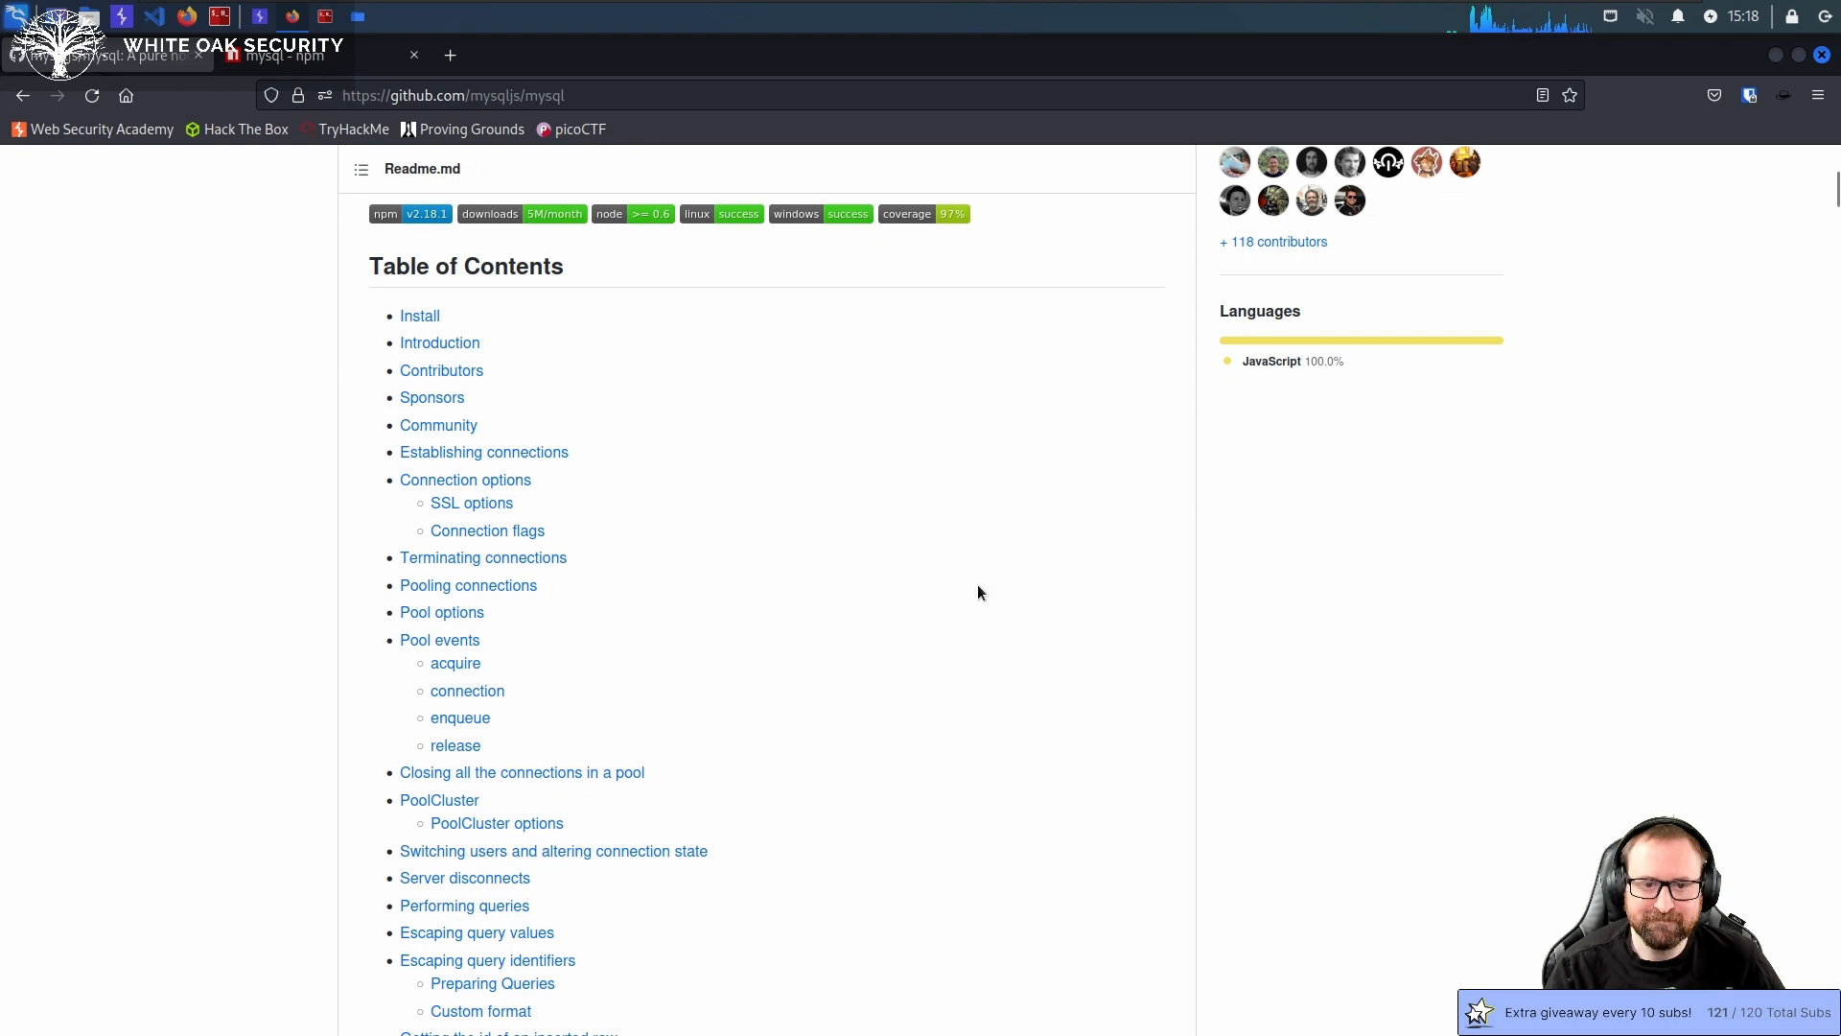
{"action": "scroll", "scroll_direction": "down", "scroll_amount": 3}
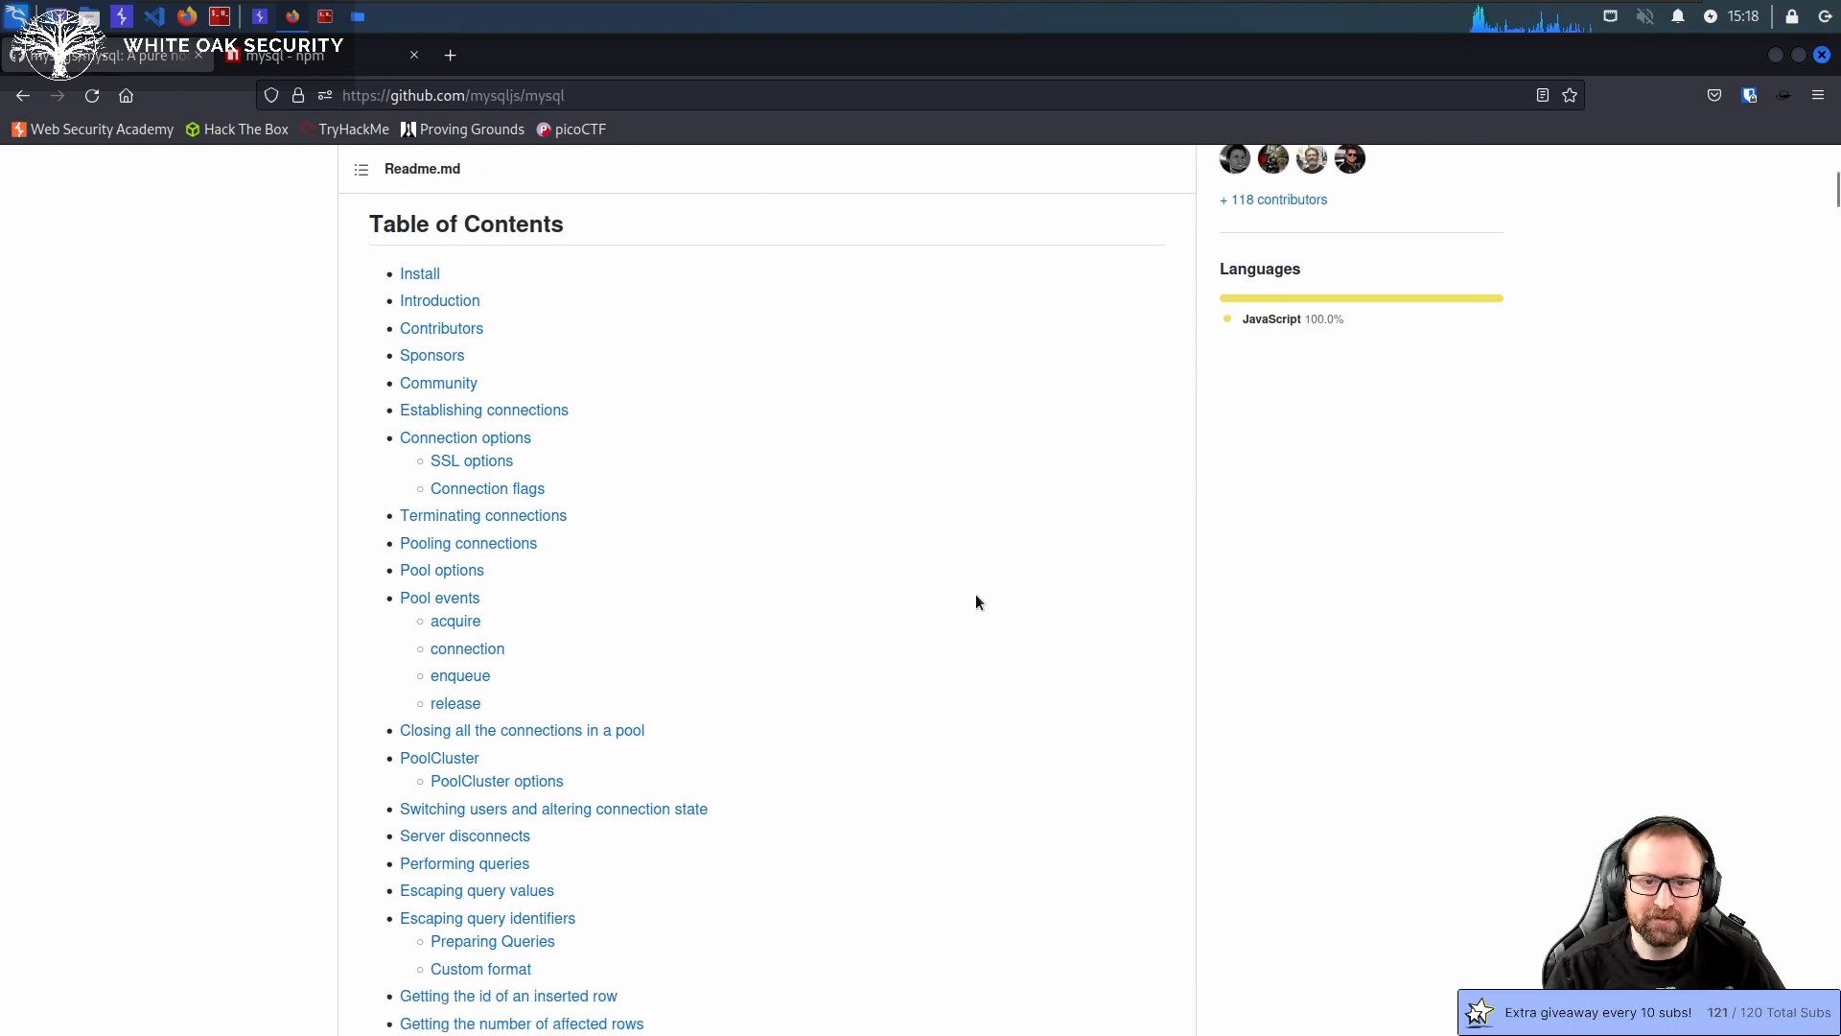
{"action": "scroll", "scroll_direction": "down", "scroll_amount": 3}
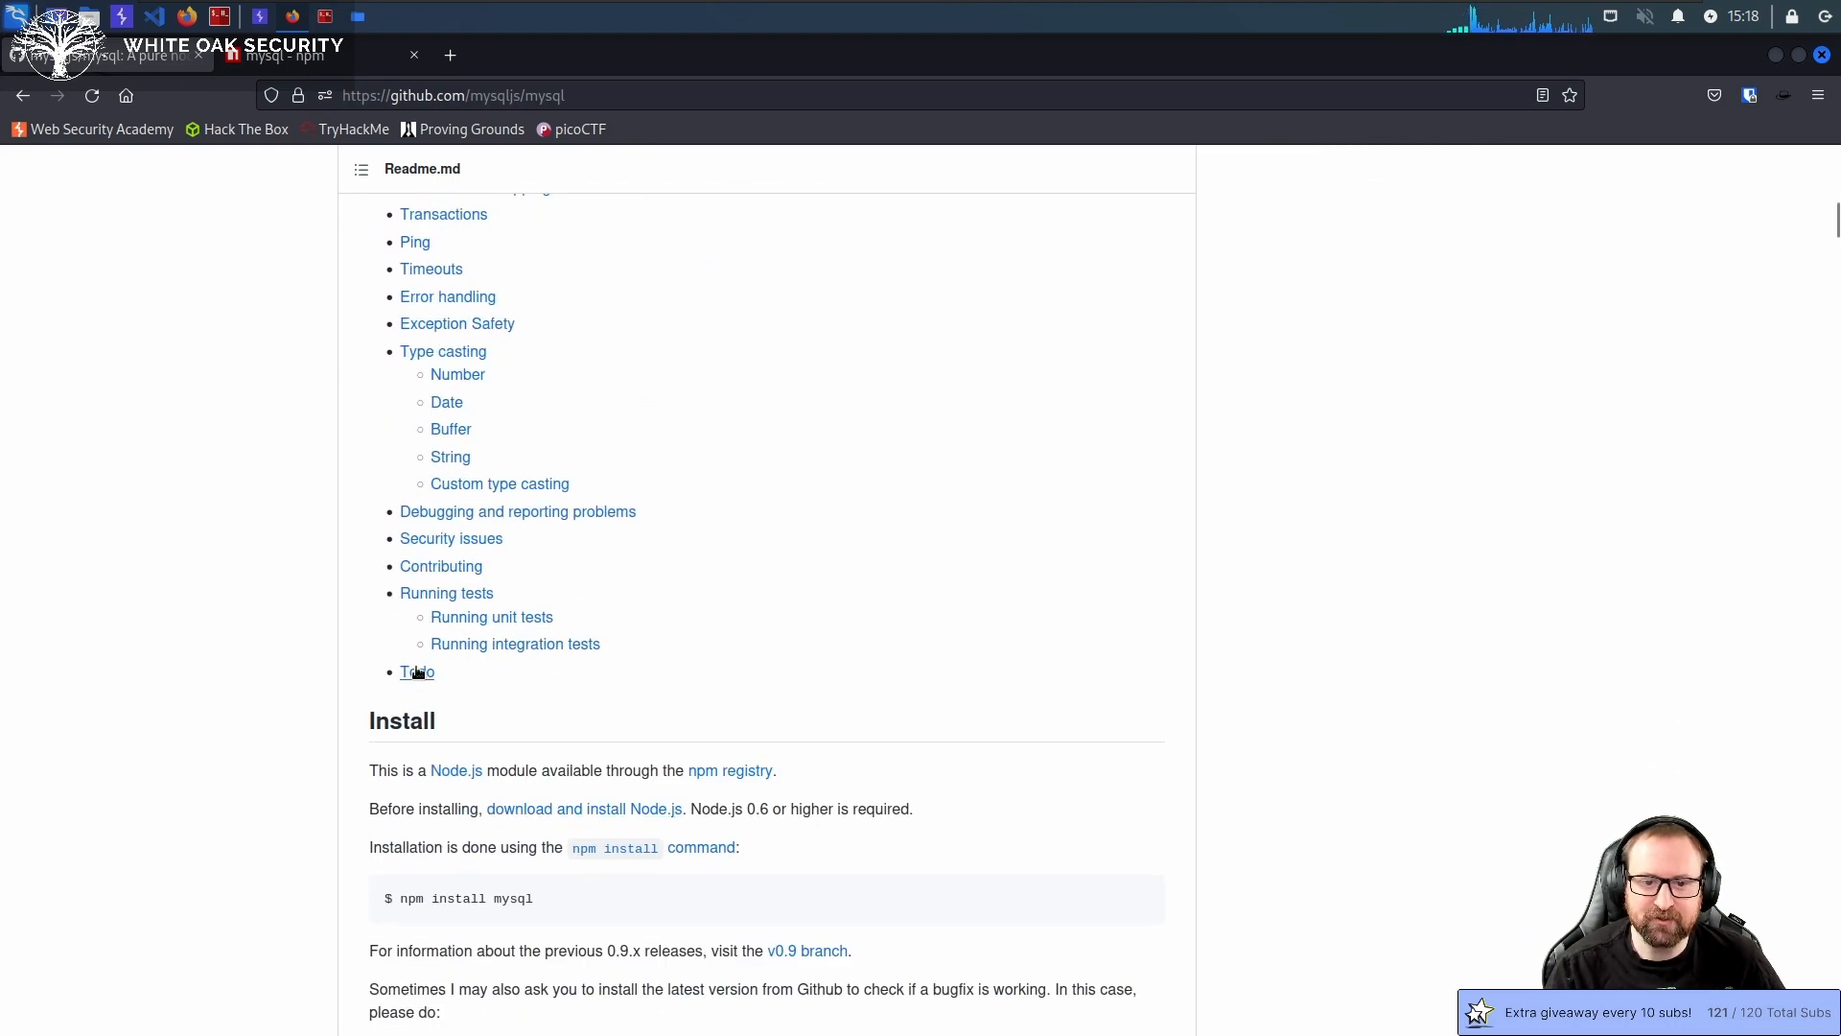
{"action": "left_click", "coordinate": [416, 672]}
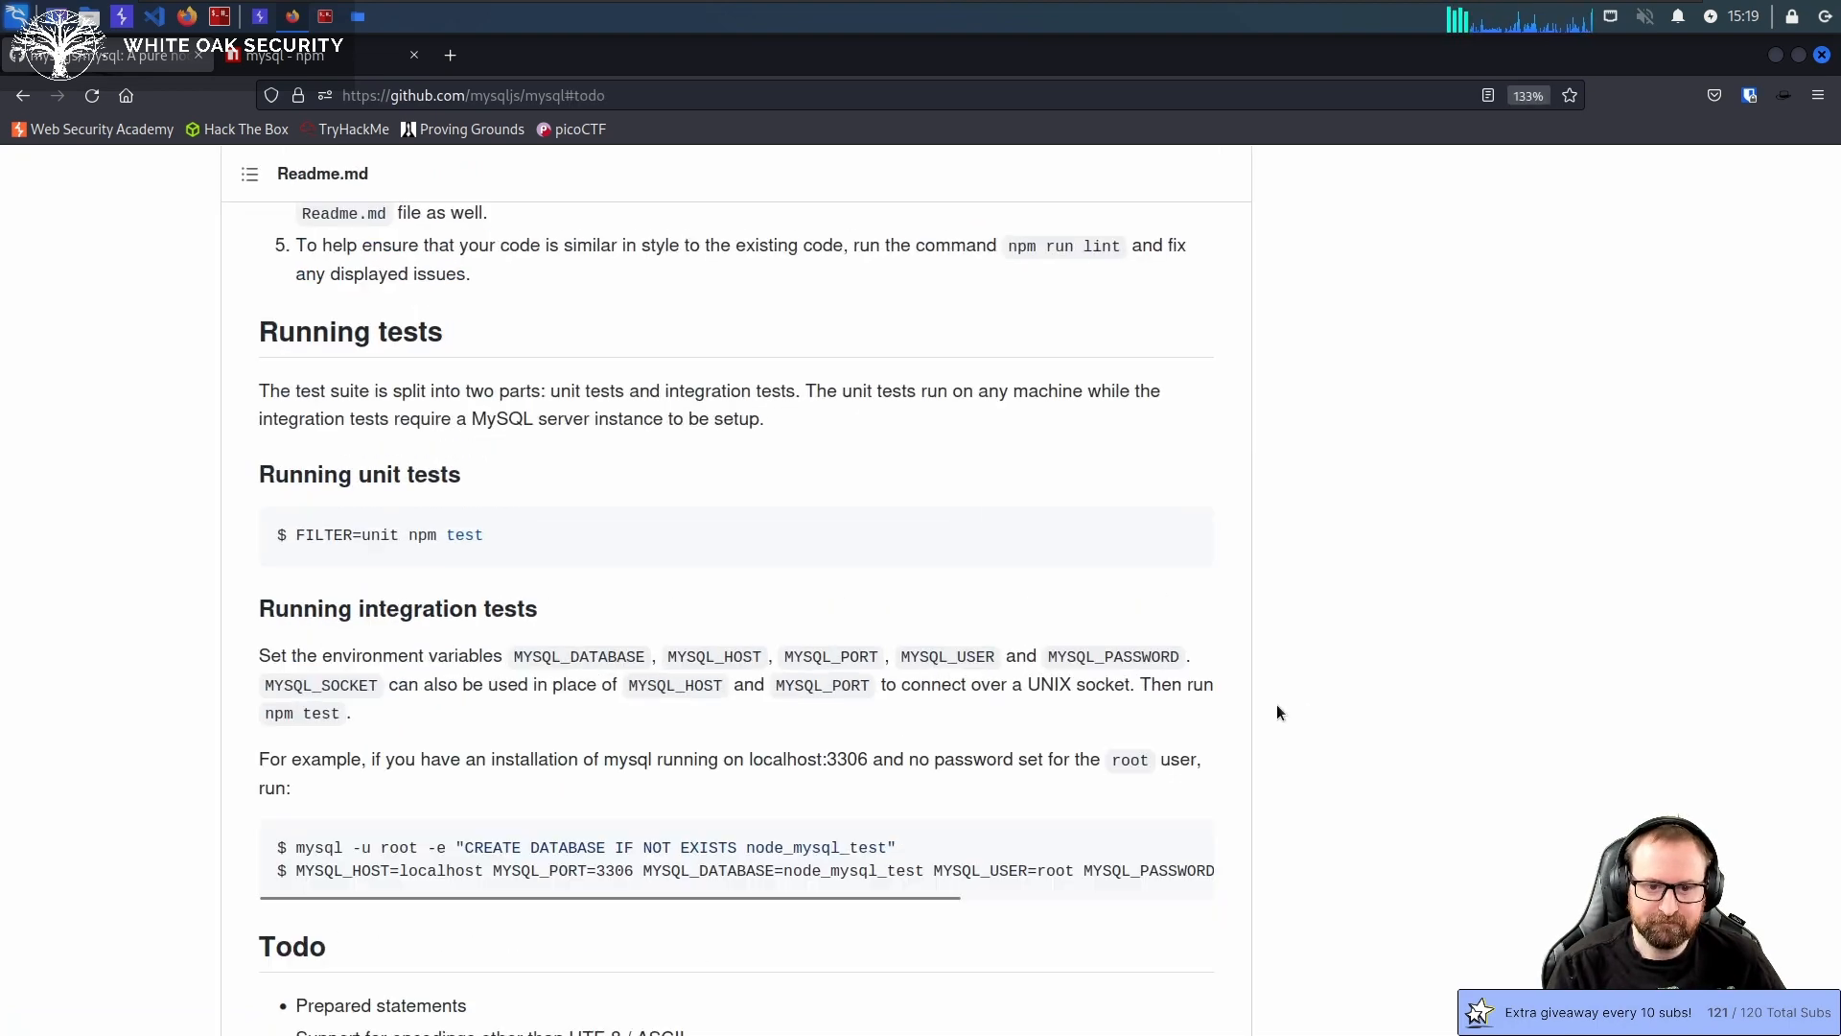
Highlight the Prepared statements item listed in the Todo section
{"action": "scroll", "scroll_direction": "down", "scroll_amount": 3}
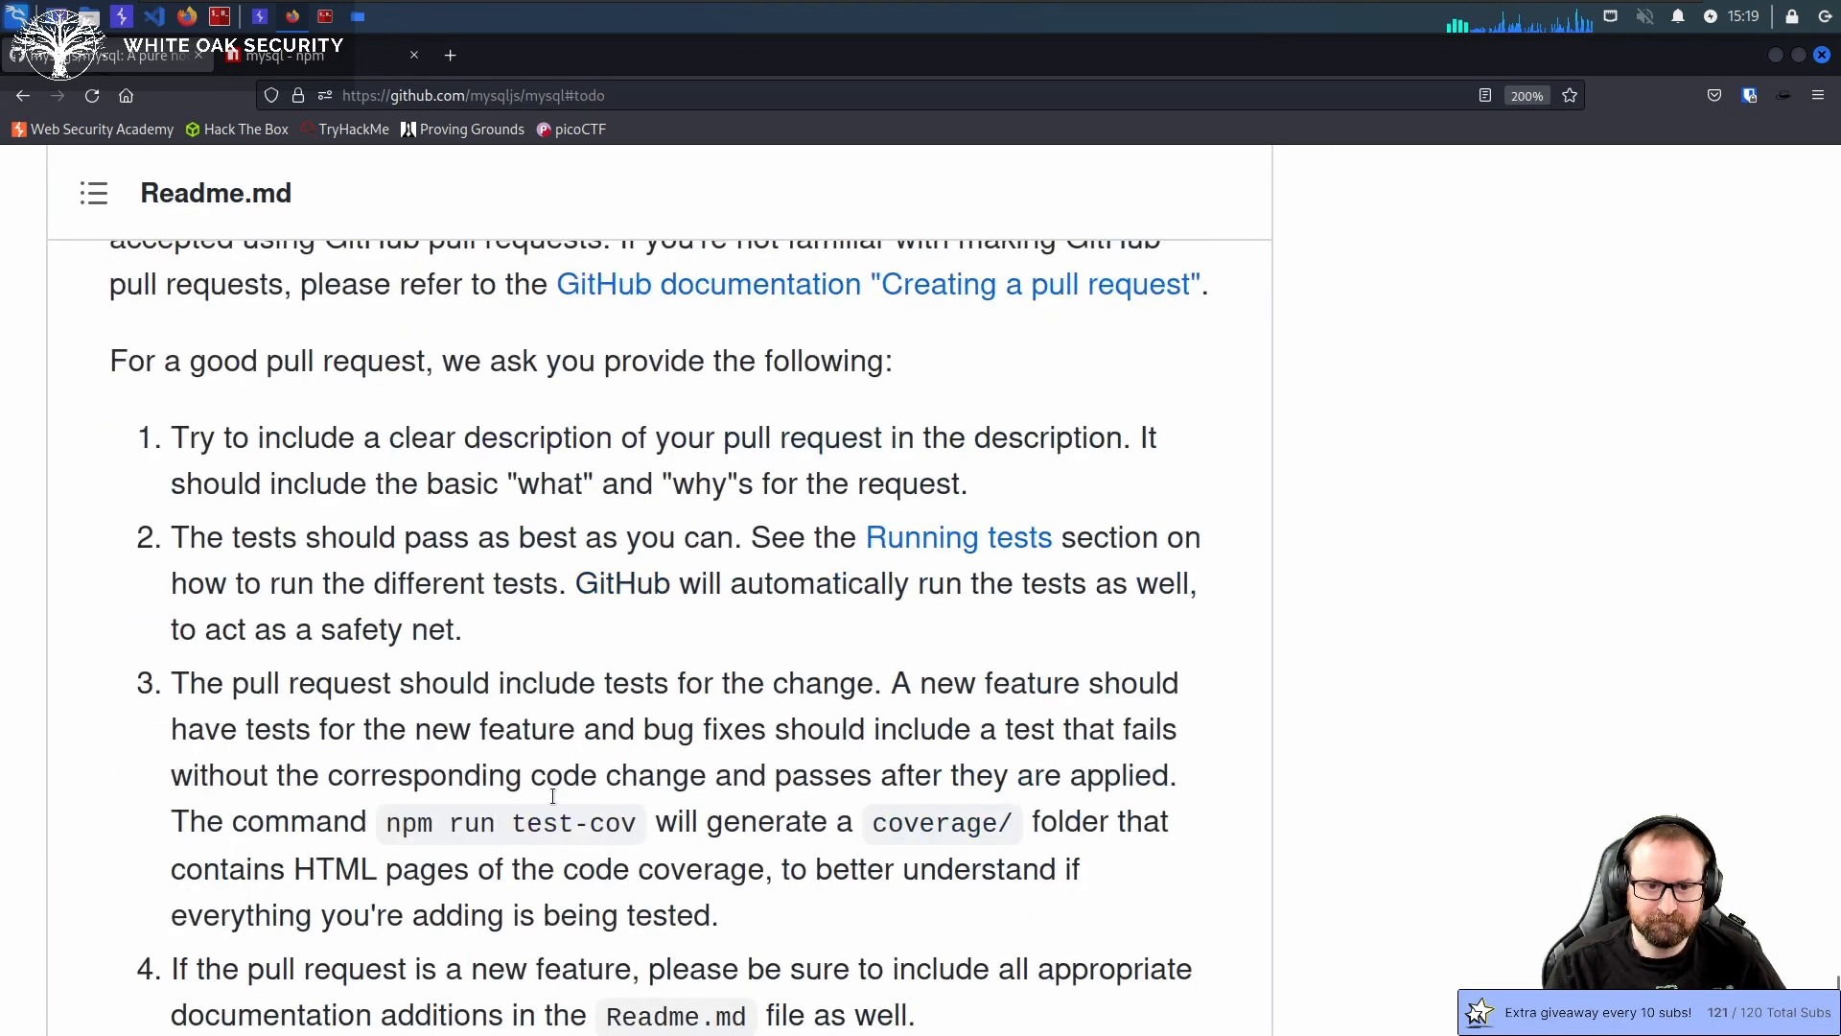
{"action": "scroll", "scroll_direction": "down", "scroll_amount": 3}
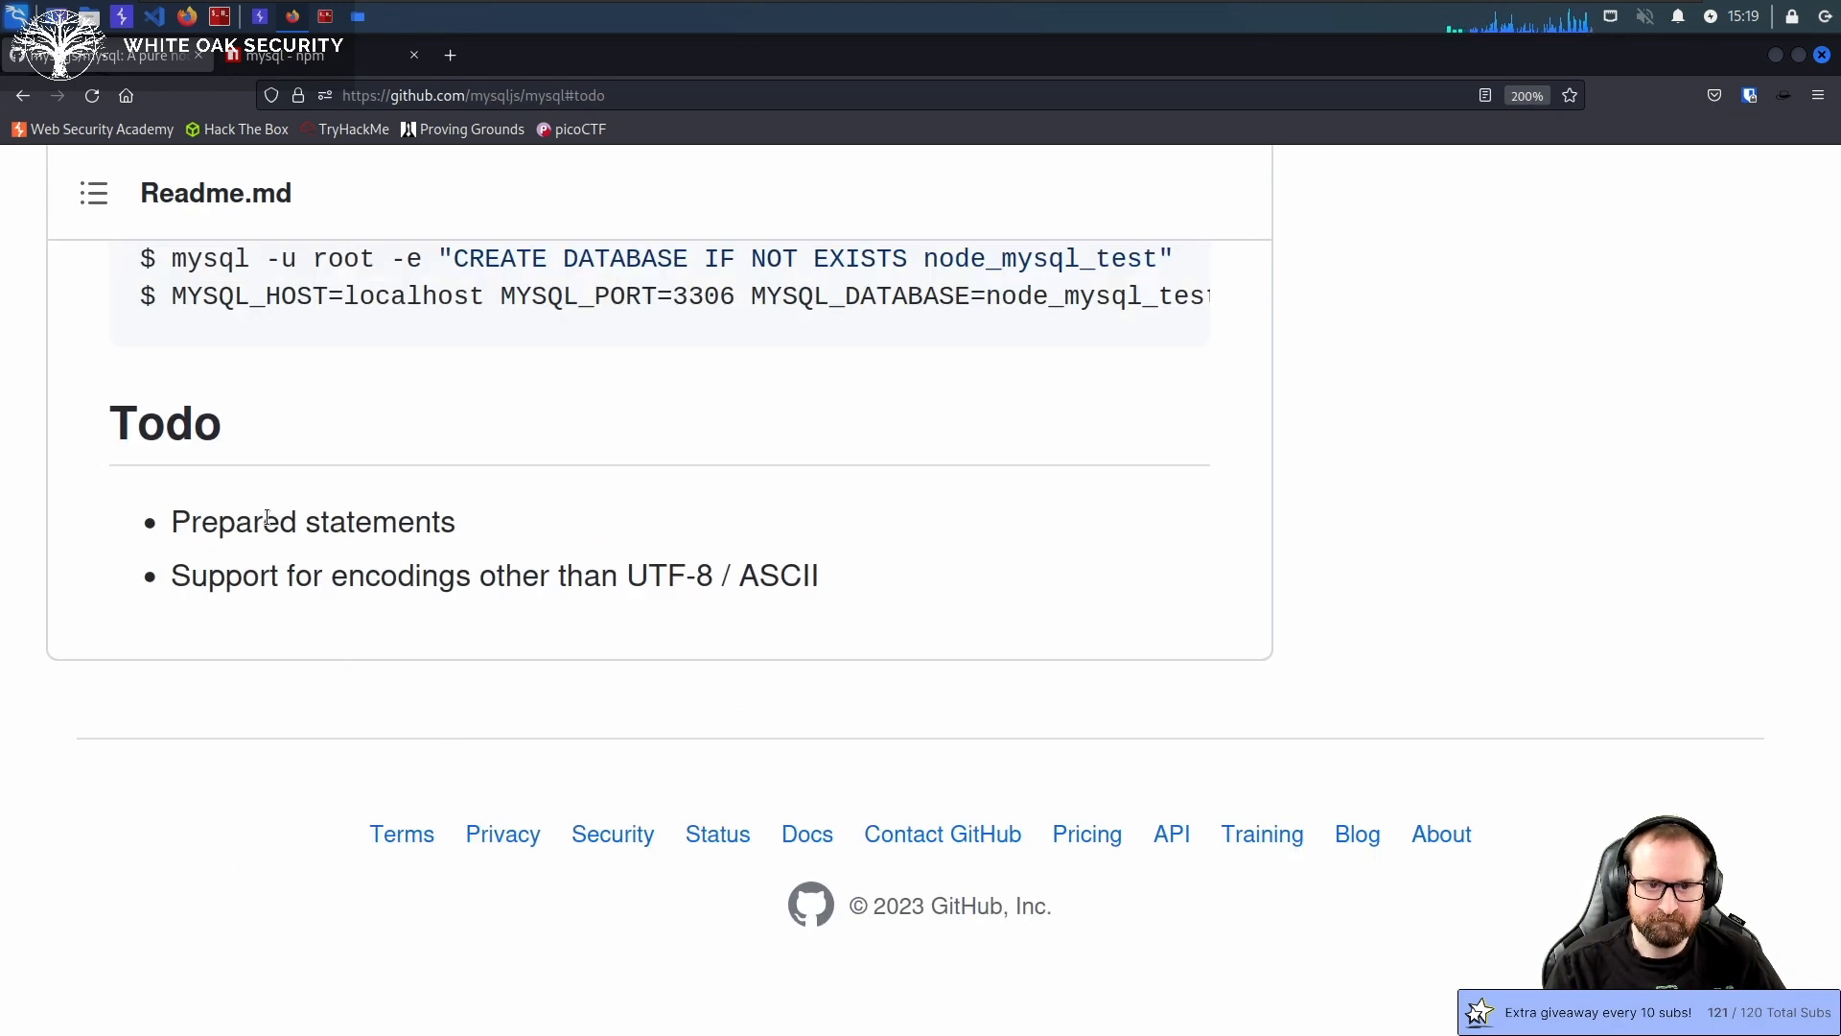
{"action": "double_click", "coordinate": [310, 521]}
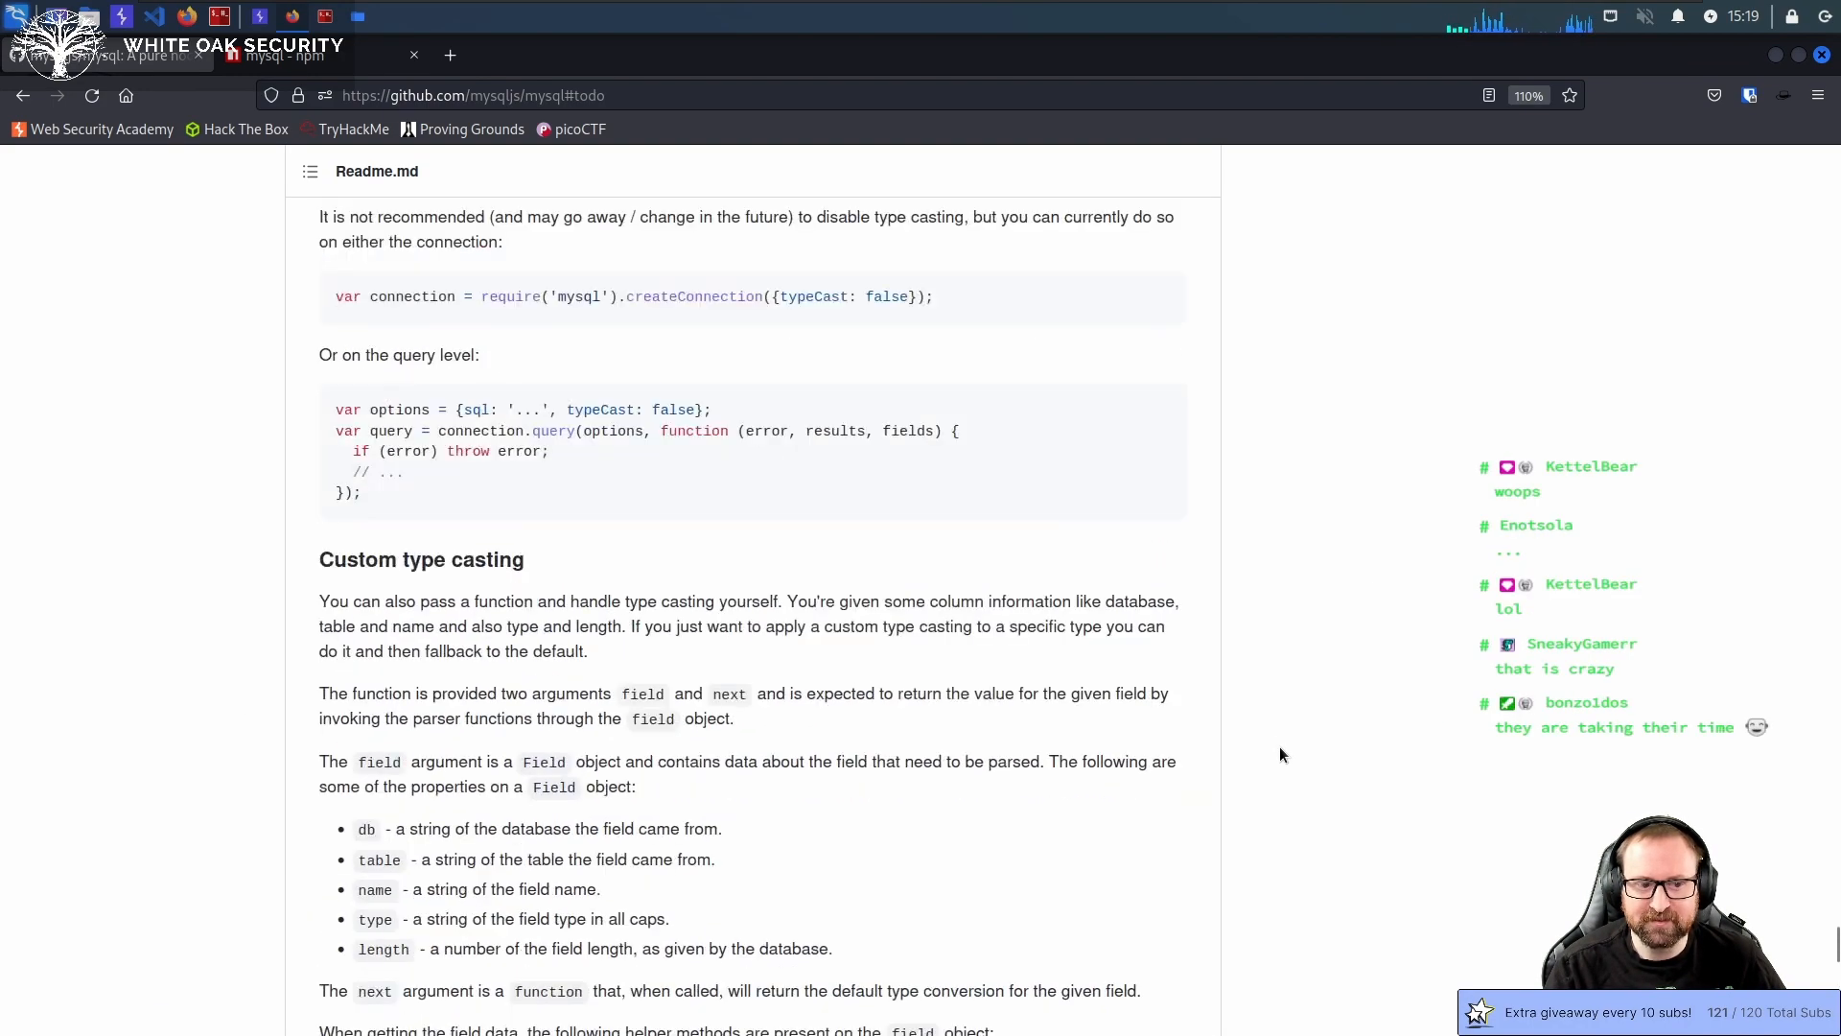
Navigate the README to its Escaping query identifiers section with the escapeId examples
{"action": "scroll", "scroll_direction": "down", "scroll_amount": 3}
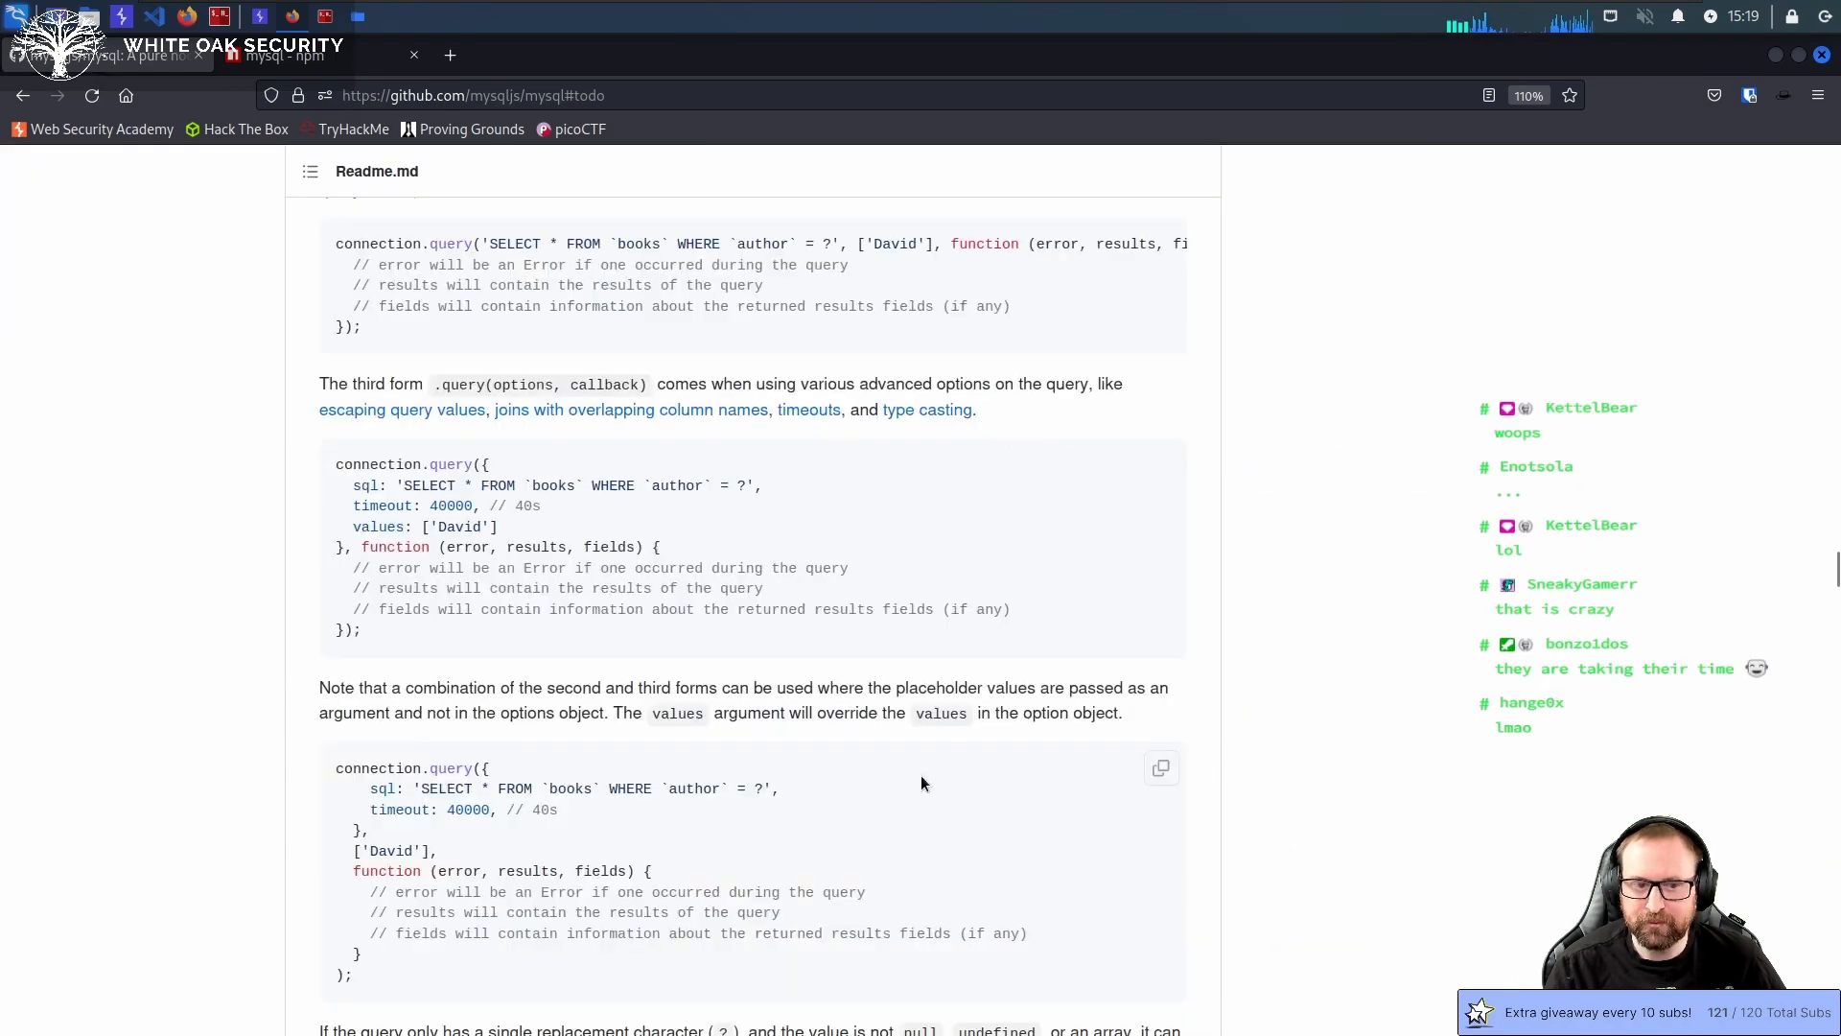
{"action": "scroll", "scroll_direction": "down", "scroll_amount": 3}
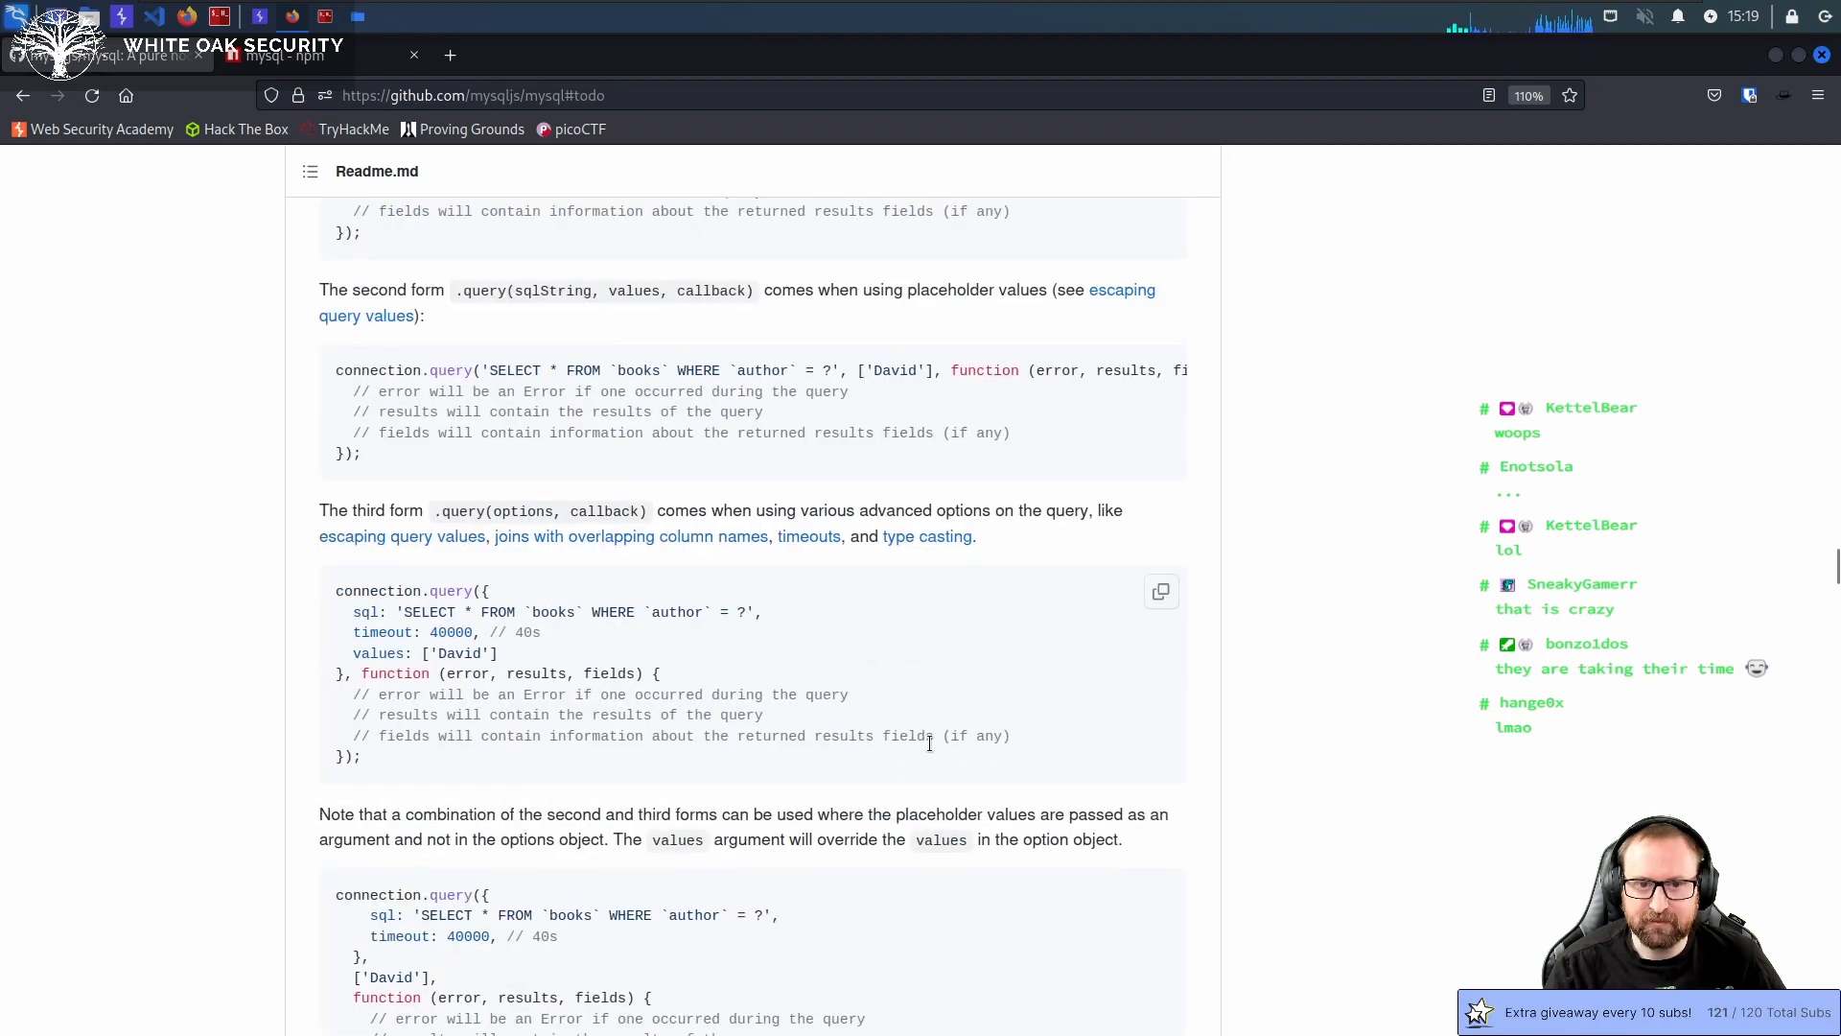
{"action": "scroll", "scroll_direction": "down", "scroll_amount": 3}
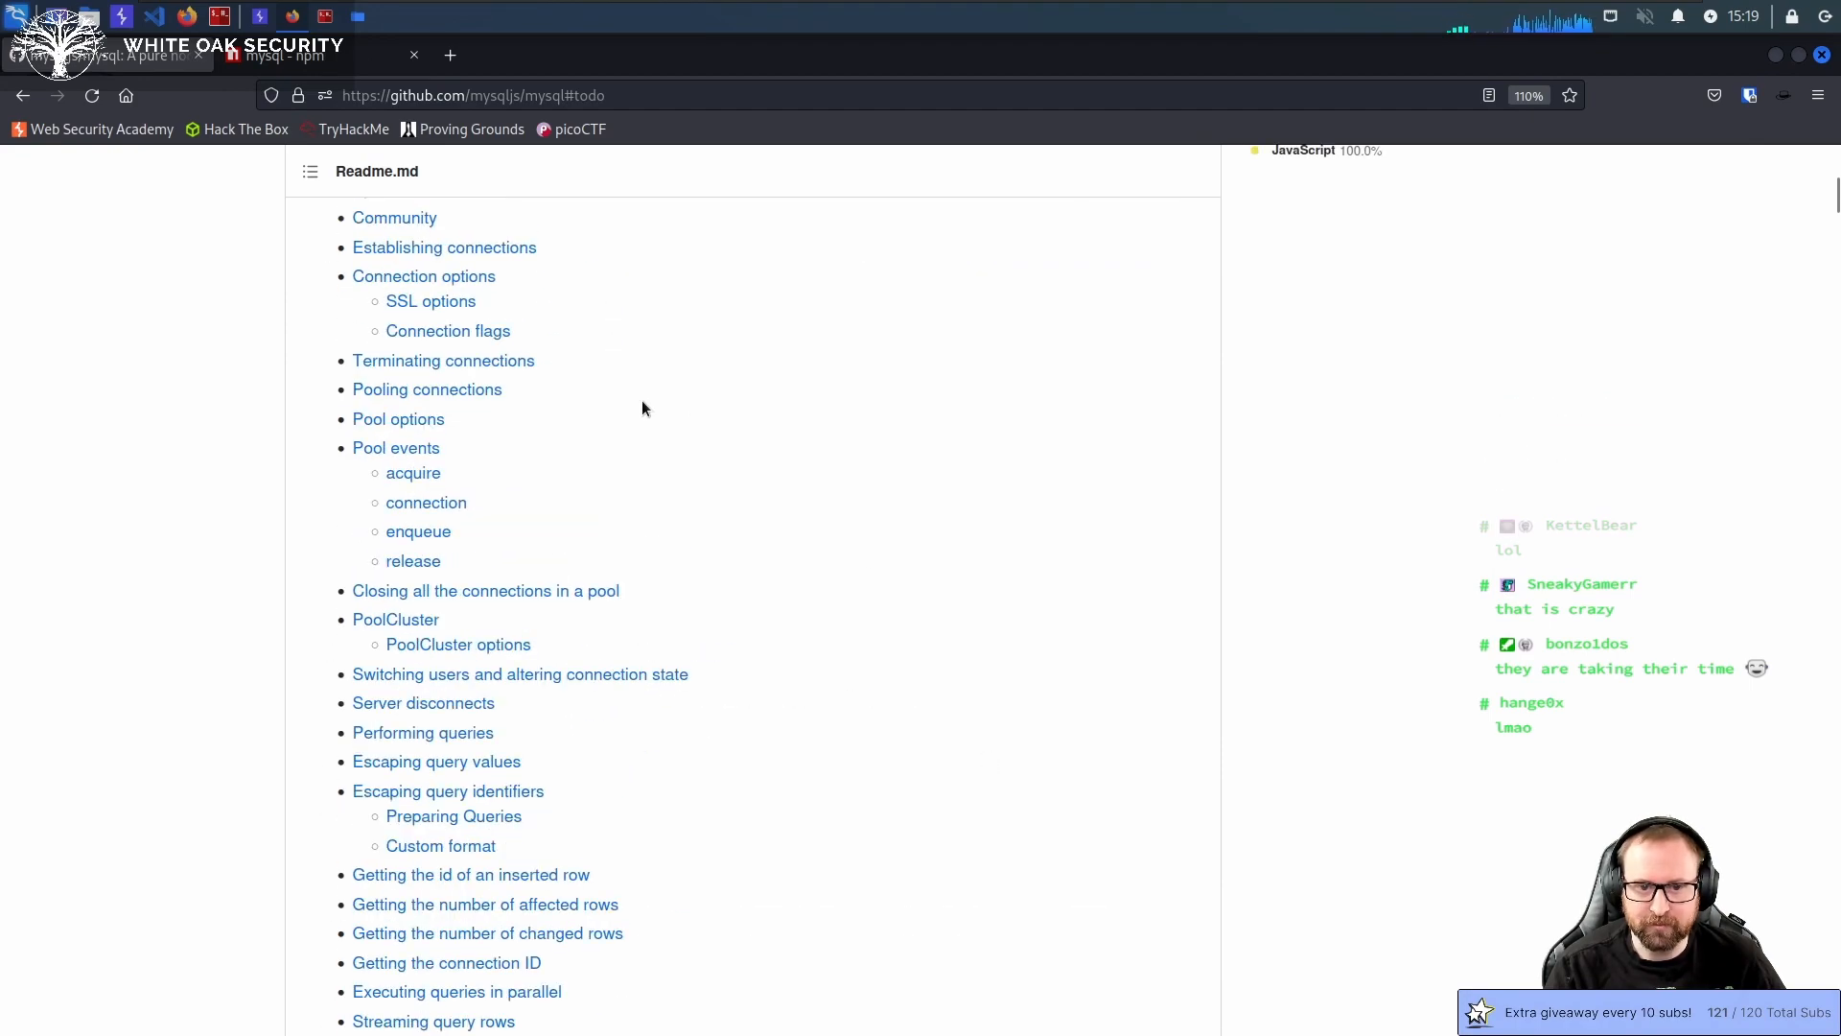
{"action": "scroll", "scroll_direction": "down", "scroll_amount": 3}
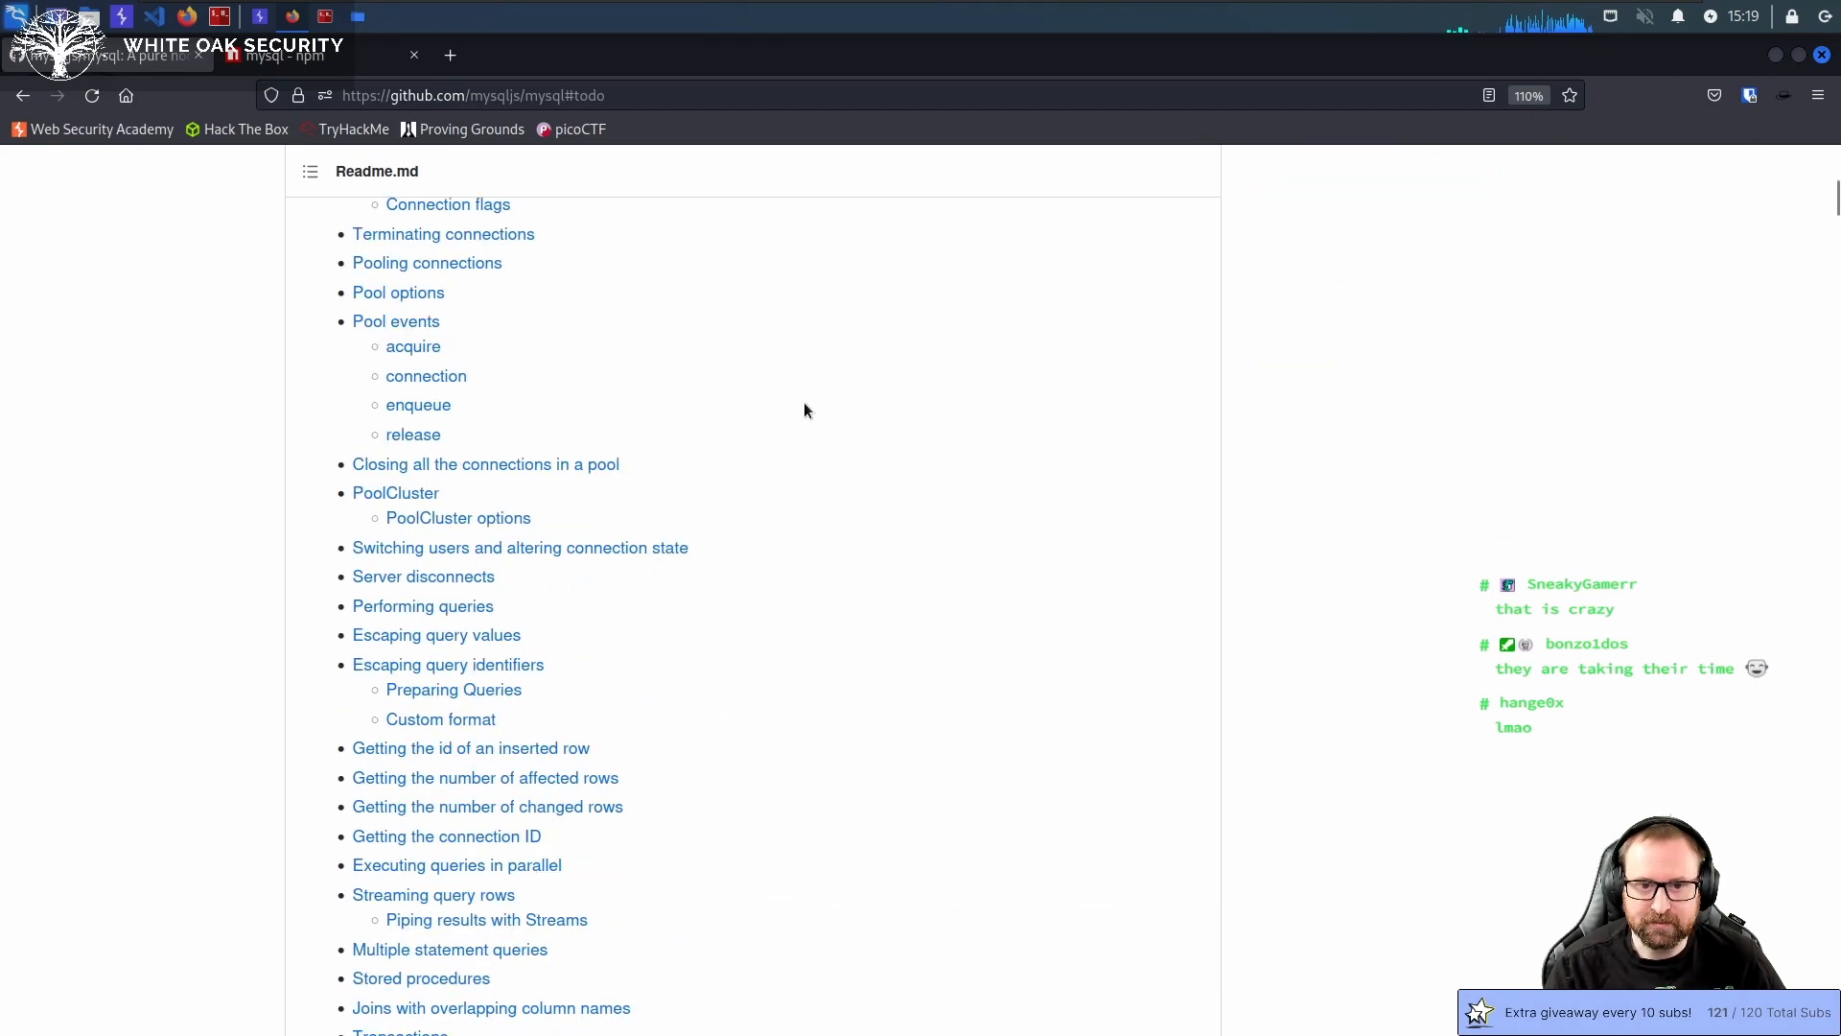
{"action": "left_click", "coordinate": [446, 663]}
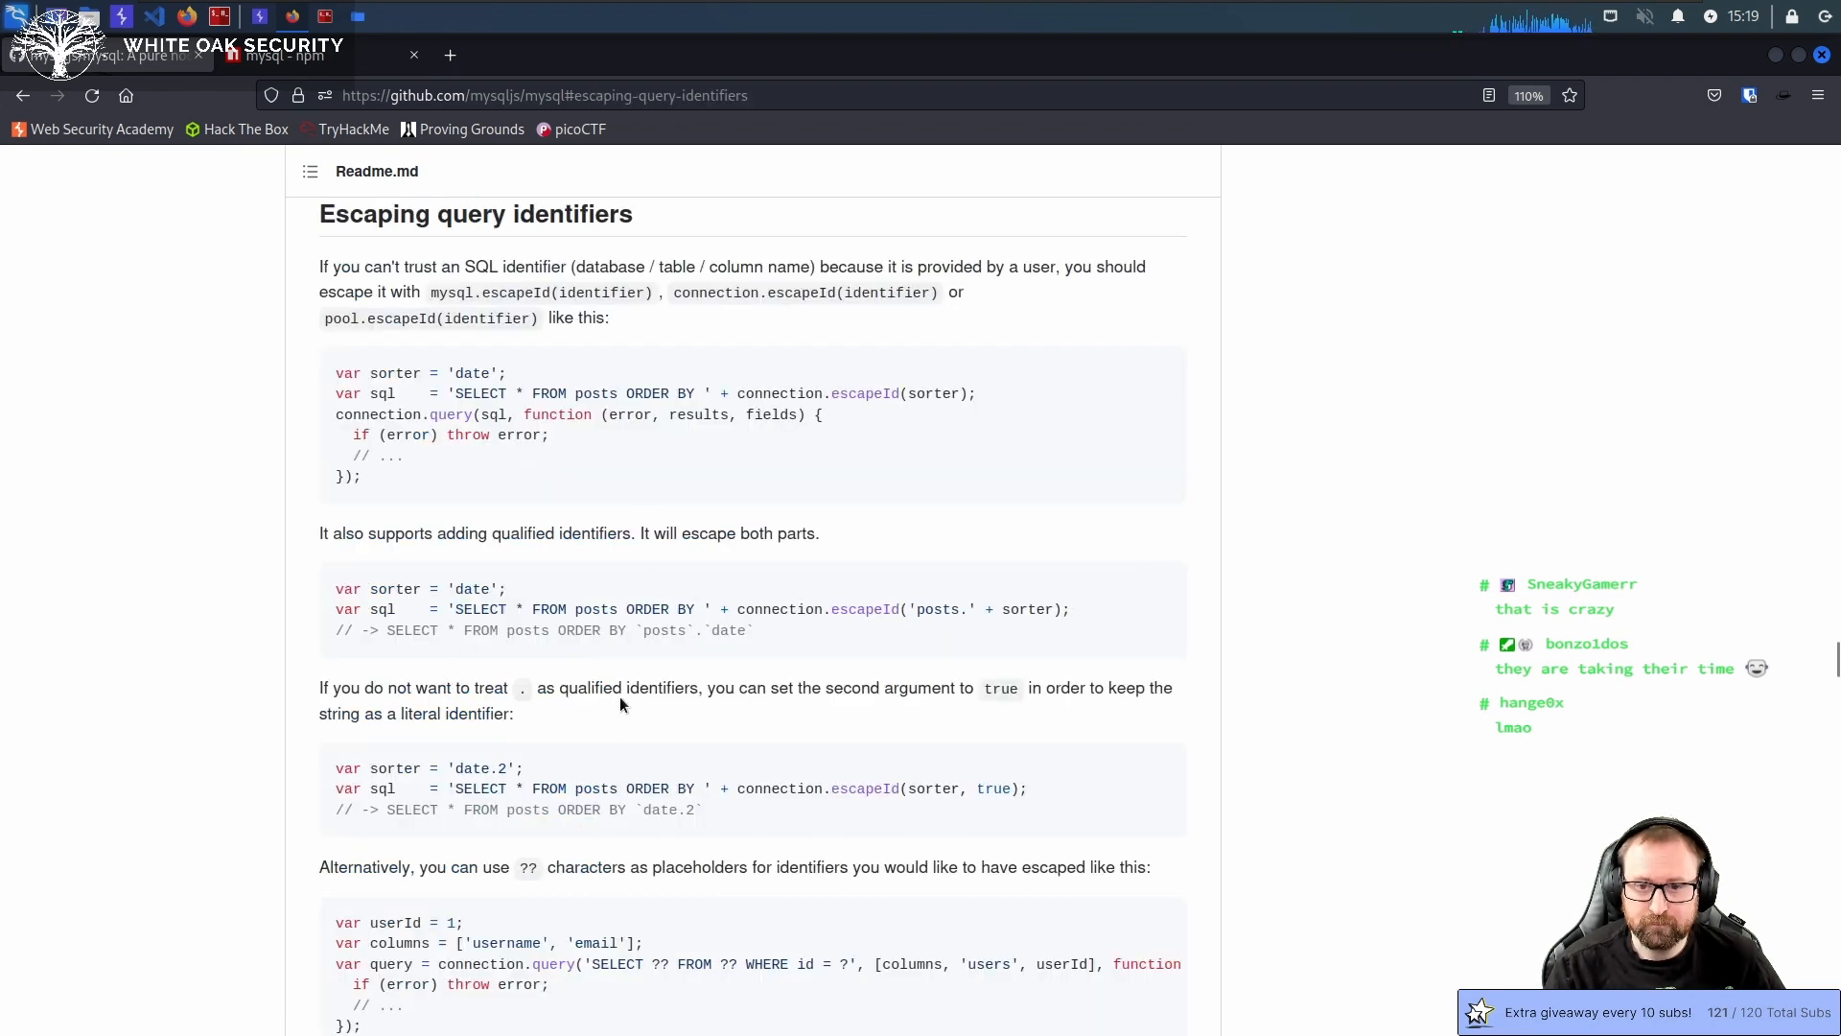
Read the escaping docs, highlight the mysql.format UPDATE line and enlarge the page
{"action": "scroll", "scroll_direction": "down", "scroll_amount": 3}
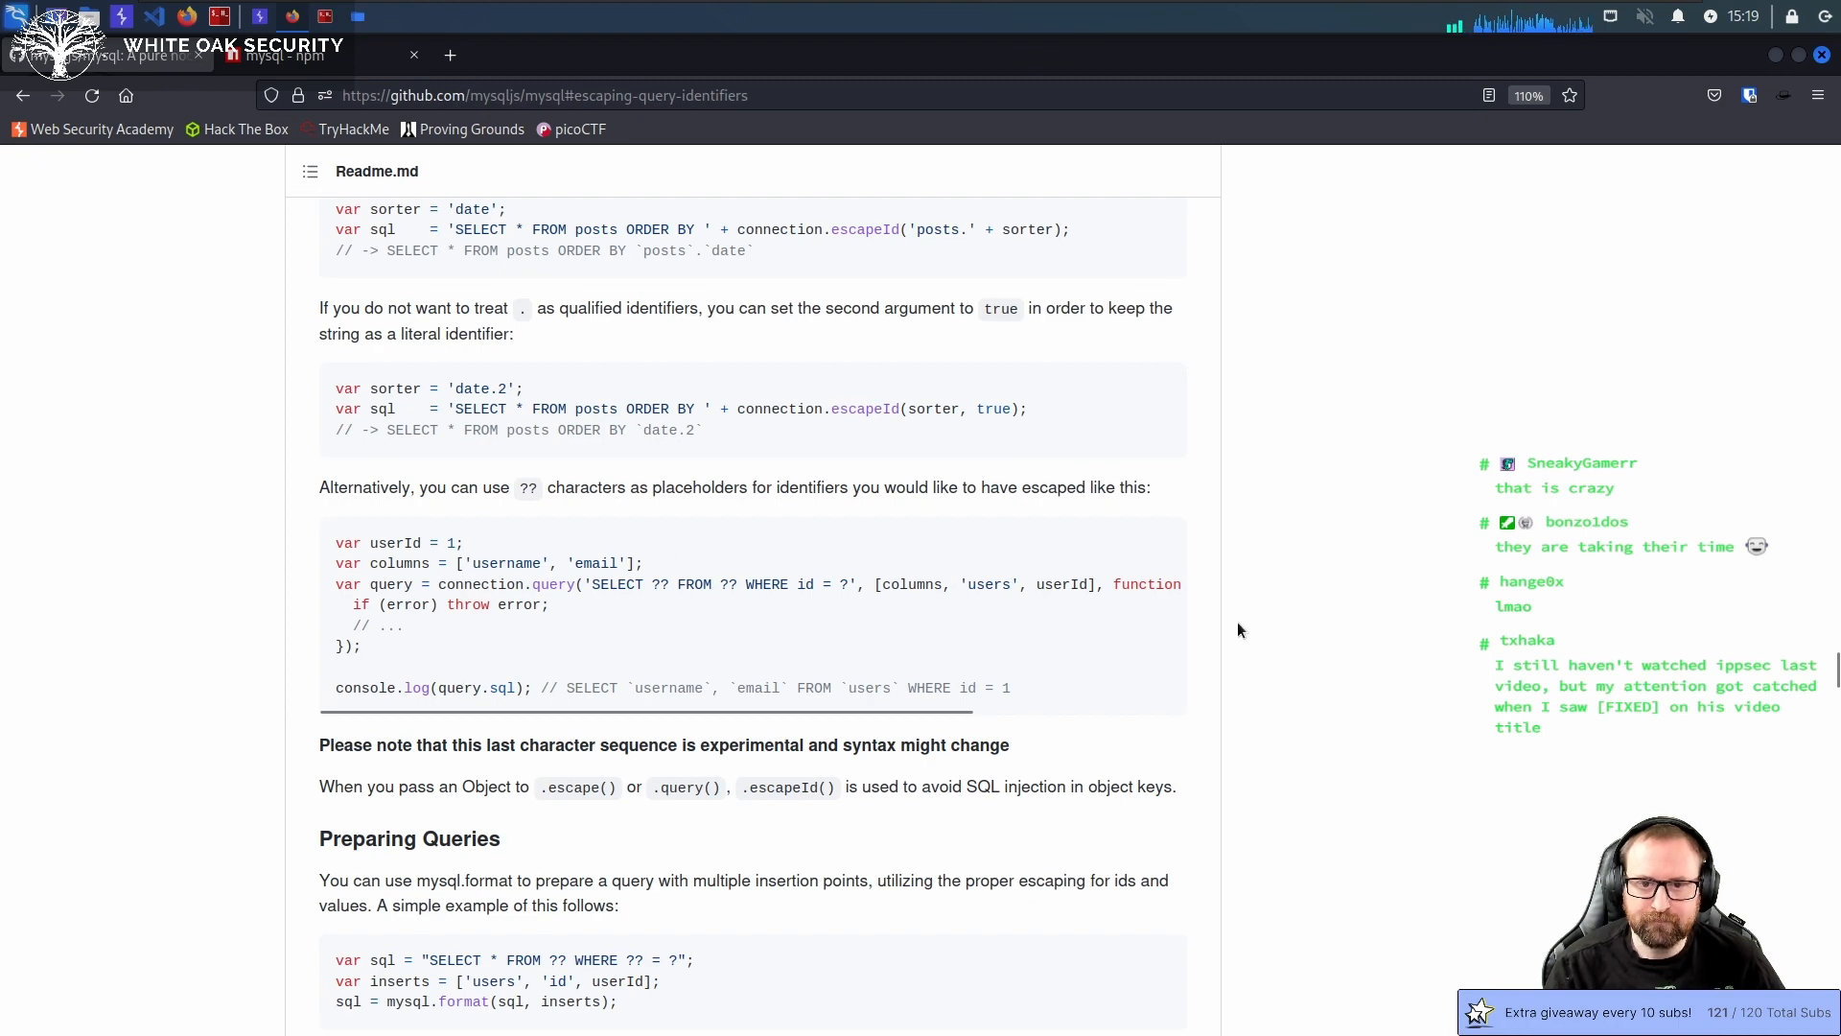
{"action": "mouse_move", "coordinate": [791, 589]}
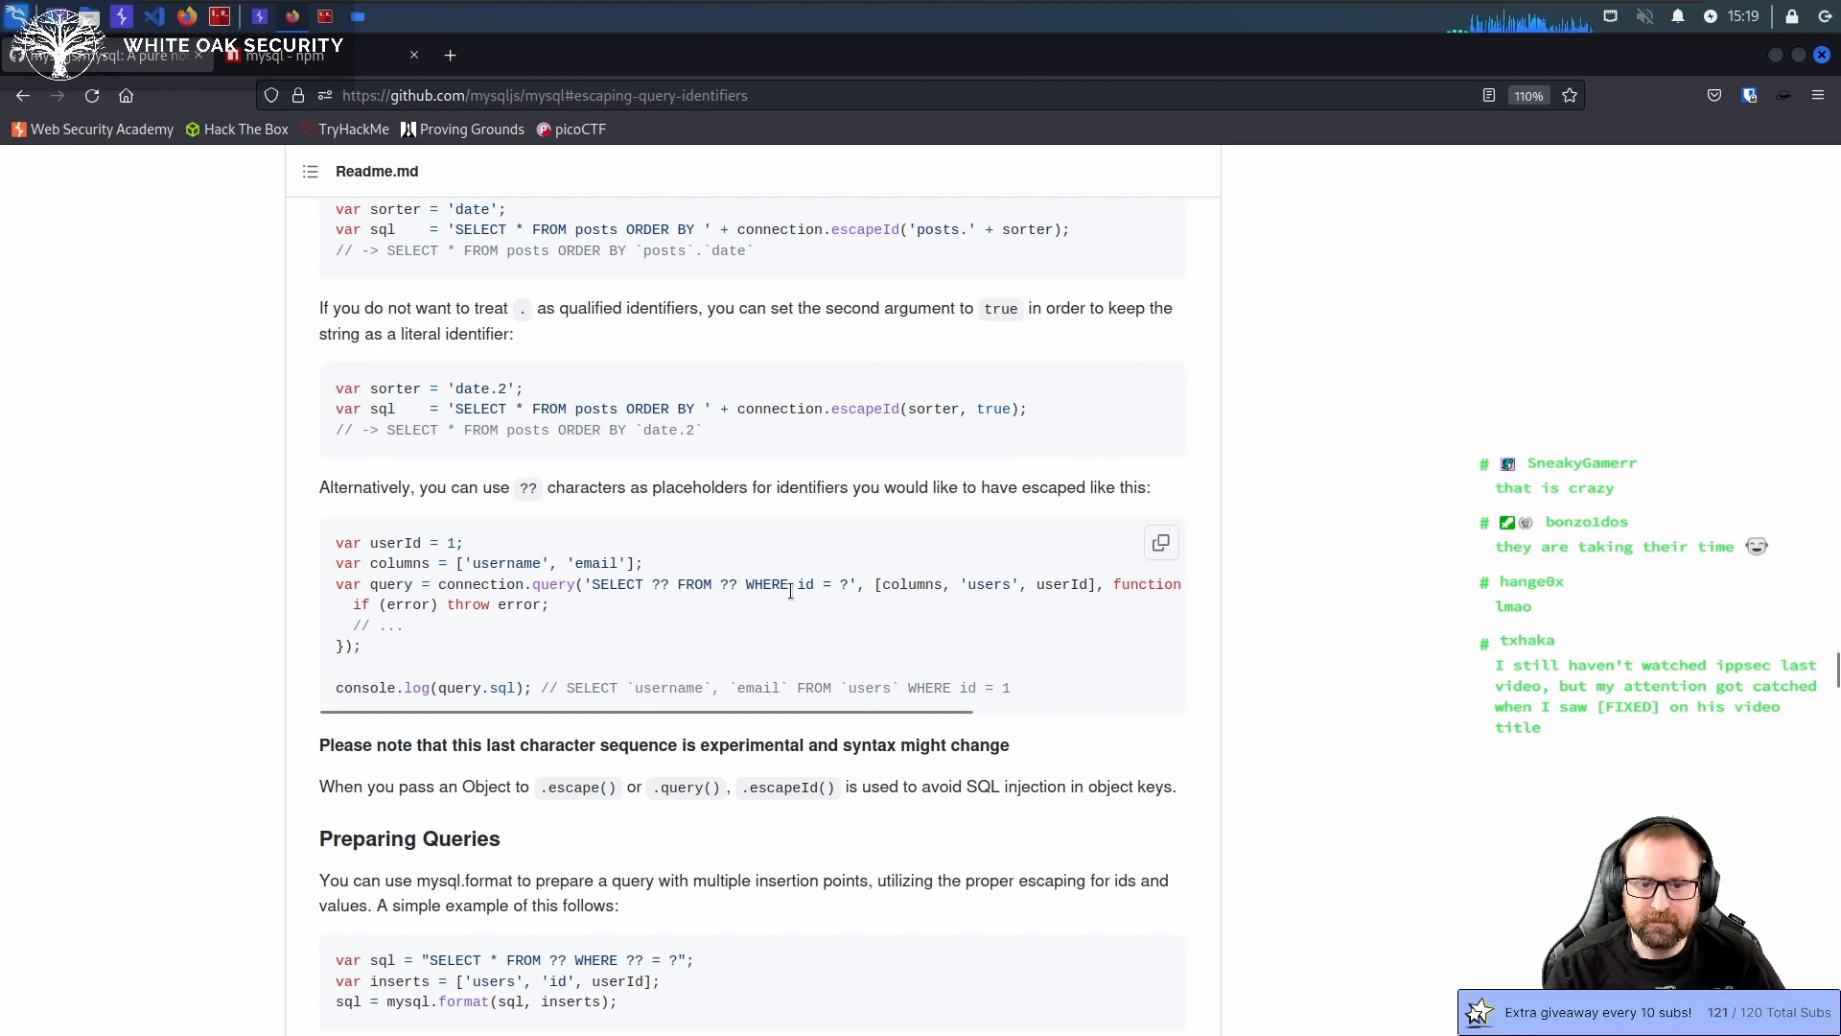
{"action": "scroll", "scroll_direction": "down", "scroll_amount": 3}
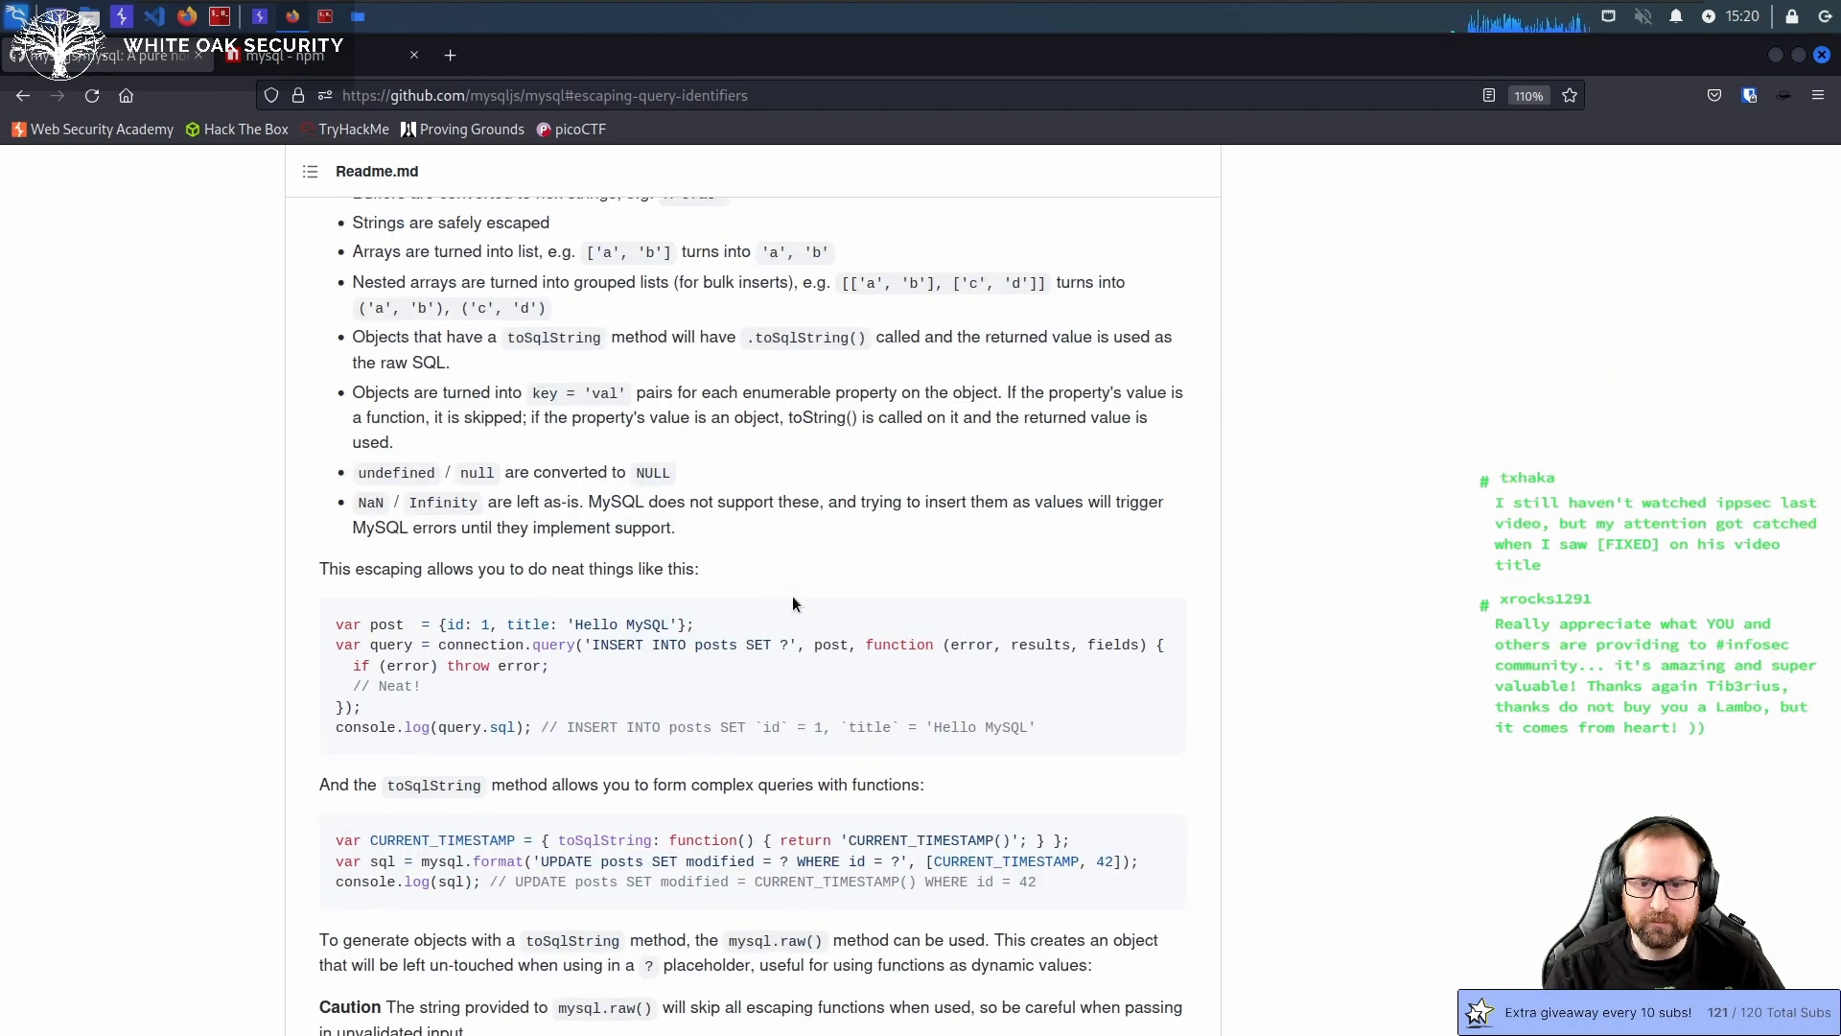
{"action": "scroll", "scroll_direction": "down", "scroll_amount": 3}
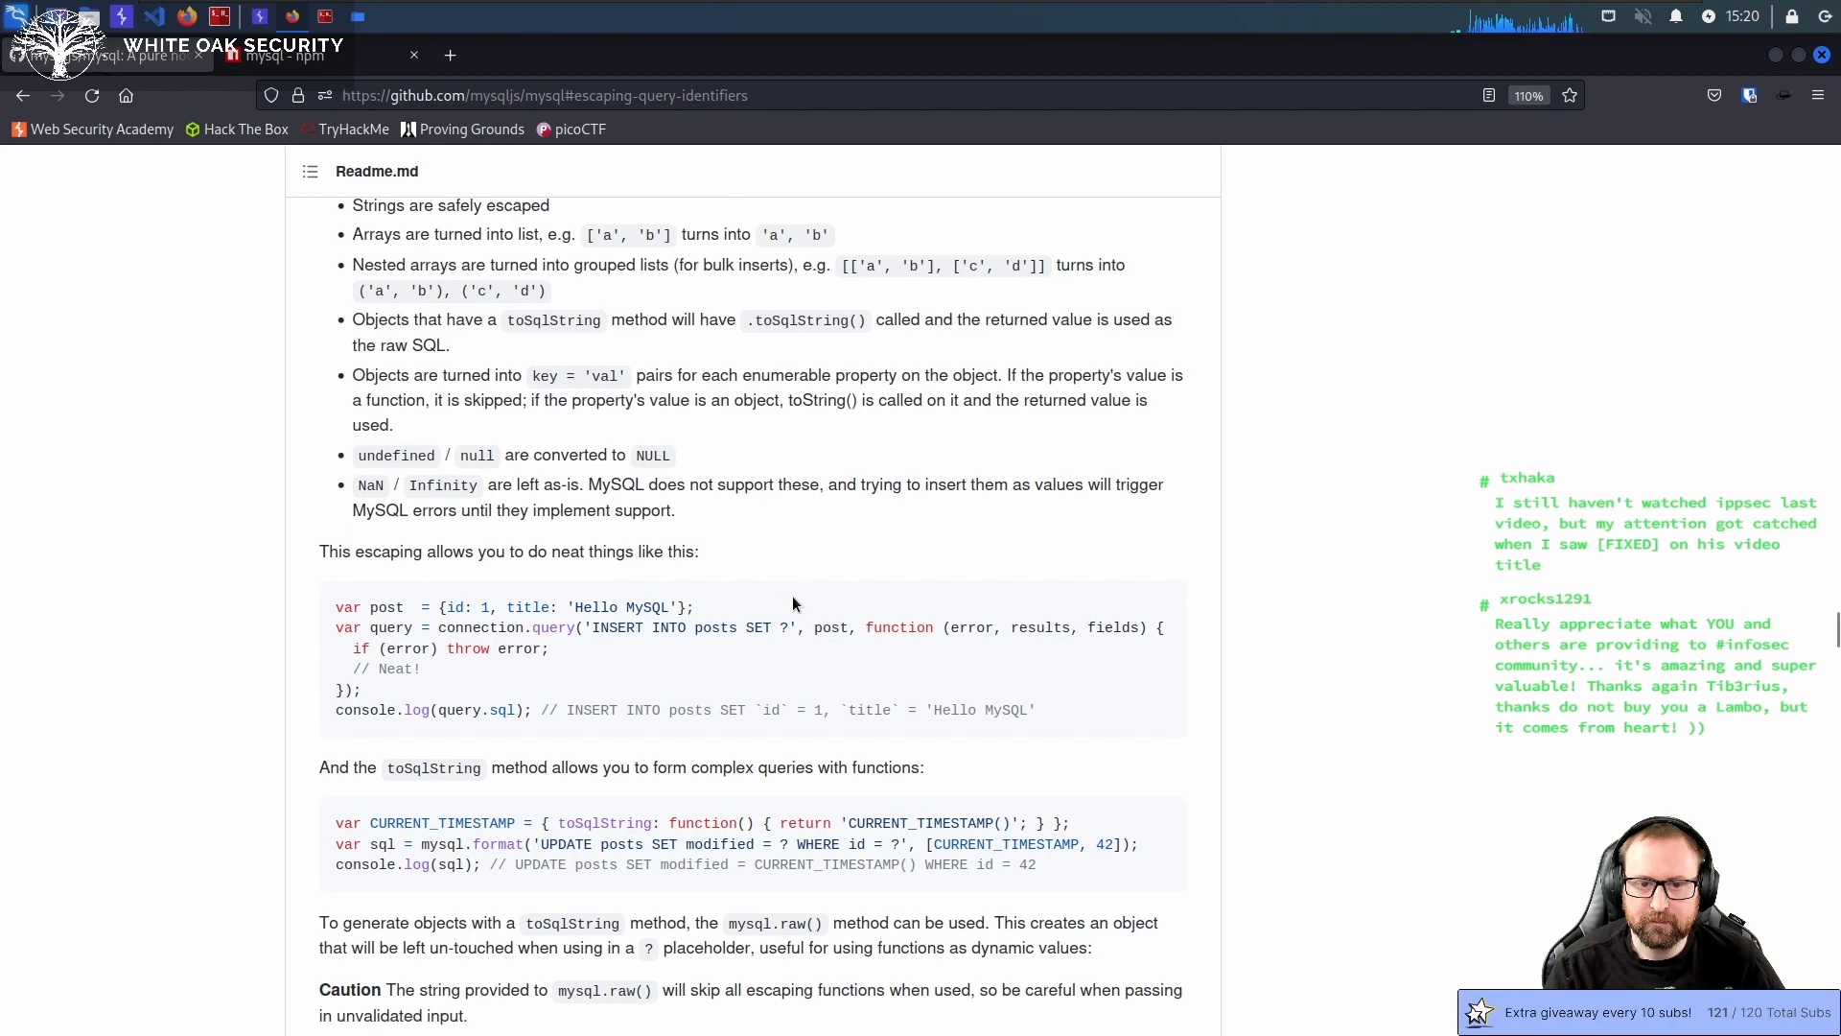
{"action": "scroll", "scroll_direction": "down", "scroll_amount": 3}
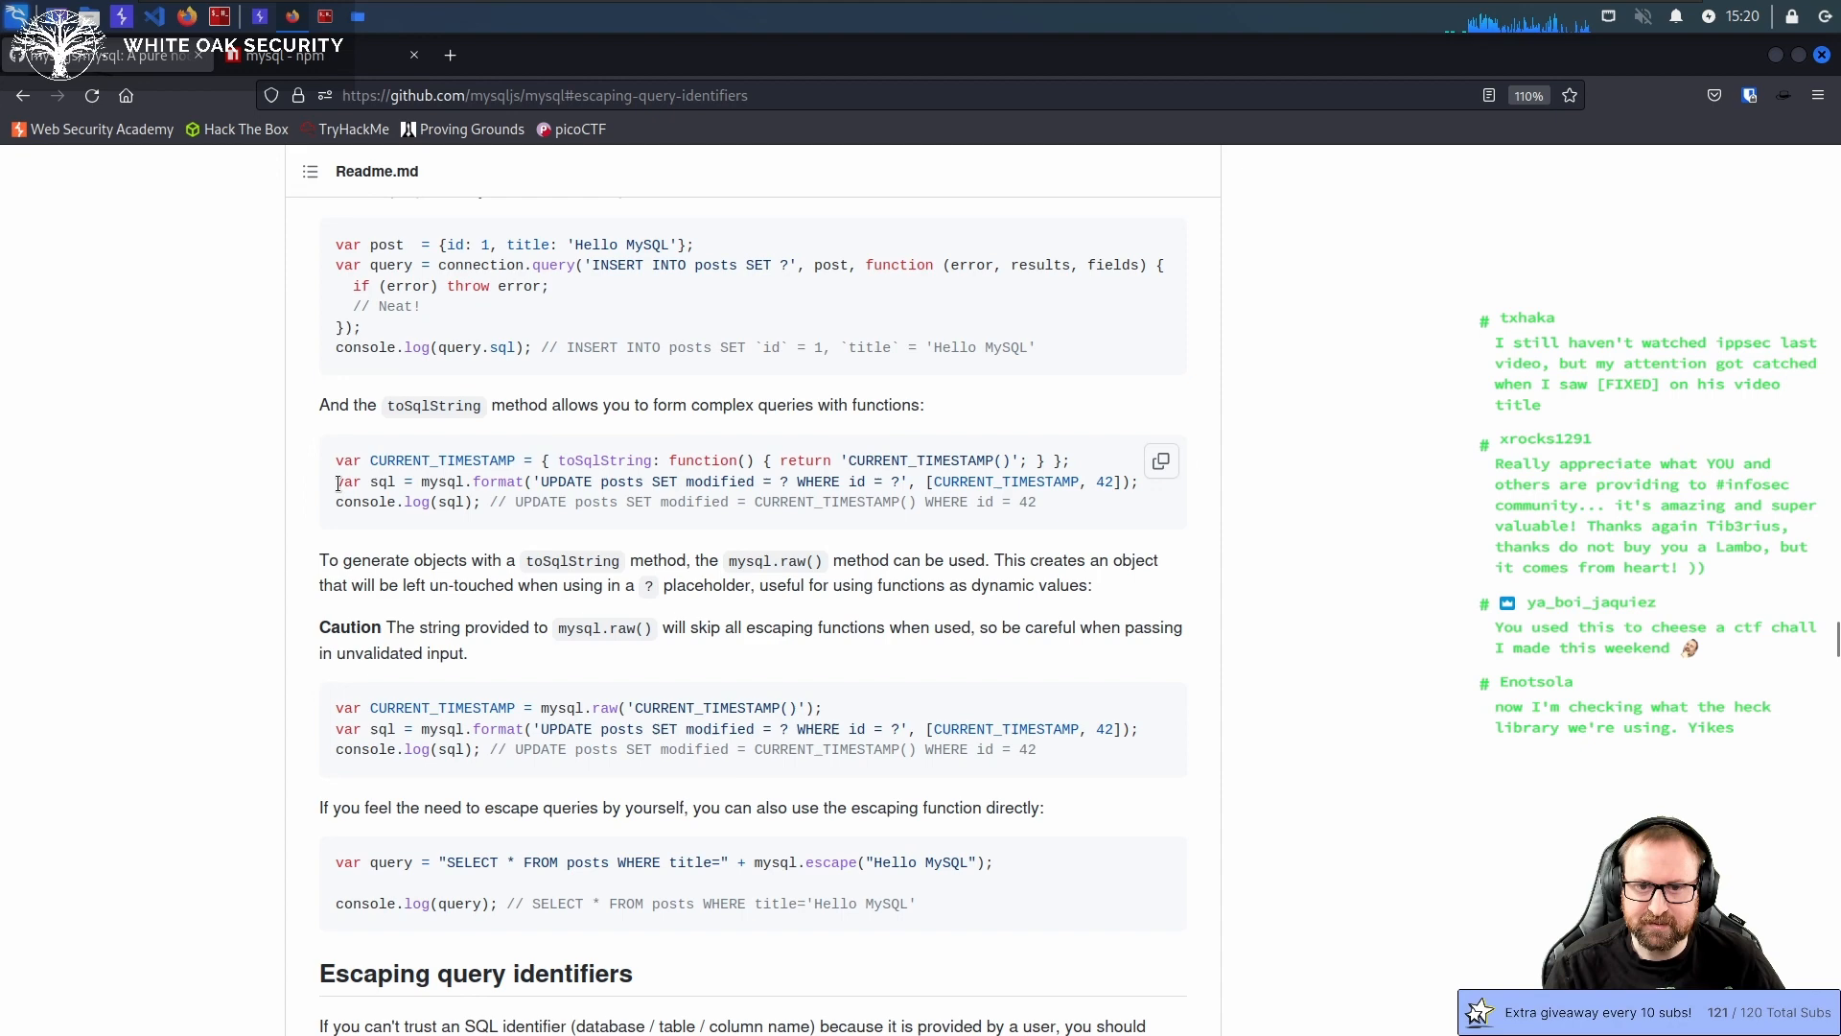
{"action": "triple_click", "coordinate": [736, 482]}
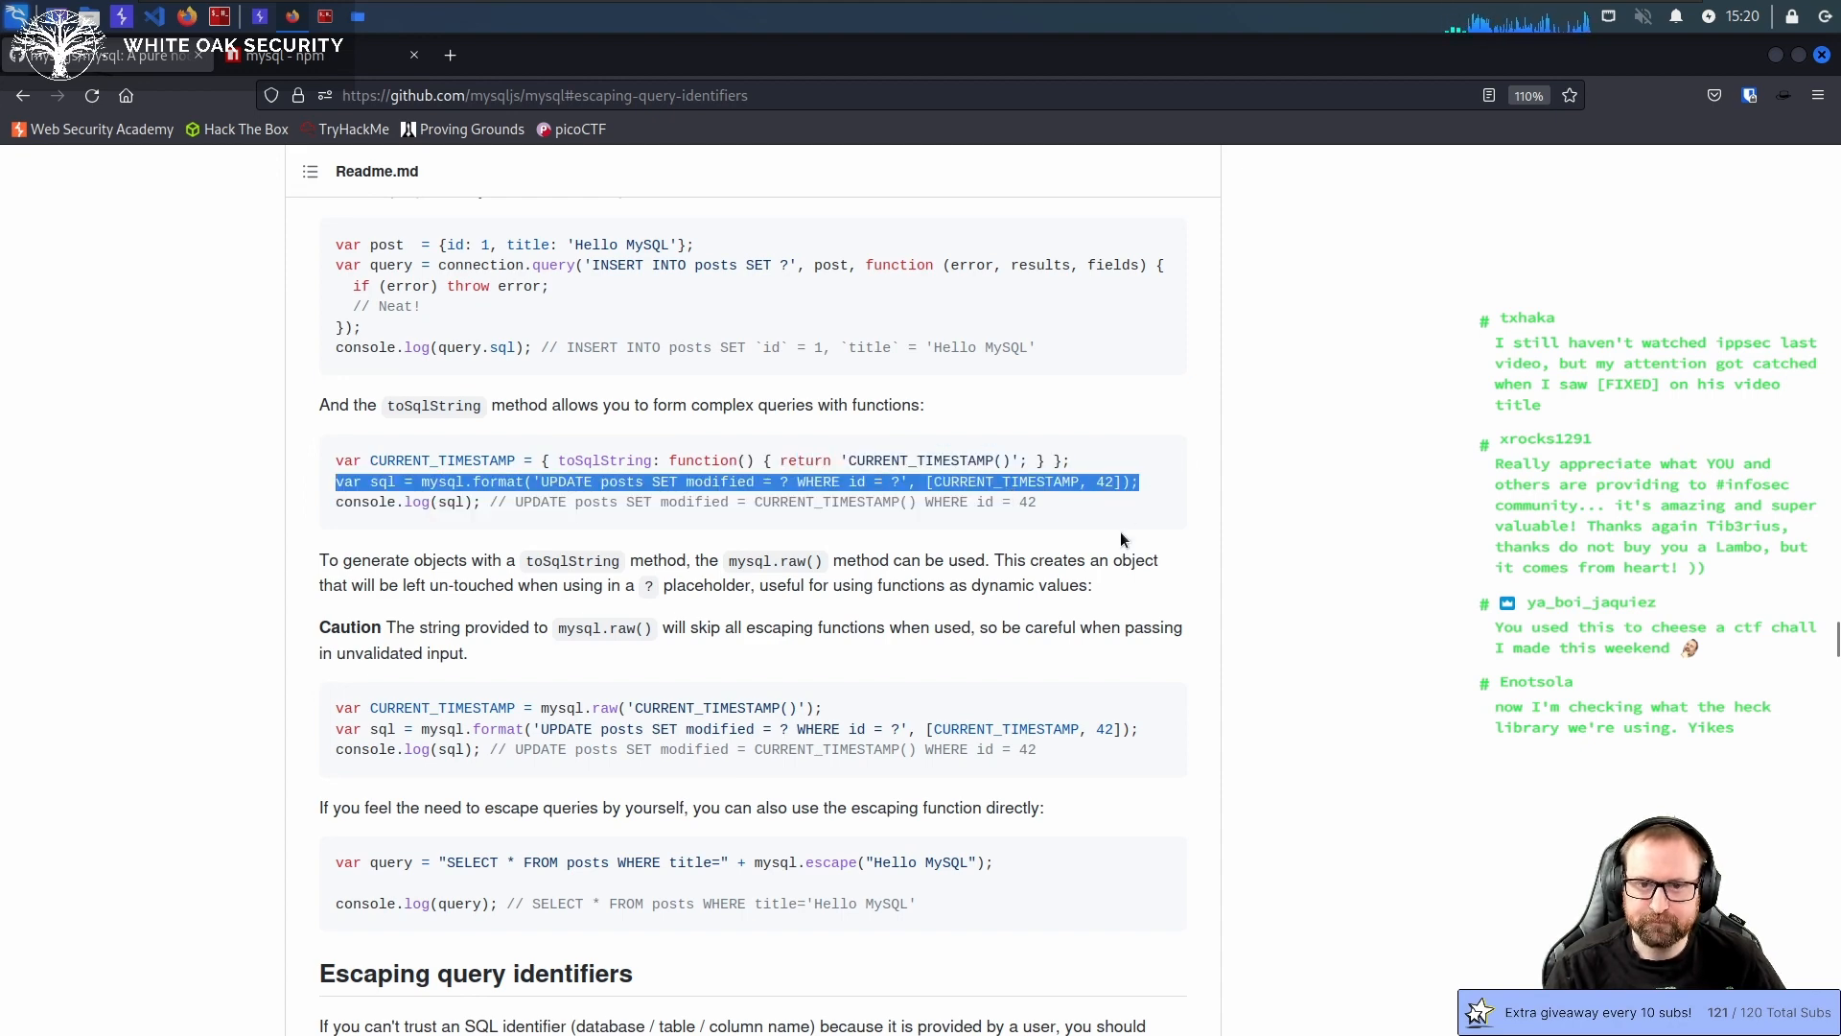
{"action": "key", "text": "ctrl+plus"}
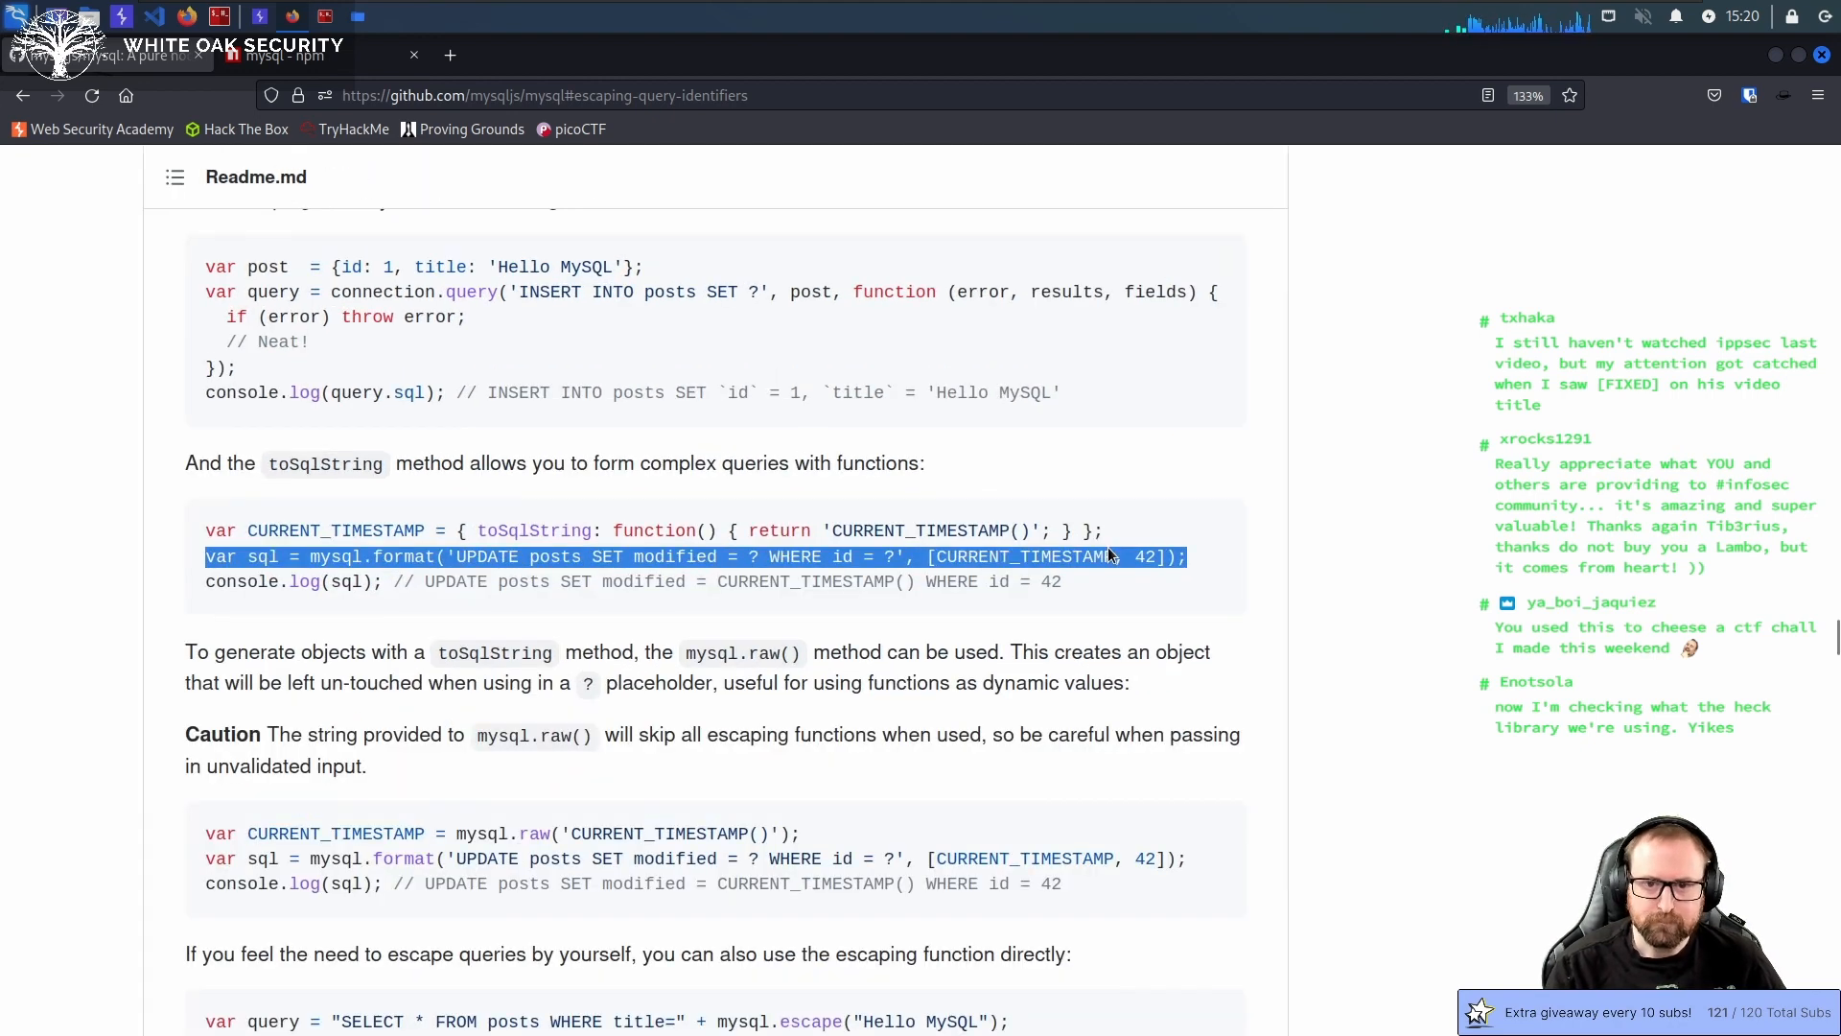
{"action": "mouse_move", "coordinate": [689, 583]}
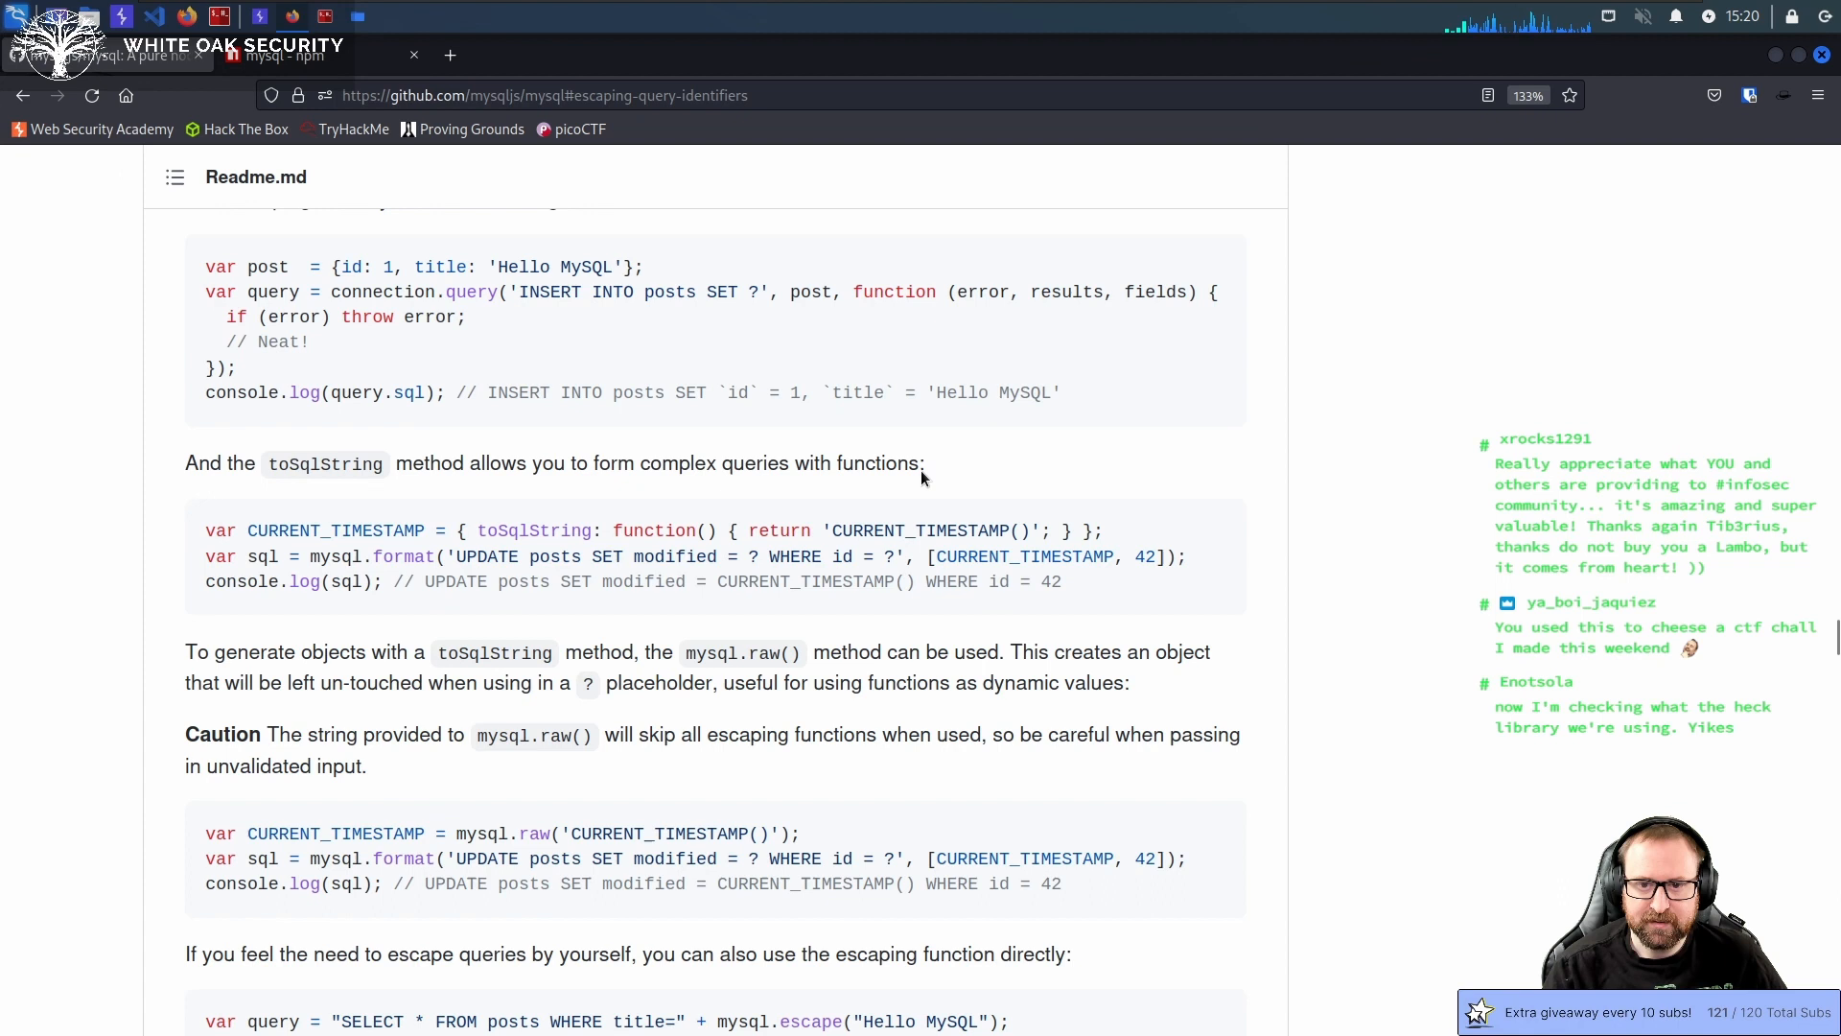
{"action": "mouse_move", "coordinate": [1137, 725]}
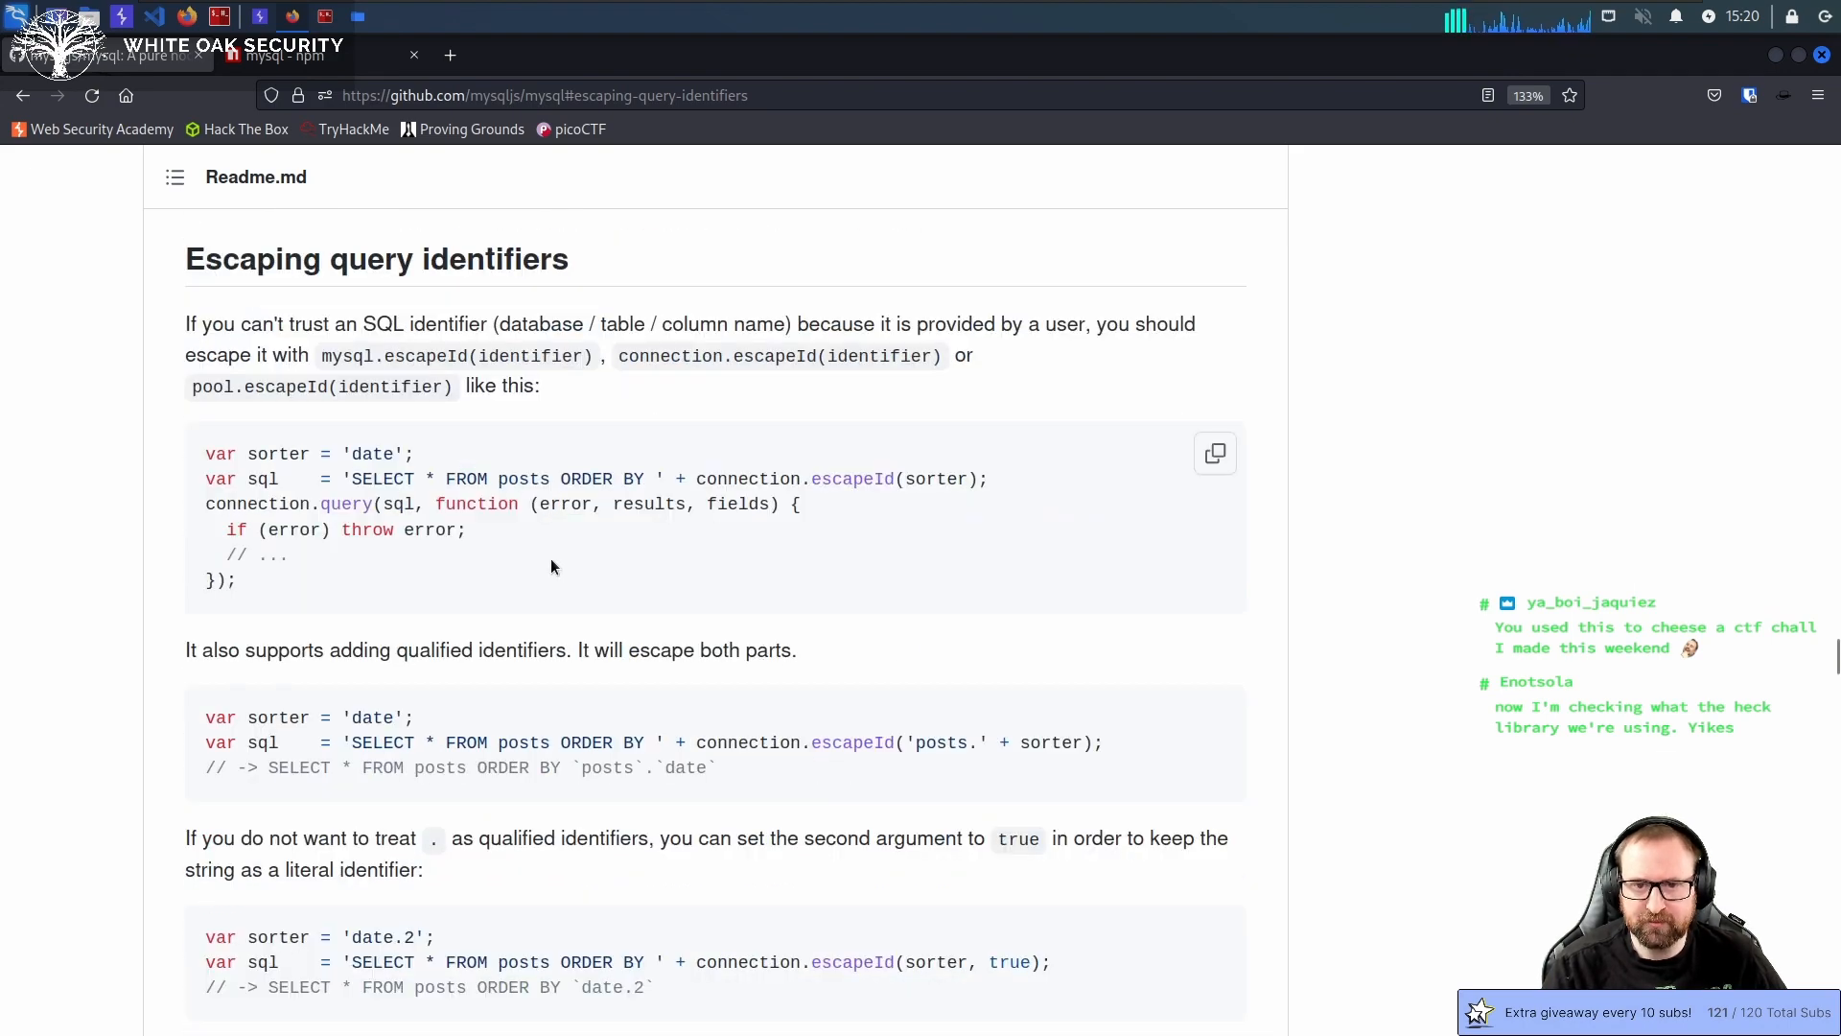
Highlight the userId query example and continue through the query-options examples
{"action": "scroll", "scroll_direction": "down", "scroll_amount": 3}
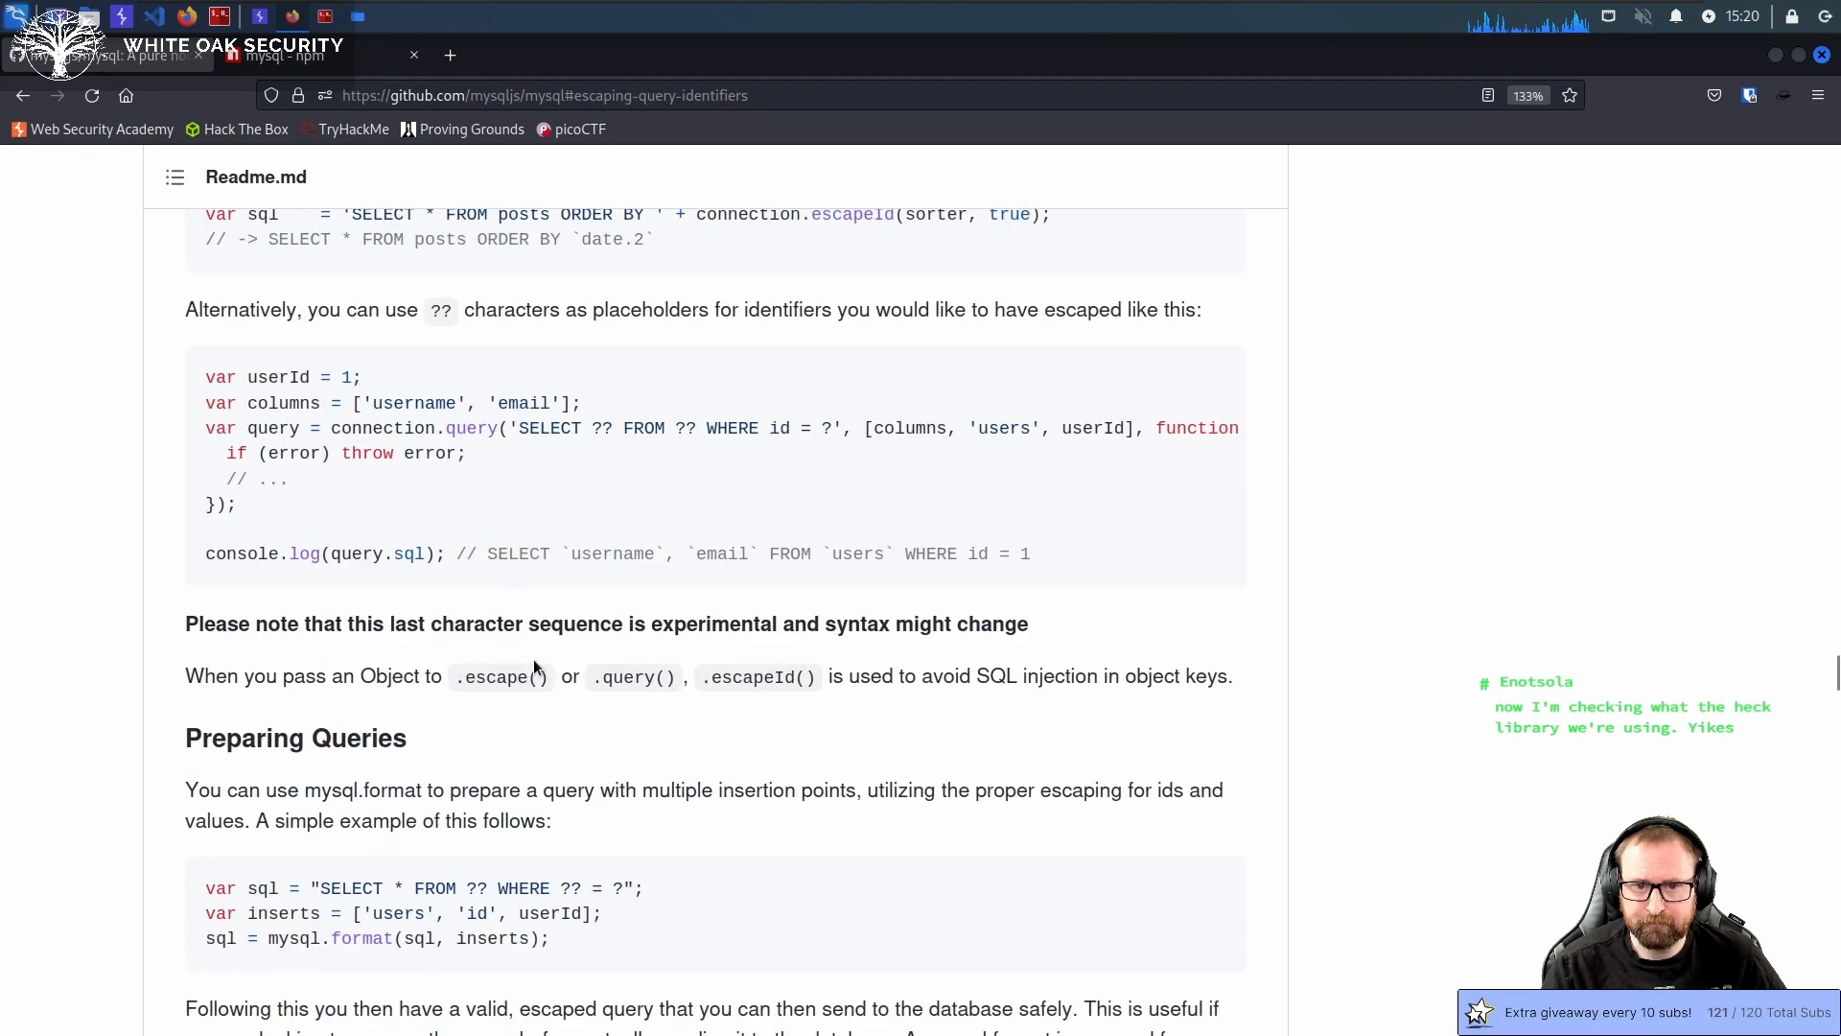
{"action": "mouse_move", "coordinate": [795, 445]}
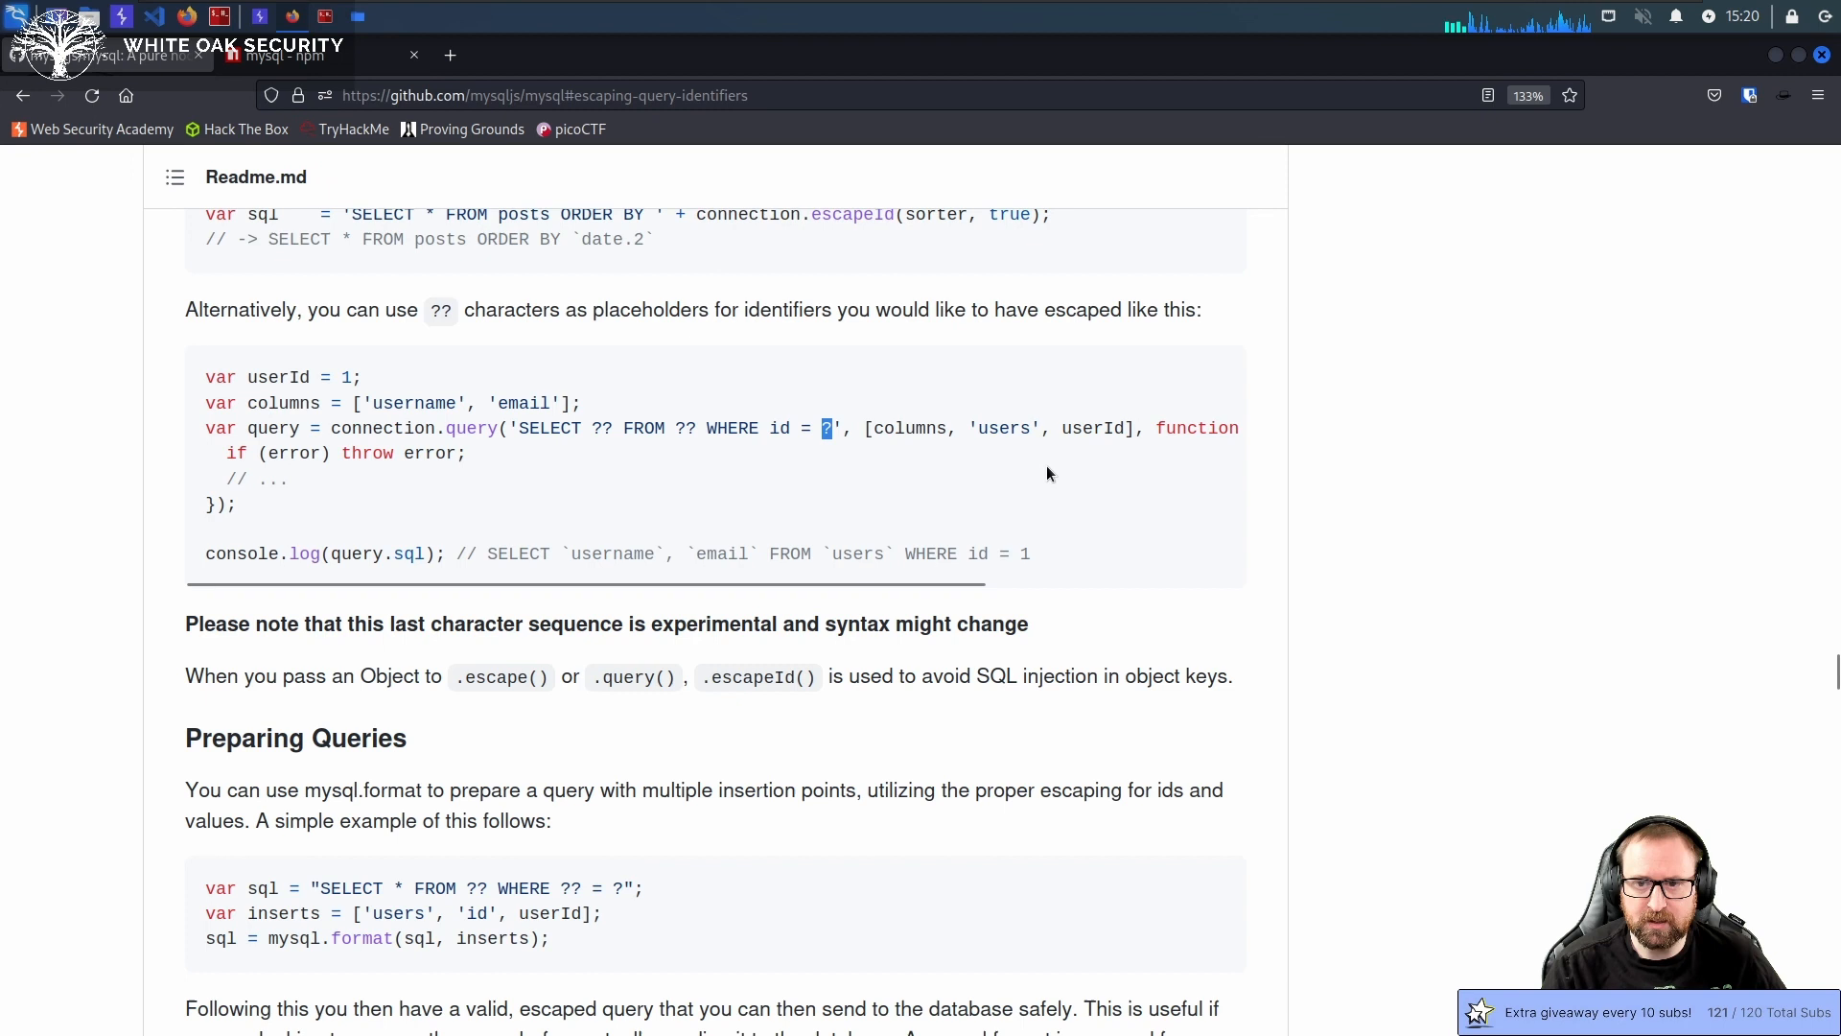
{"action": "double_click", "coordinate": [1091, 428]}
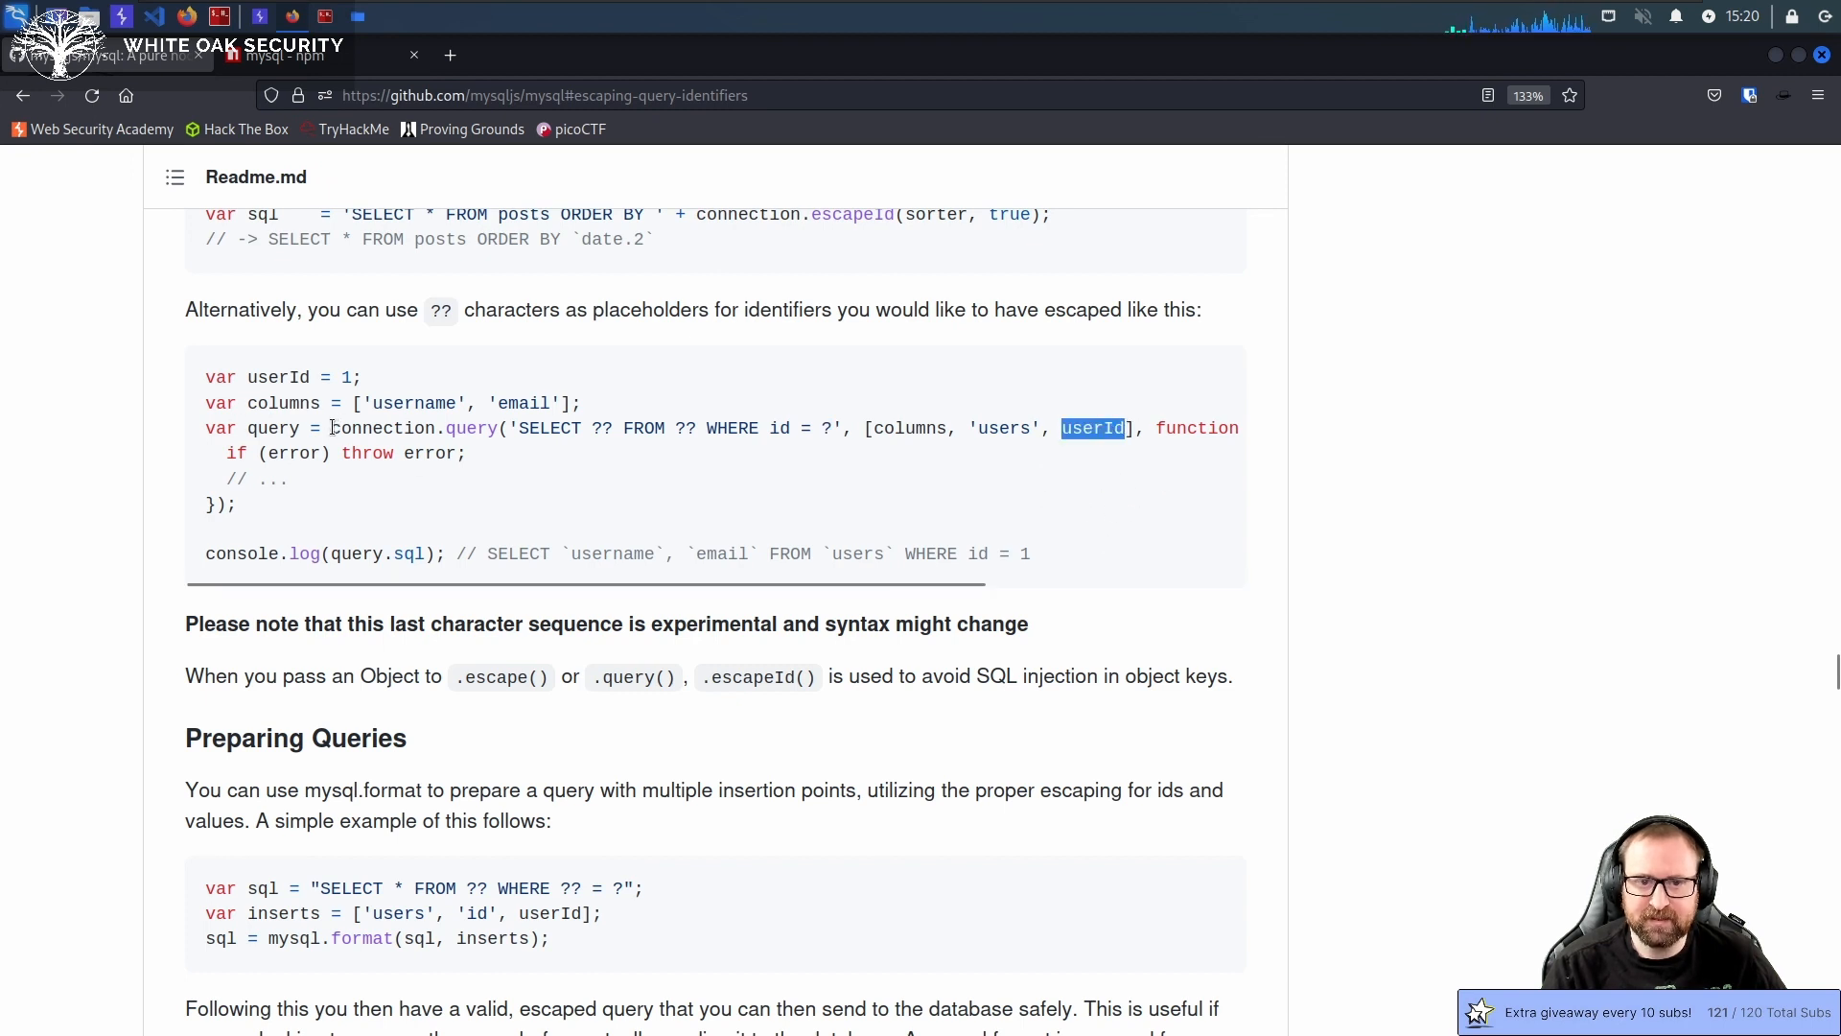
{"action": "left_click_drag", "start_coordinate": [332, 428], "coordinate": [1131, 427]}
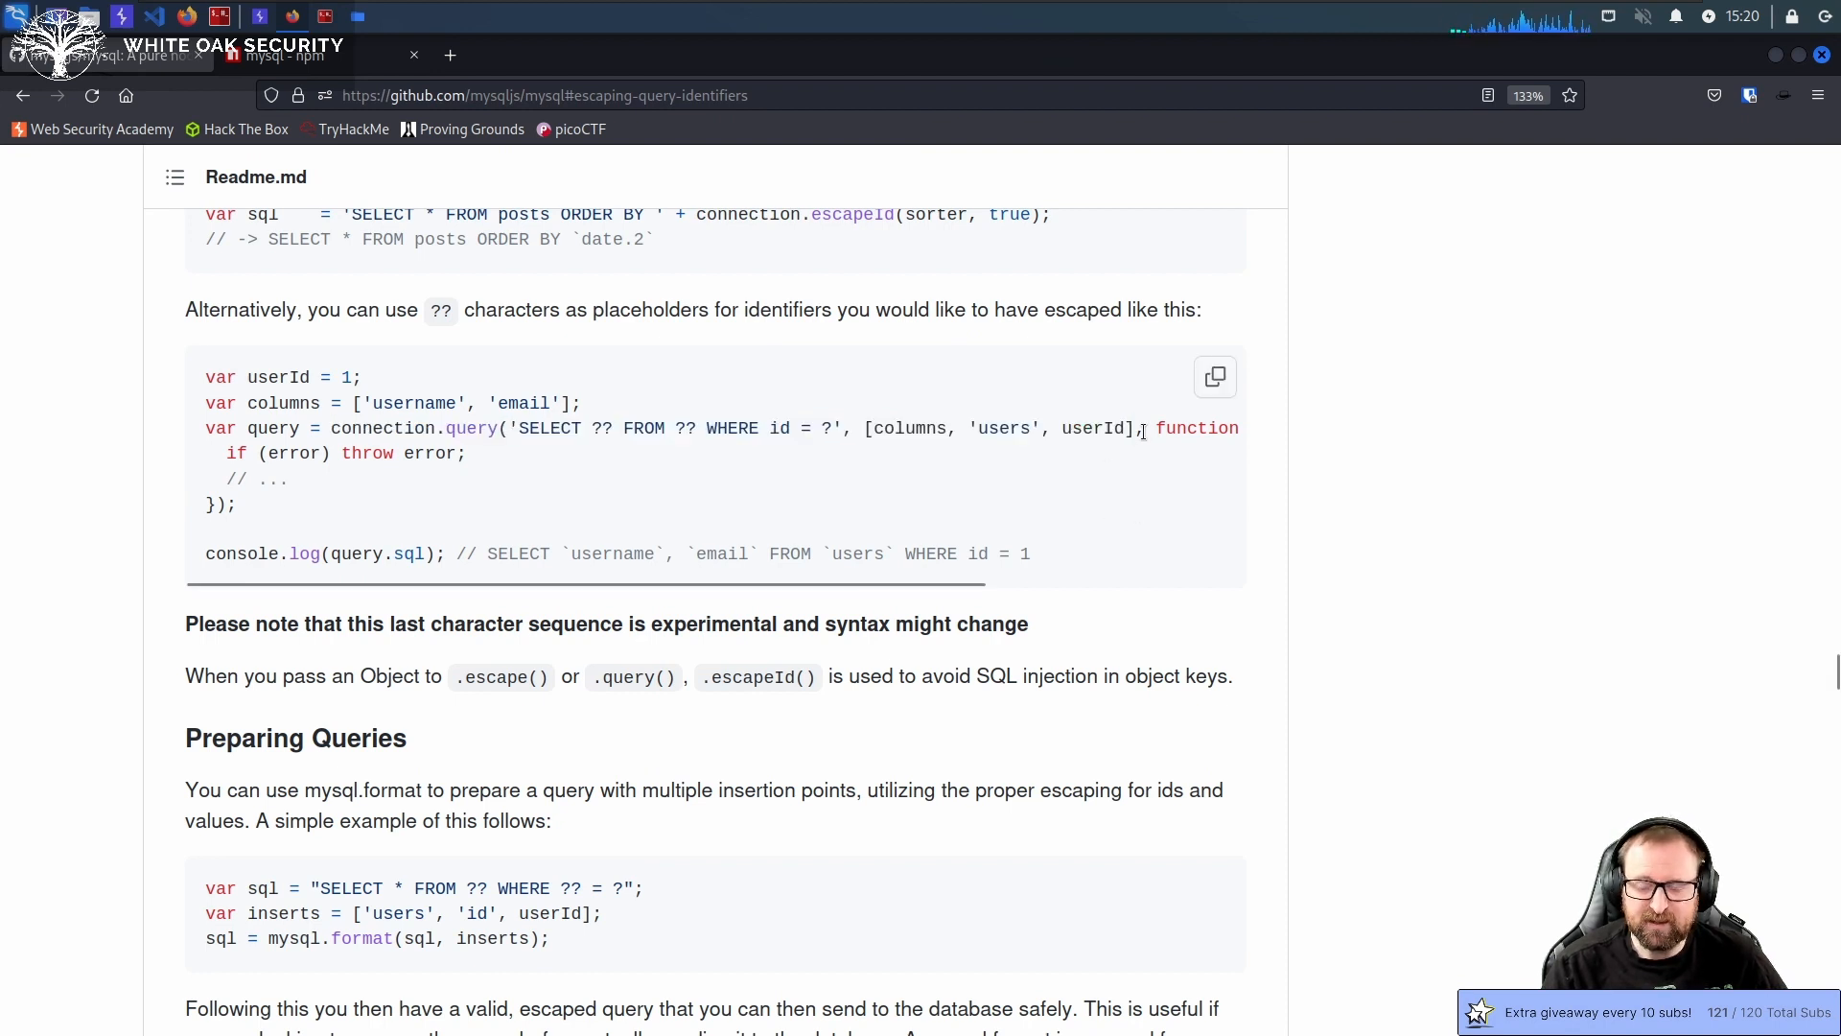
{"action": "mouse_move", "coordinate": [1103, 485]}
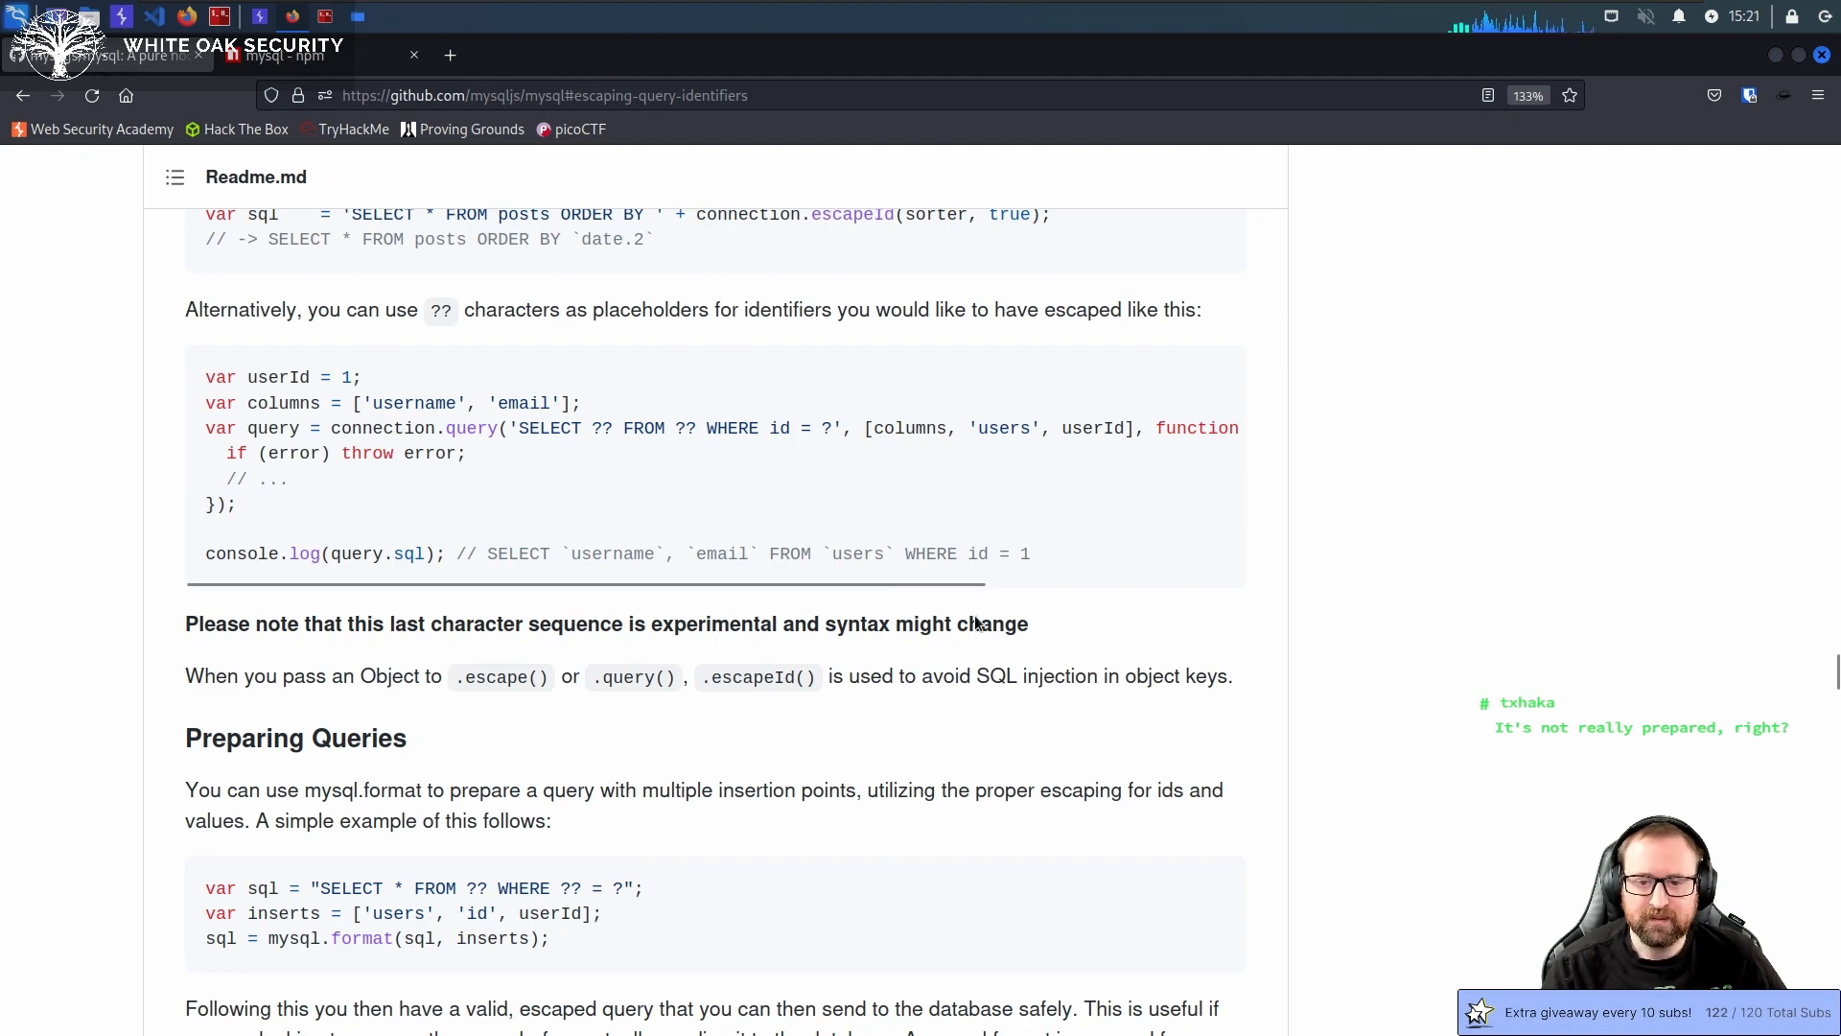
{"action": "scroll", "scroll_direction": "down", "scroll_amount": 3}
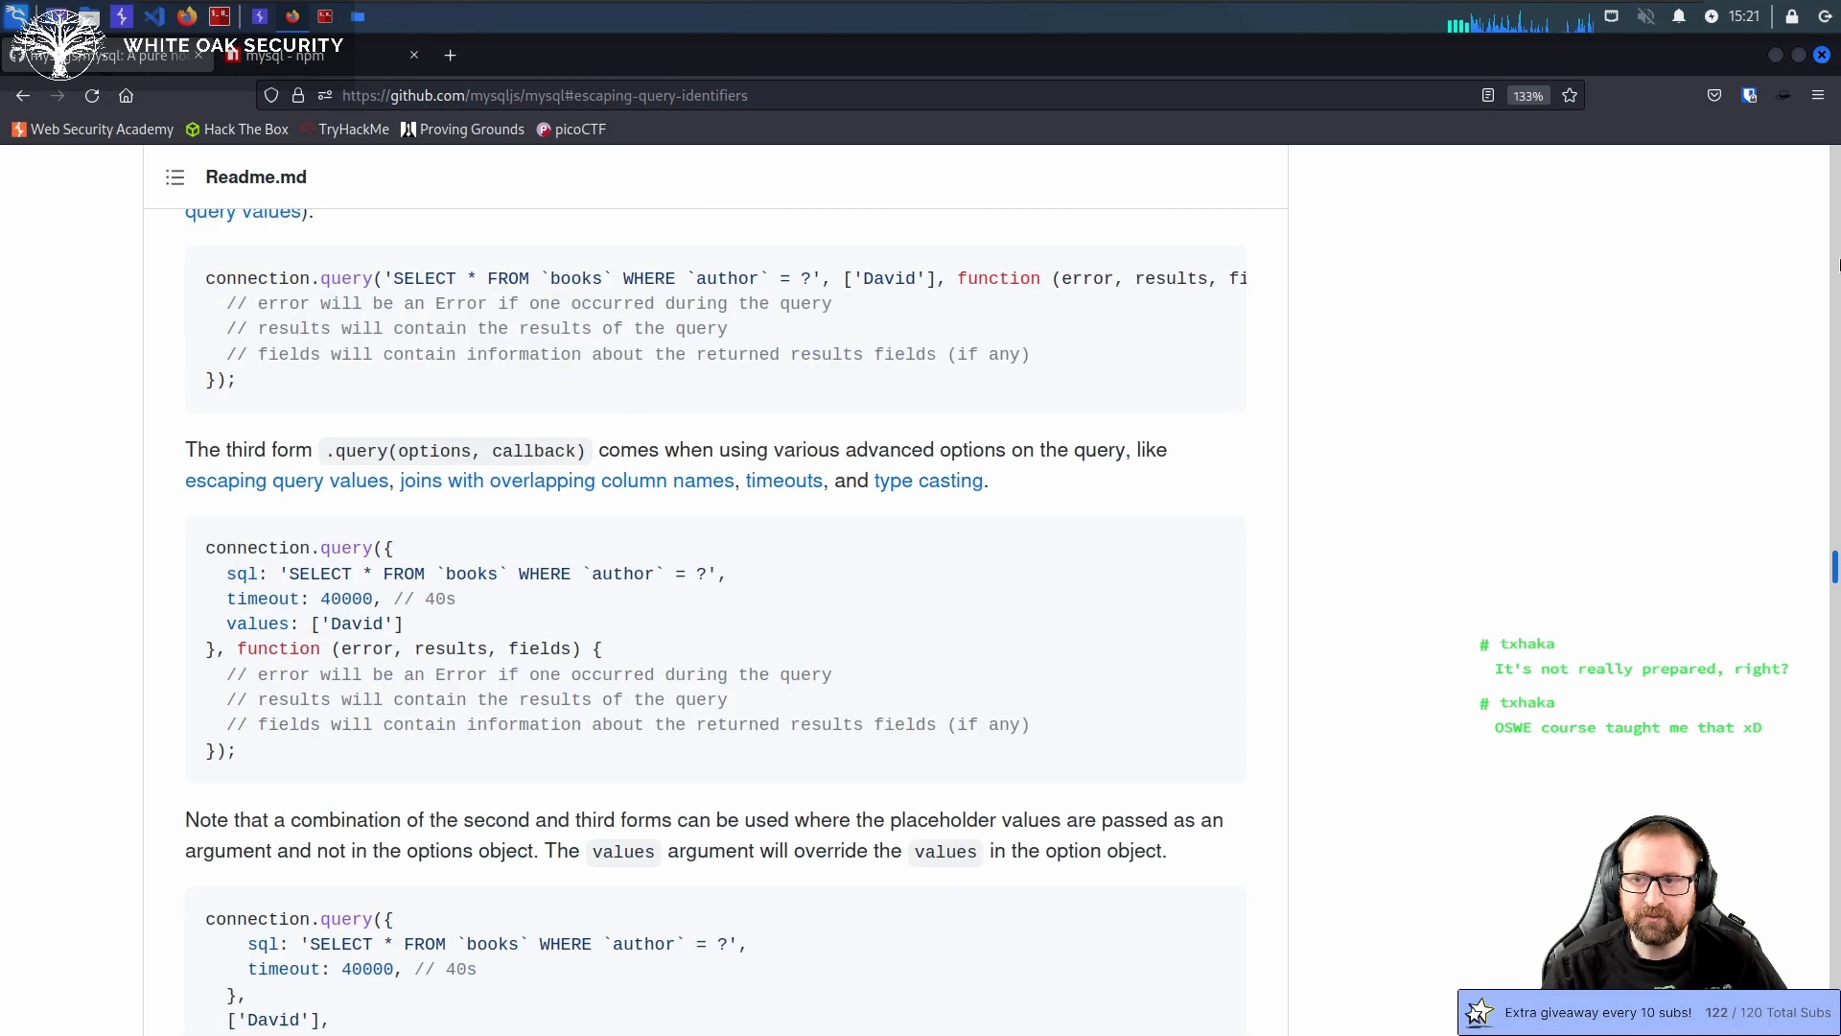
{"action": "scroll", "scroll_direction": "down", "scroll_amount": 3}
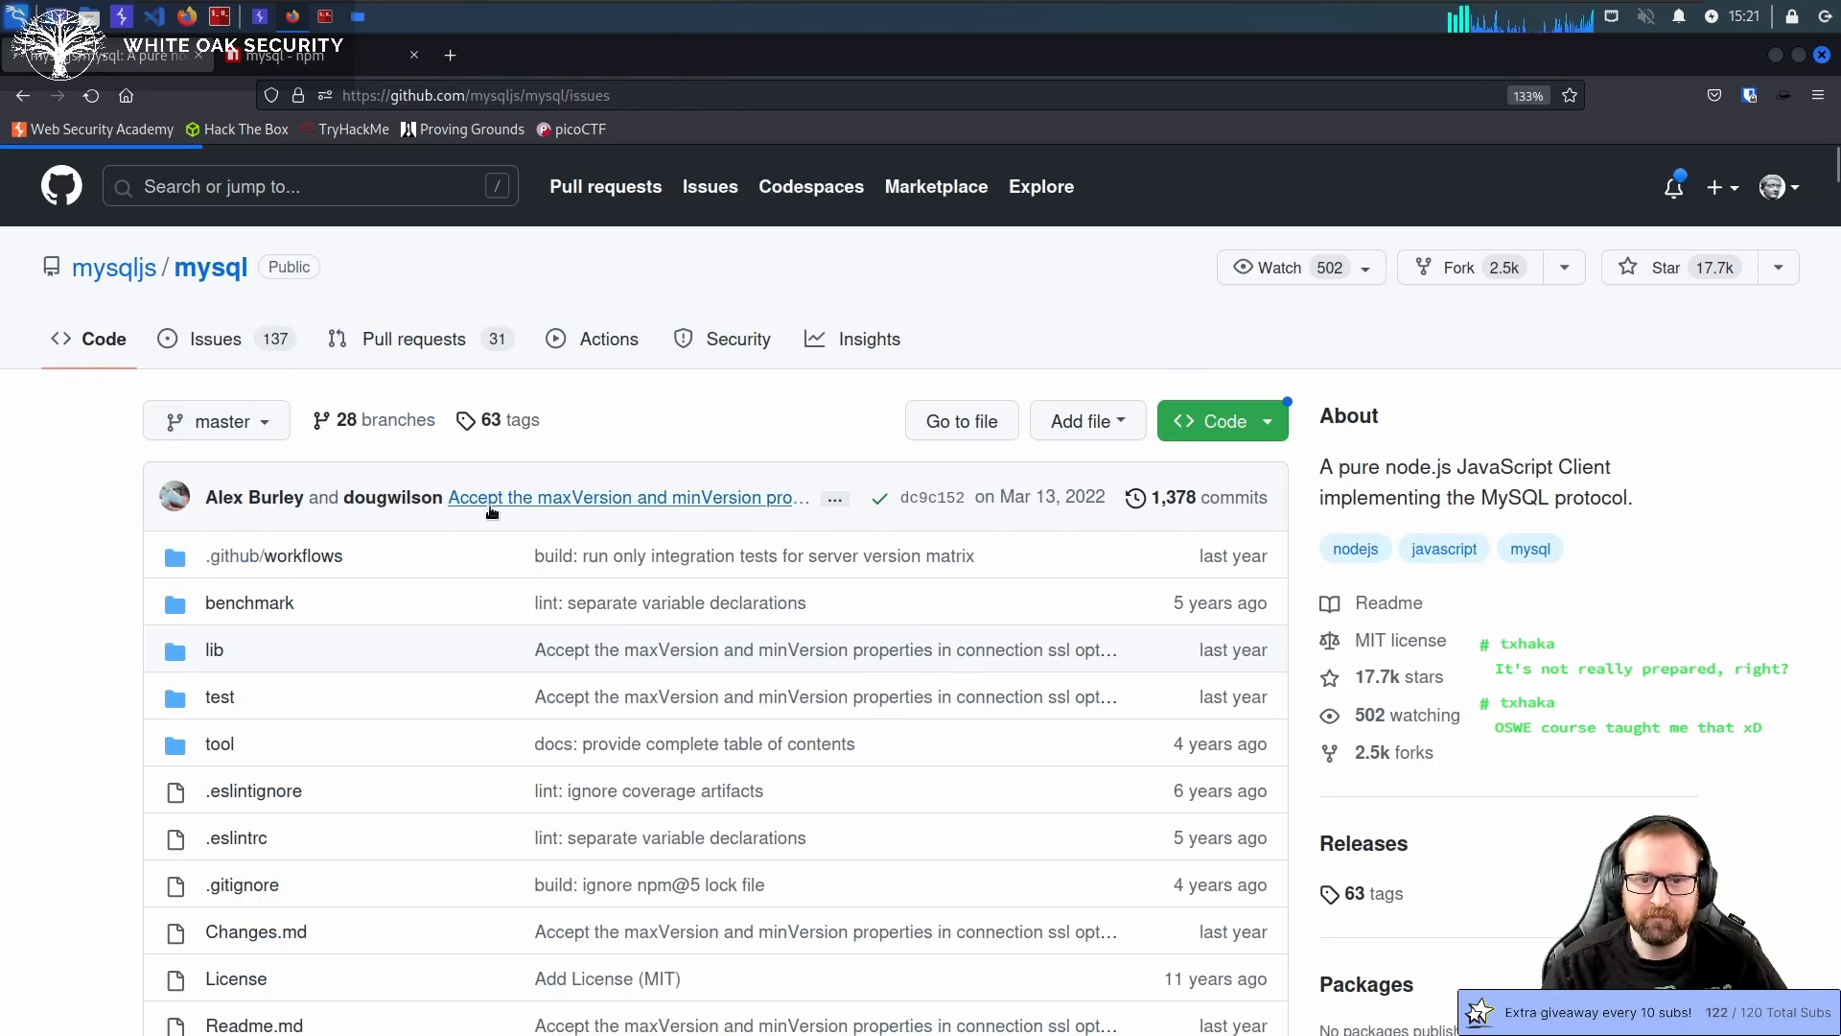
Filter the mysqljs/mysql issues by 'injection', giving 3 open and 18 closed
{"action": "left_click", "coordinate": [215, 337]}
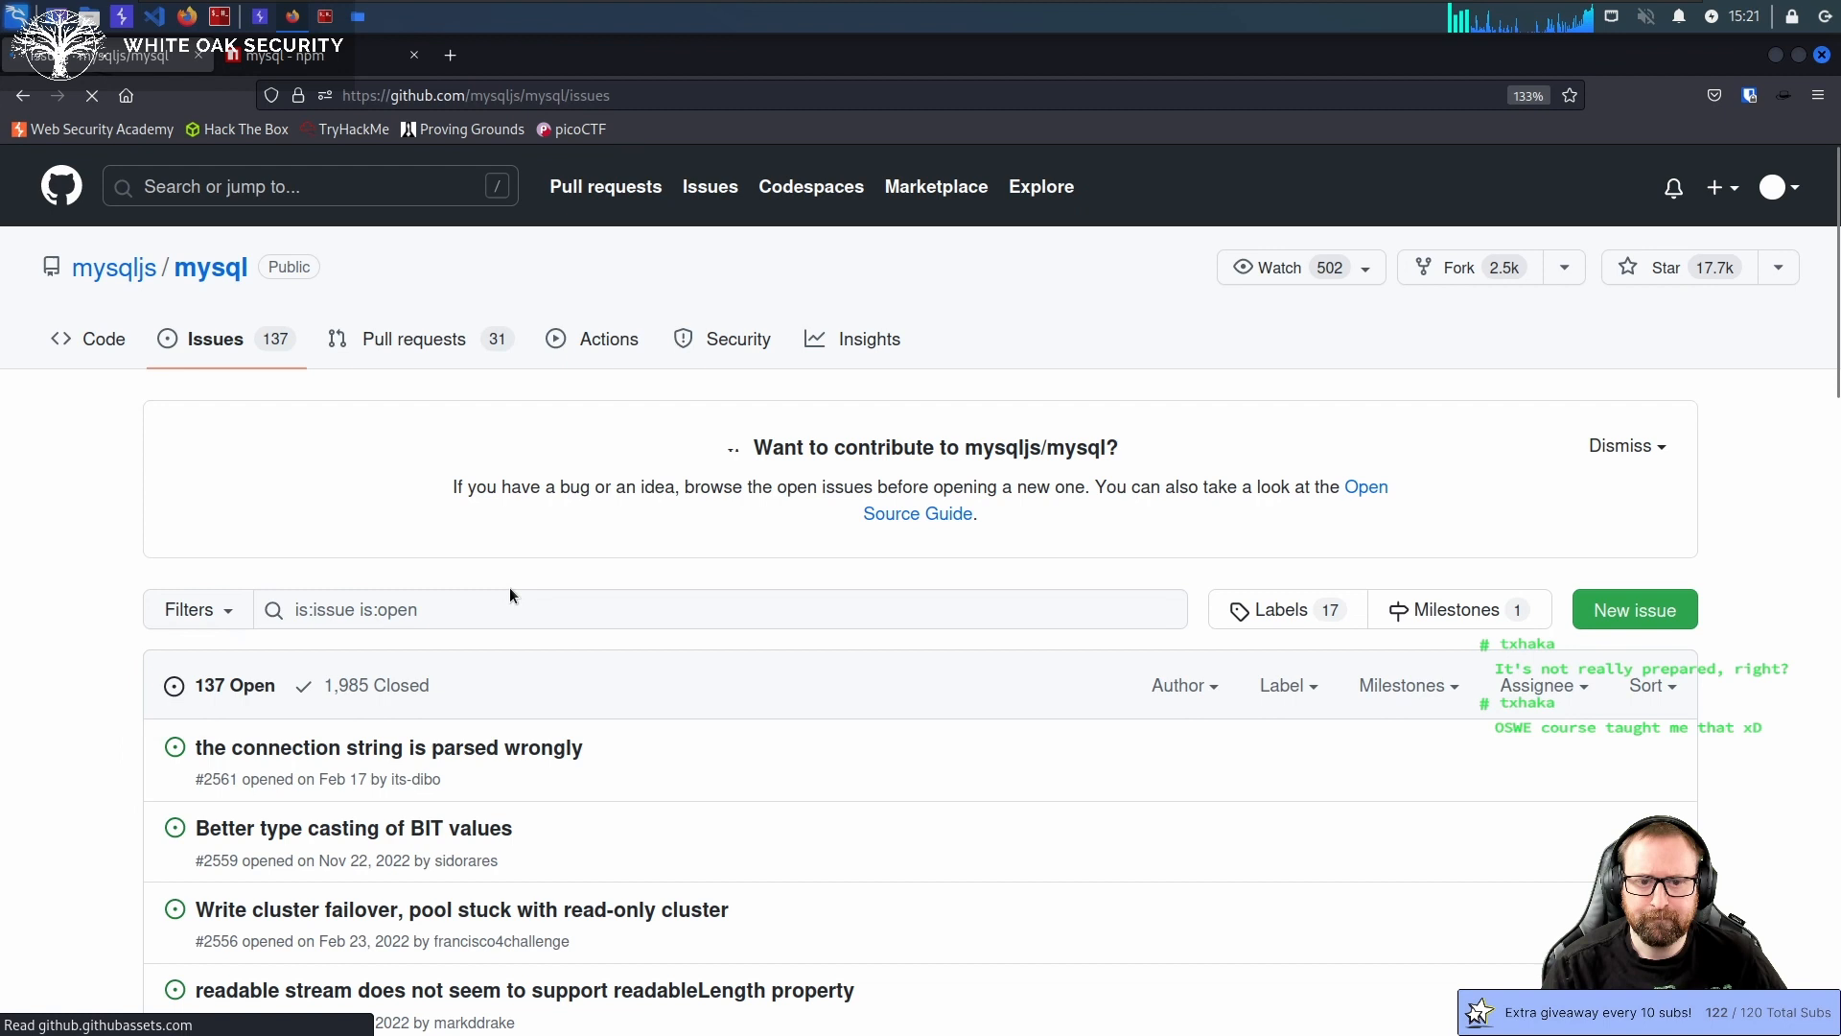
{"action": "type", "text": "injection"}
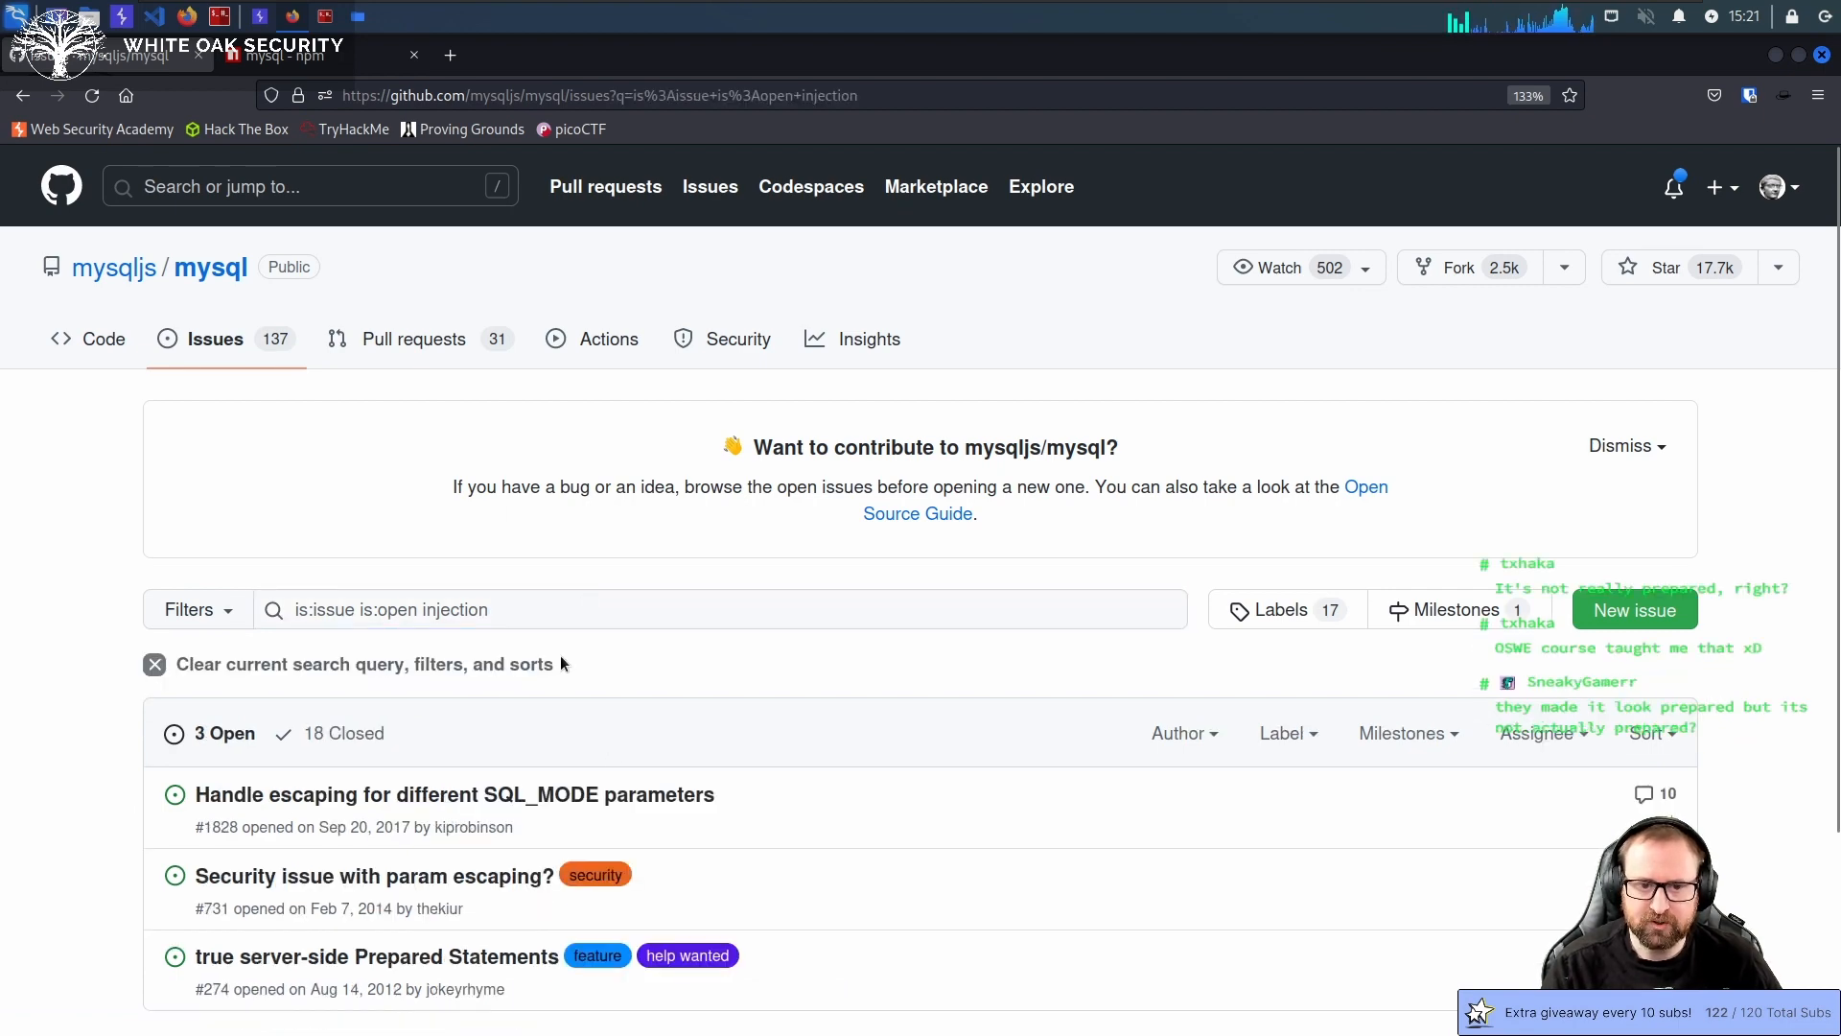
{"action": "mouse_move", "coordinate": [982, 871]}
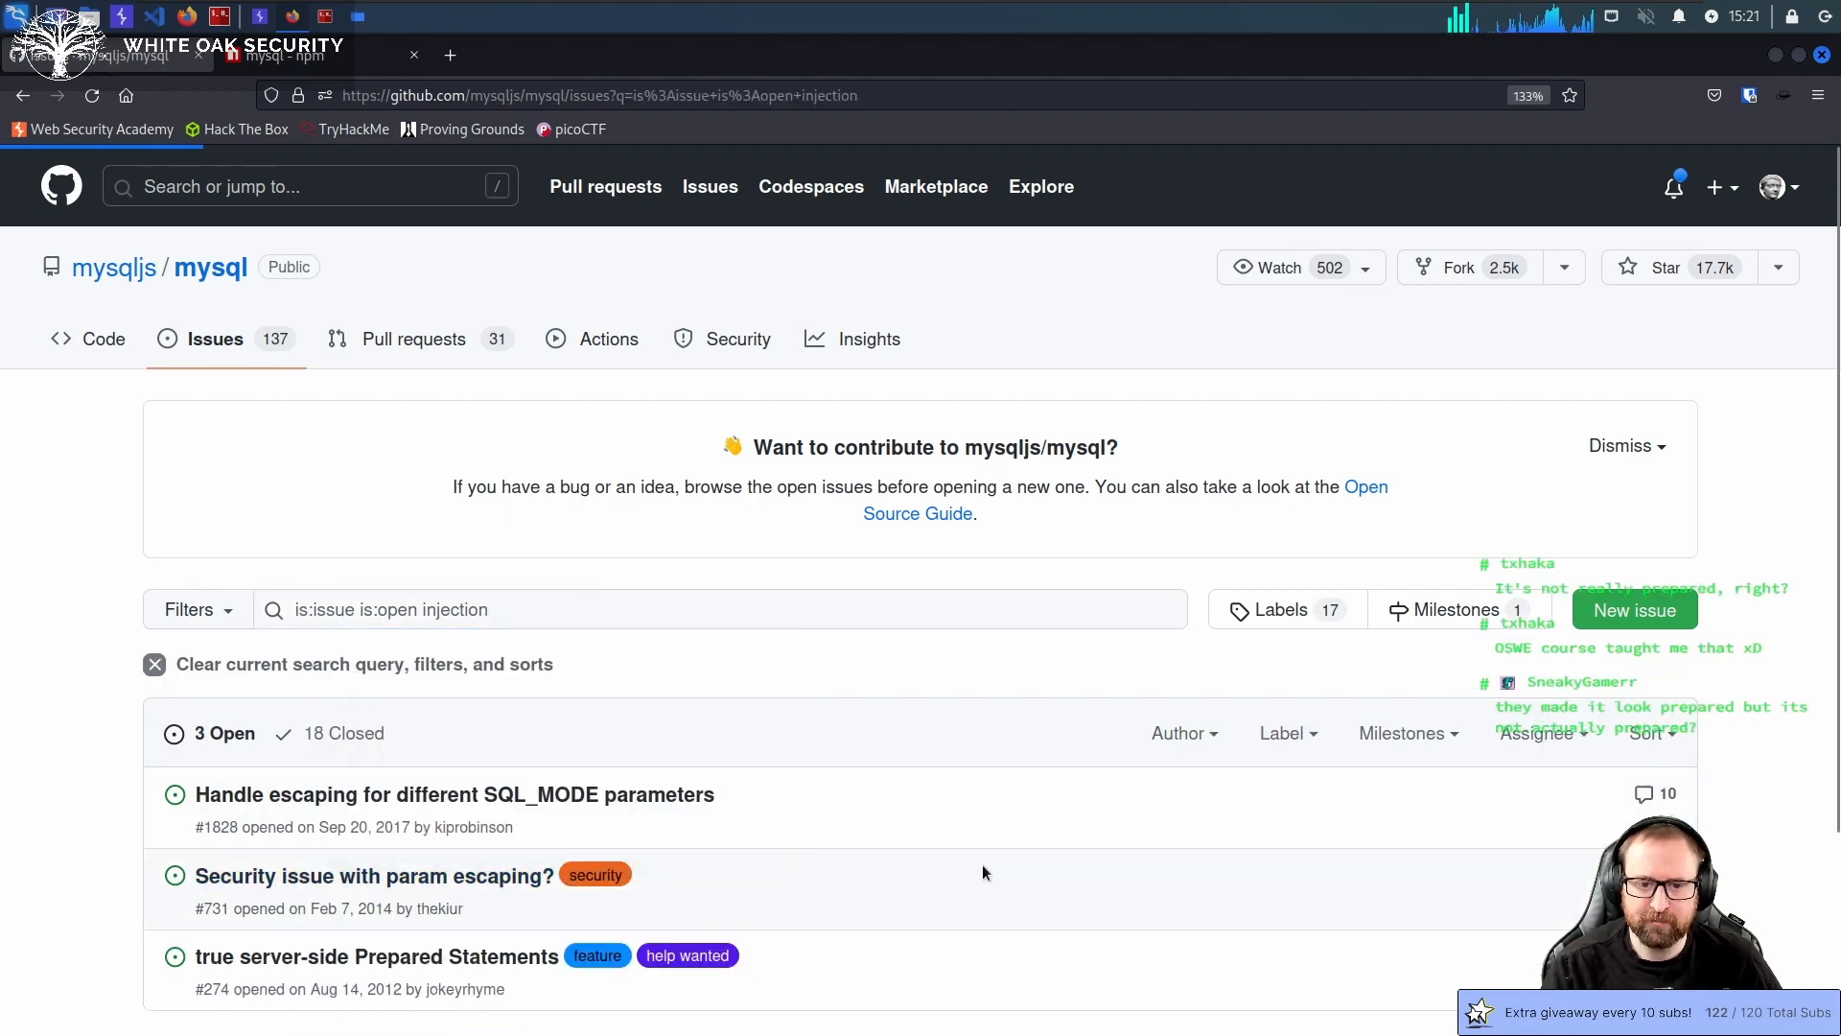
Open issue #731 'Security issue with param escaping?' and highlight its date and $acunetix column error
{"action": "left_click", "coordinate": [372, 875]}
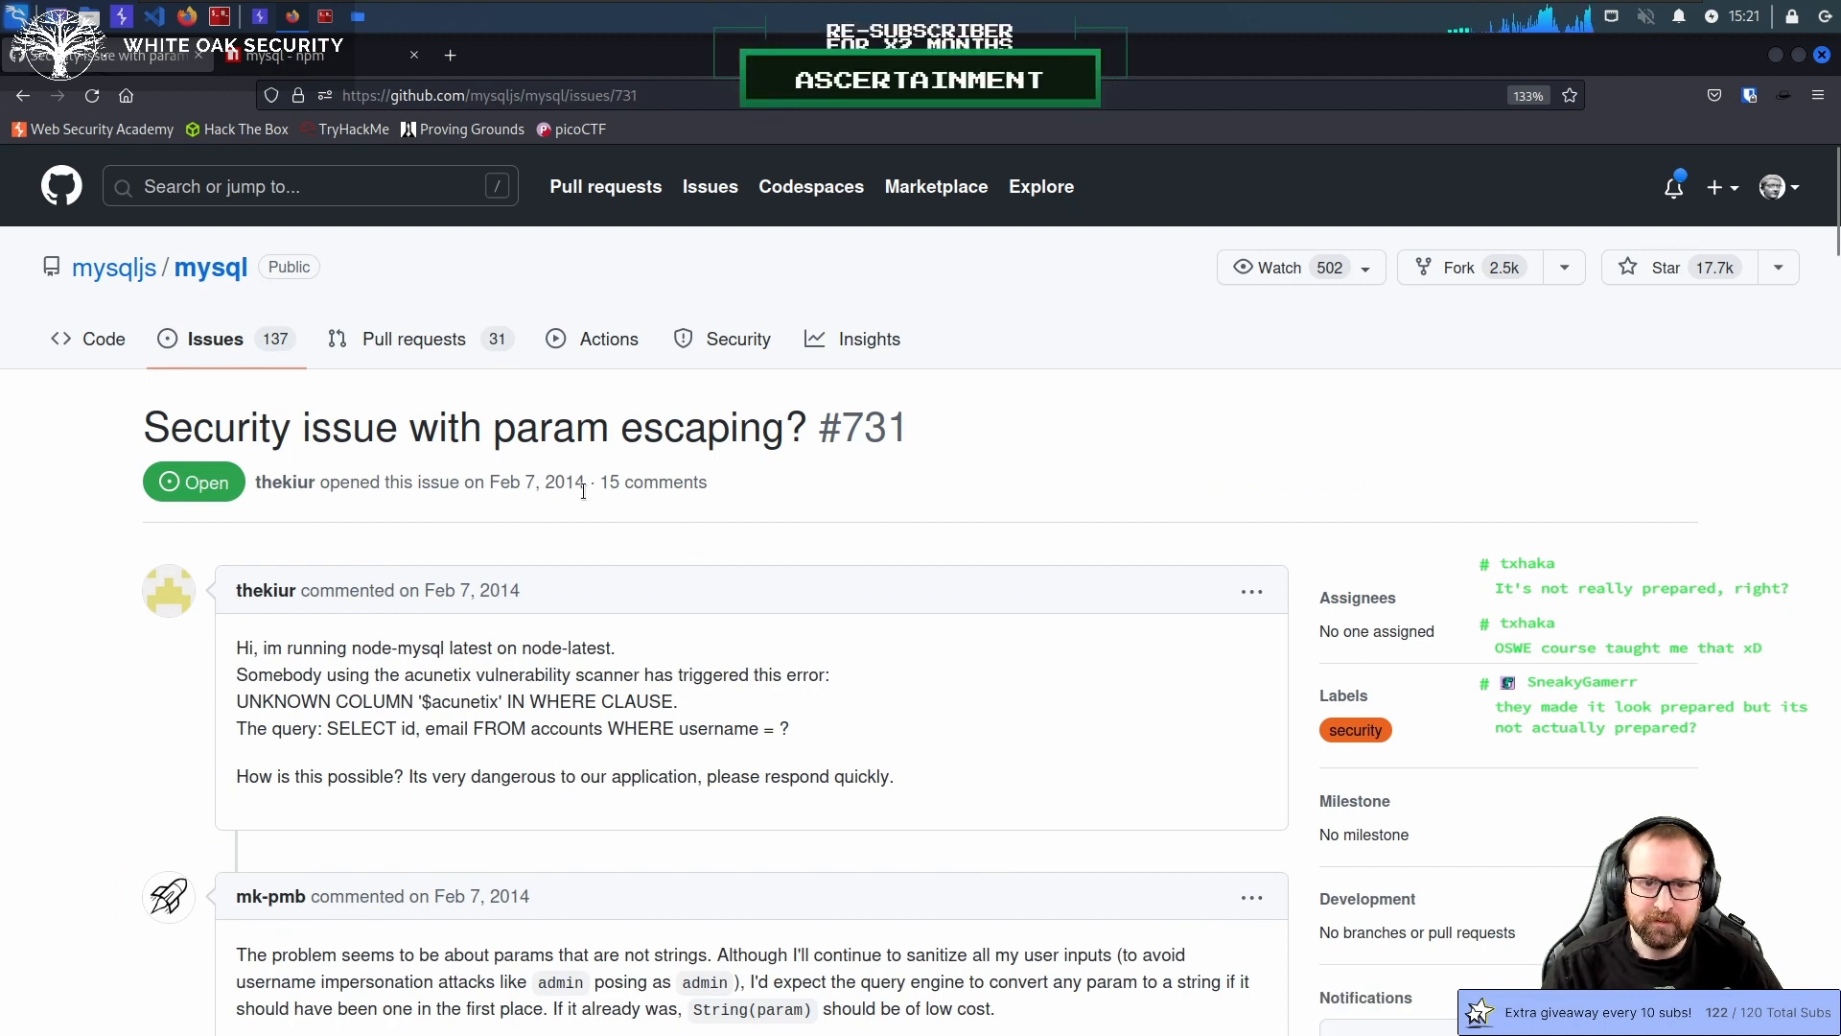
{"action": "double_click", "coordinate": [535, 482]}
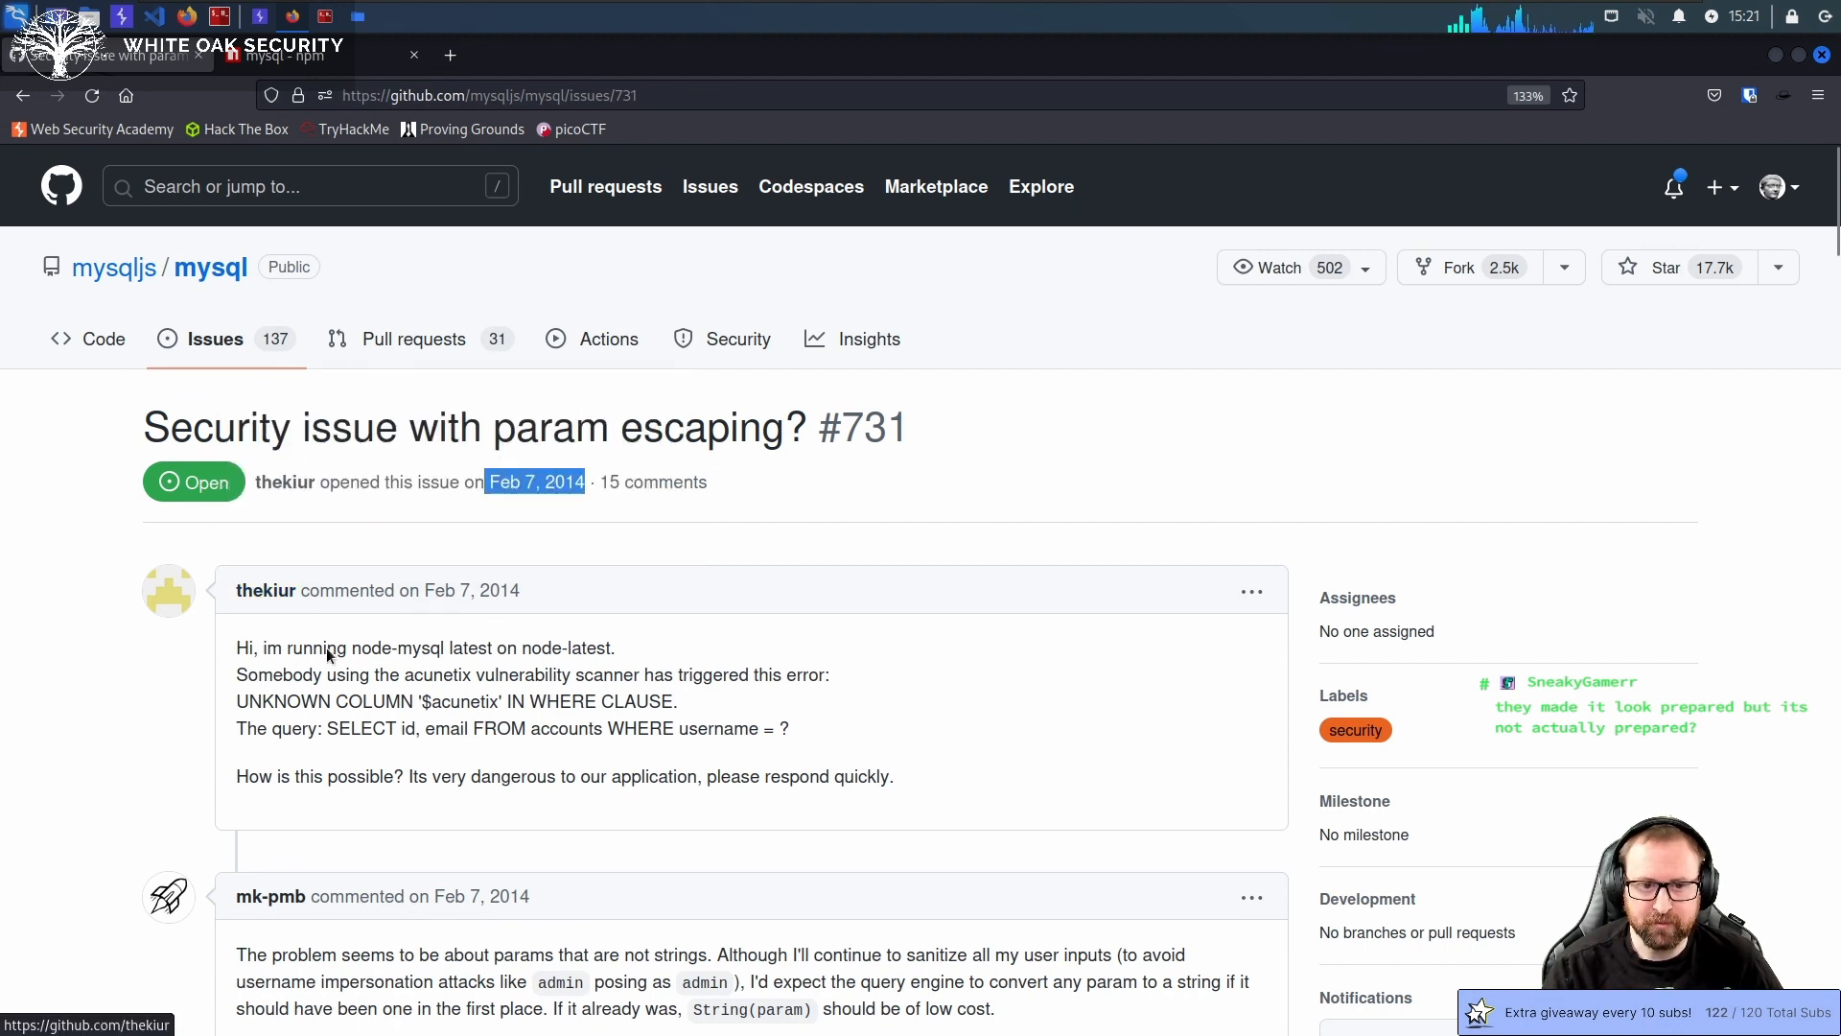
{"action": "double_click", "coordinate": [458, 702]}
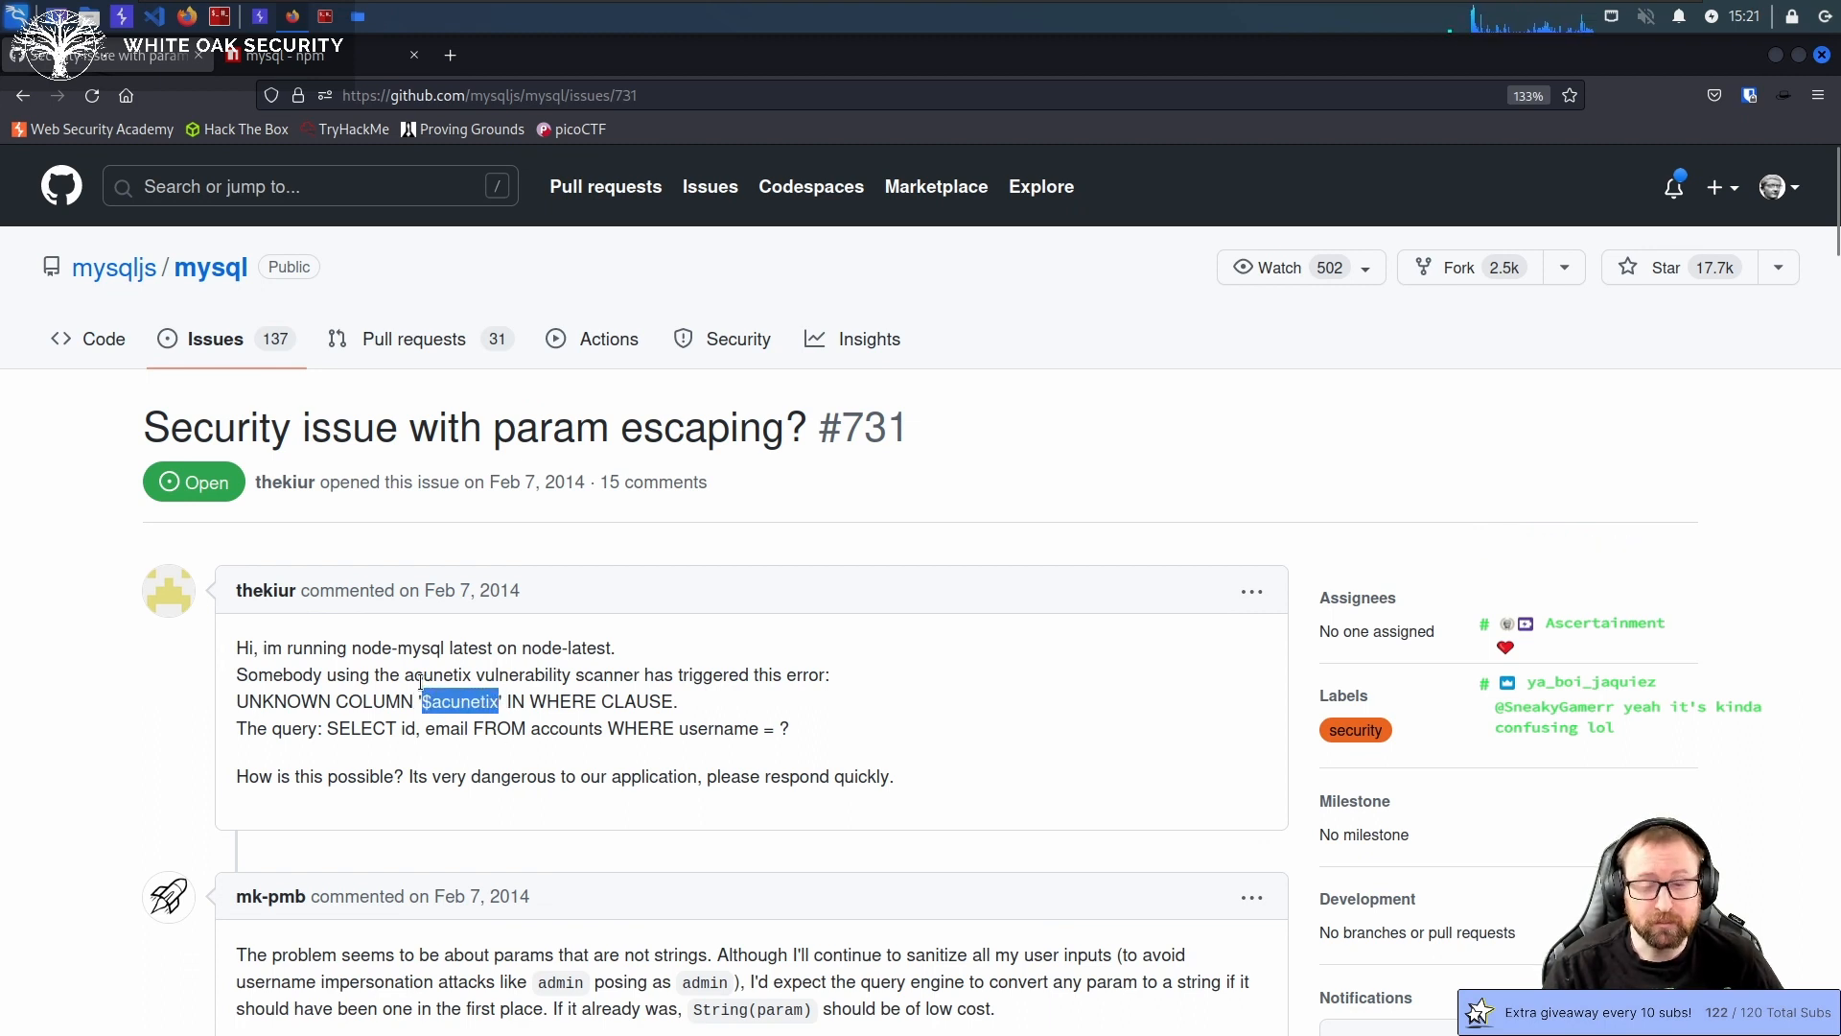
{"action": "mouse_move", "coordinate": [547, 779]}
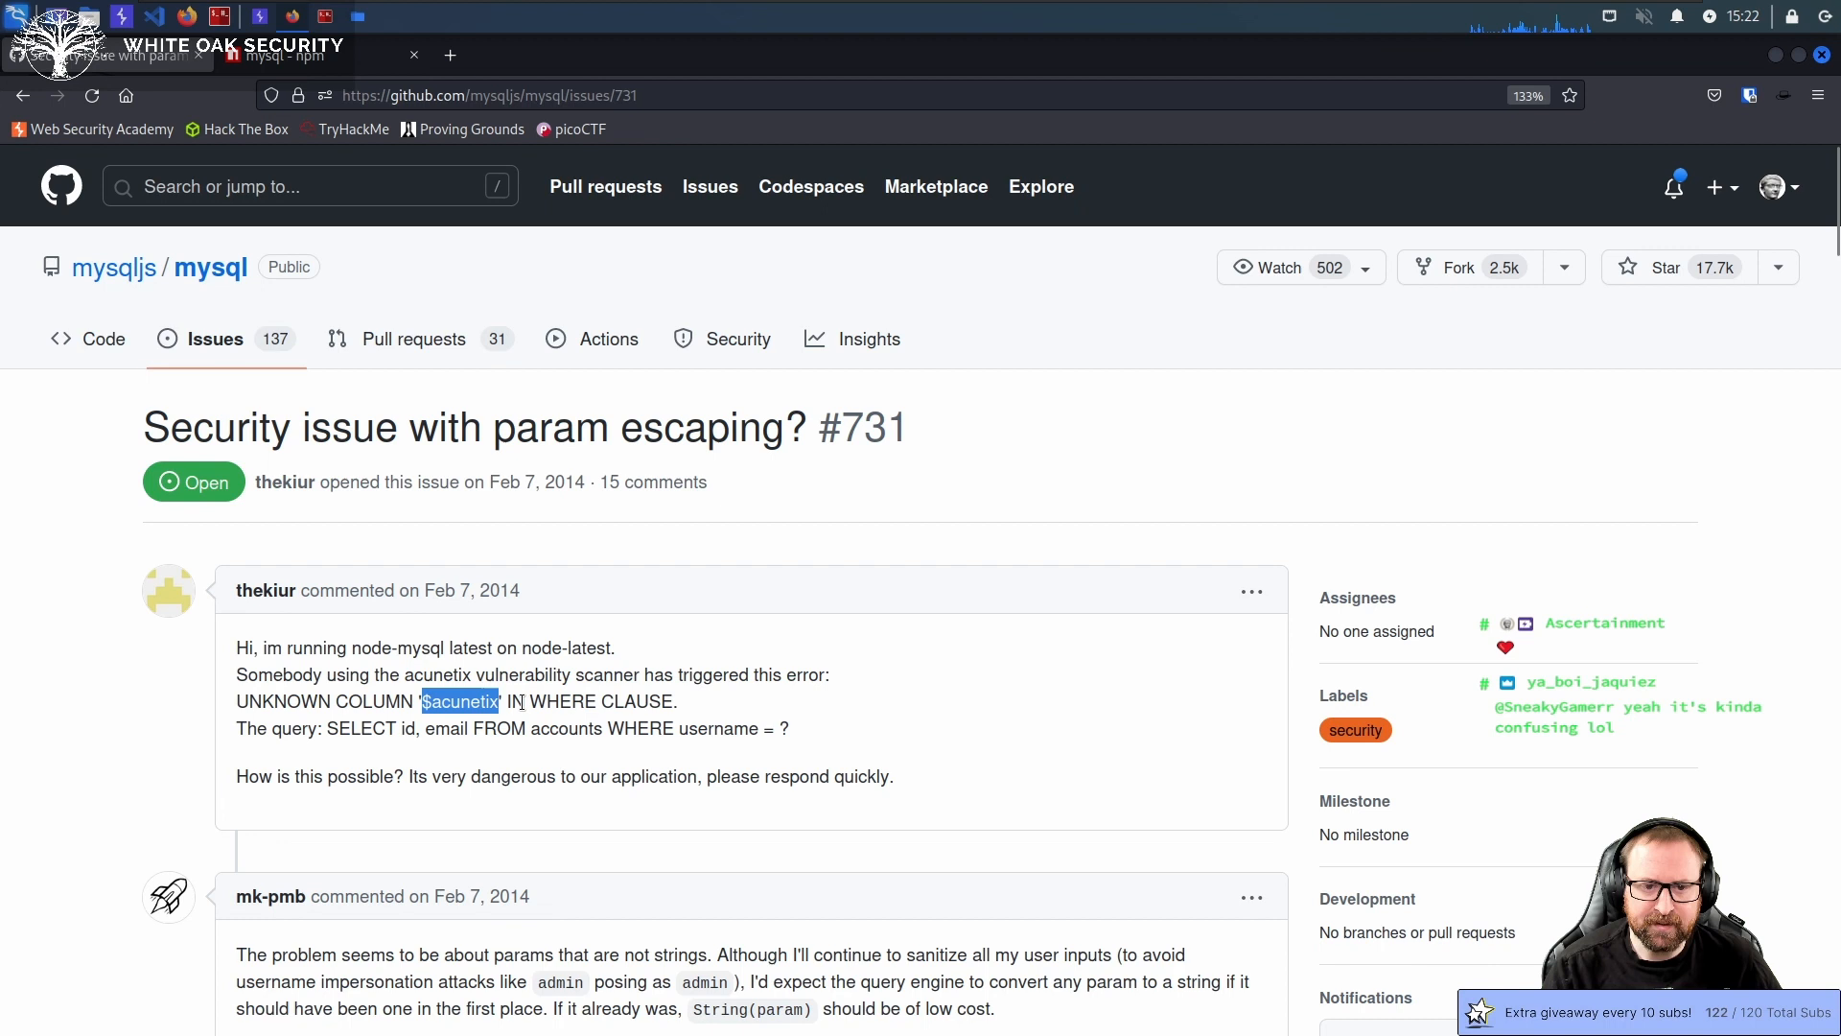
{"action": "mouse_move", "coordinate": [729, 752]}
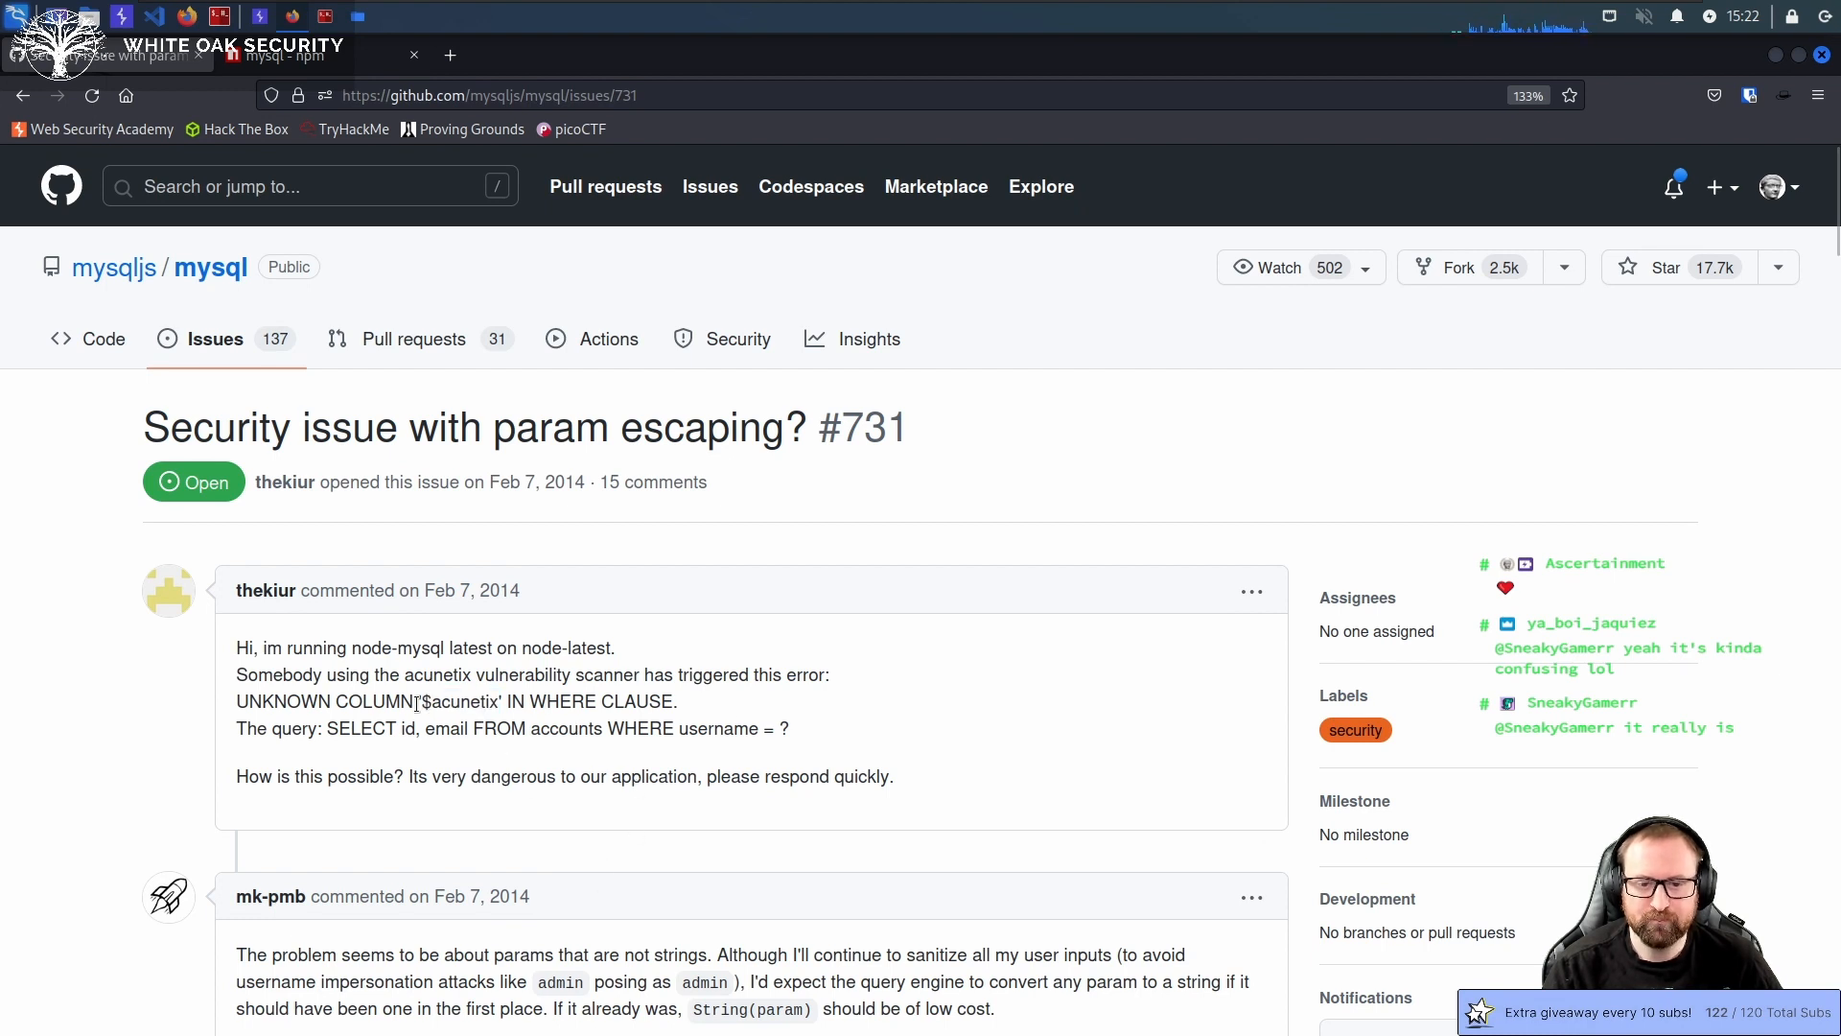
{"action": "left_click_drag", "start_coordinate": [236, 702], "coordinate": [411, 702]}
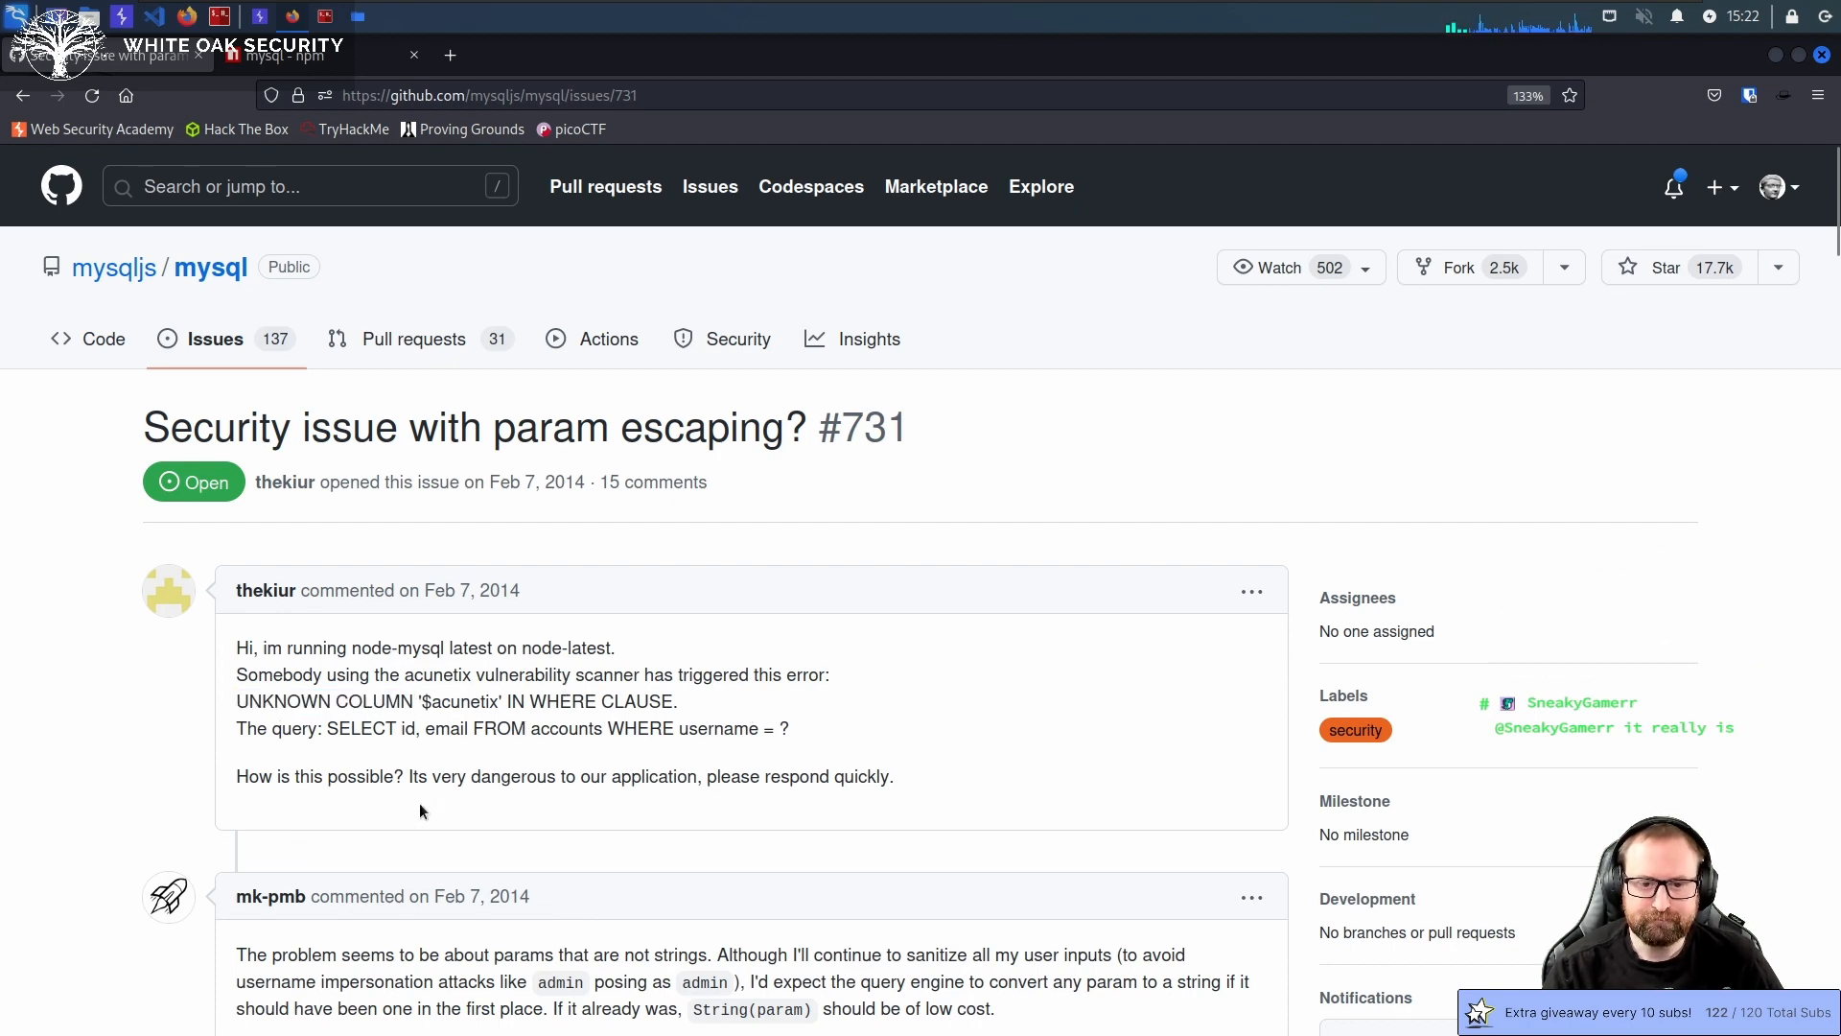
{"action": "scroll", "scroll_direction": "down", "scroll_amount": 3}
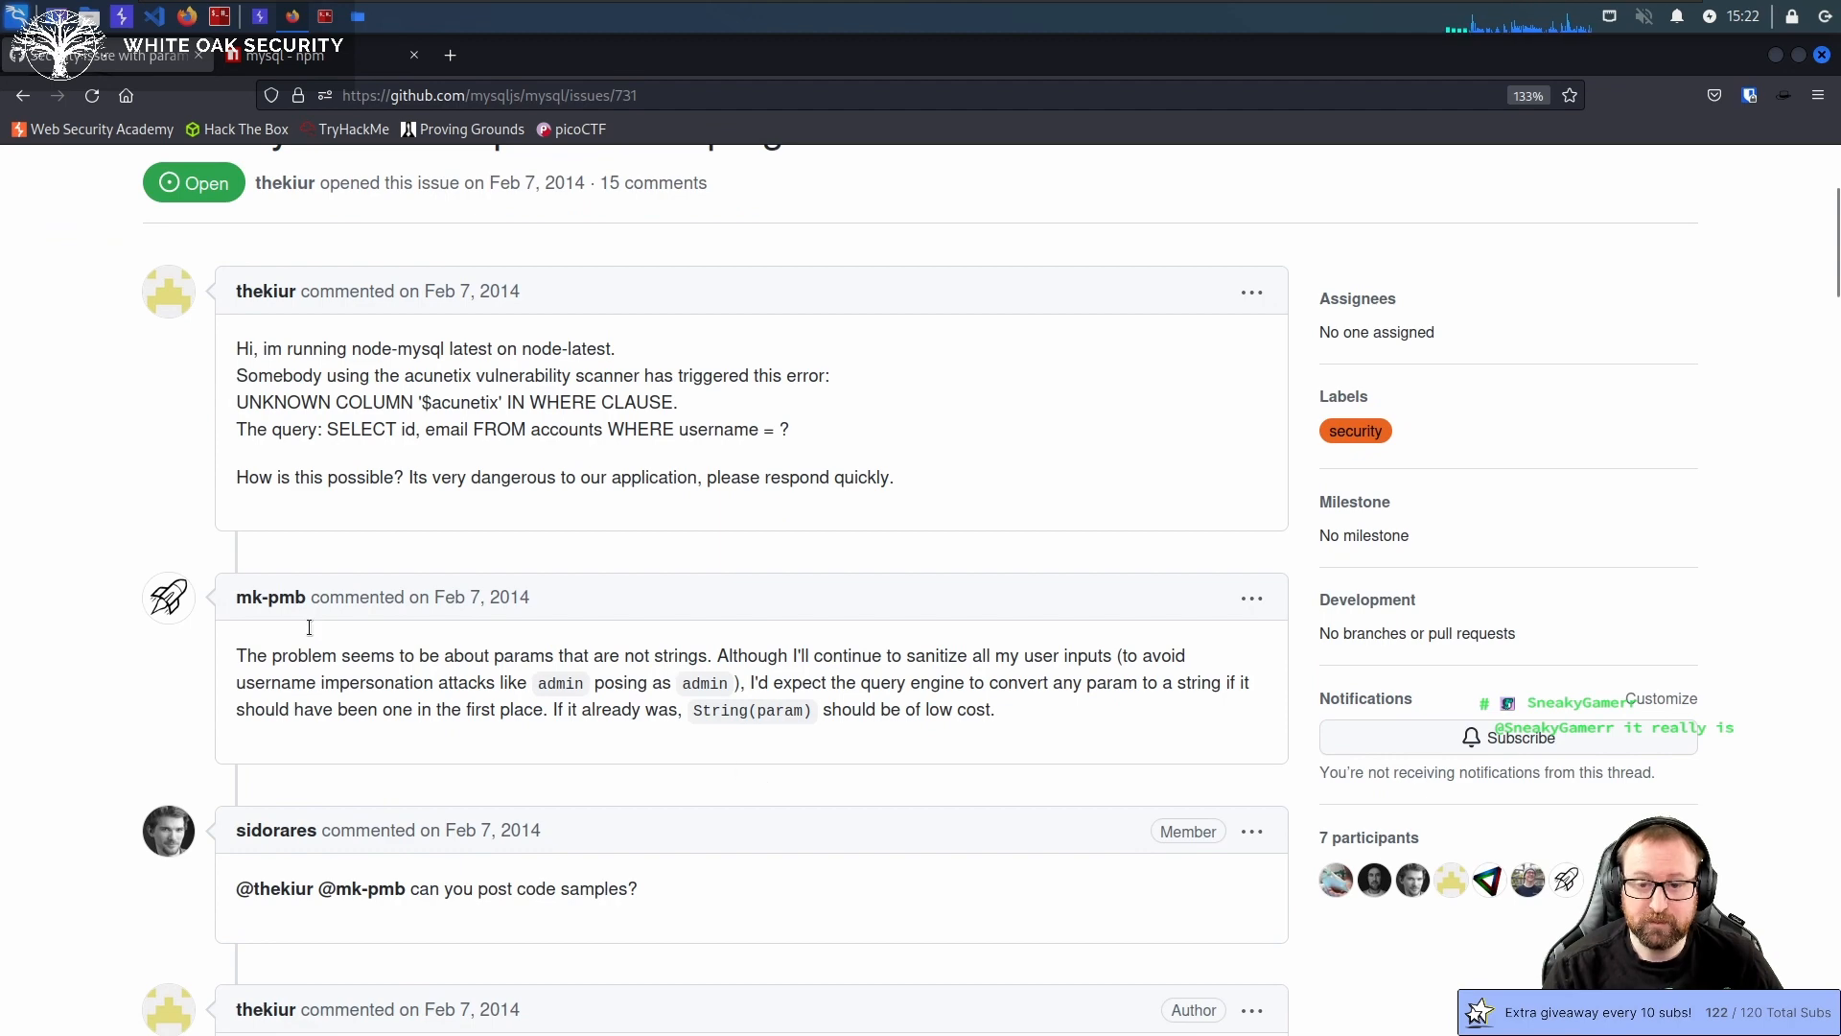
{"action": "scroll", "scroll_direction": "down", "scroll_amount": 3}
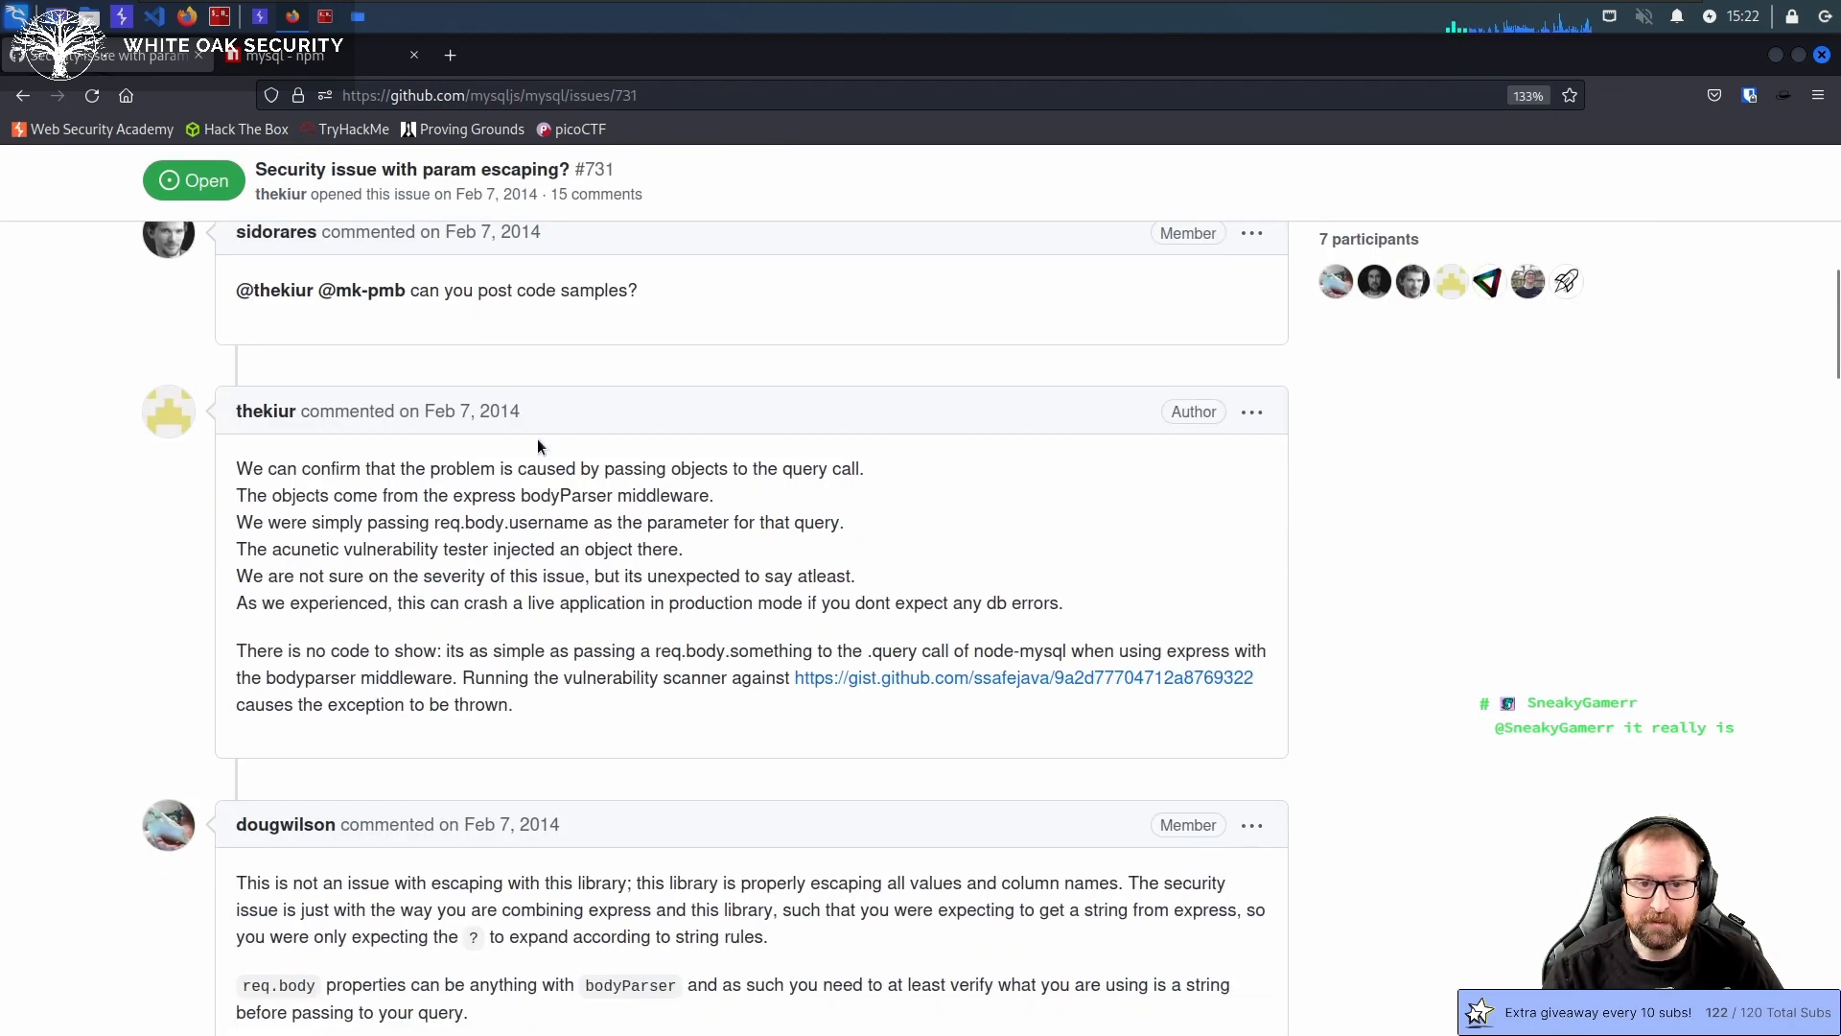
{"action": "scroll", "scroll_direction": "down", "scroll_amount": 3}
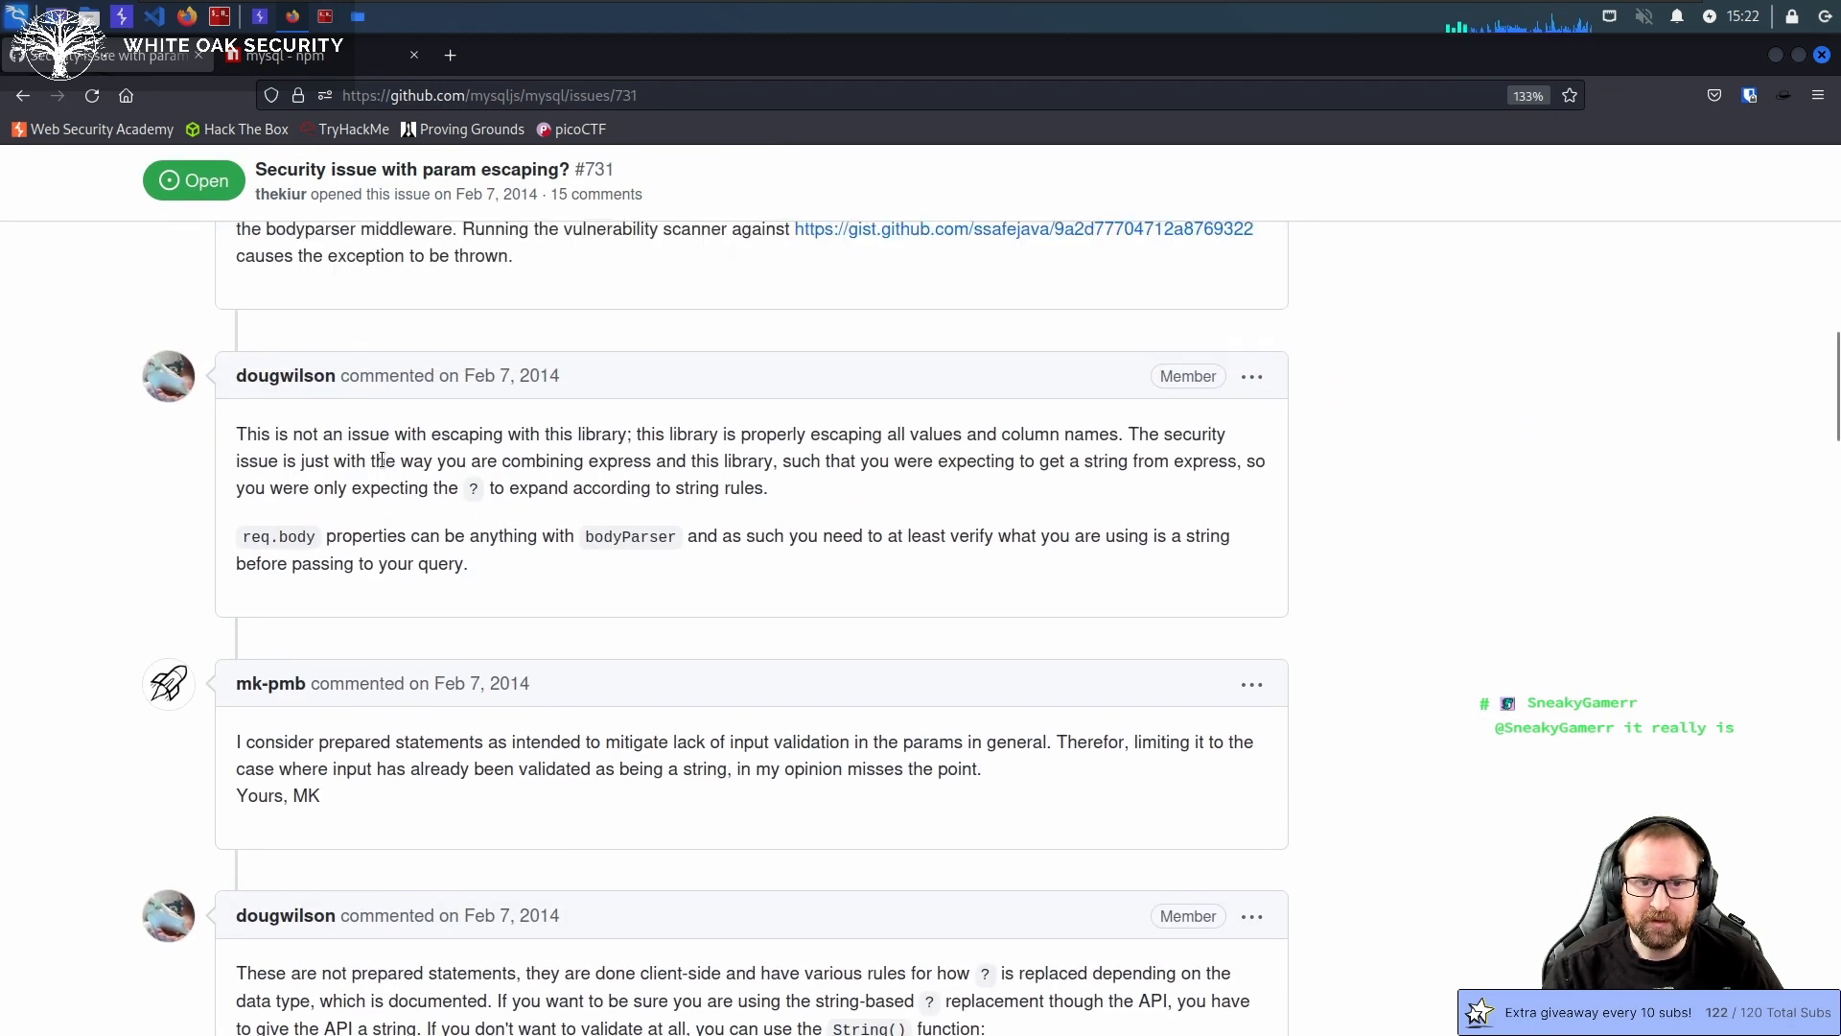
{"action": "mouse_move", "coordinate": [692, 397]}
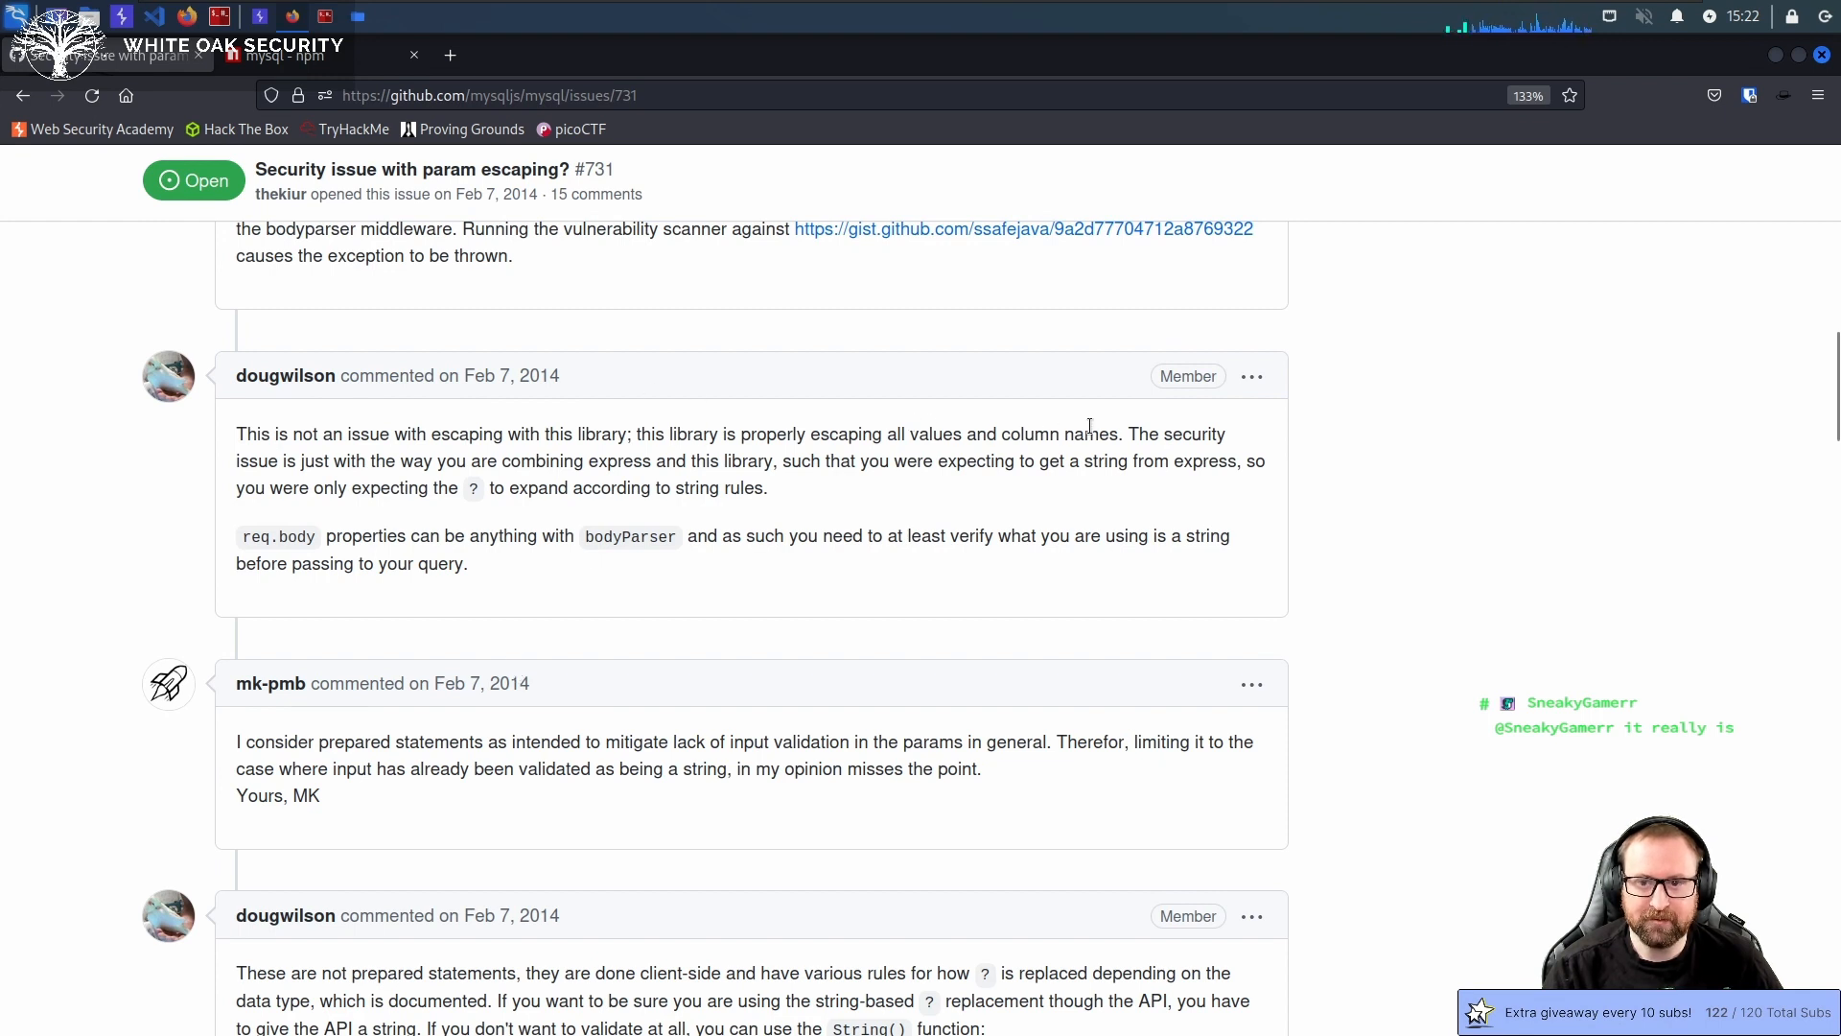
{"action": "mouse_move", "coordinate": [848, 698]}
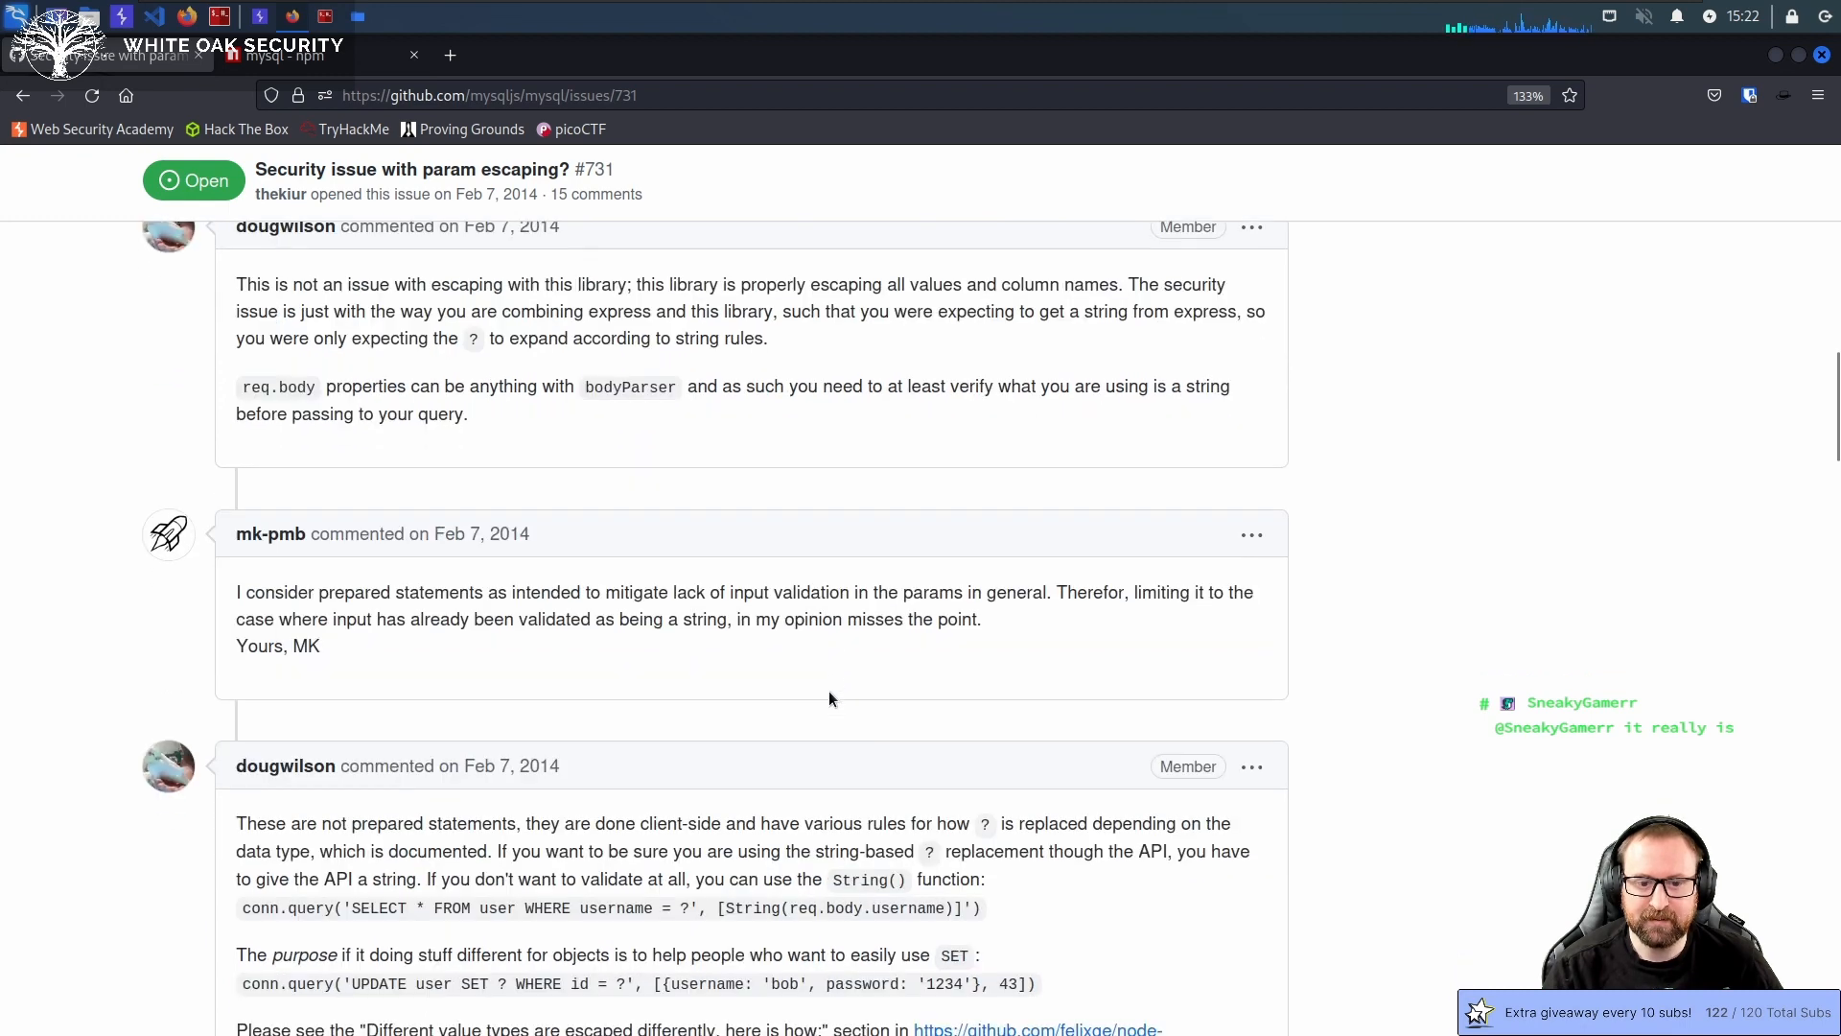
{"action": "left_click_drag", "start_coordinate": [259, 822], "coordinate": [560, 823]}
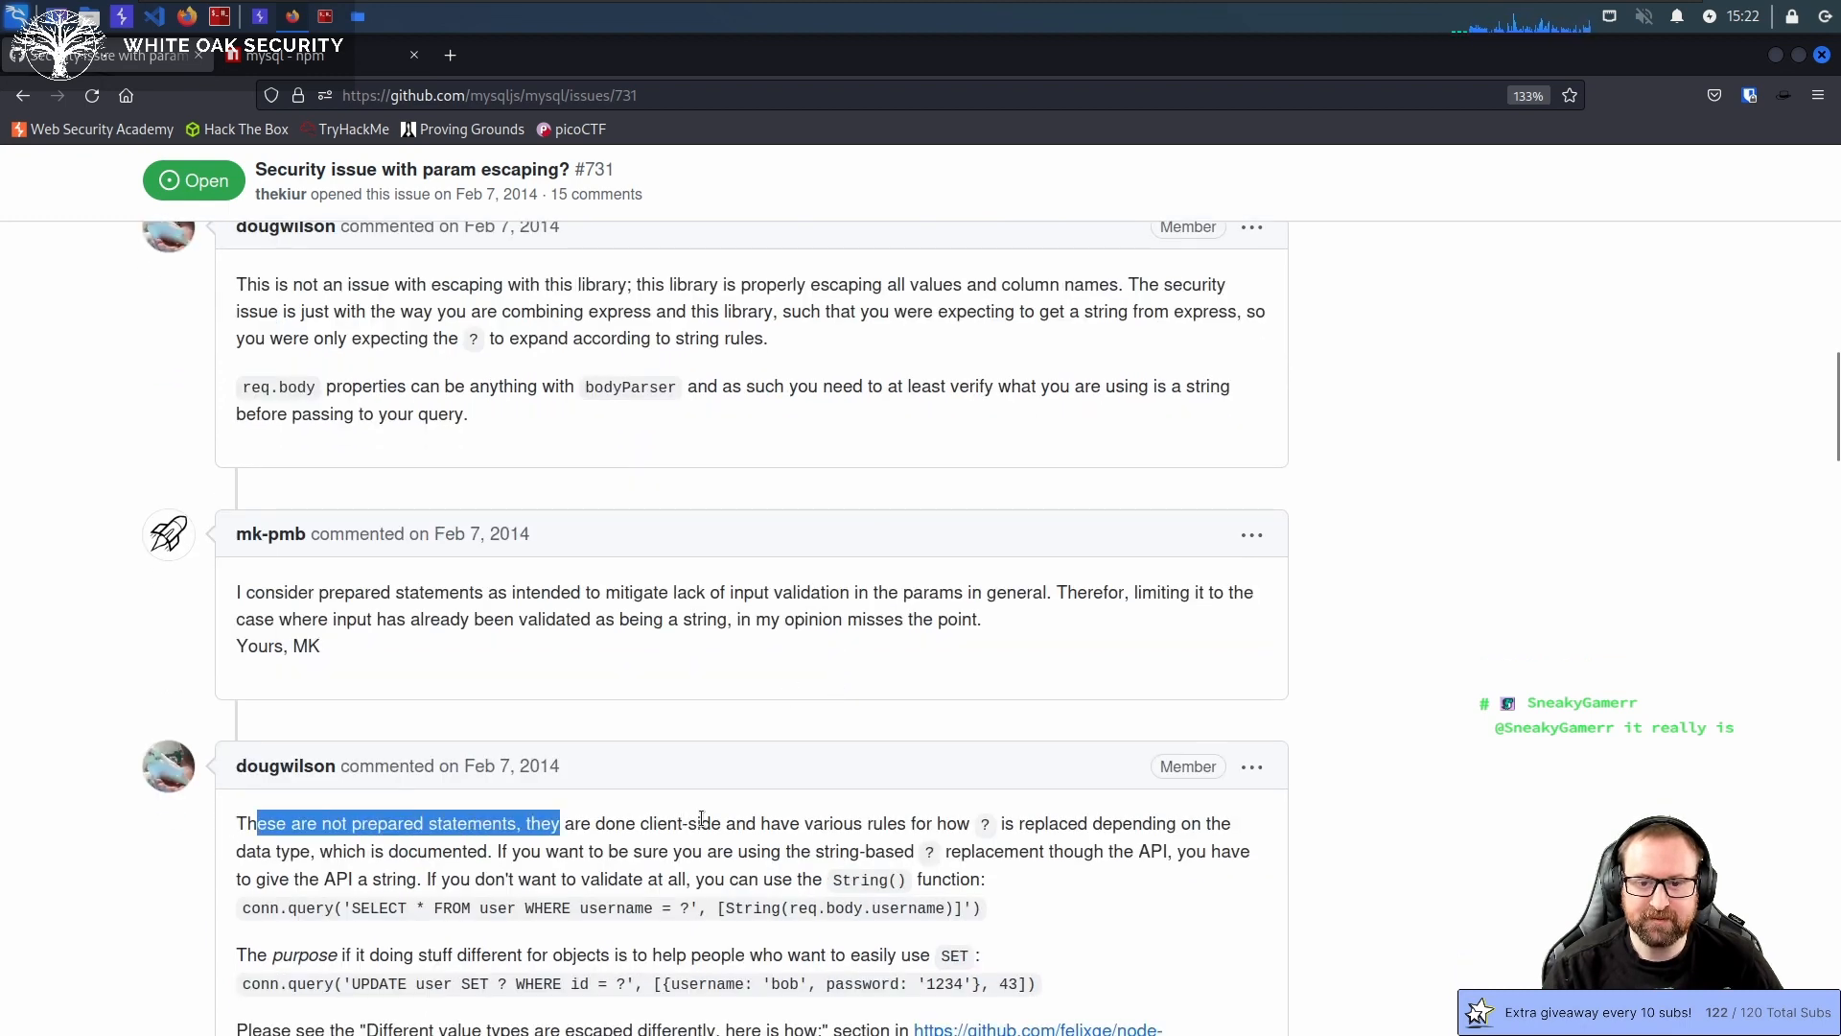
{"action": "scroll", "scroll_direction": "down", "scroll_amount": 3}
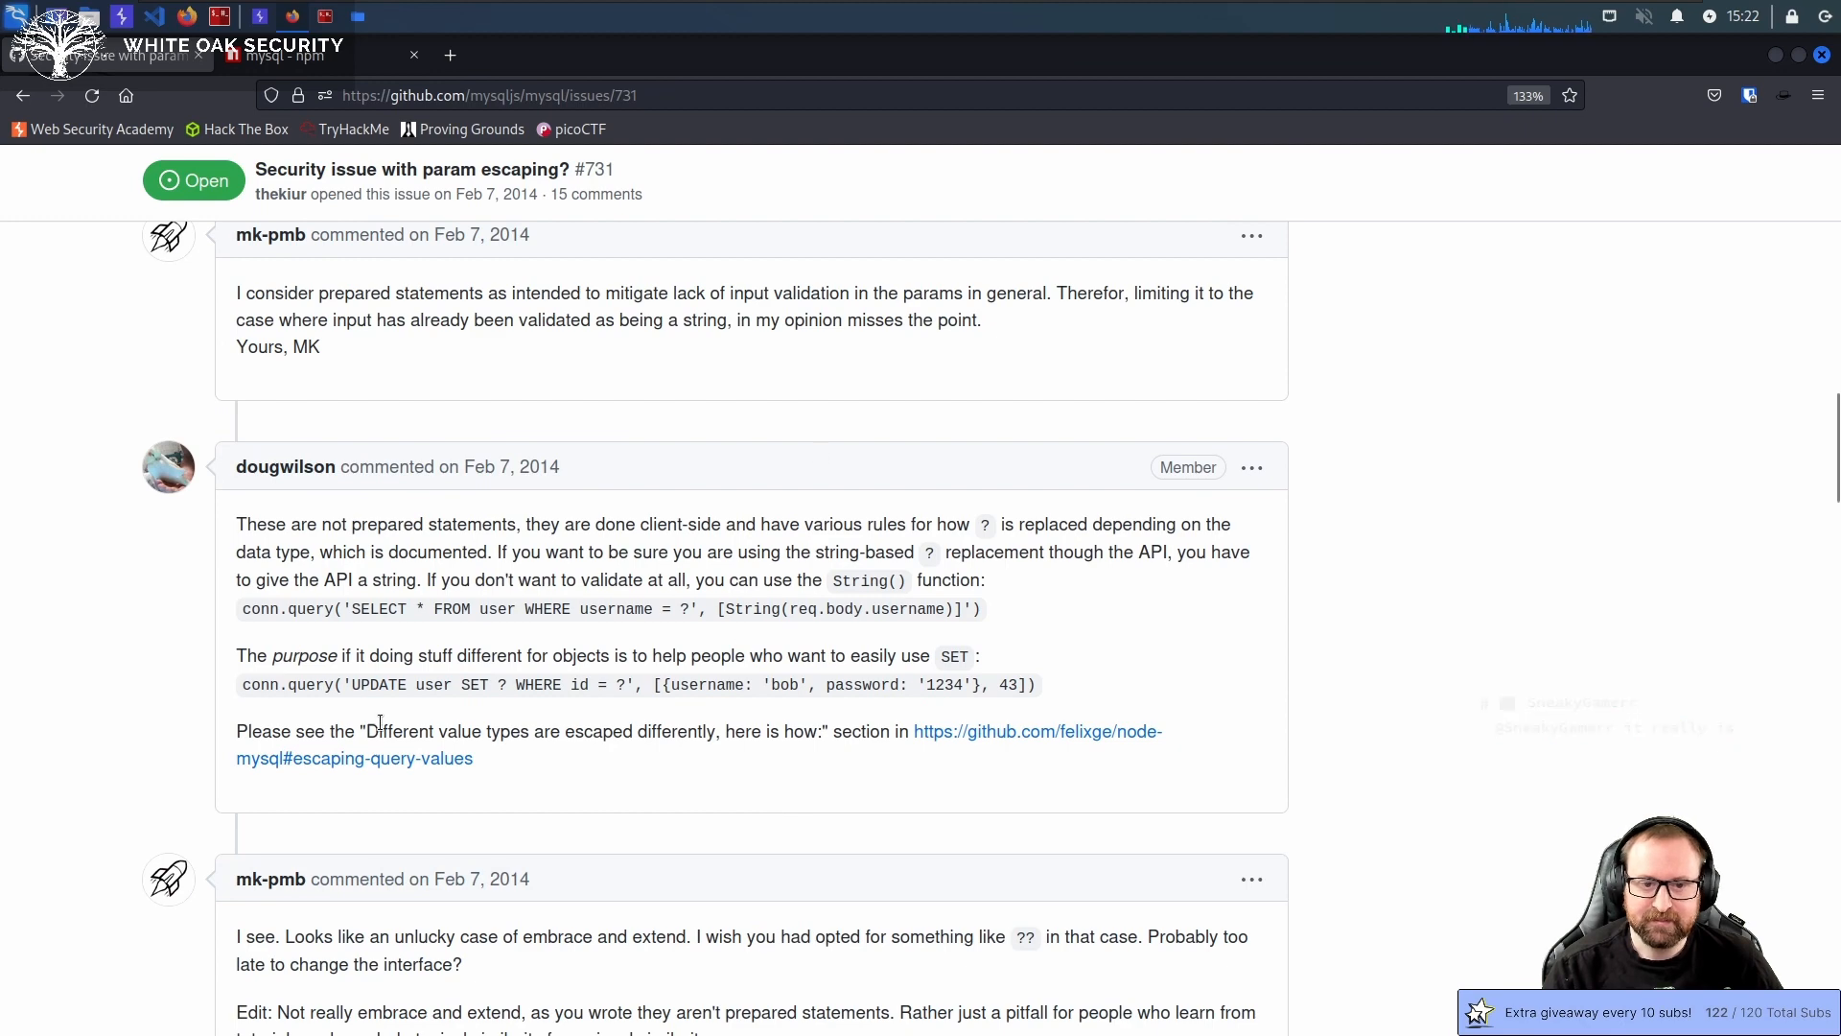
{"action": "scroll", "scroll_direction": "down", "scroll_amount": 3}
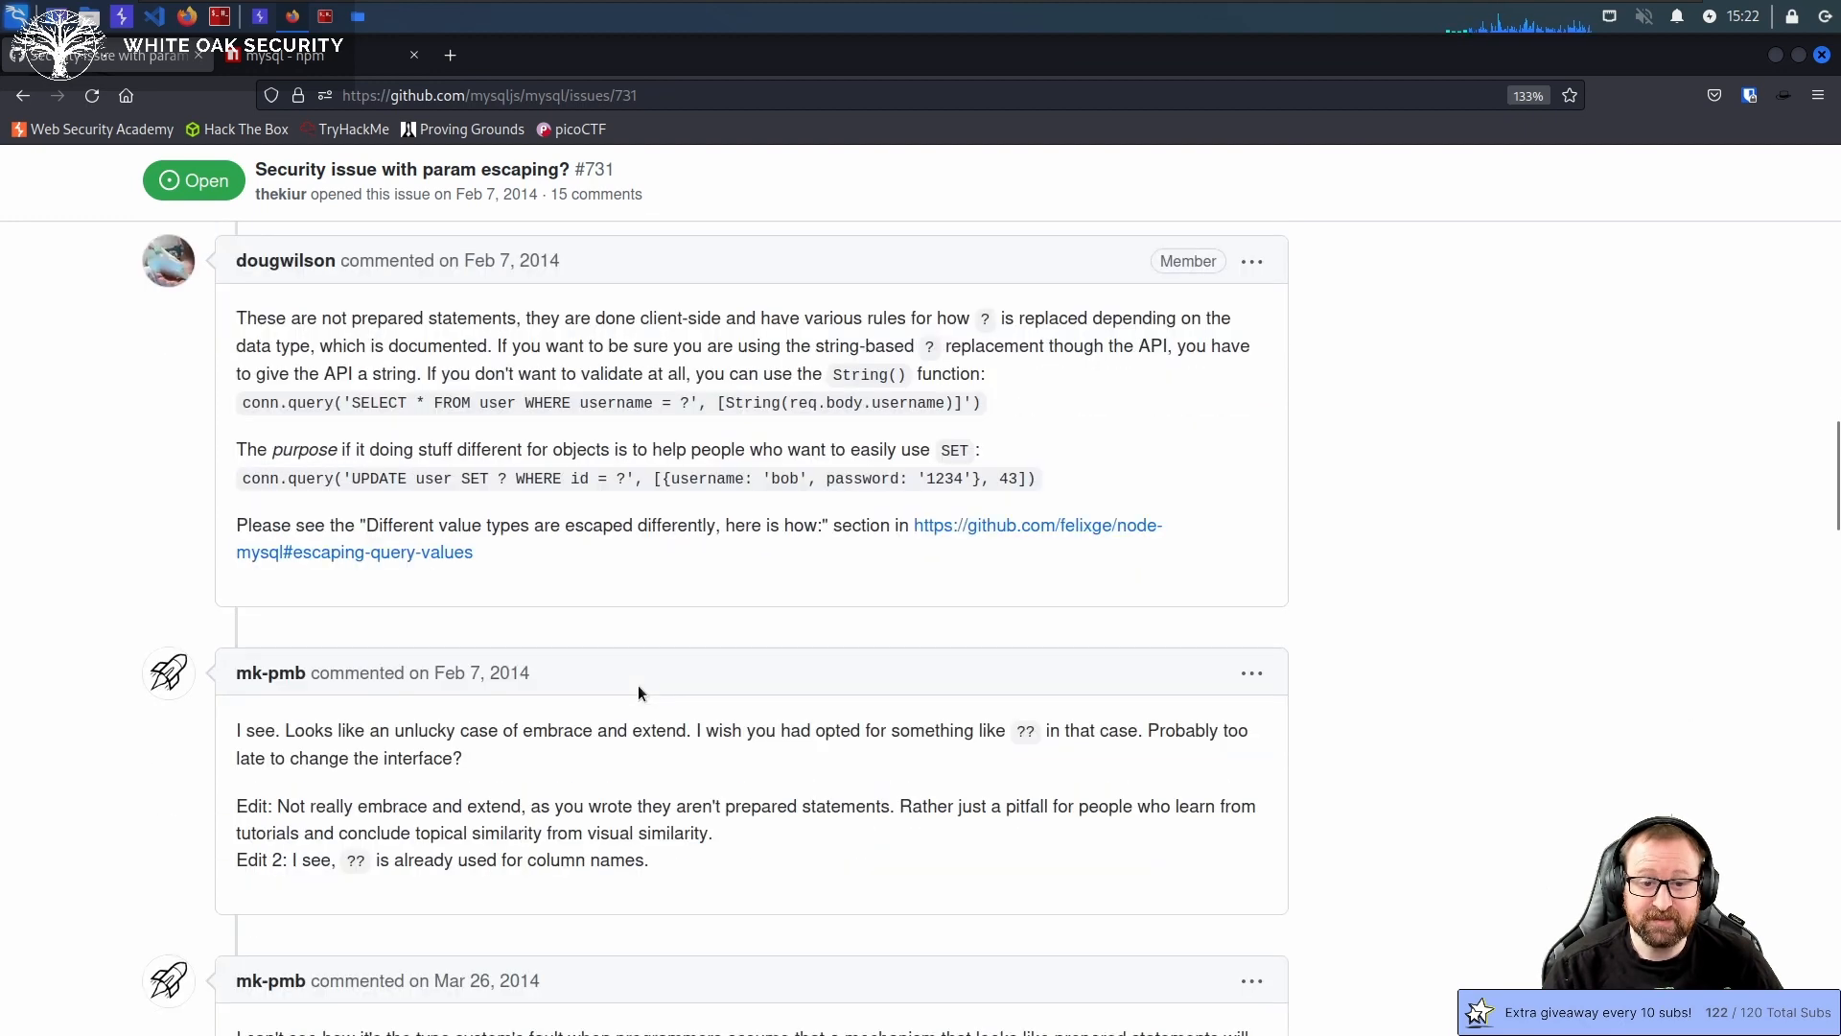
{"action": "scroll", "scroll_direction": "down", "scroll_amount": 3}
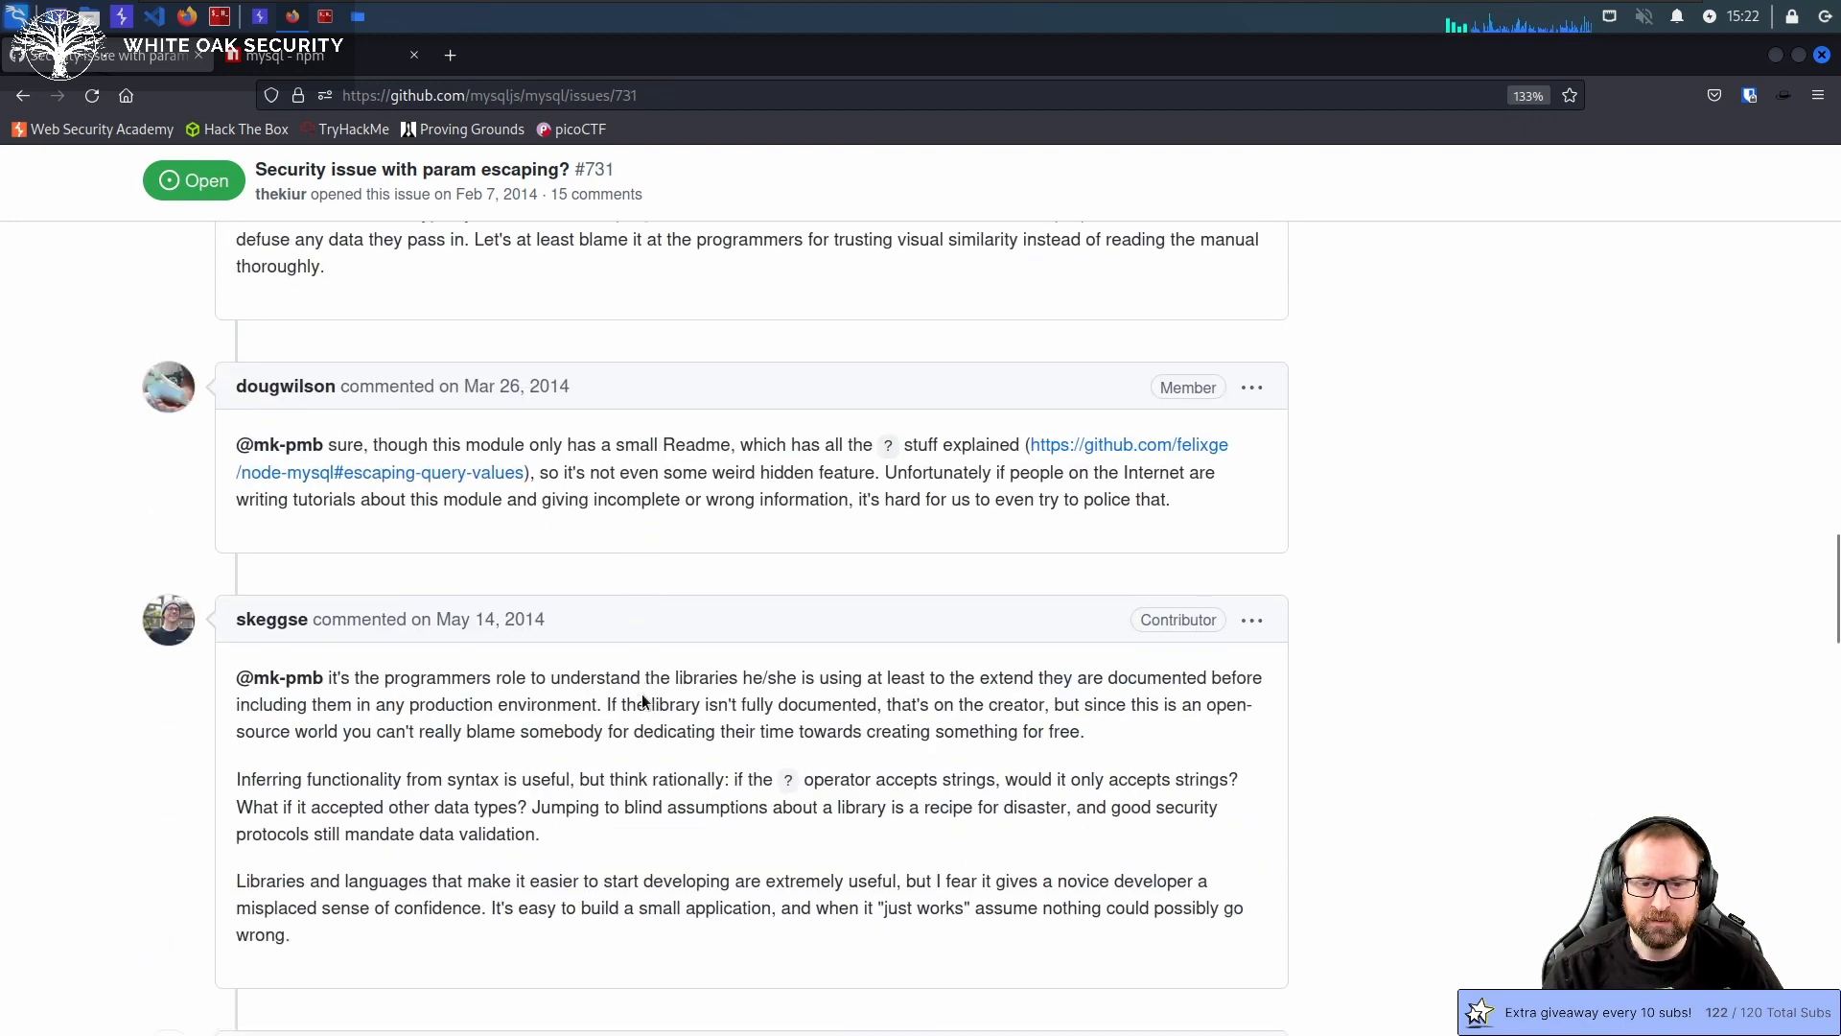
{"action": "scroll", "scroll_direction": "down", "scroll_amount": 3}
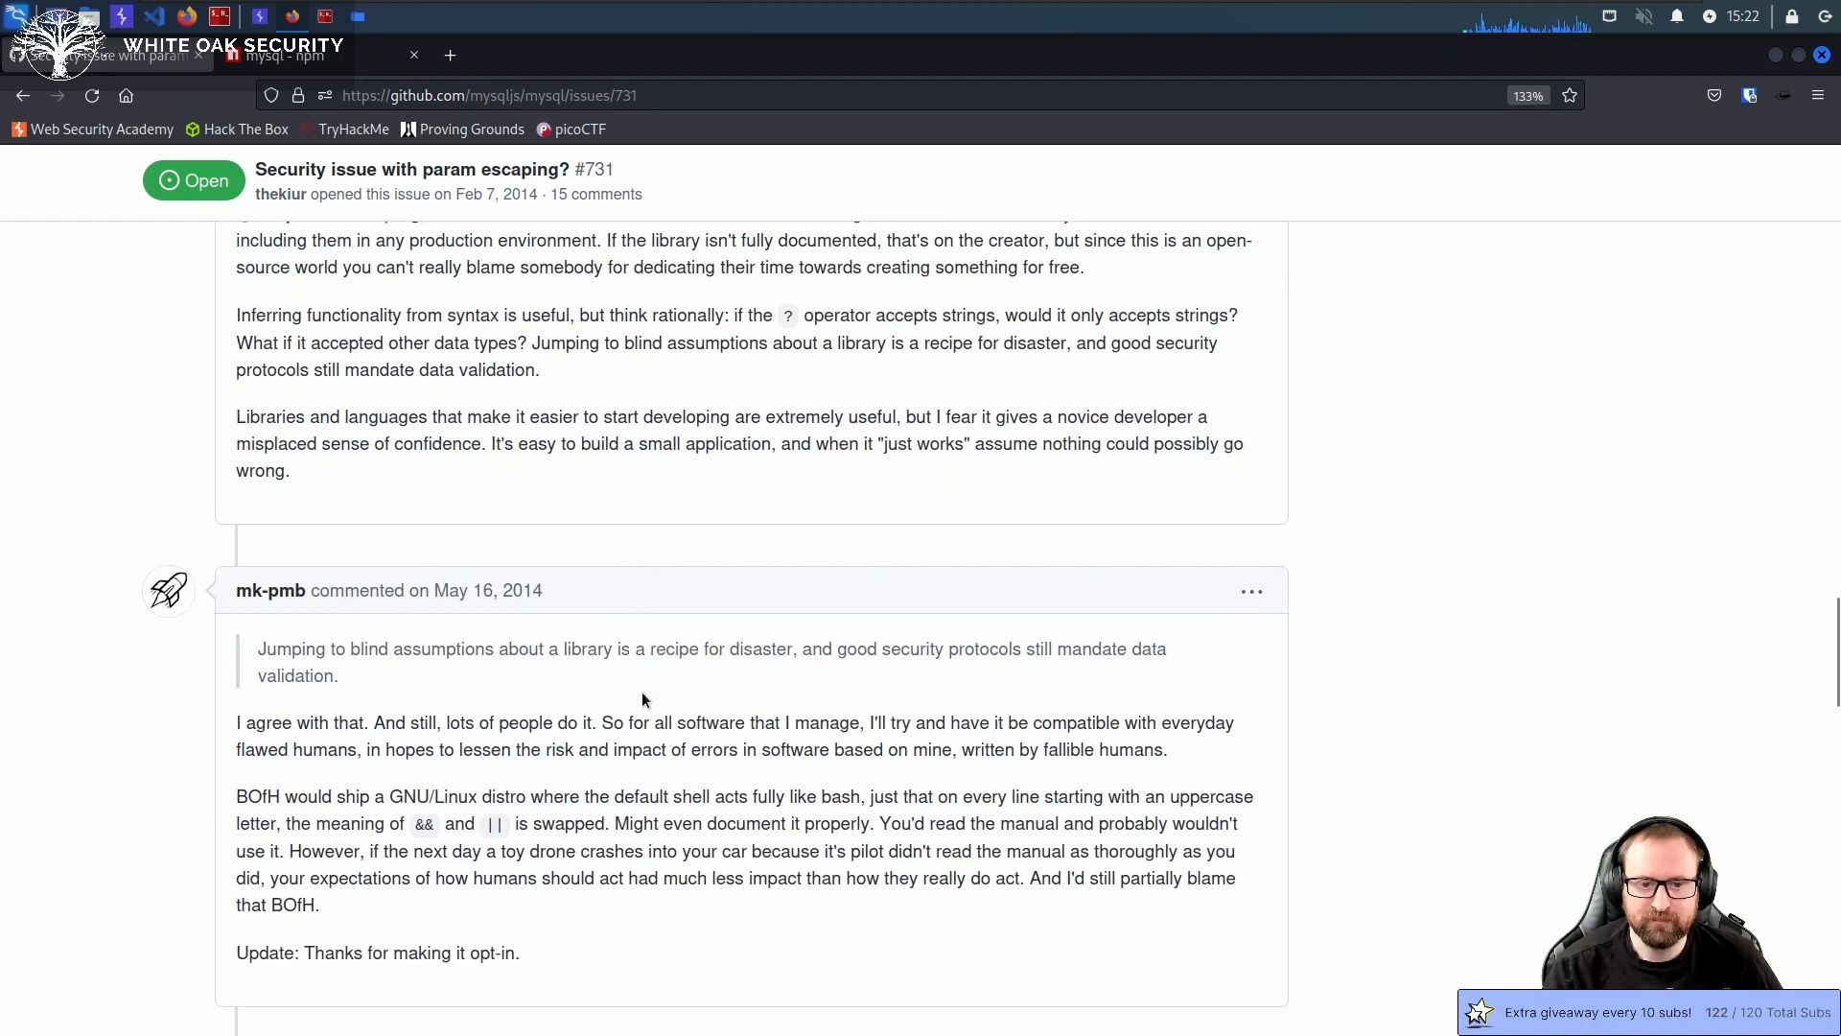
{"action": "scroll", "scroll_direction": "down", "scroll_amount": 3}
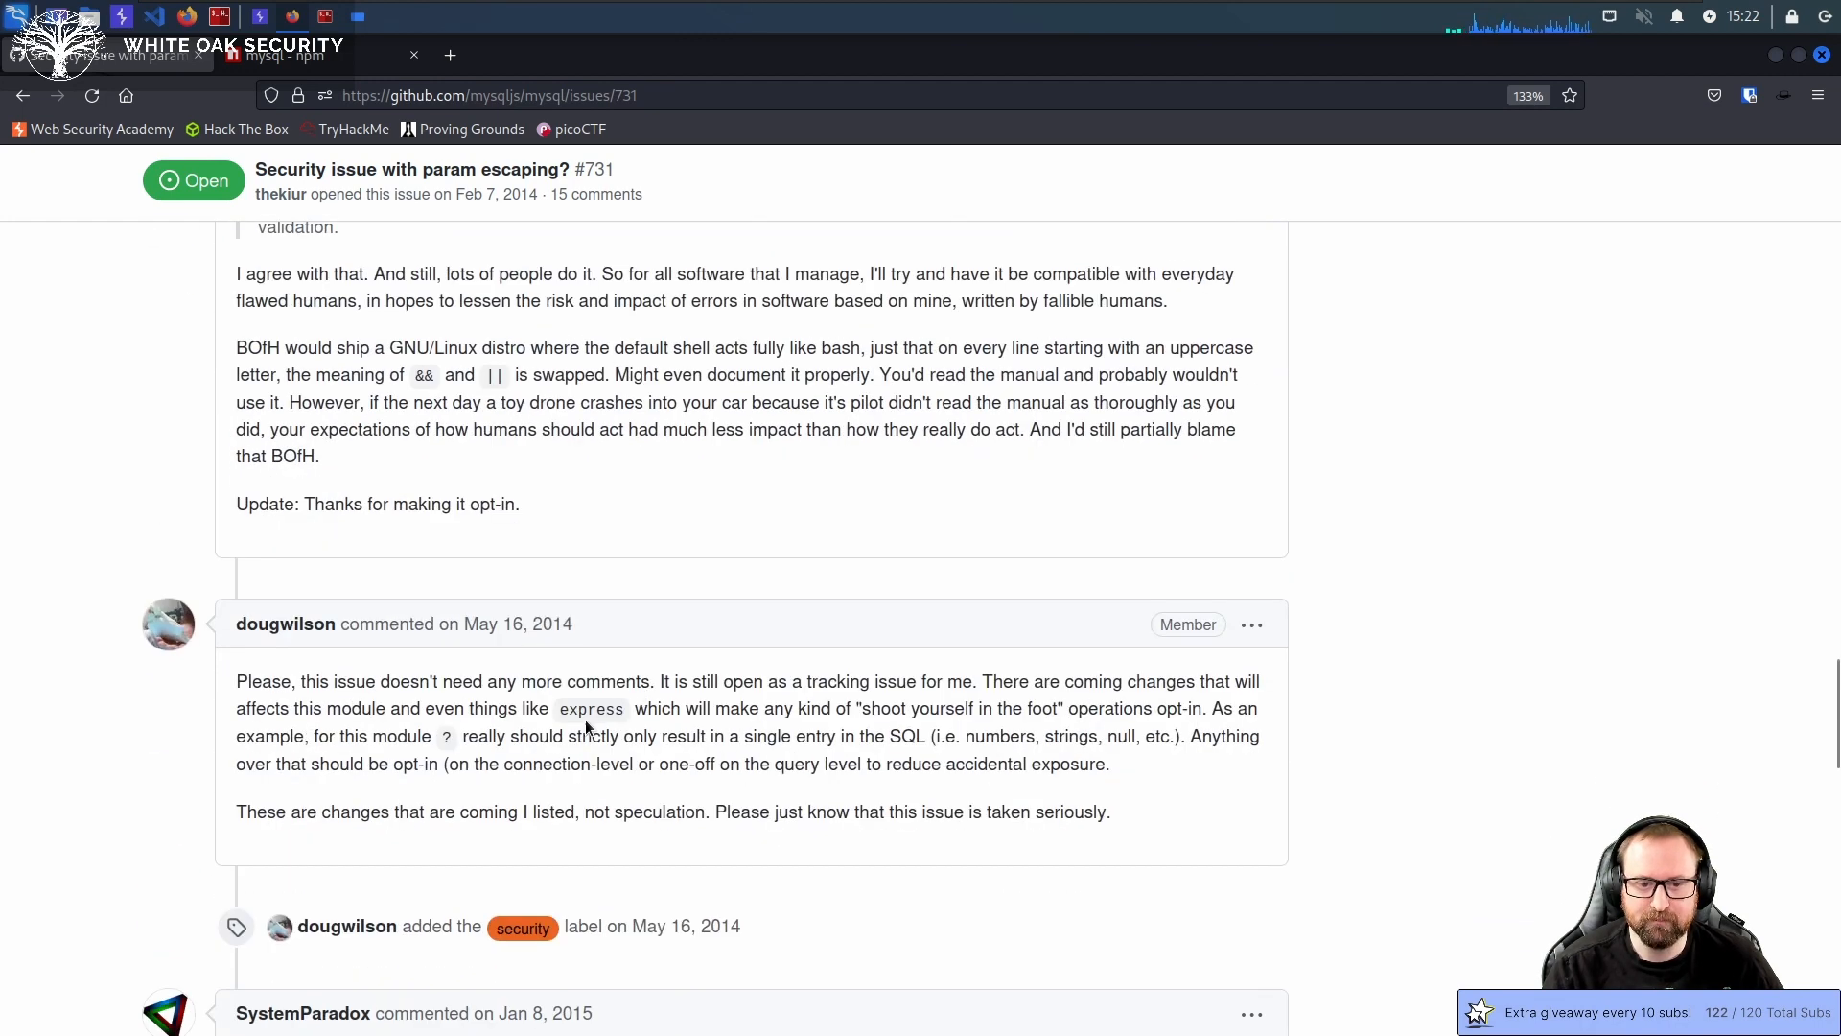
{"action": "left_click_drag", "start_coordinate": [301, 681], "coordinate": [632, 681]}
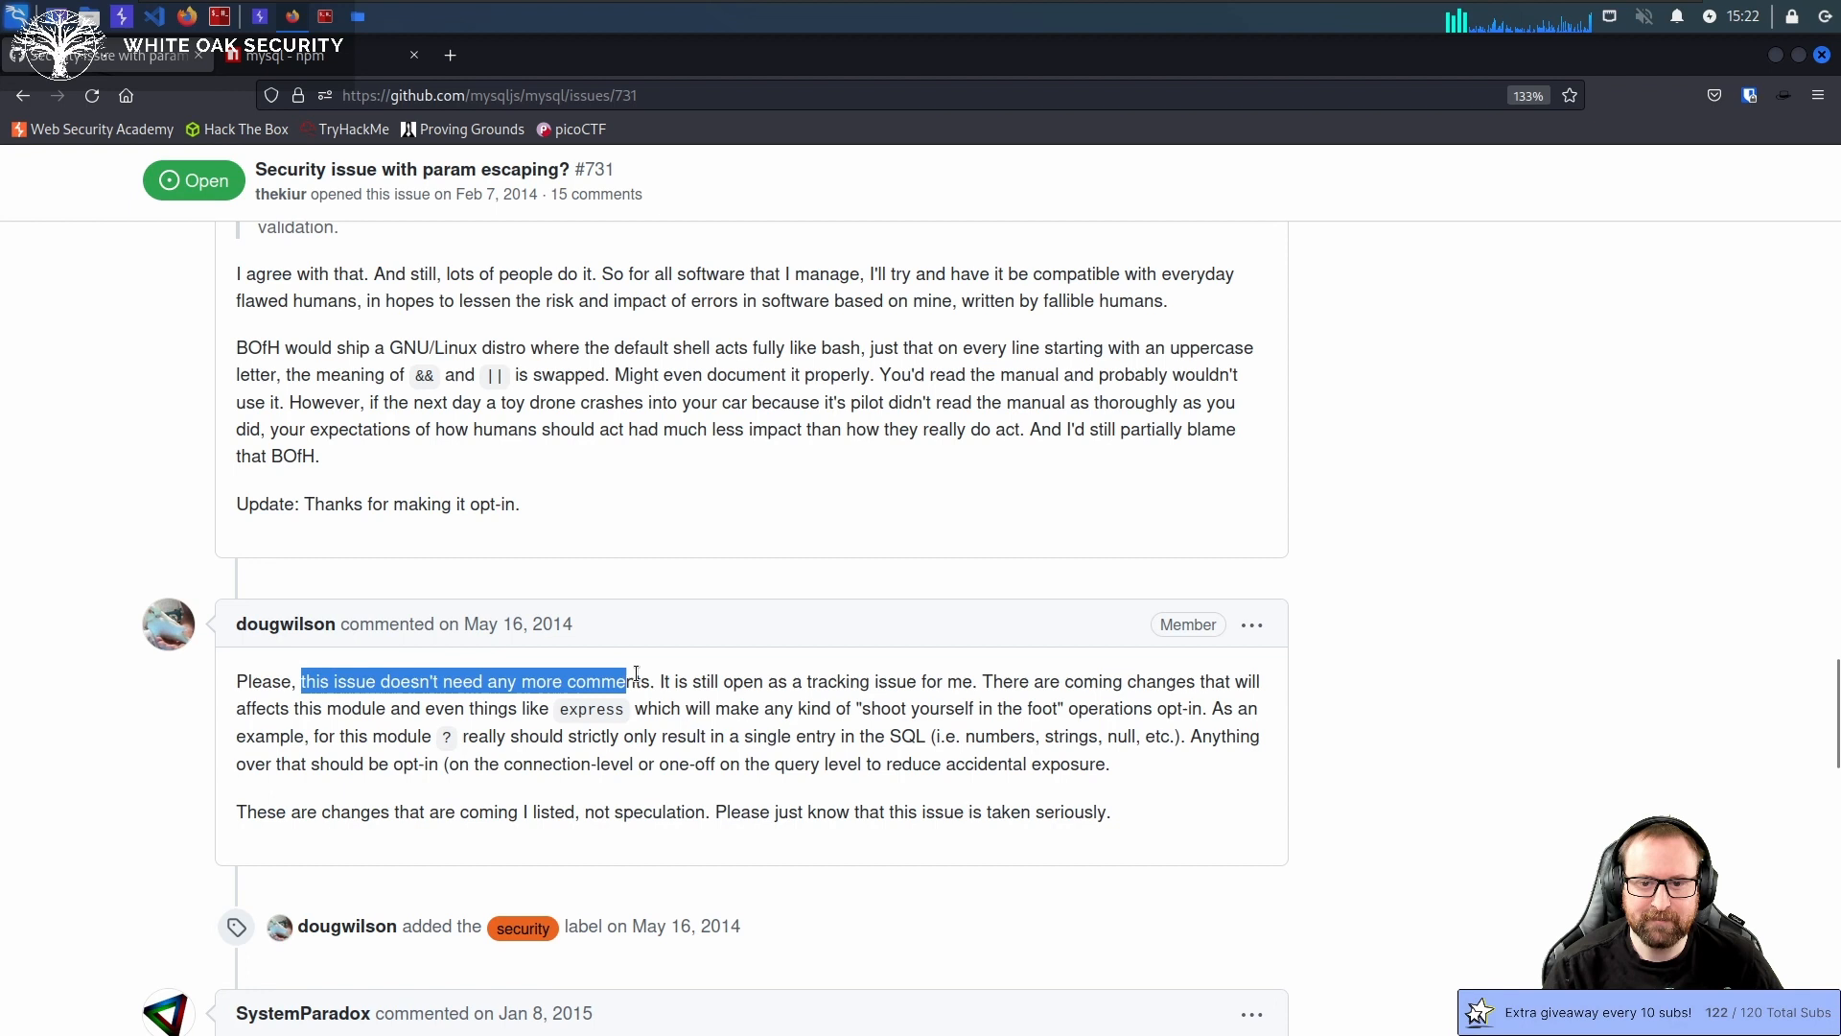
{"action": "left_click", "coordinate": [897, 853]}
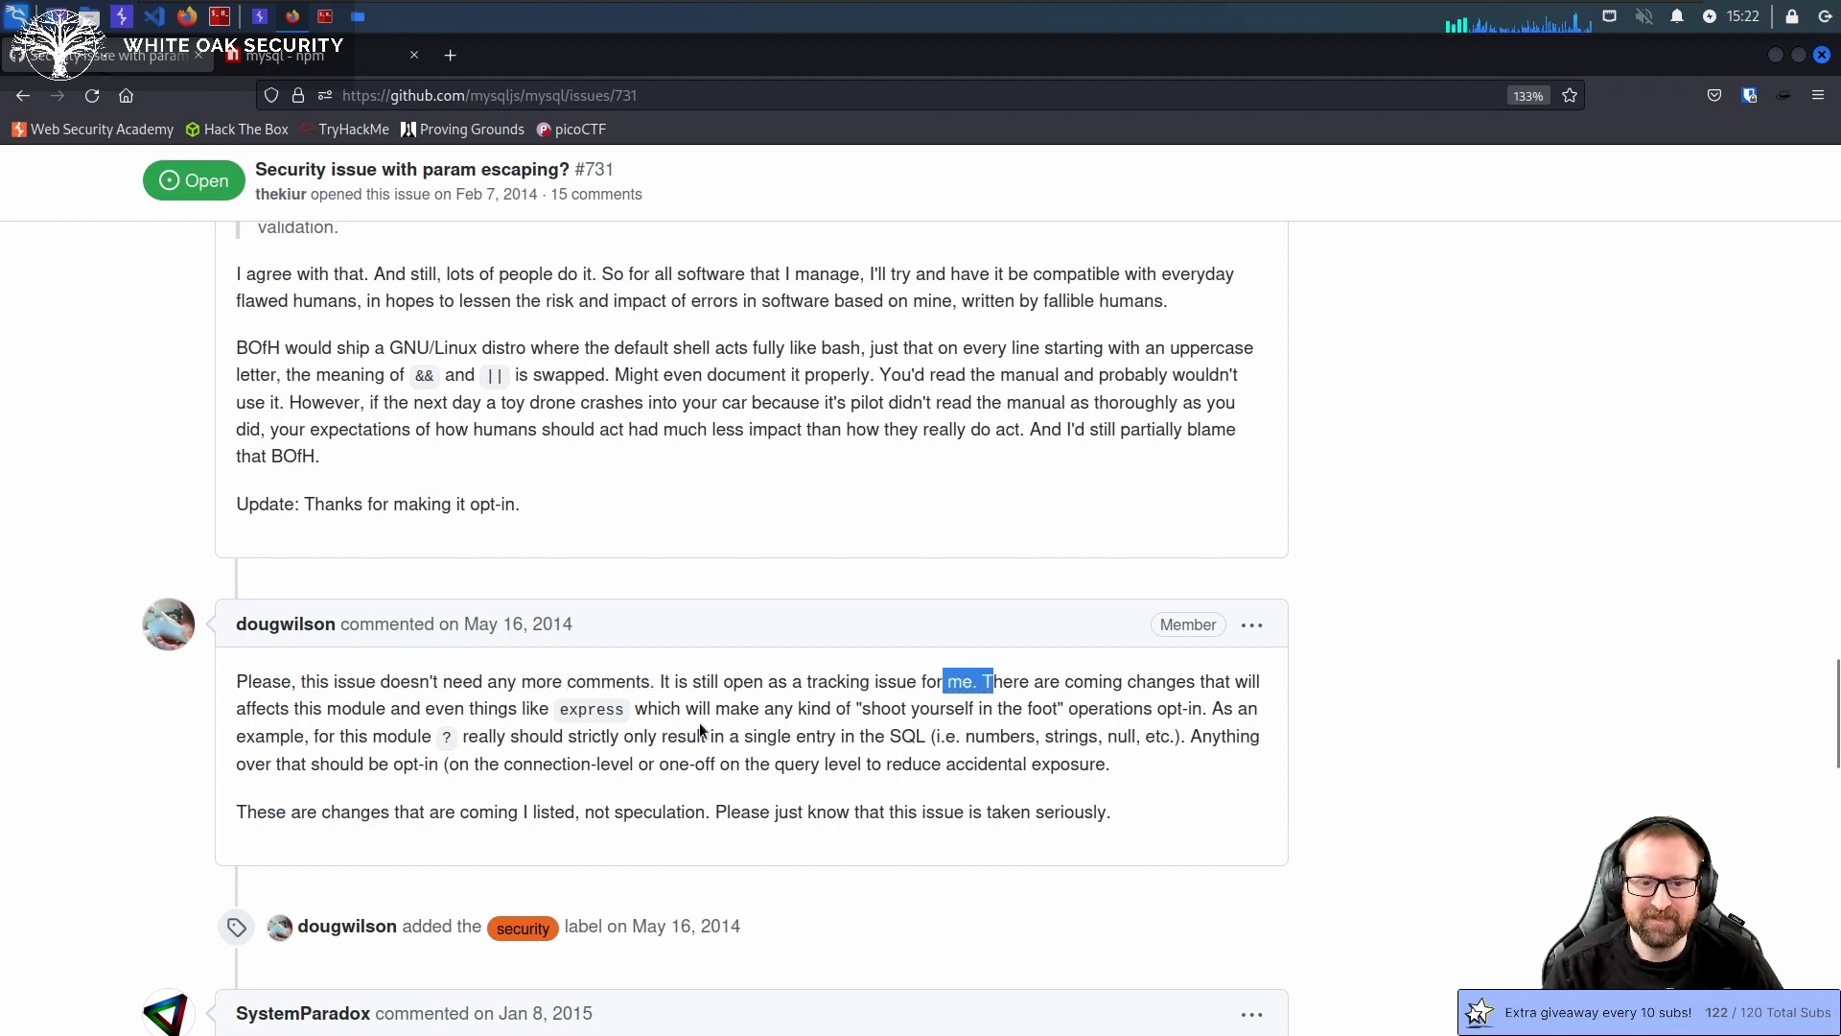
{"action": "left_click_drag", "start_coordinate": [942, 681], "coordinate": [992, 708]}
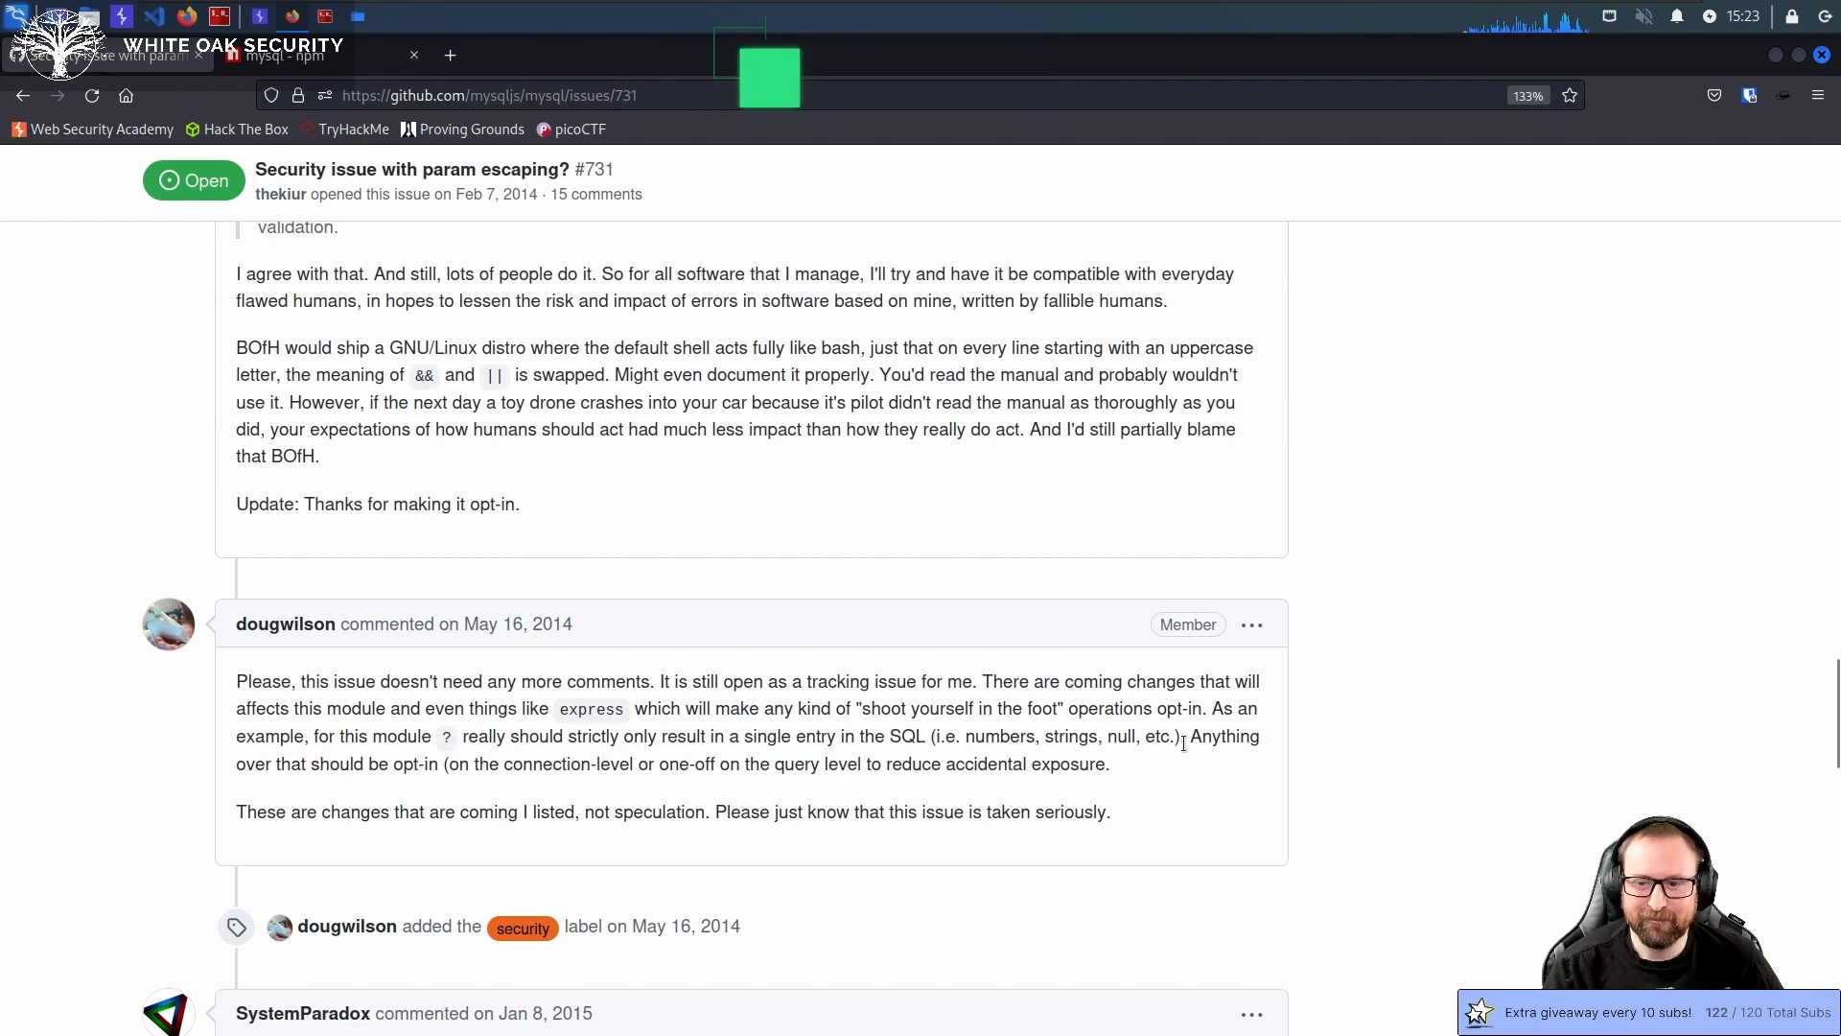
{"action": "mouse_move", "coordinate": [1062, 756]}
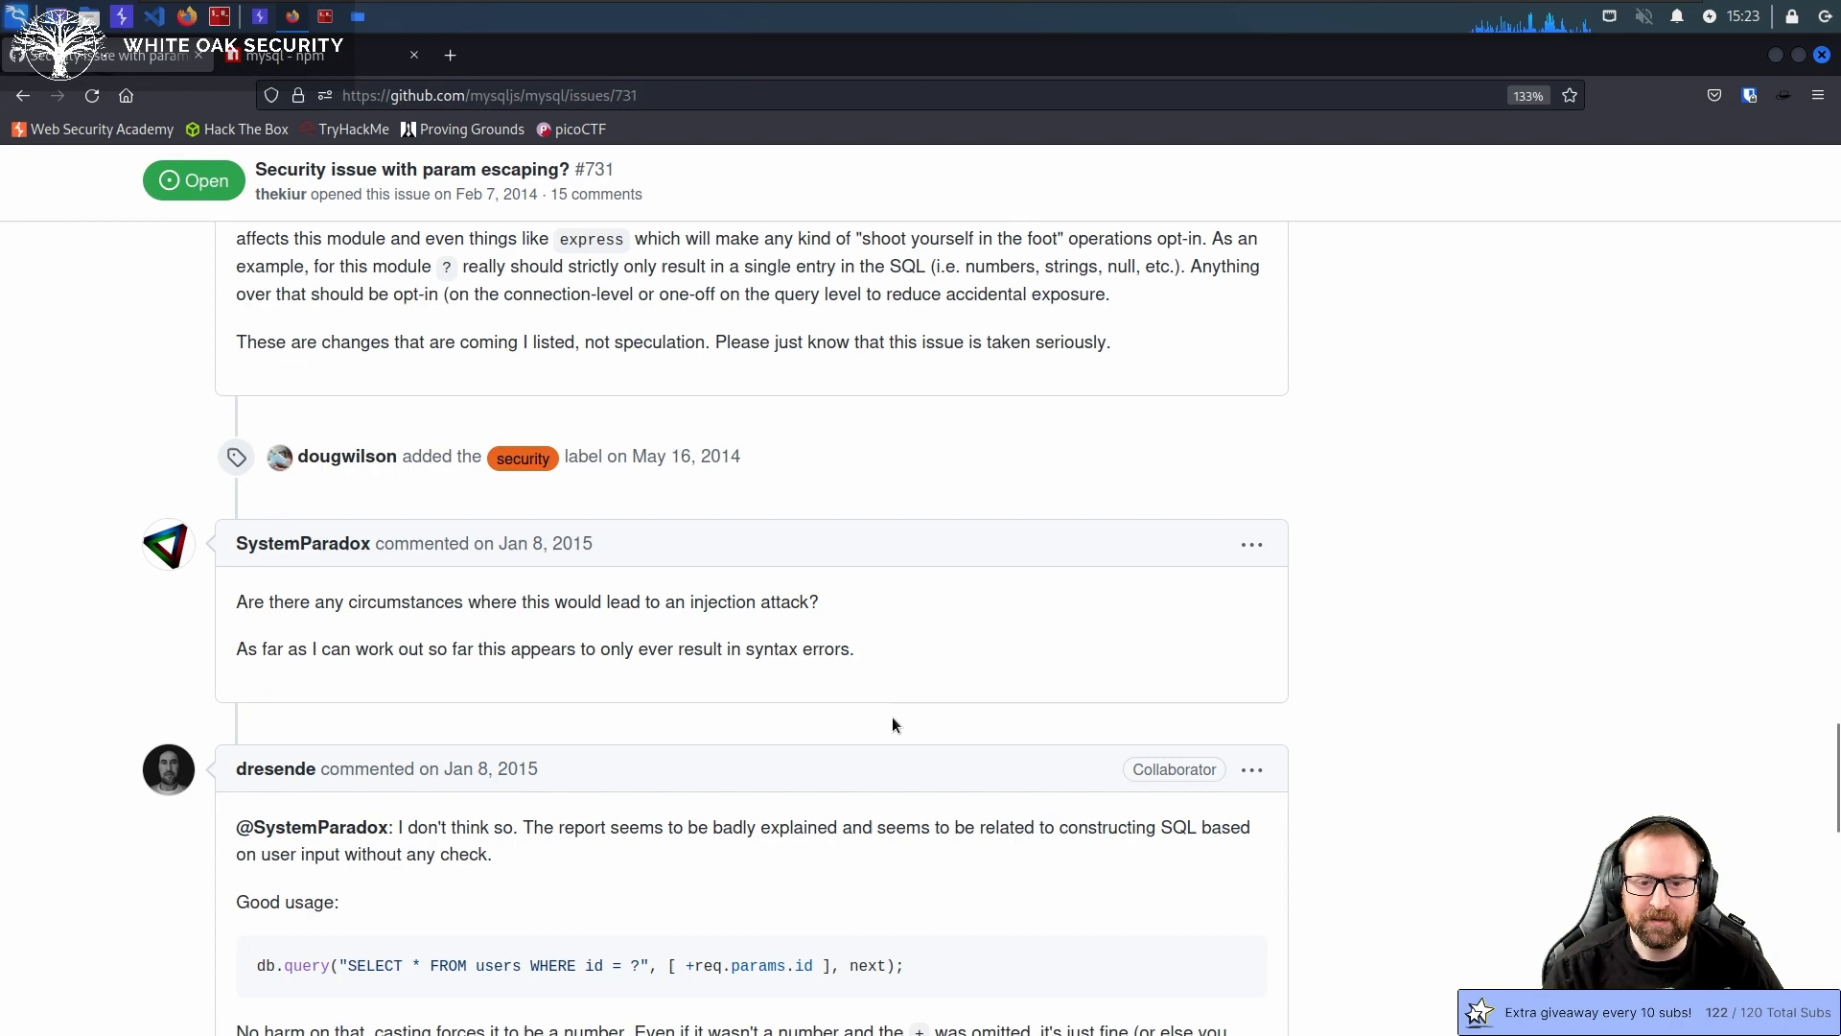
{"action": "scroll", "scroll_direction": "down", "scroll_amount": 3}
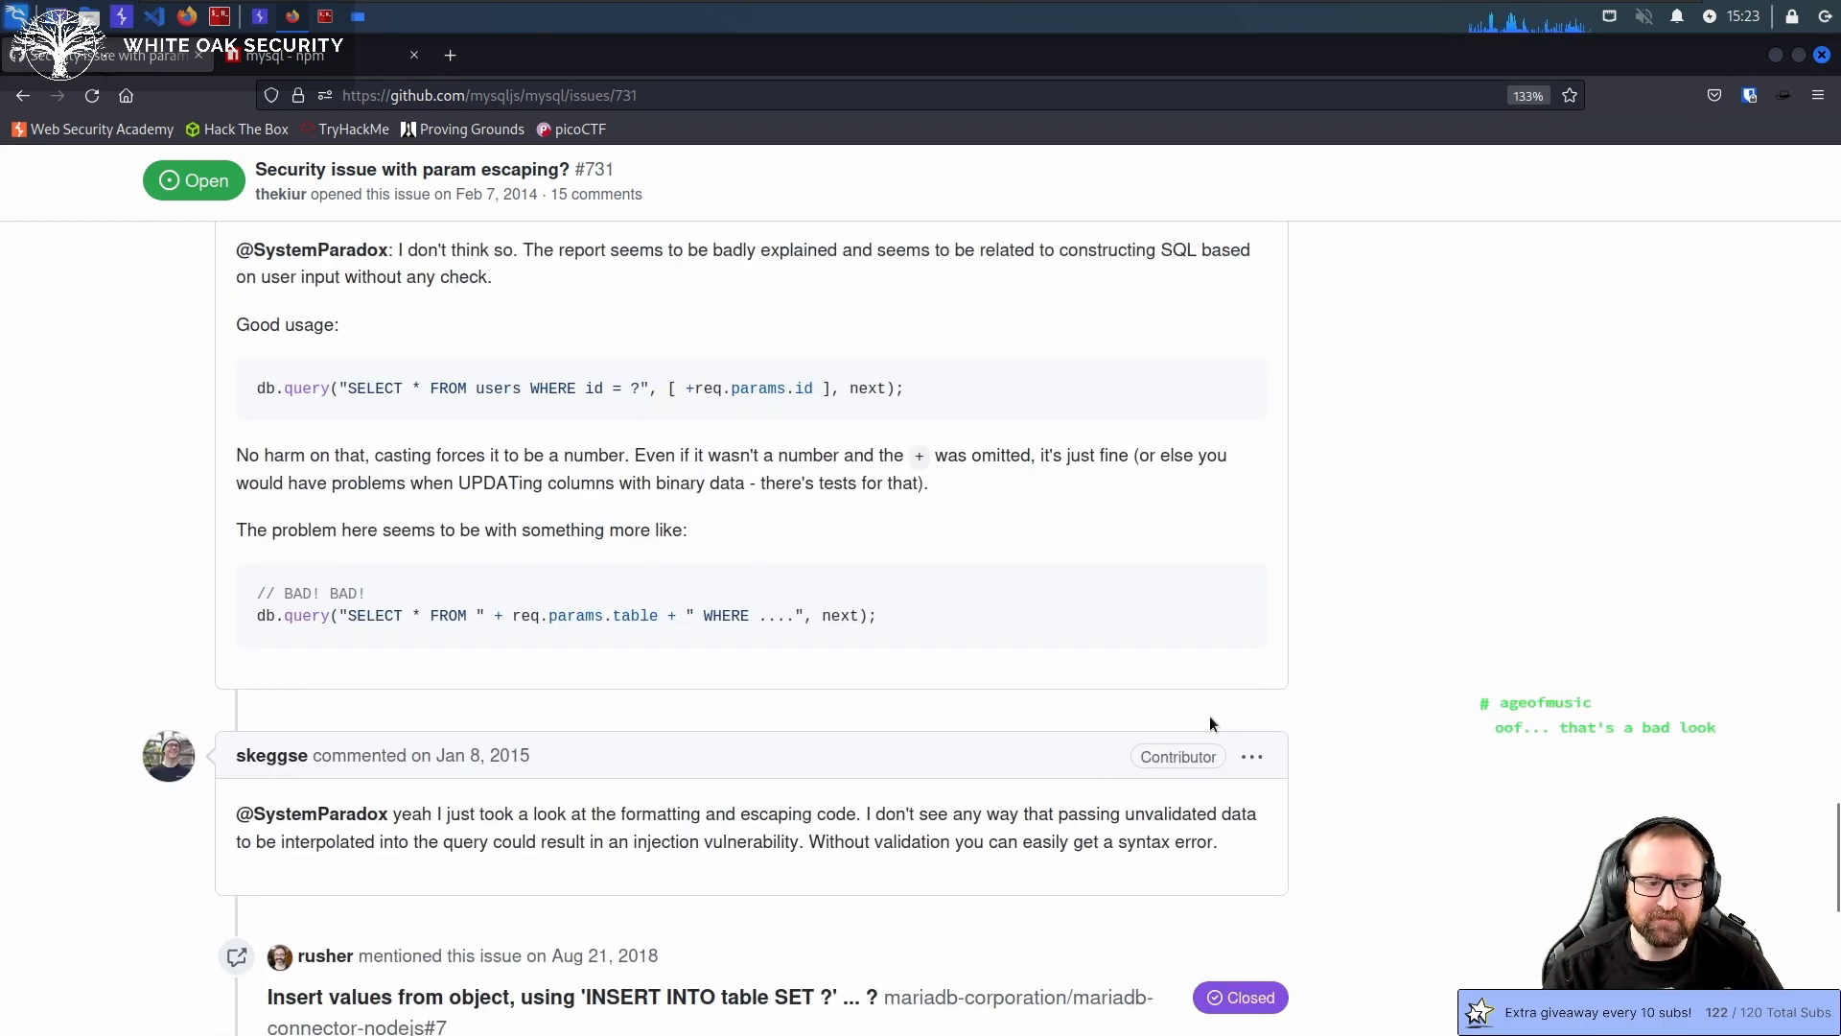
{"action": "mouse_move", "coordinate": [1018, 820]}
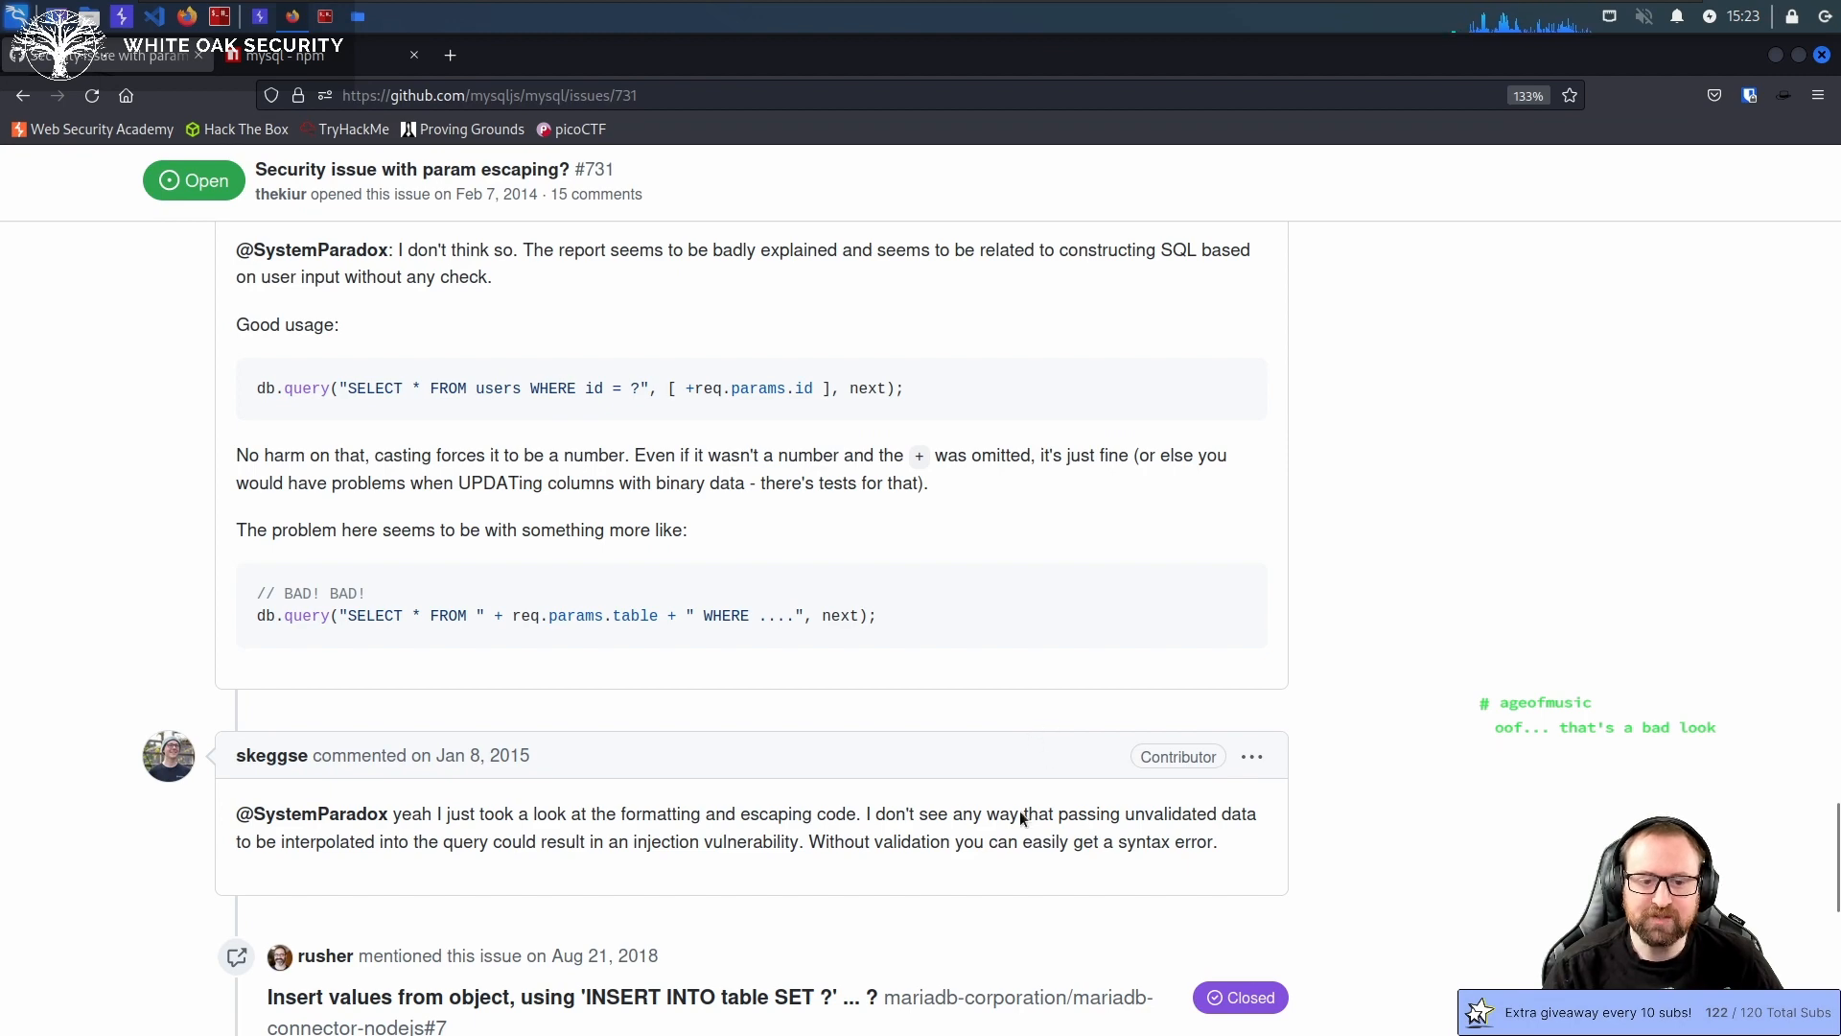
{"action": "scroll", "scroll_direction": "down", "scroll_amount": 3}
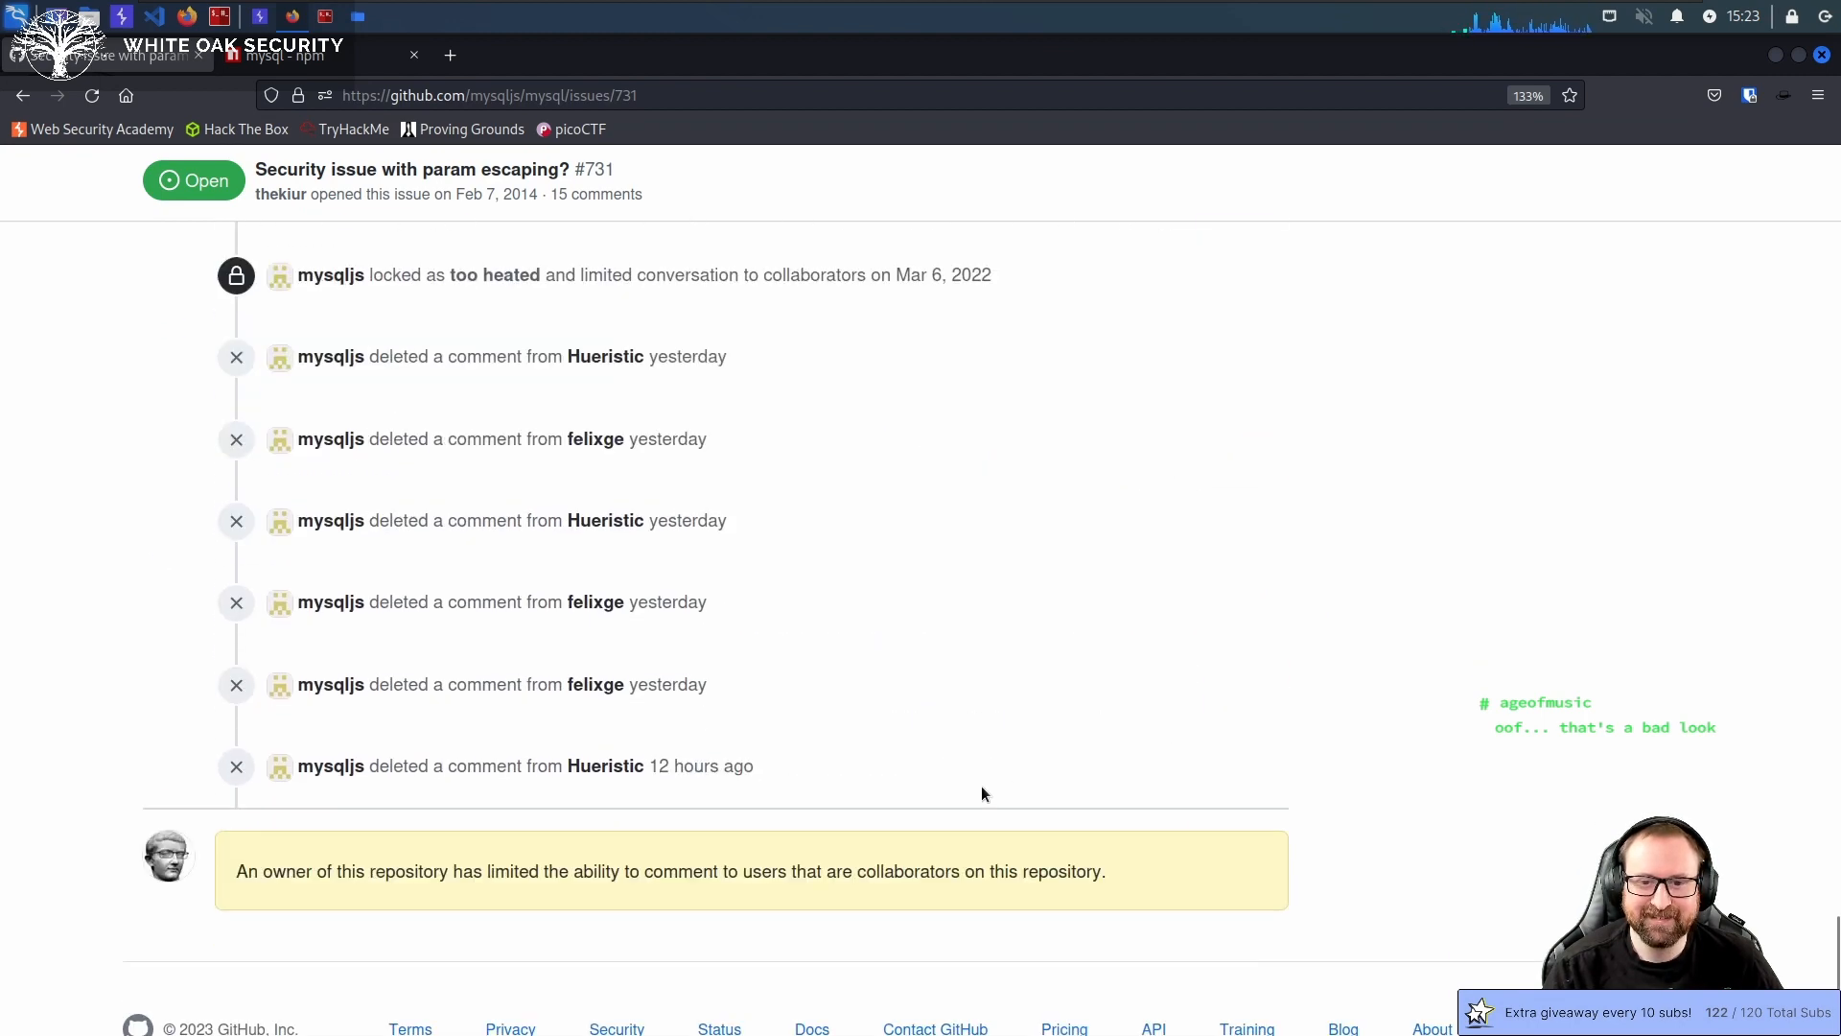
{"action": "scroll", "scroll_direction": "up", "scroll_amount": 3}
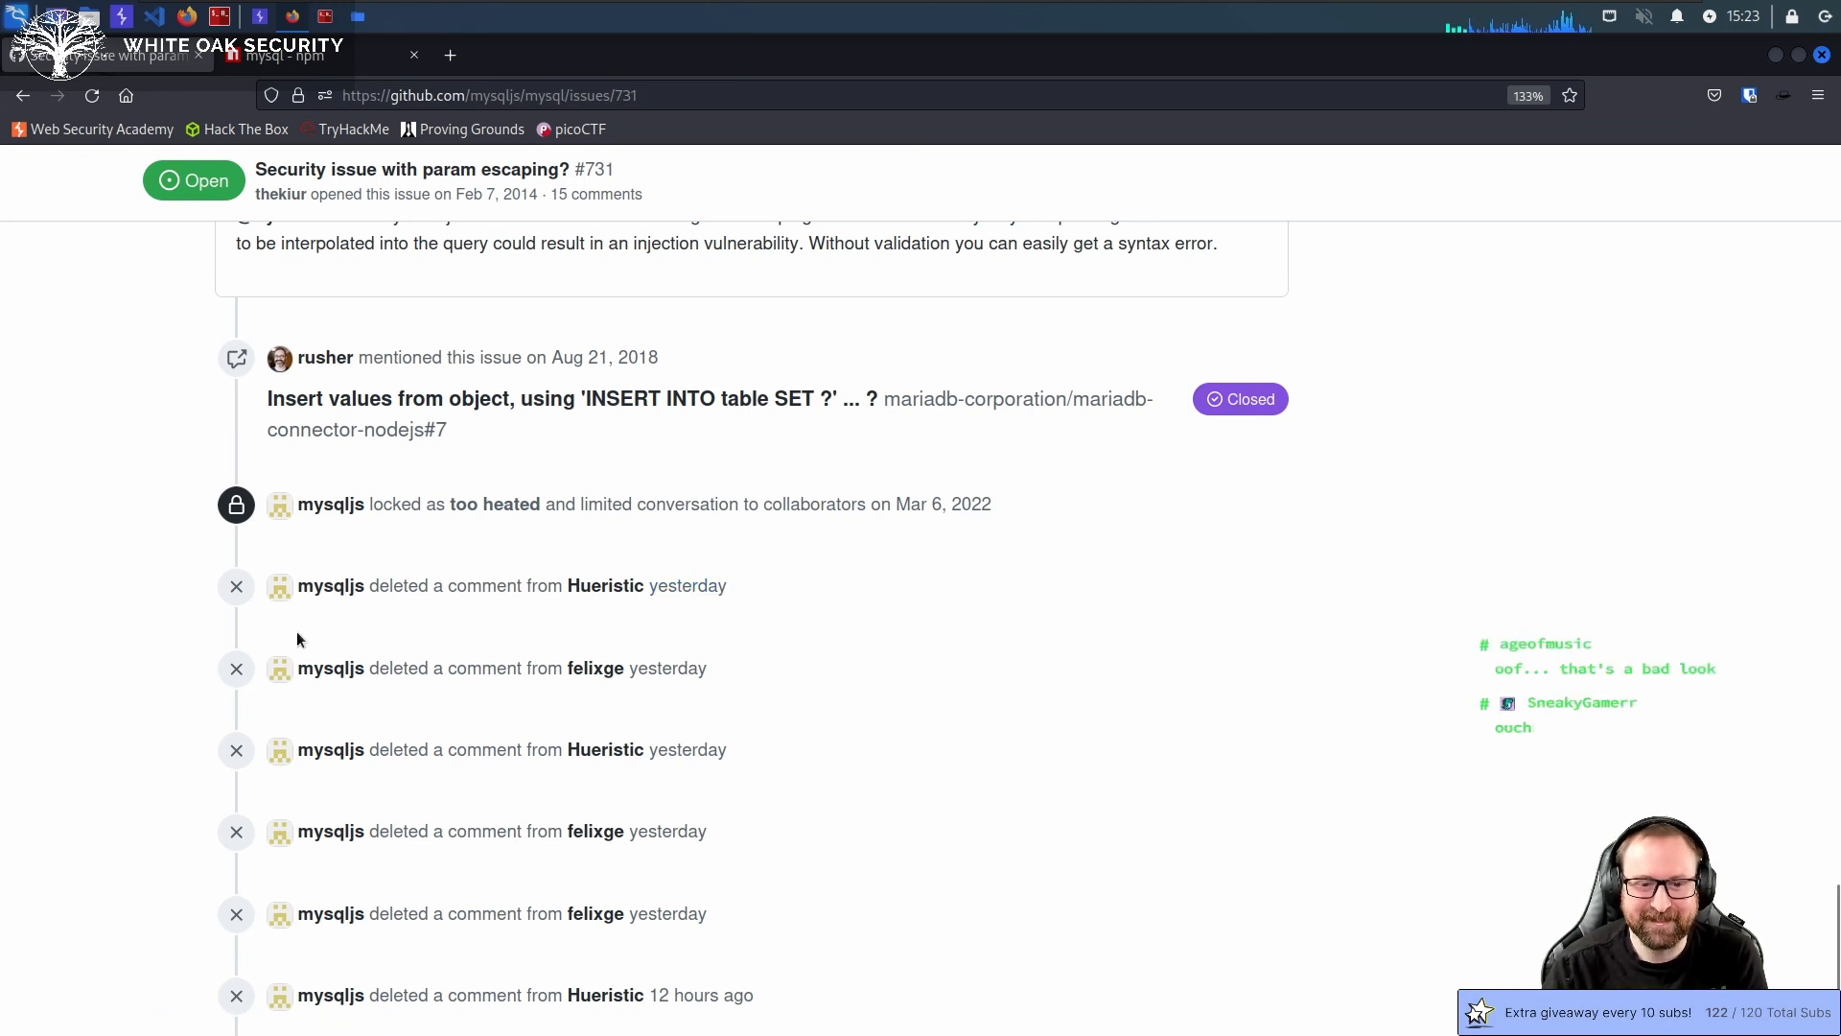
{"action": "mouse_move", "coordinate": [951, 843]}
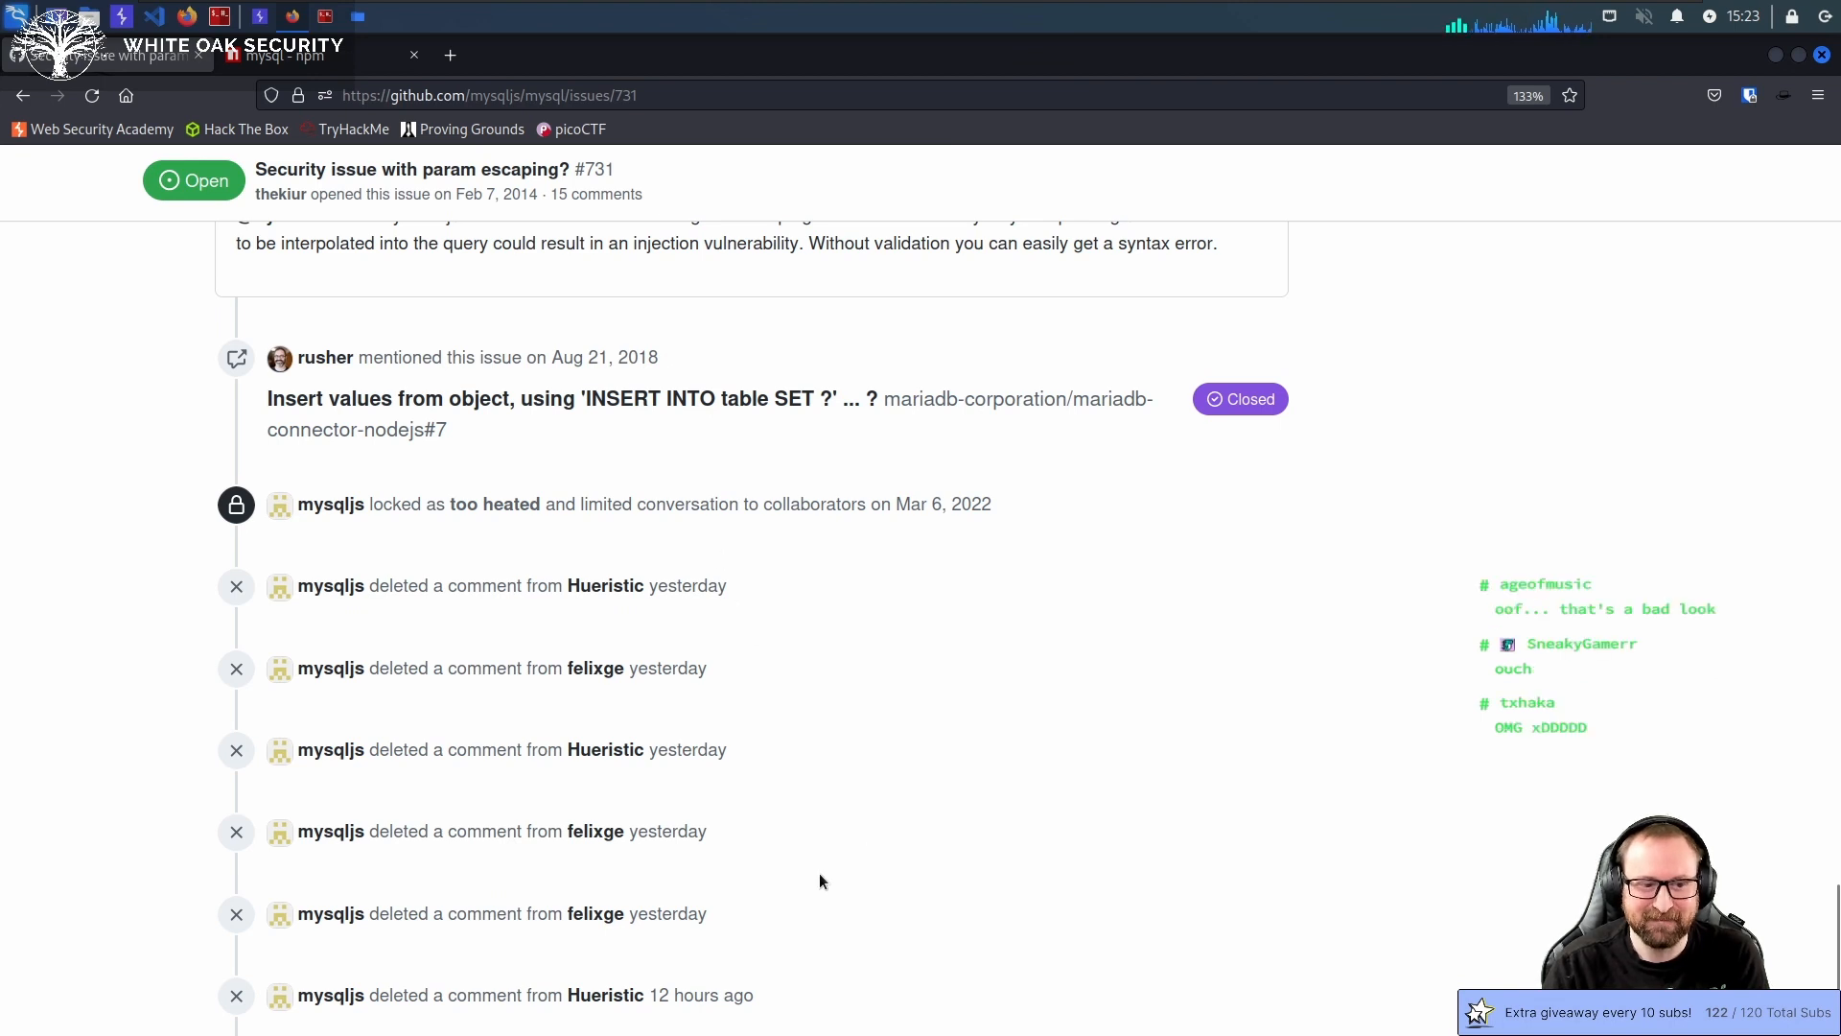
{"action": "scroll", "scroll_direction": "down", "scroll_amount": 3}
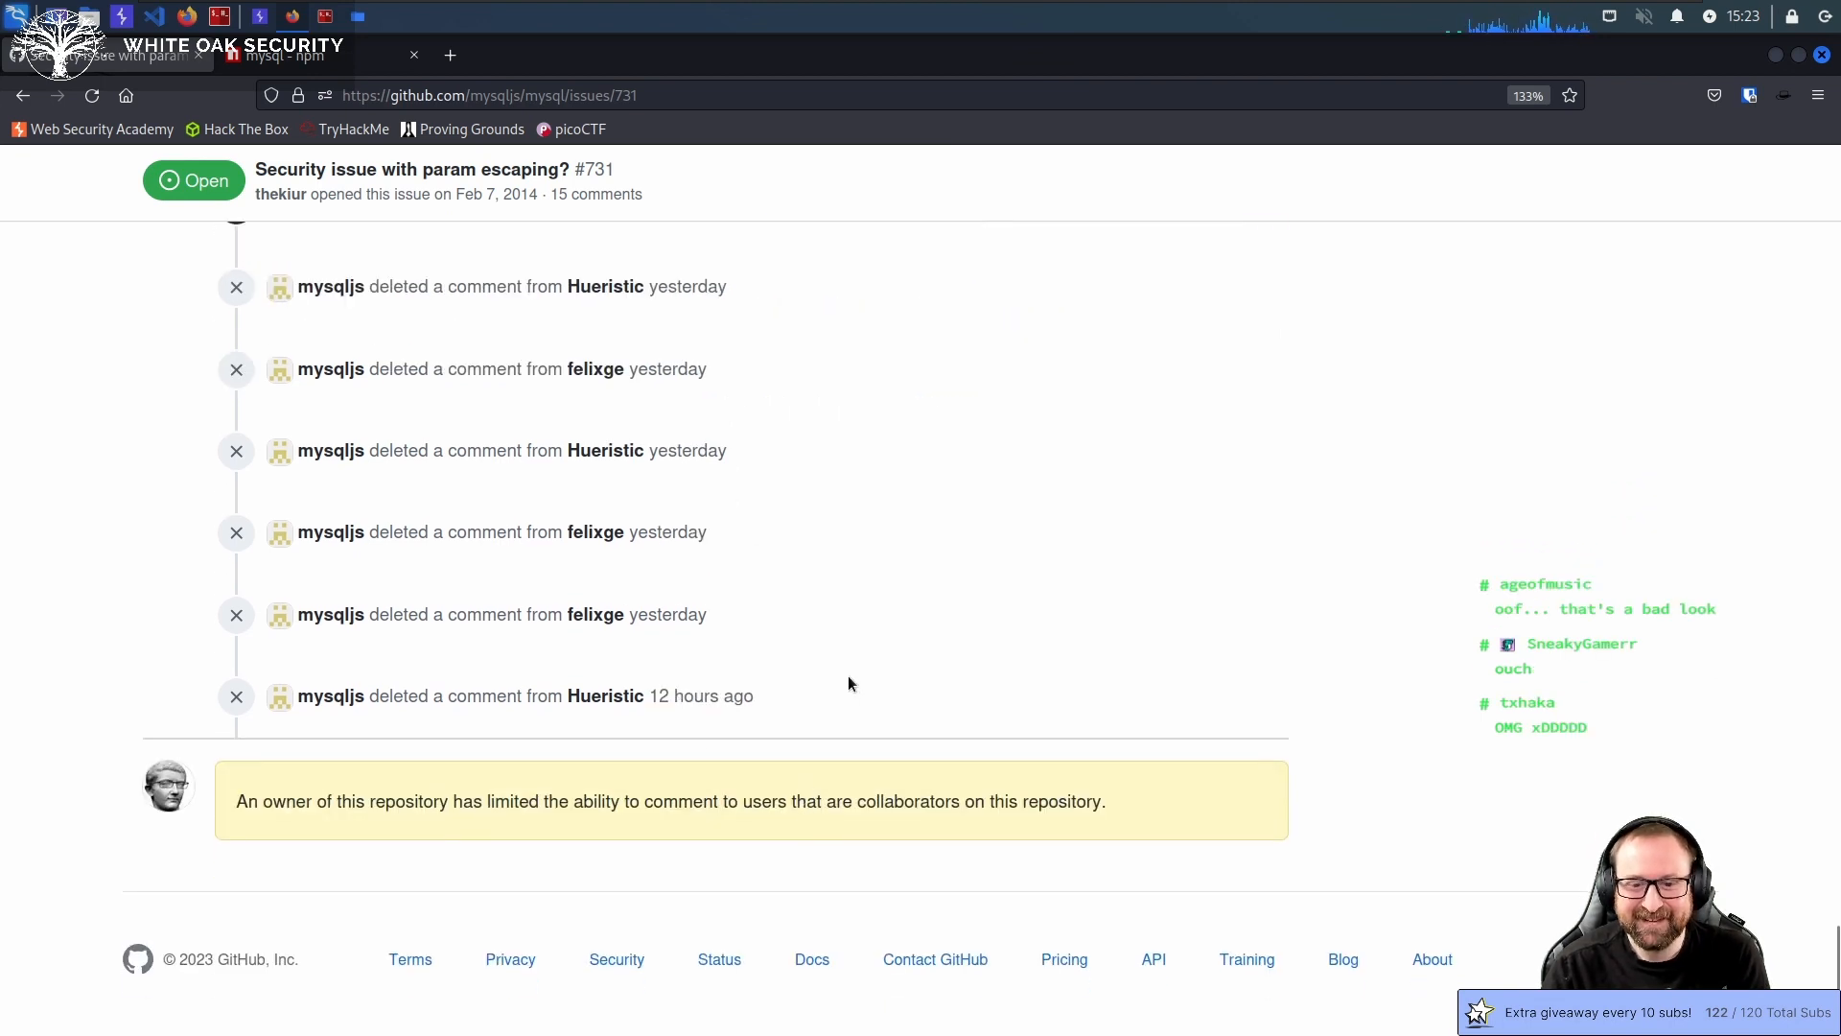
{"action": "double_click", "coordinate": [594, 802]}
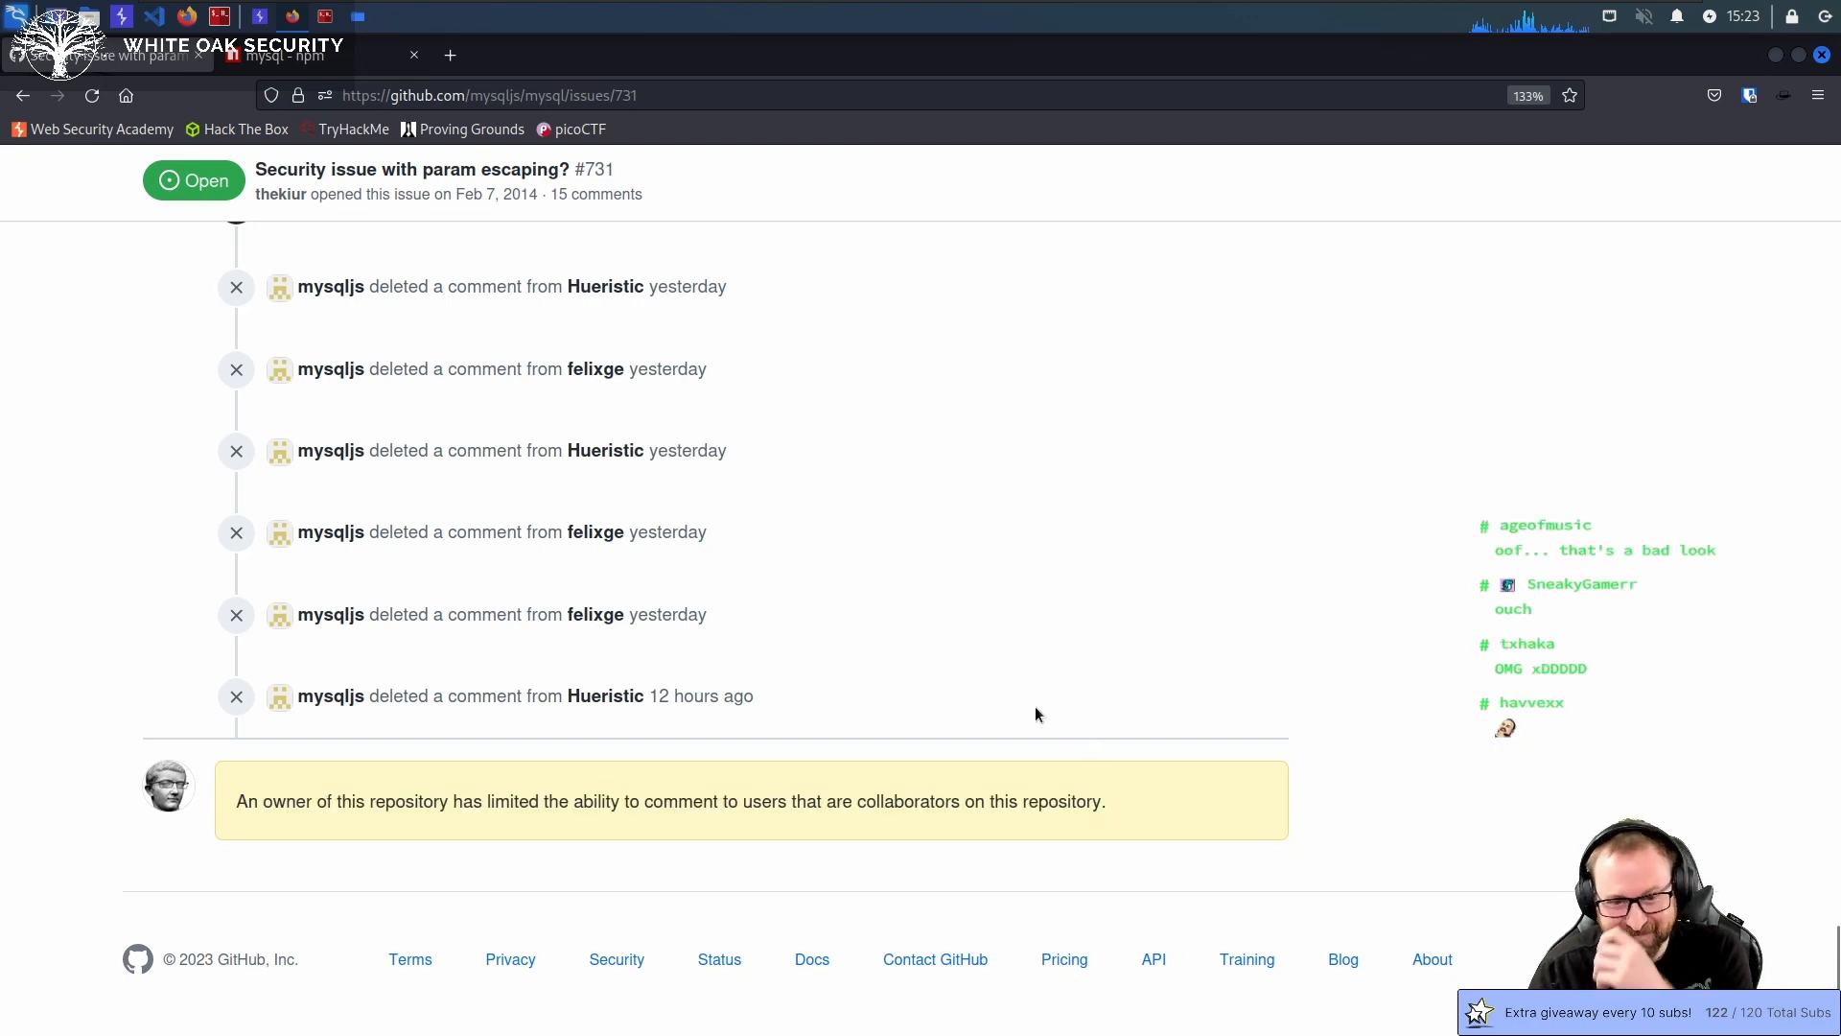
{"action": "mouse_move", "coordinate": [773, 704]}
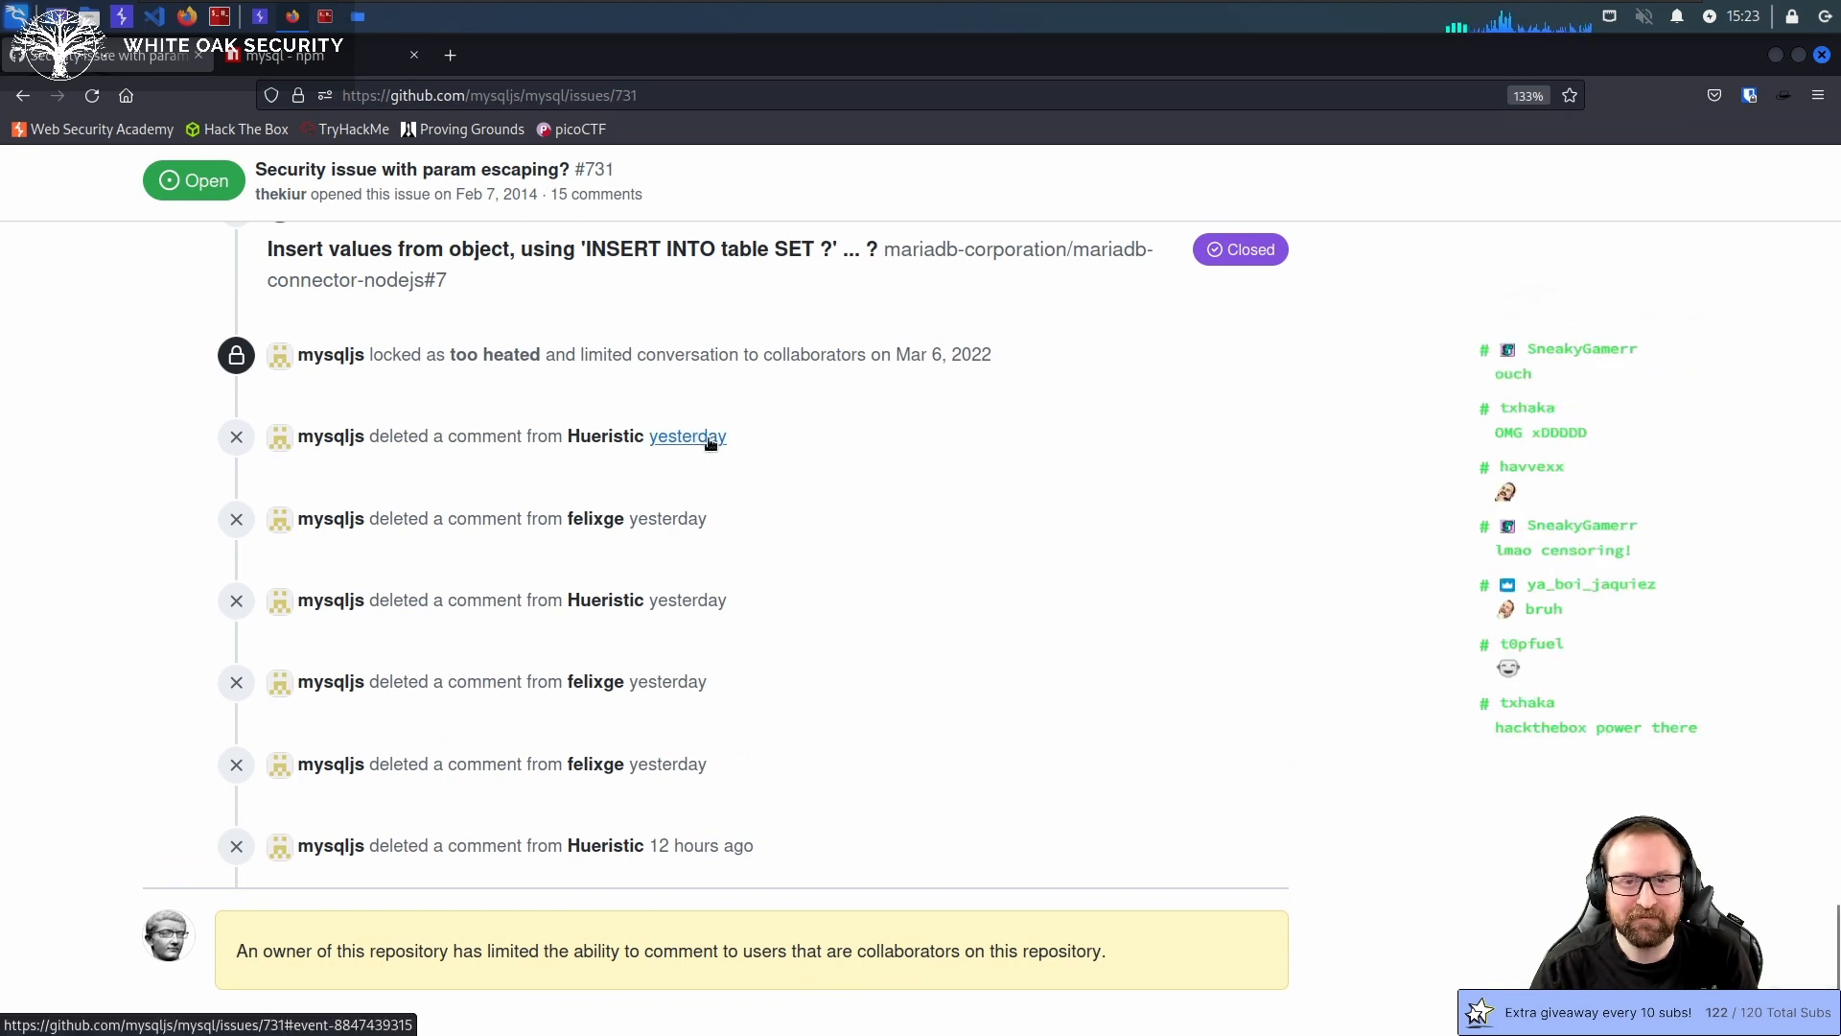
{"action": "mouse_move", "coordinate": [775, 576]}
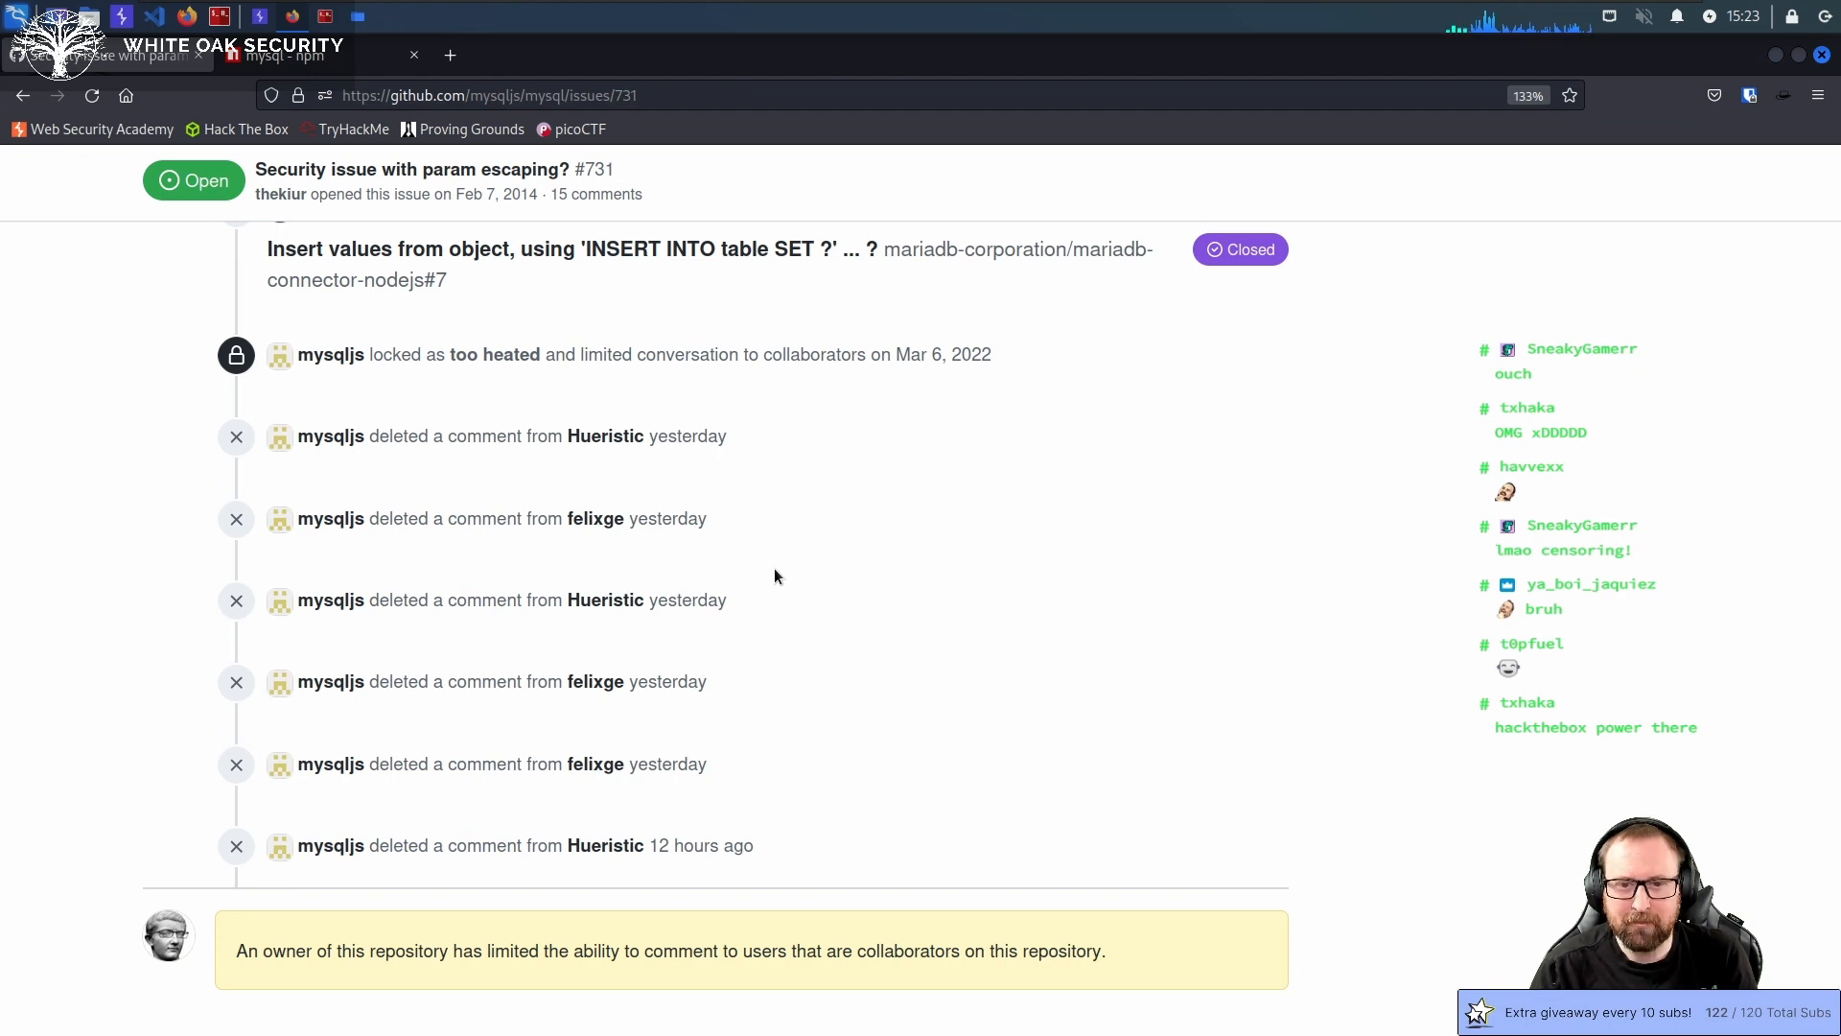
{"action": "mouse_move", "coordinate": [875, 741]}
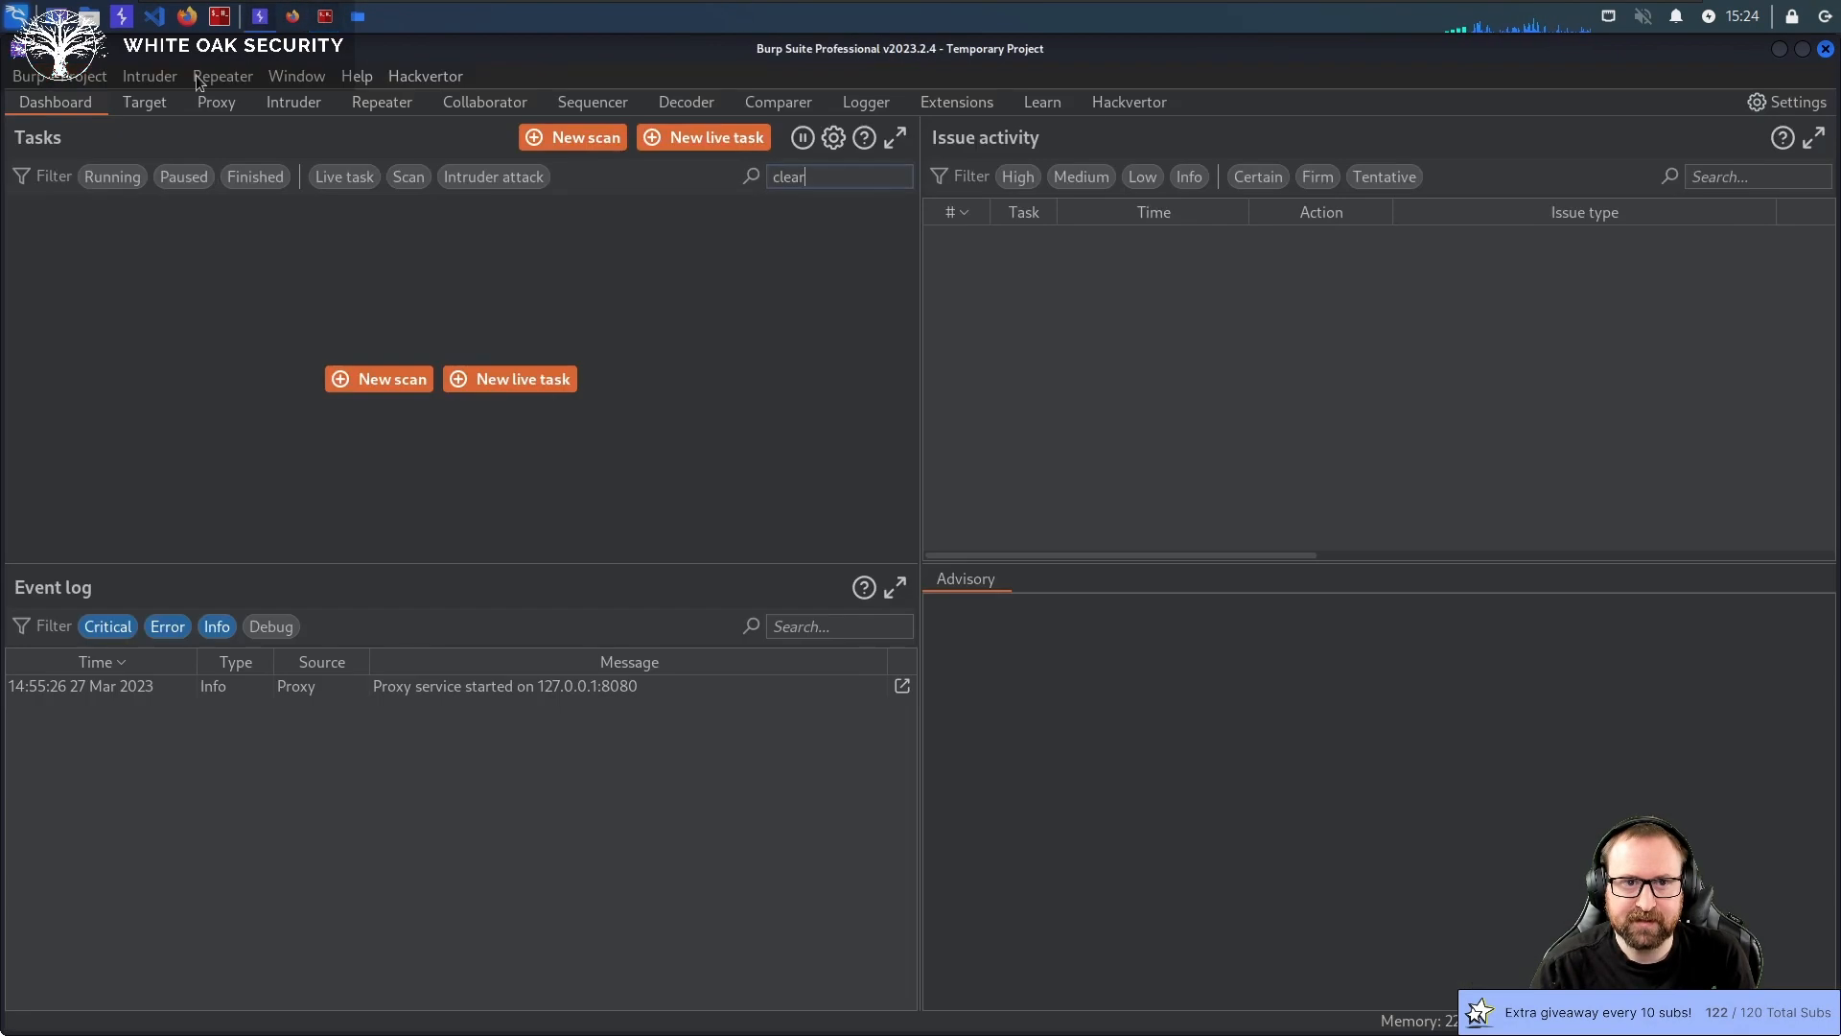
In Burp's proxied browser load localhost:3000 and enter admin as the login username
{"action": "left_click", "coordinate": [217, 102]}
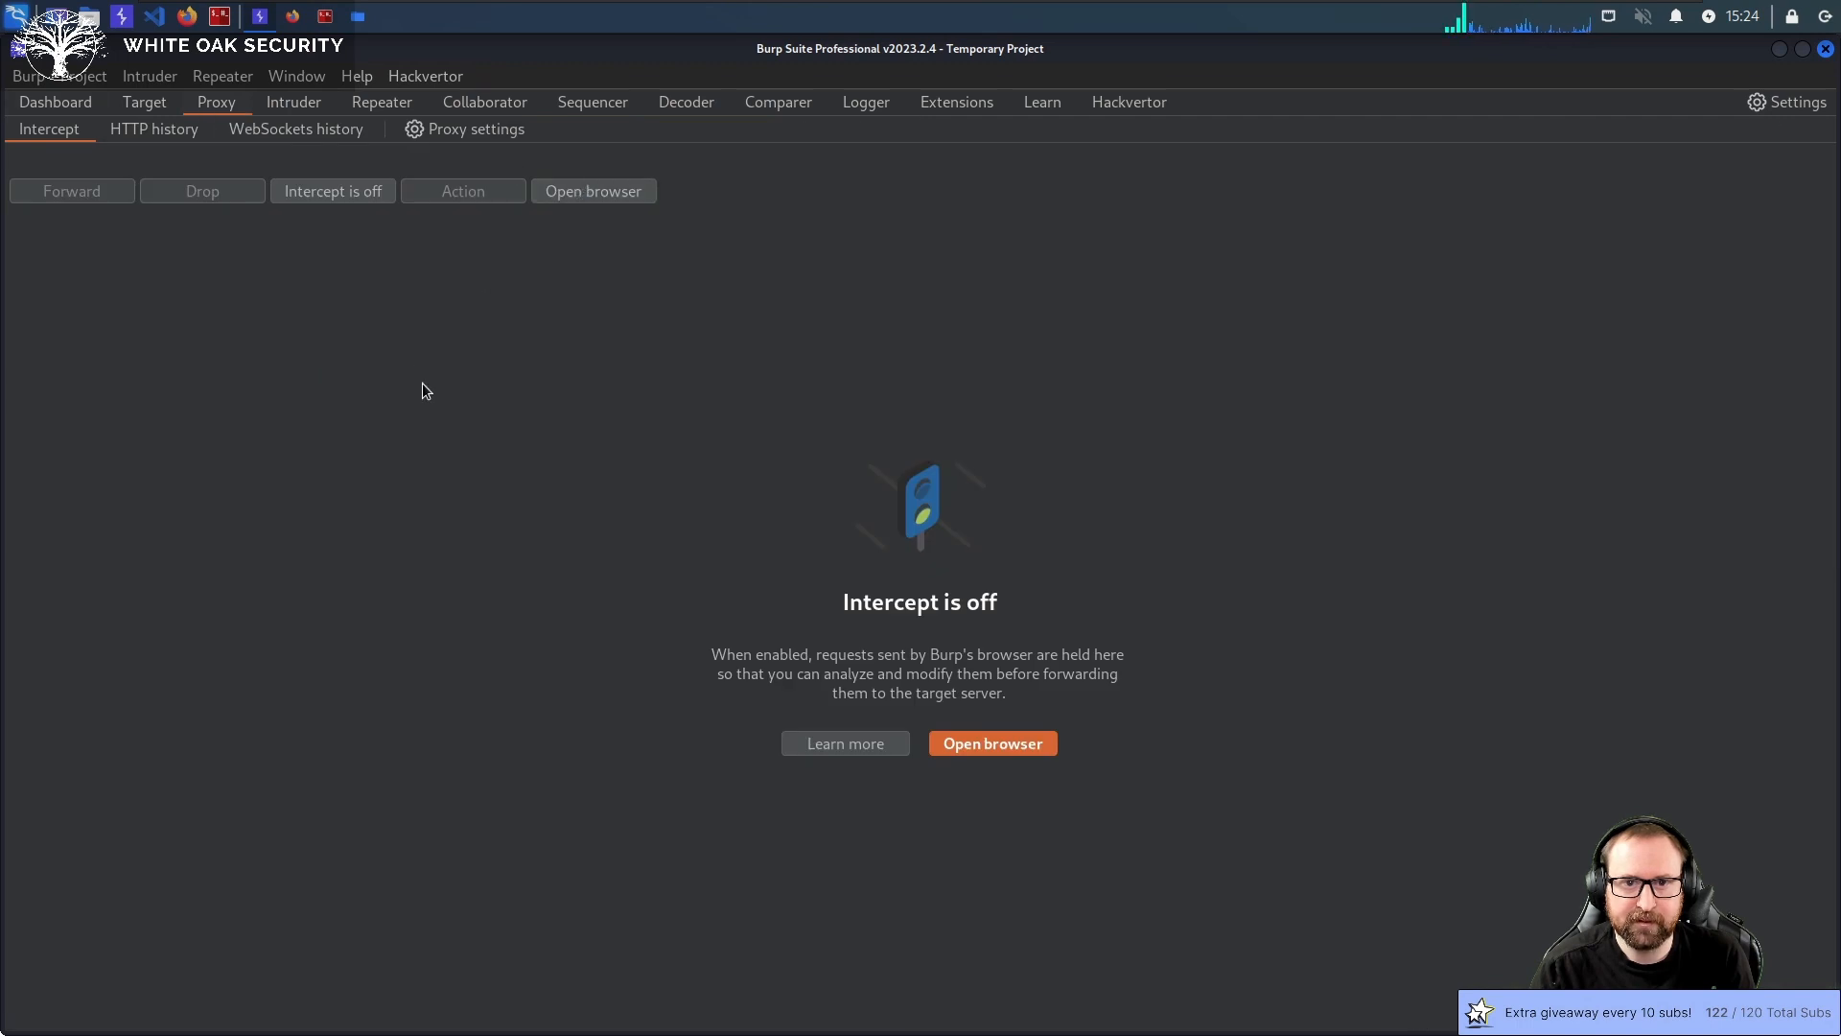
{"action": "mouse_move", "coordinate": [526, 142]}
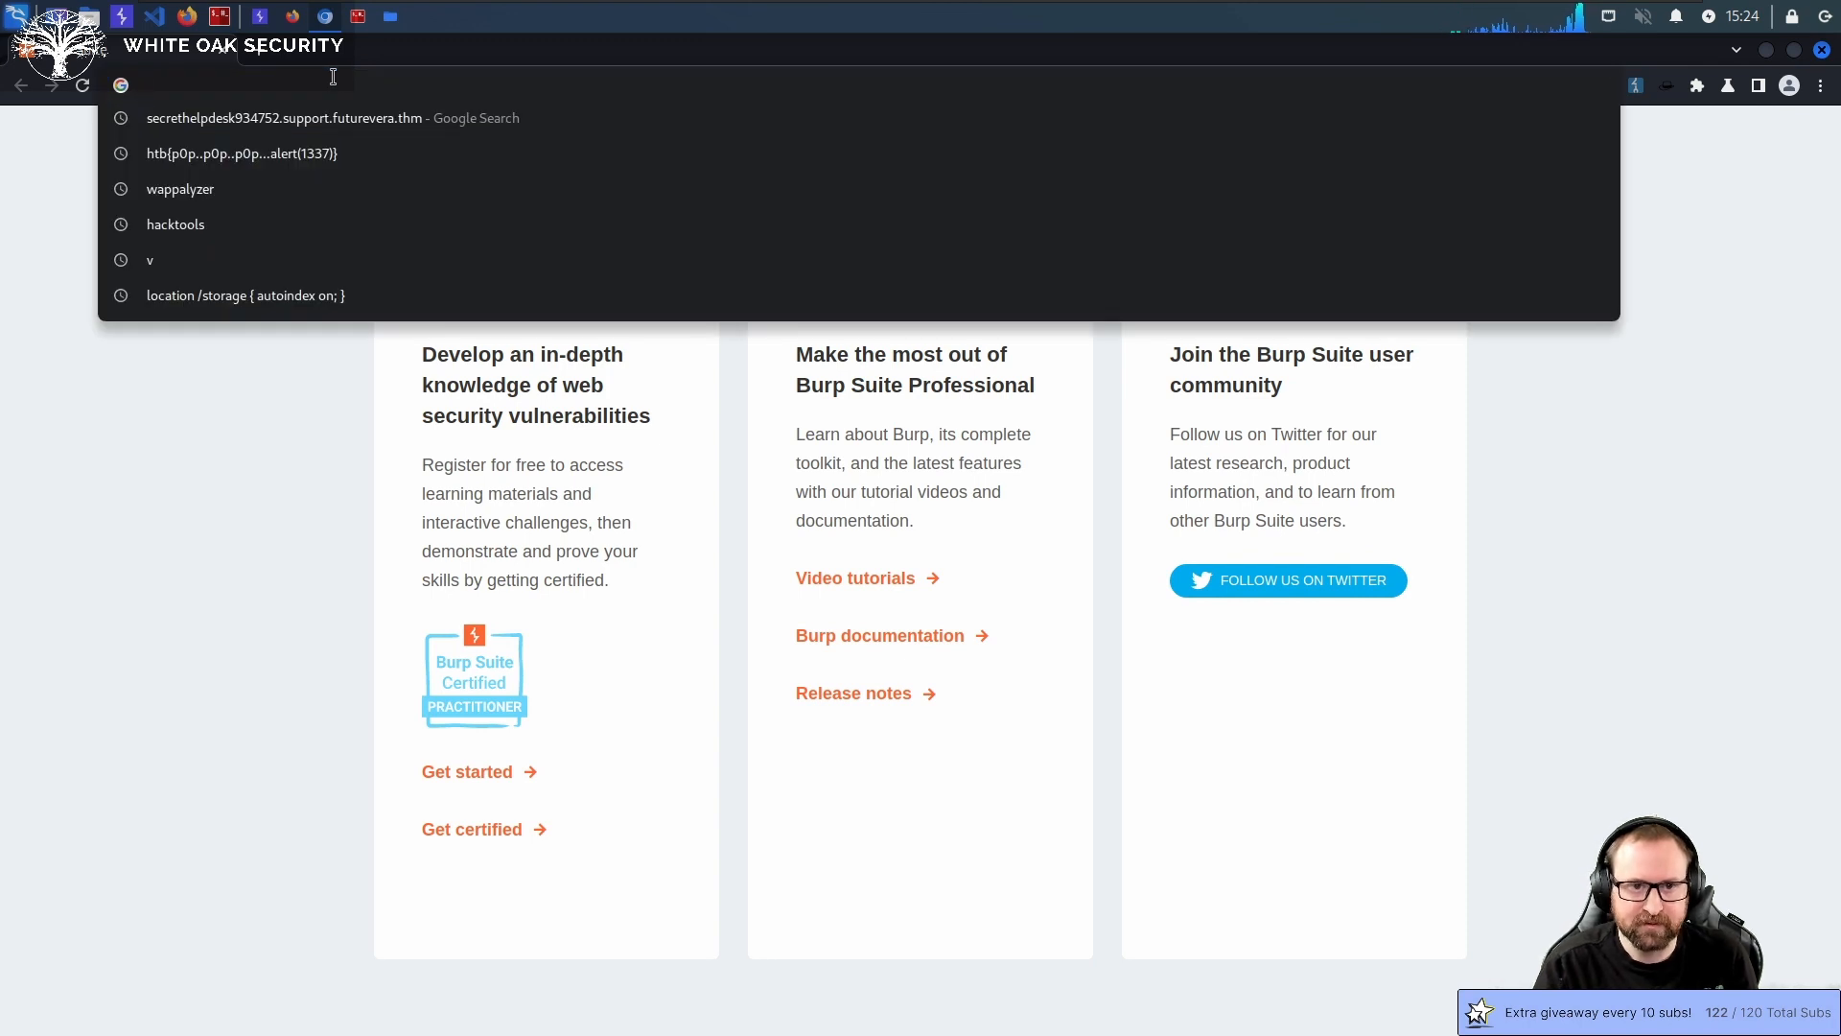
{"action": "type", "text": "locahbo"}
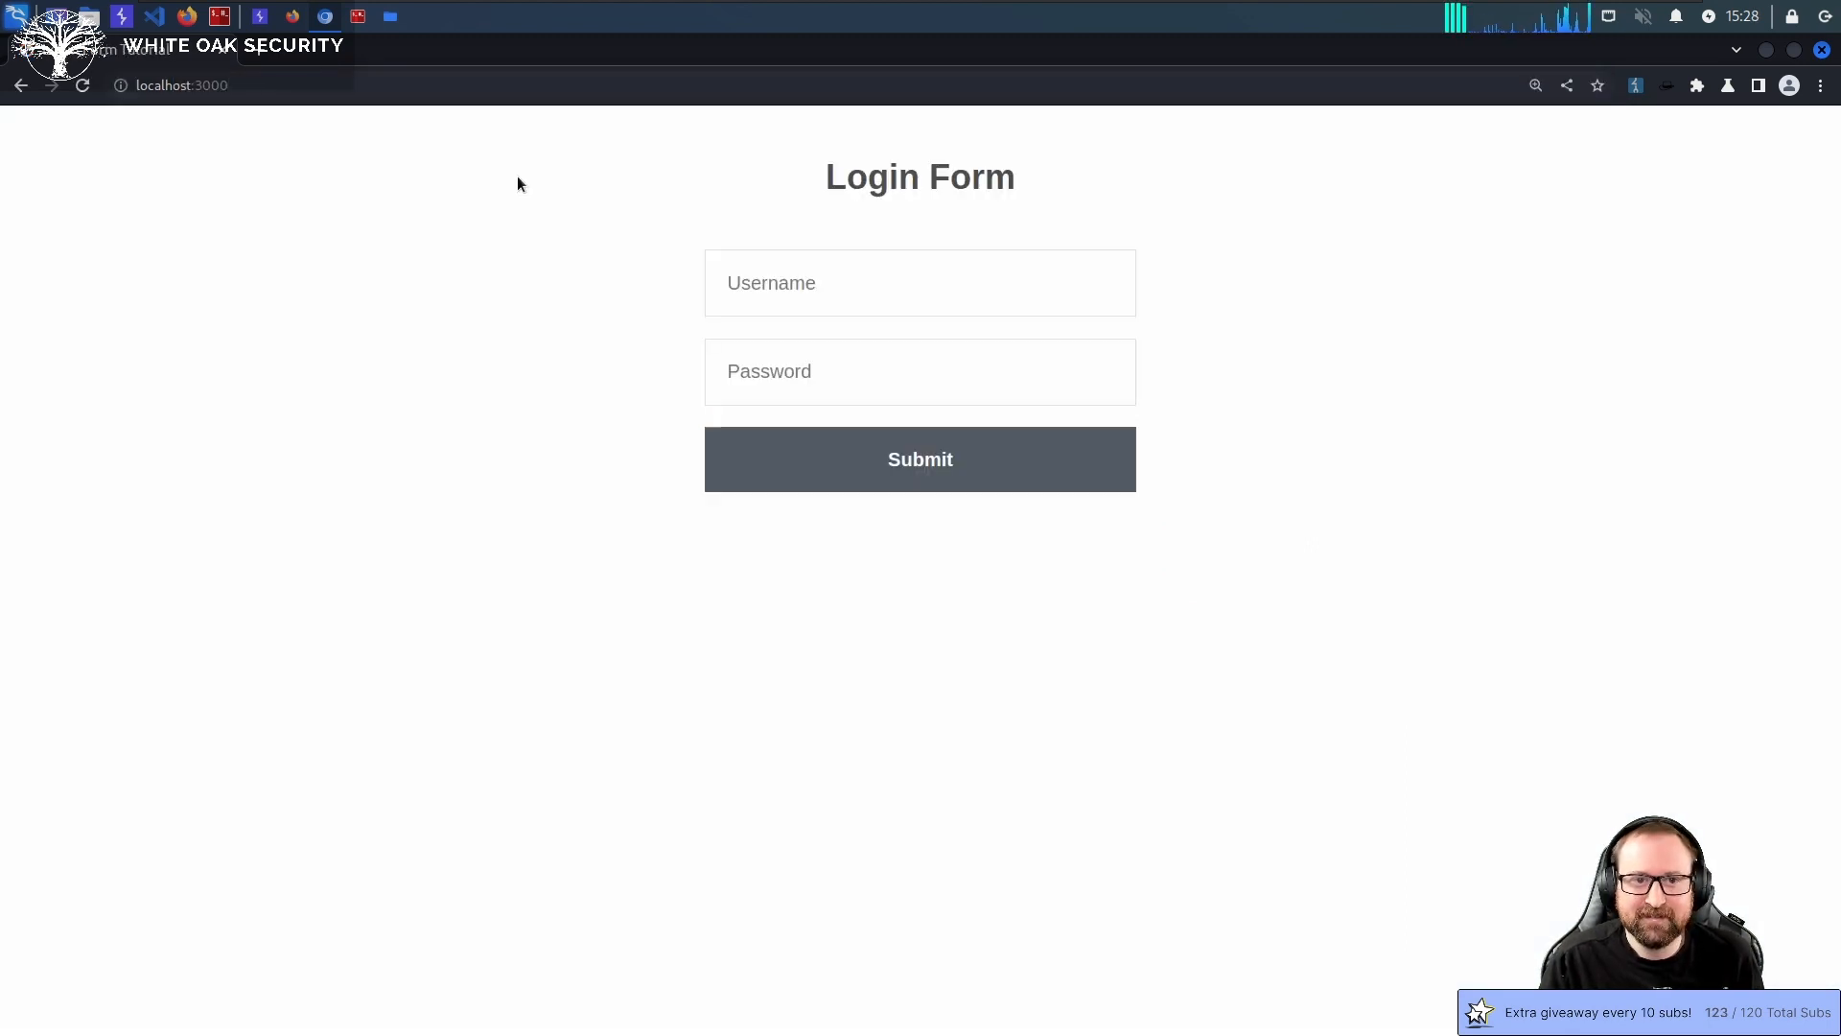
{"action": "type", "text": "admin"}
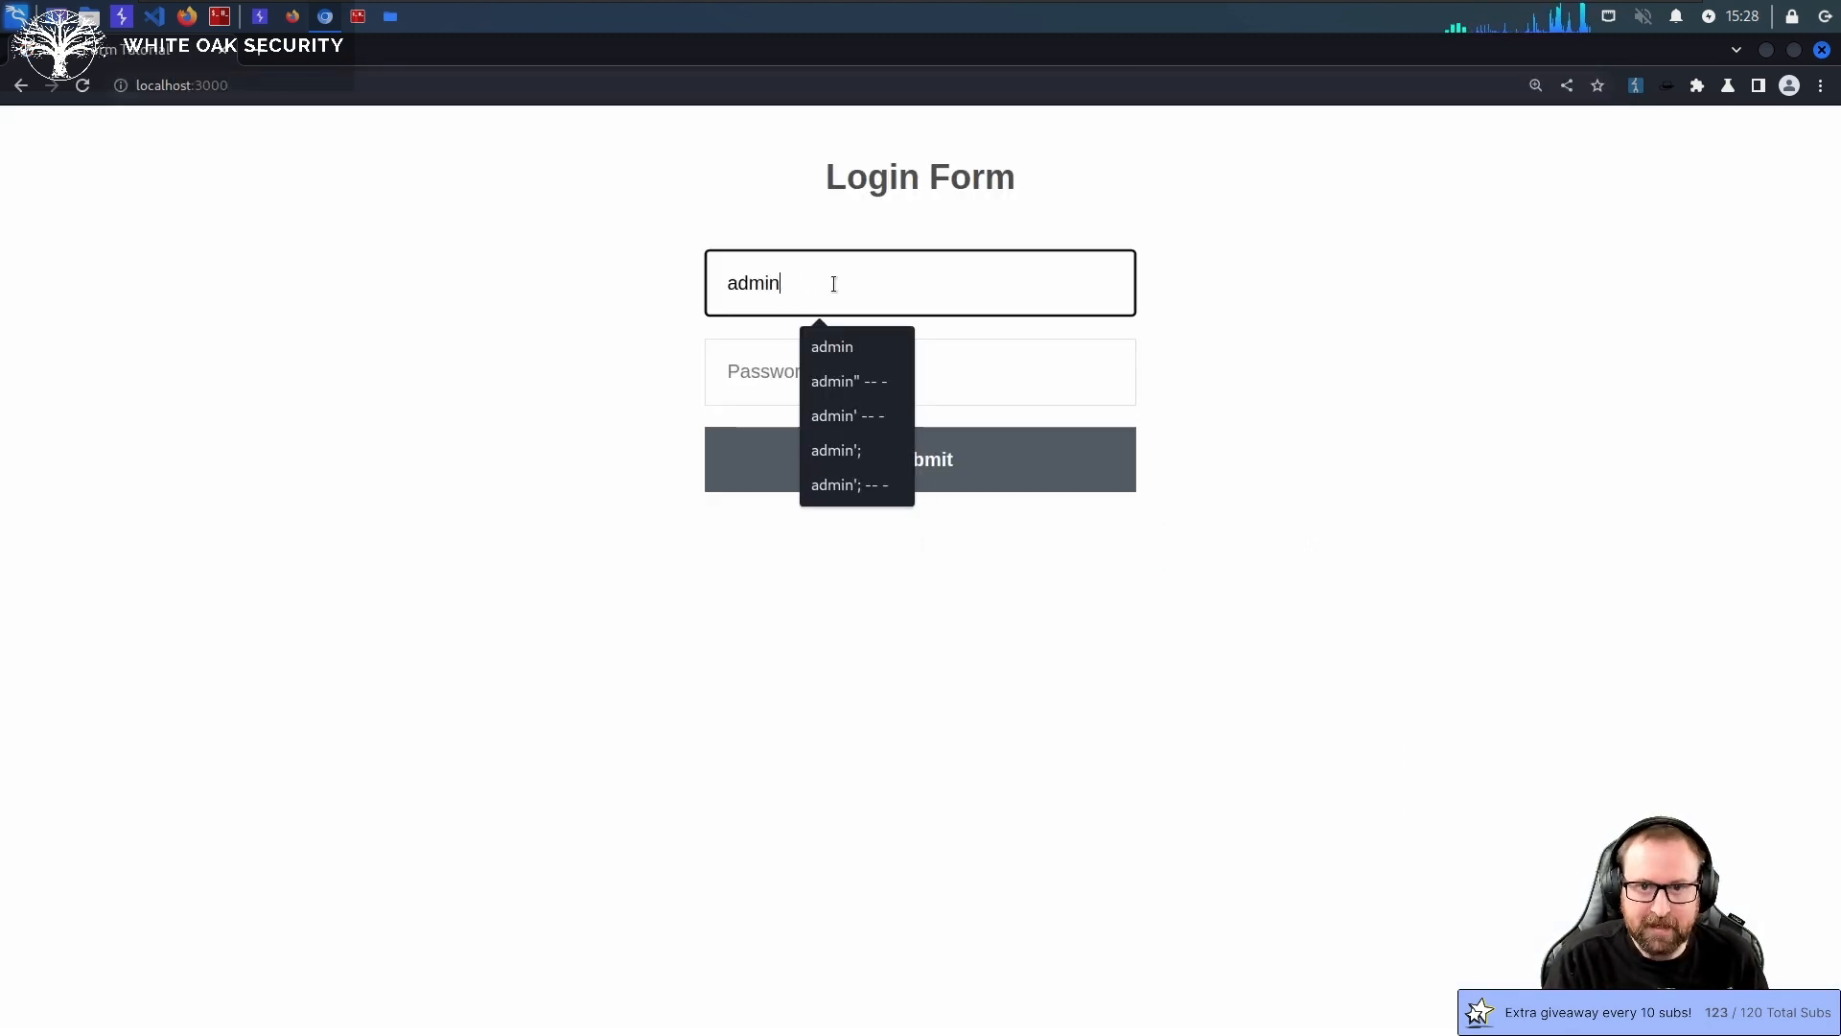
{"action": "left_click", "coordinate": [919, 459]}
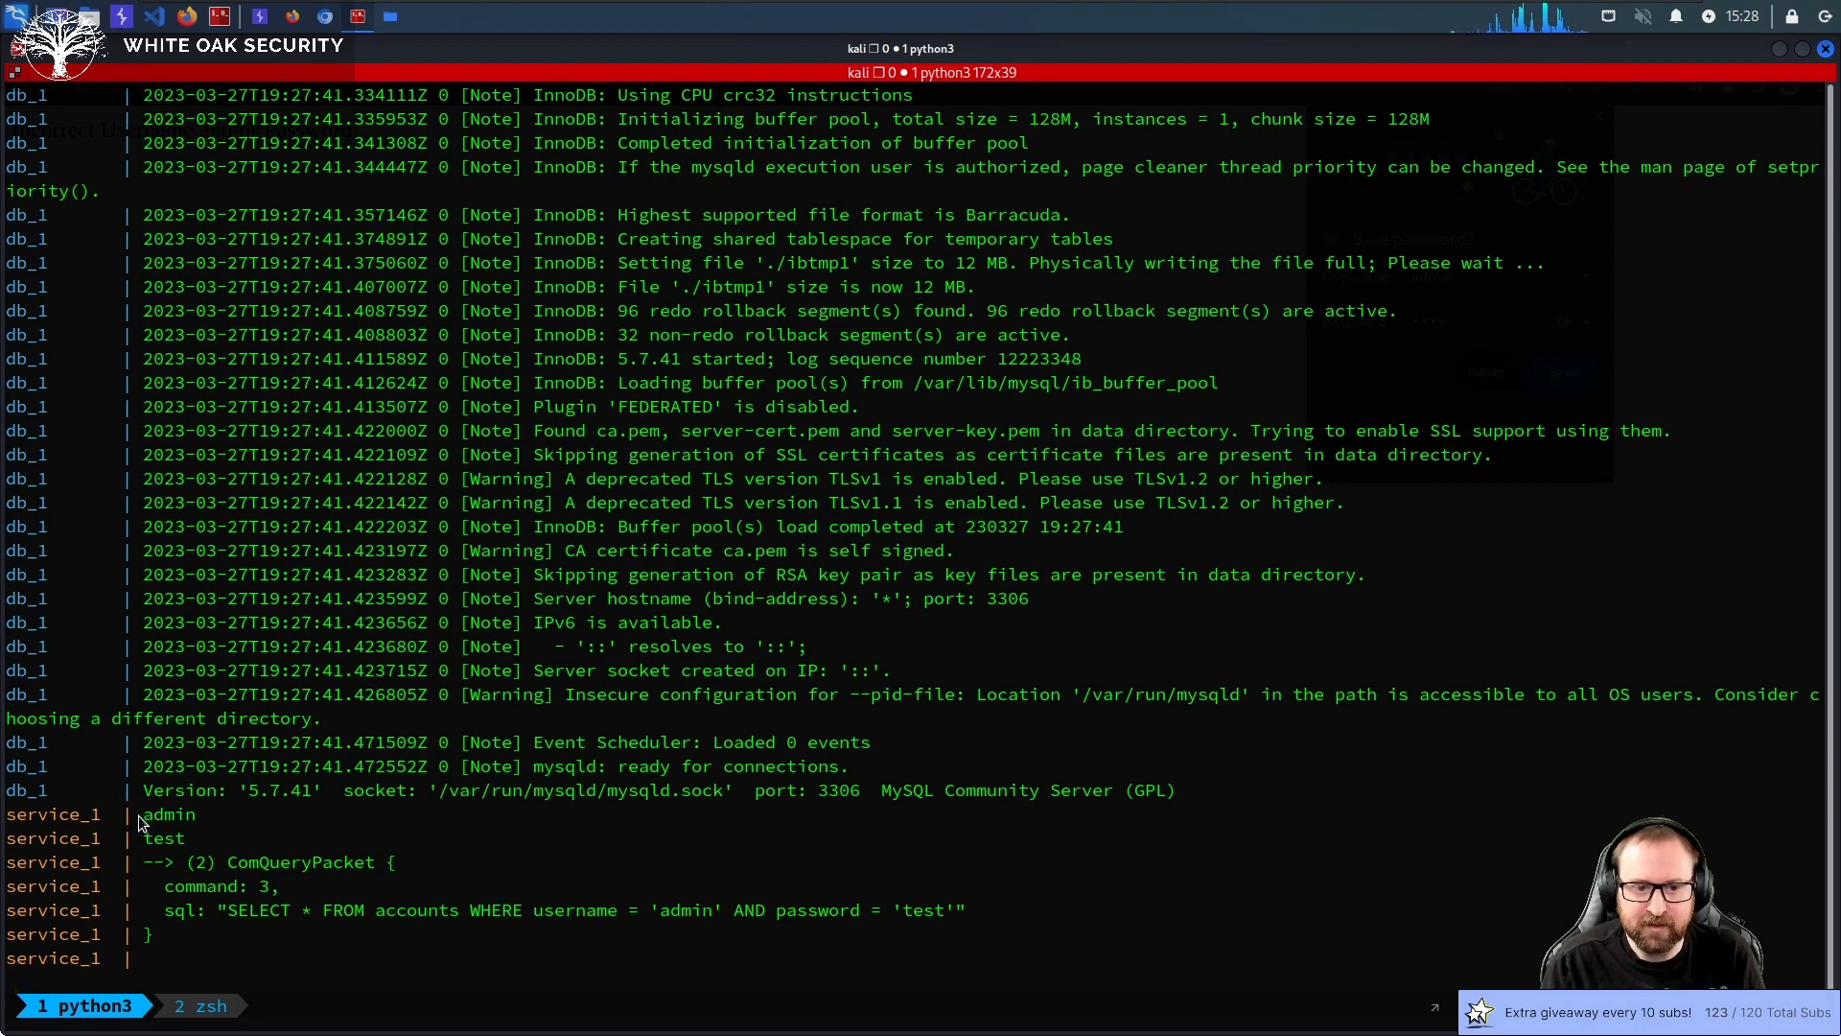
{"action": "mouse_move", "coordinate": [149, 825]}
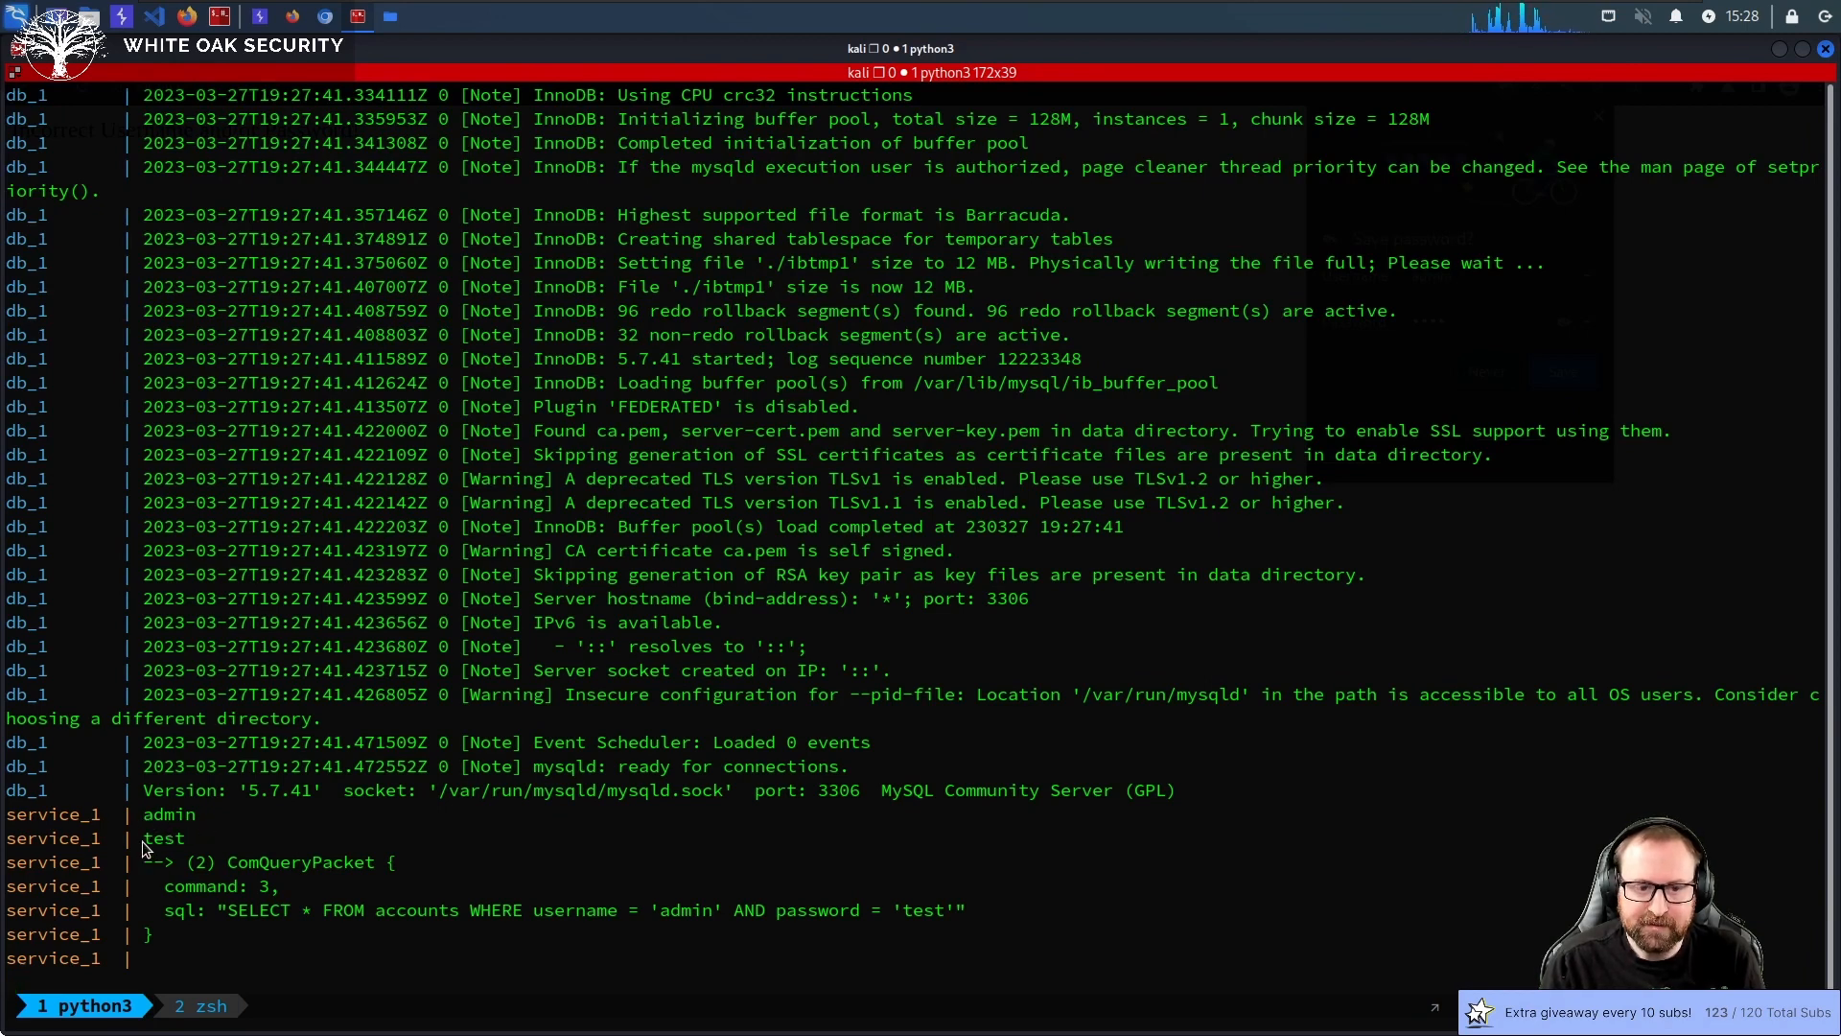
{"action": "mouse_move", "coordinate": [968, 917]}
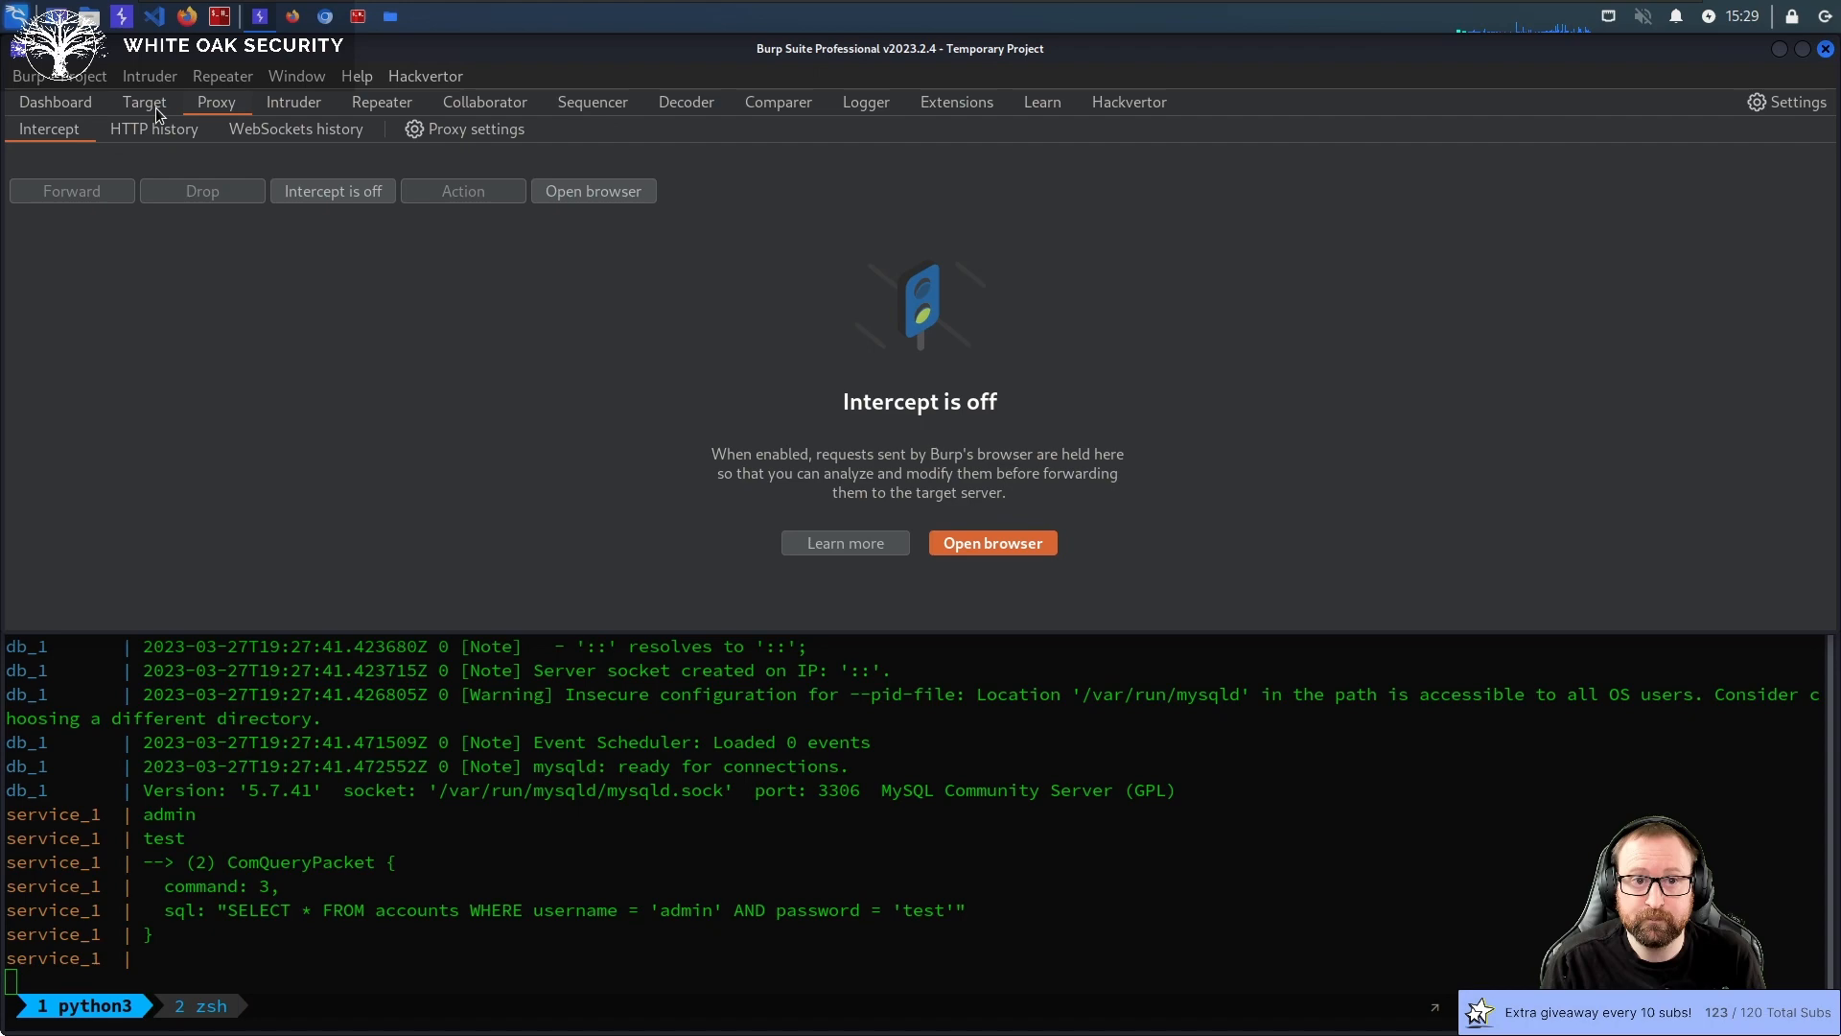
{"action": "left_click", "coordinate": [153, 129]}
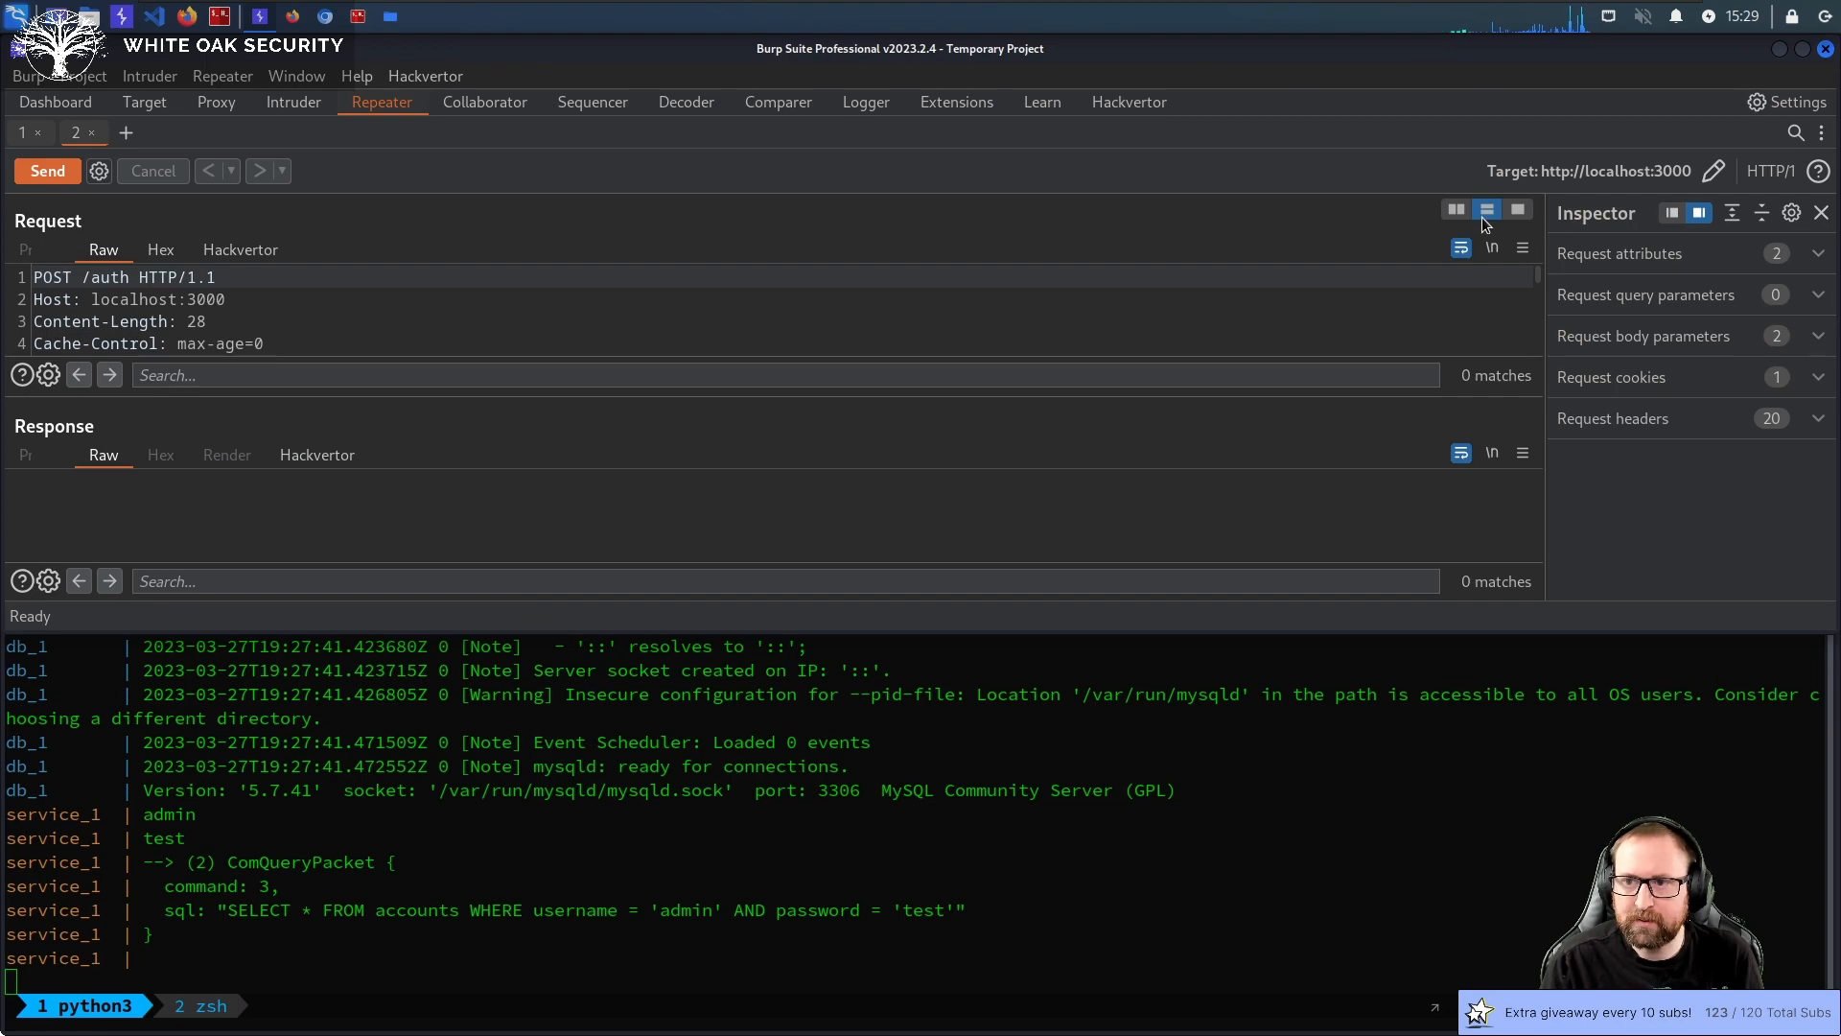
{"action": "left_click", "coordinate": [1454, 209]}
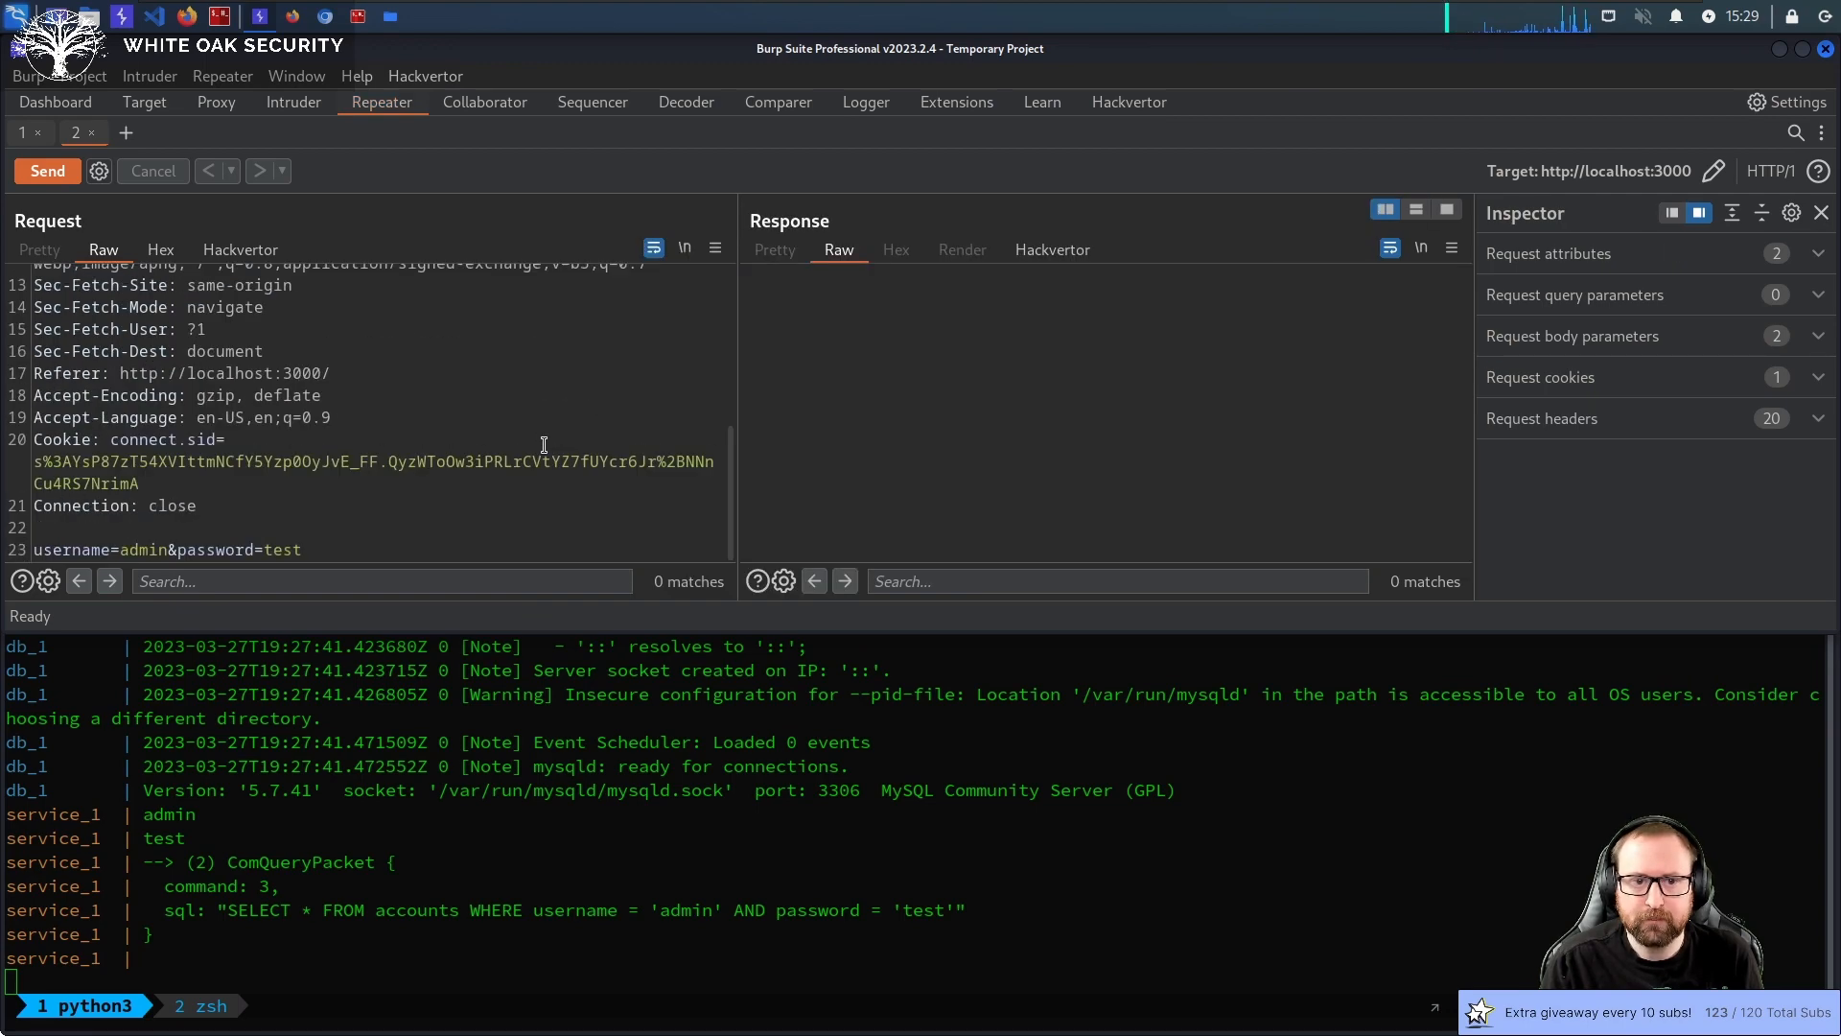
{"action": "left_click", "coordinate": [46, 171]}
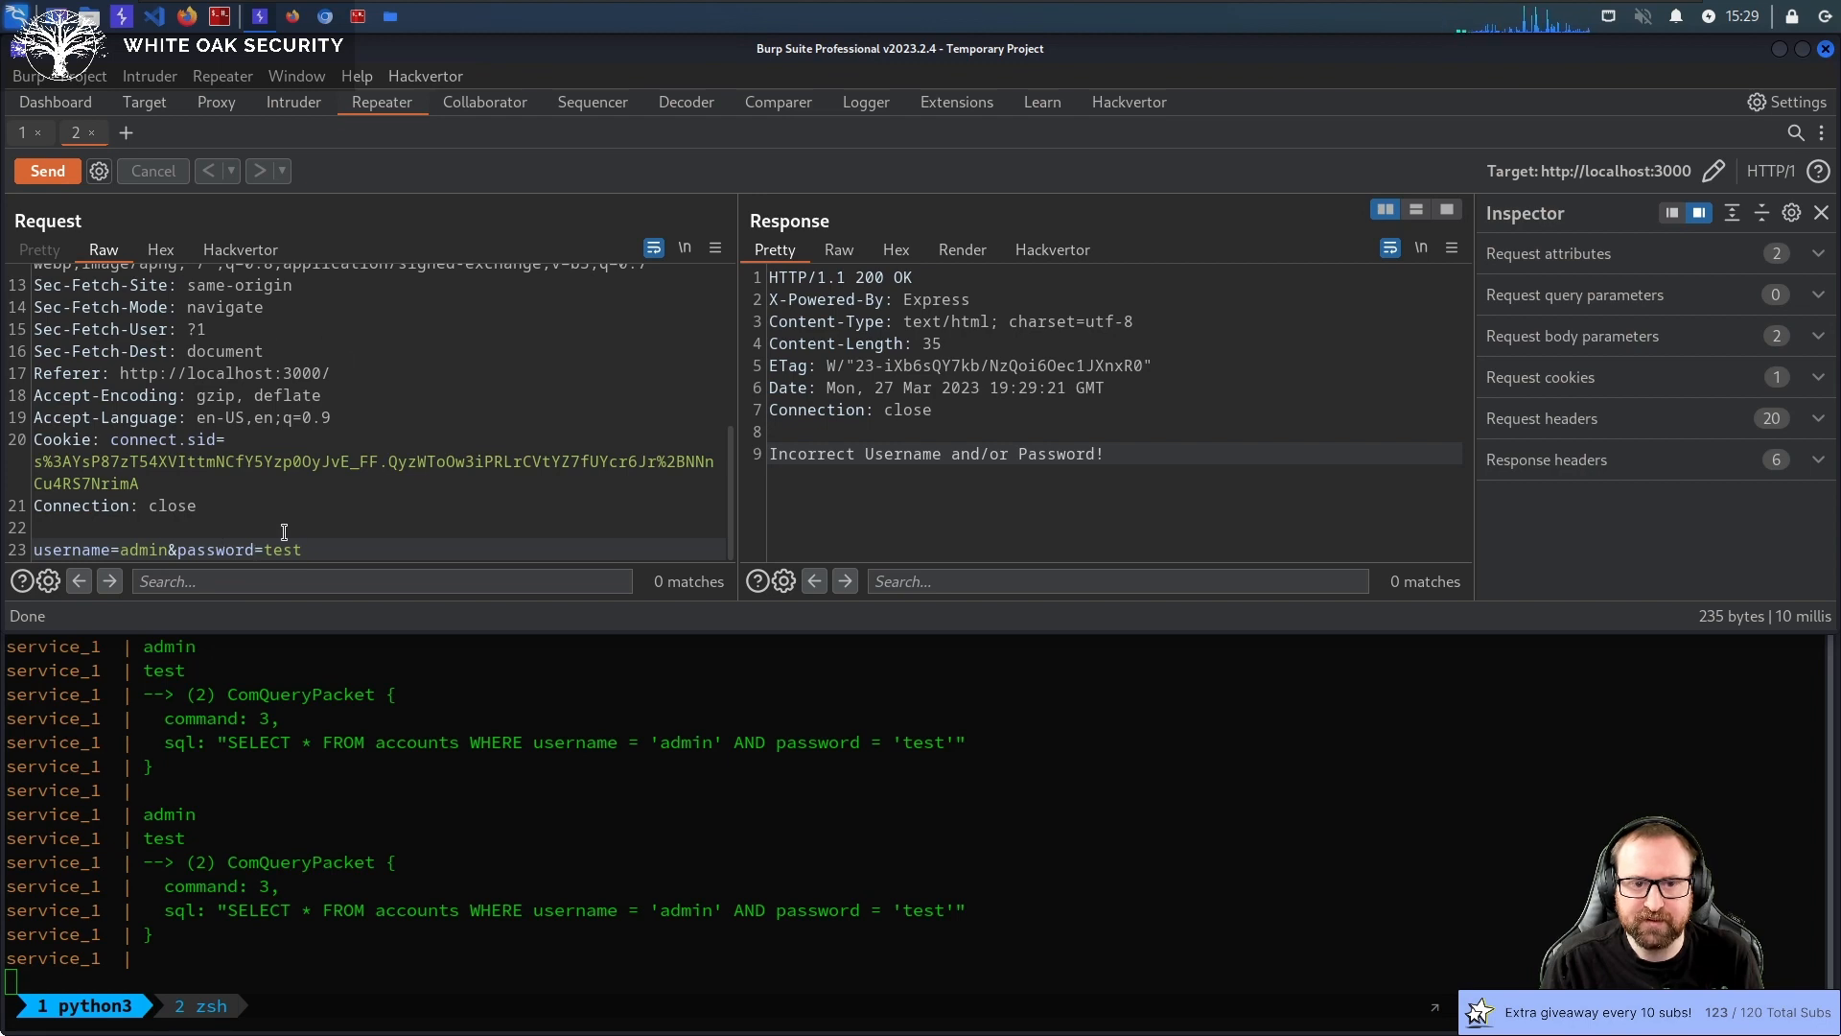
Replace the form body with JSON {"username":"admin","password":"test"}
{"action": "left_click_drag", "start_coordinate": [33, 549], "coordinate": [301, 548]}
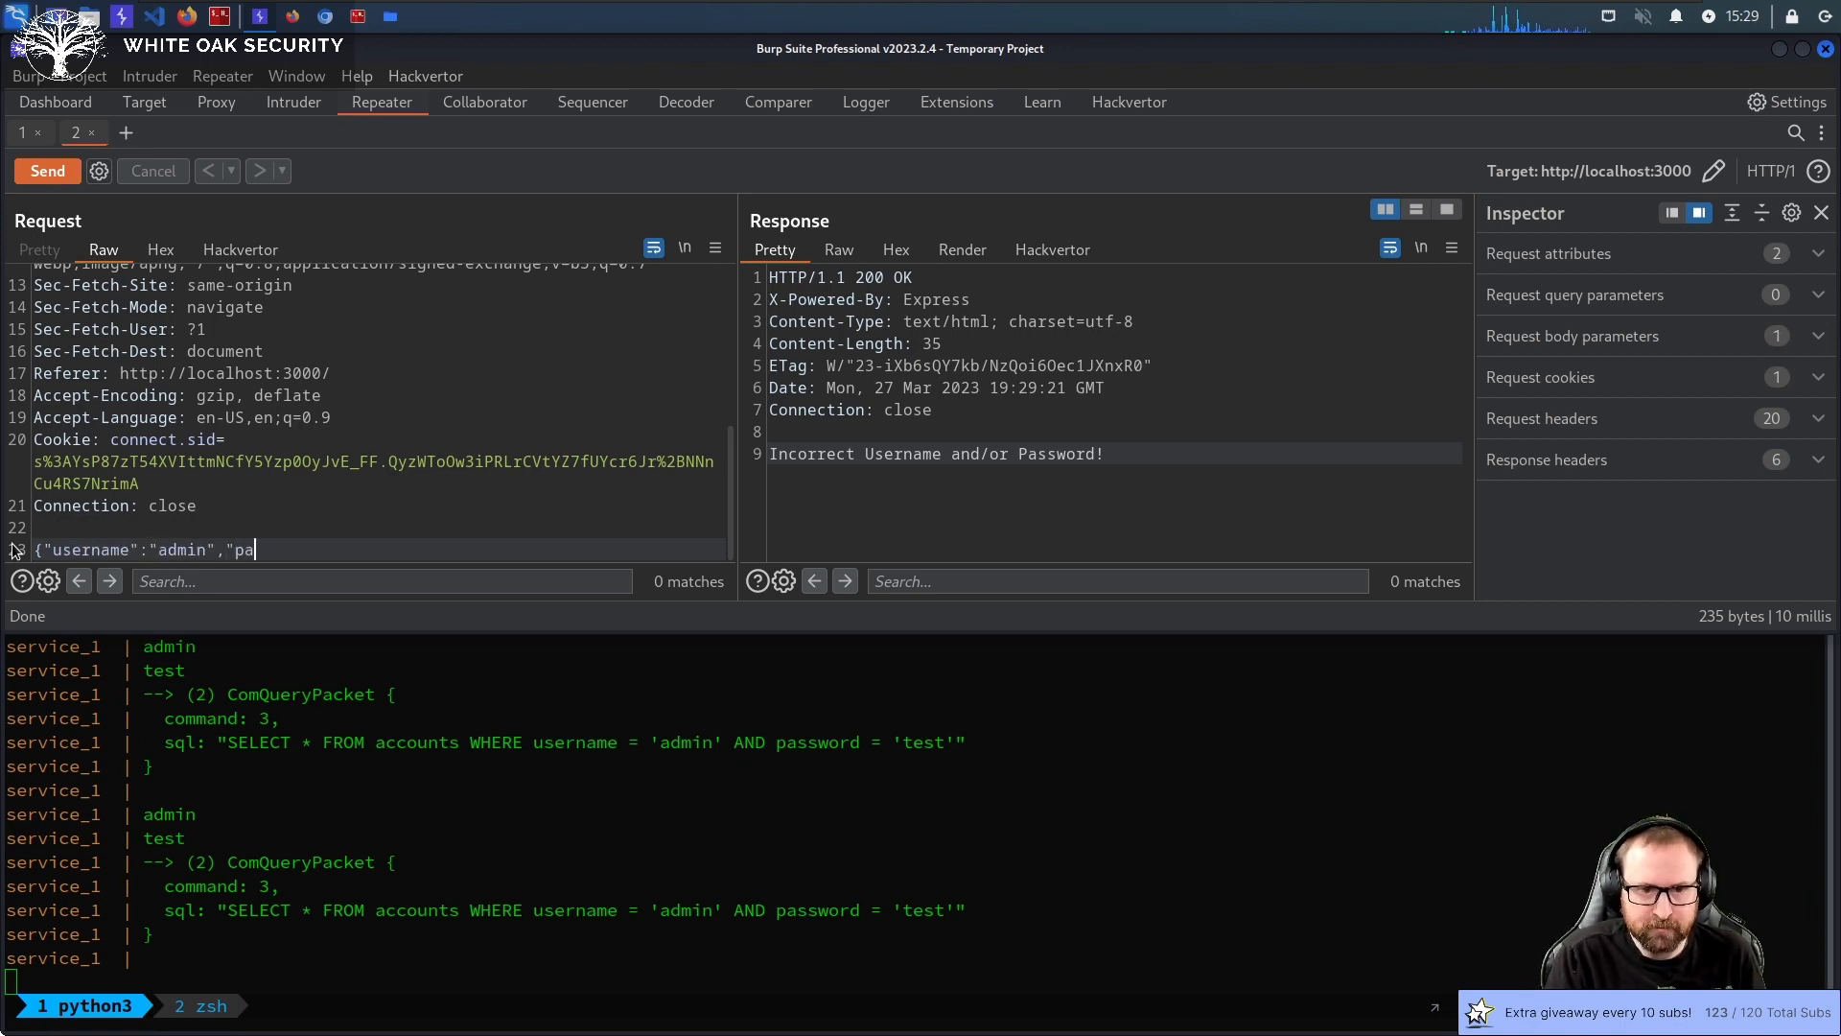
{"action": "type", "text": "ssword\":"}
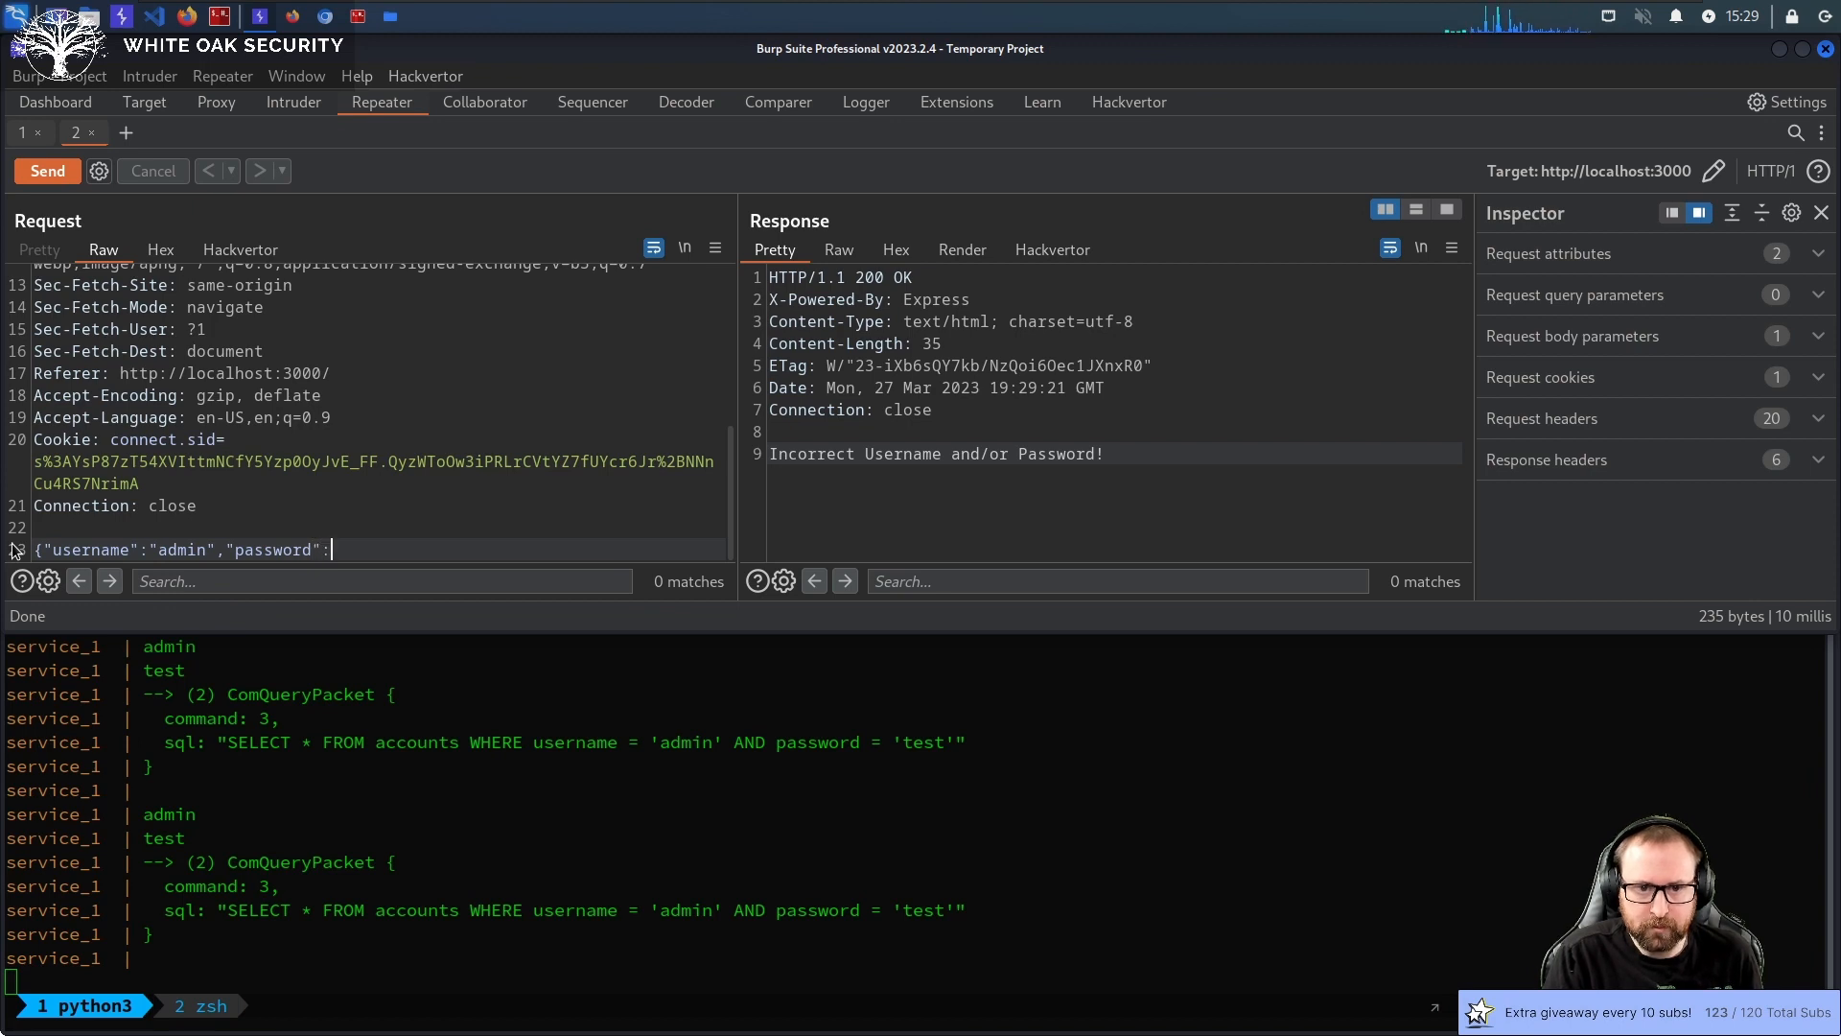
{"action": "type", "text": "\"test\"}"}
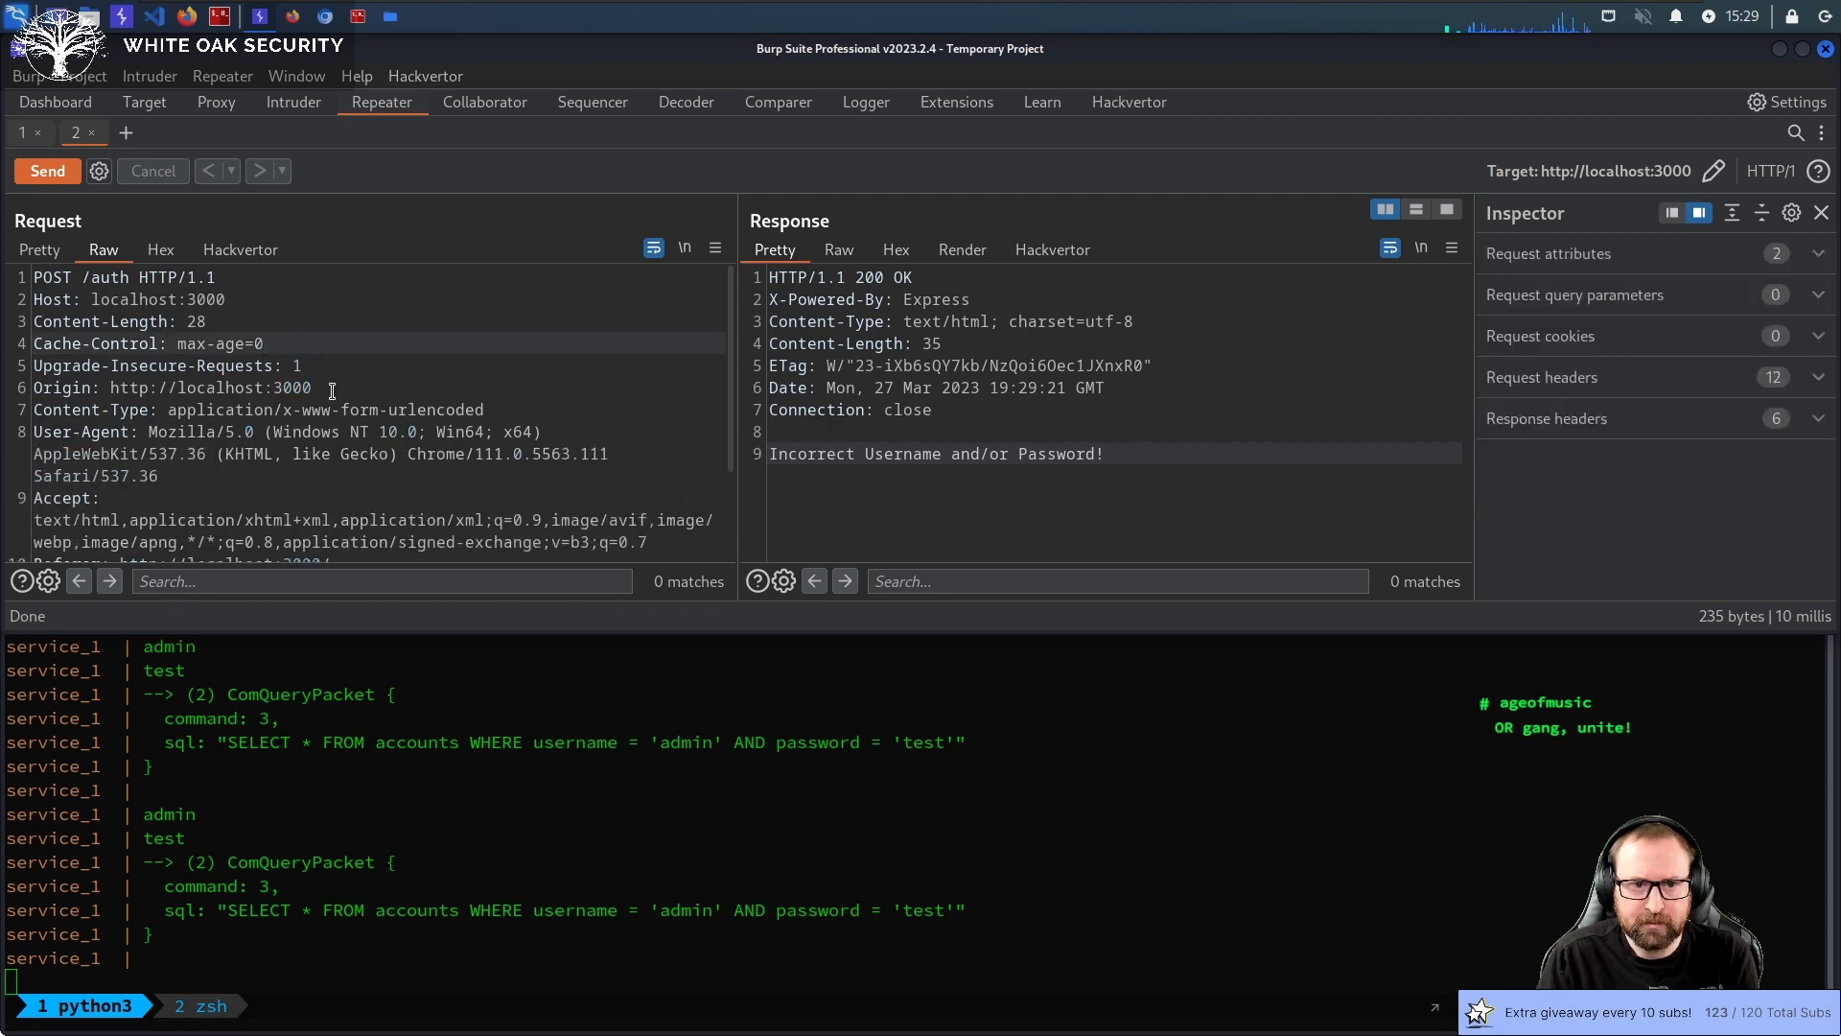
Set Content-Type to application/json and resend the JSON admin/test login
{"action": "left_click_drag", "start_coordinate": [286, 411], "coordinate": [484, 410]}
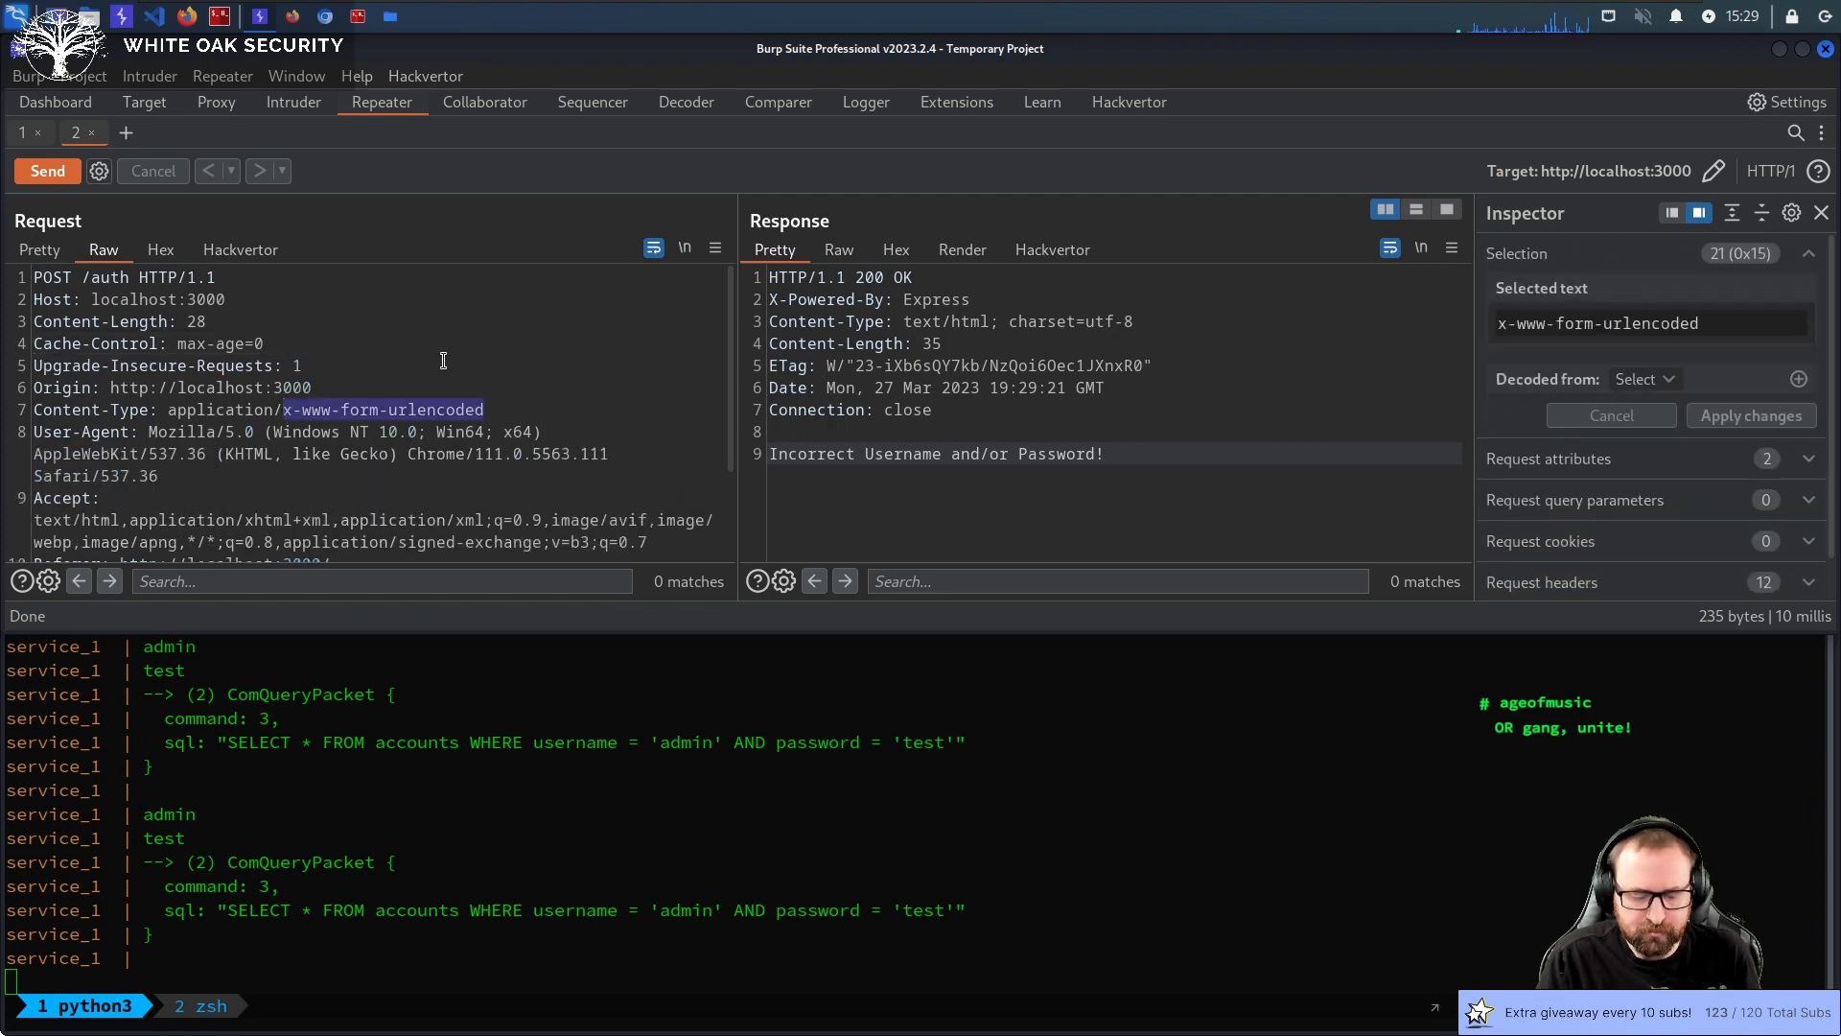
{"action": "left_click", "coordinate": [46, 171]}
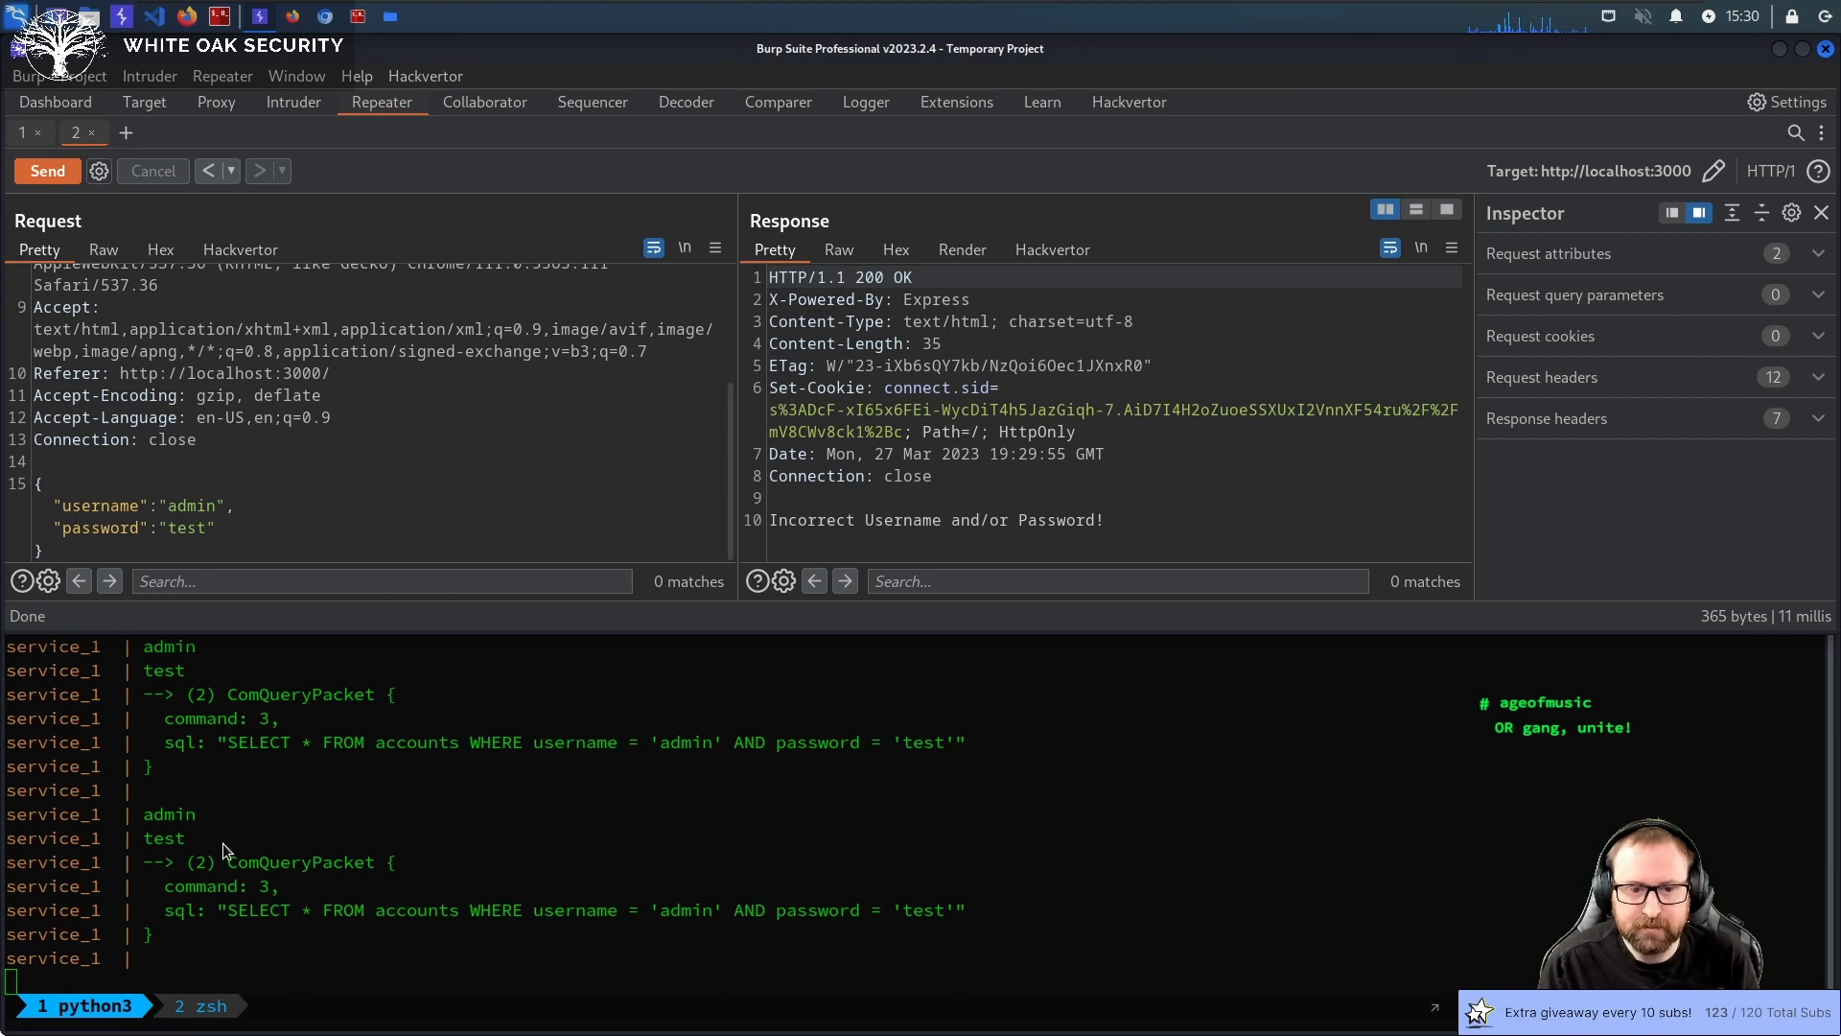
{"action": "mouse_move", "coordinate": [176, 823]}
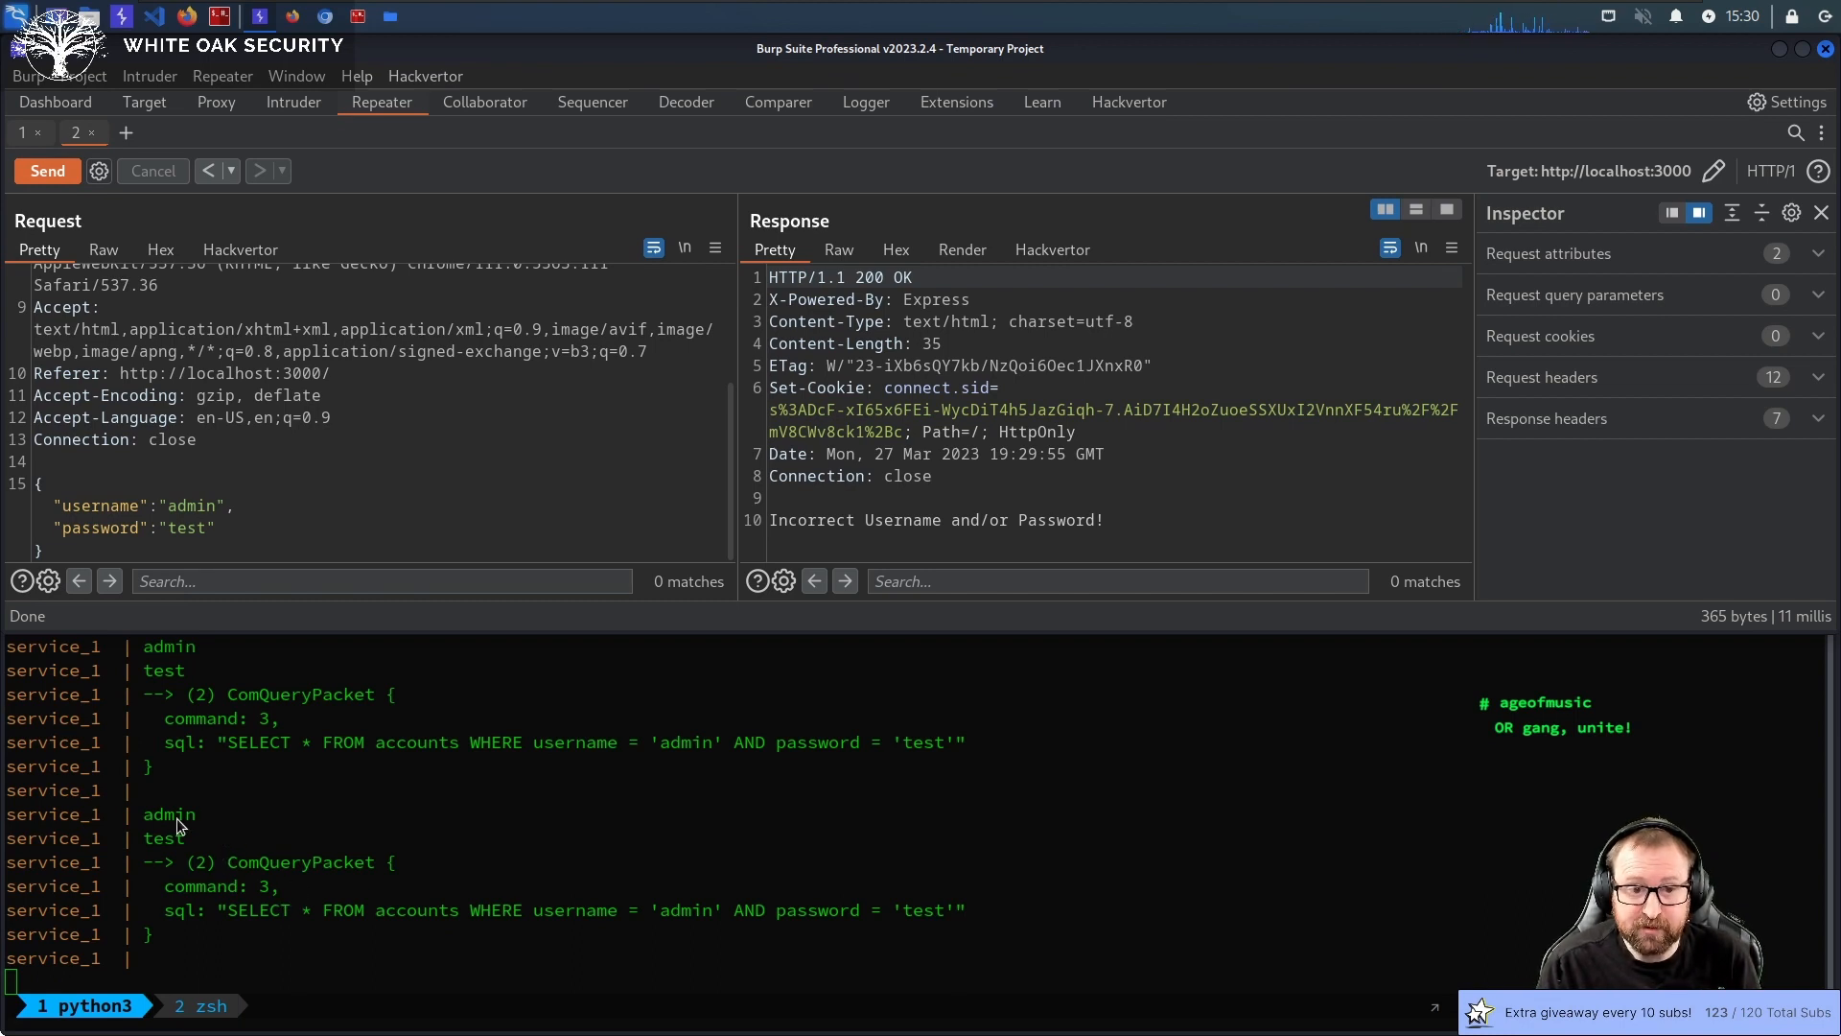
{"action": "mouse_move", "coordinate": [362, 140]}
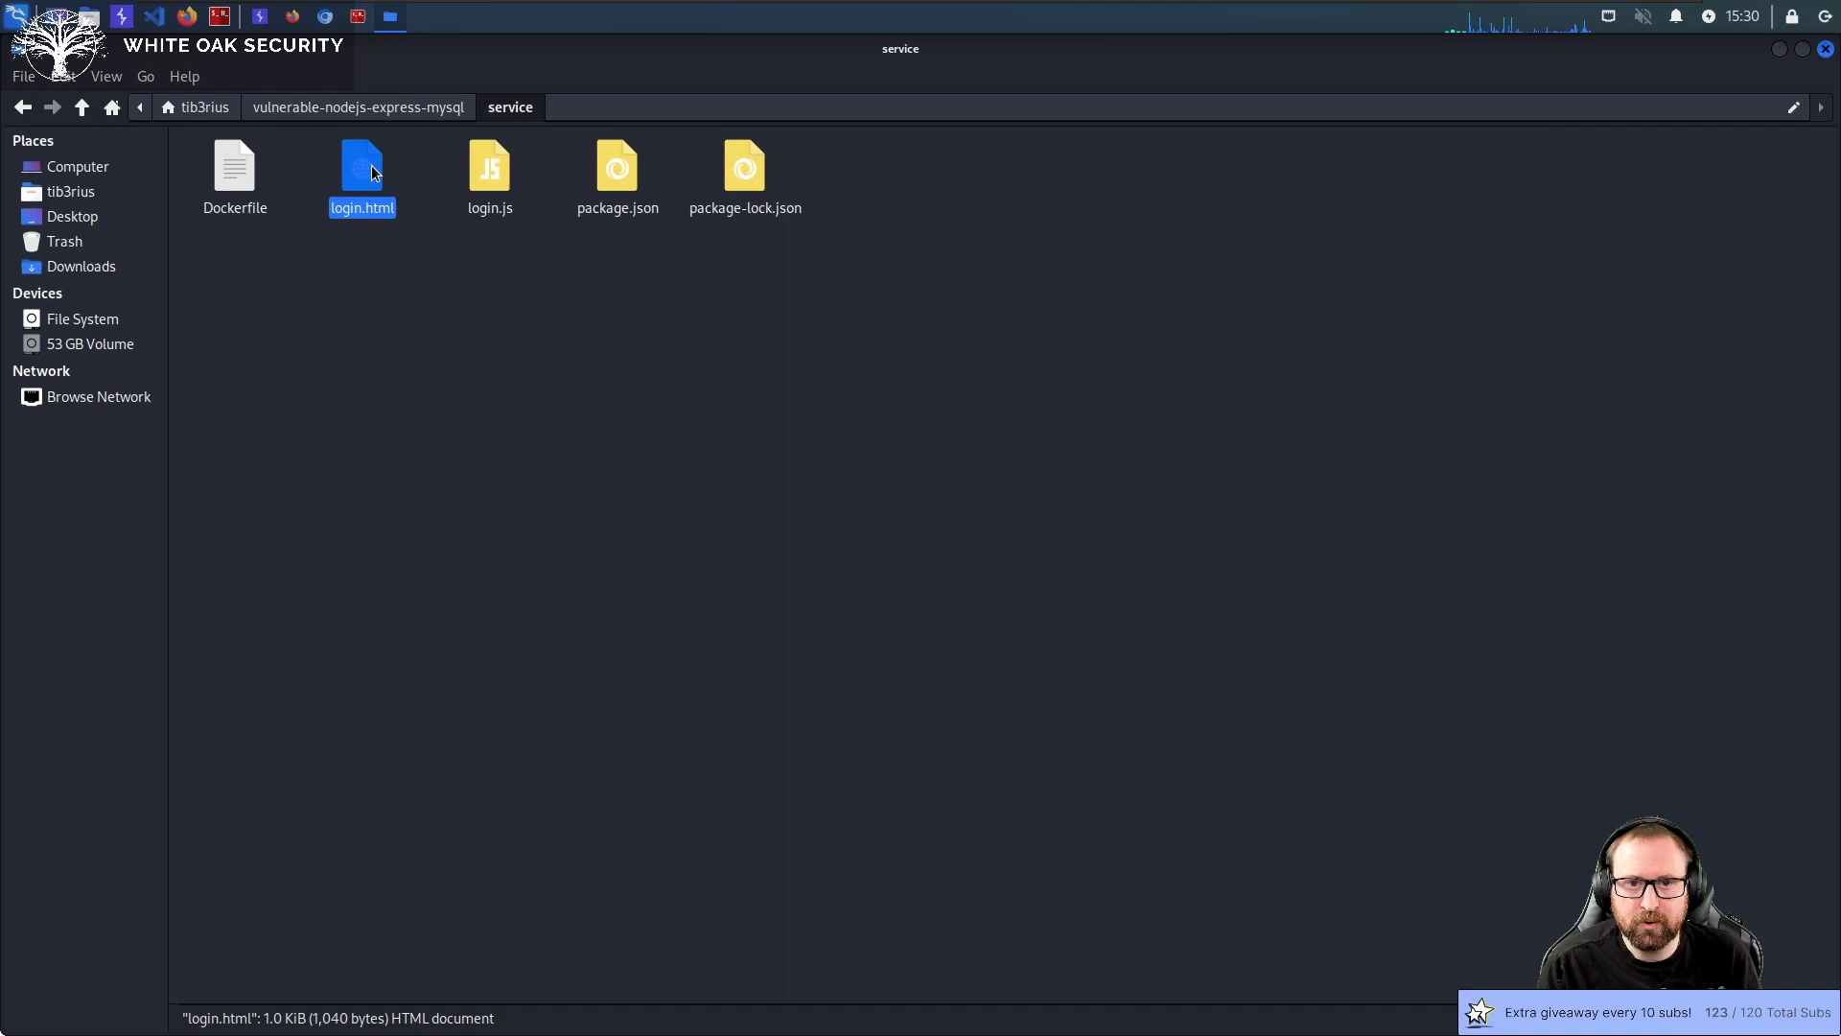
Open the service's login.js in Mousepad and read the /auth query handler
{"action": "left_click", "coordinate": [490, 176]}
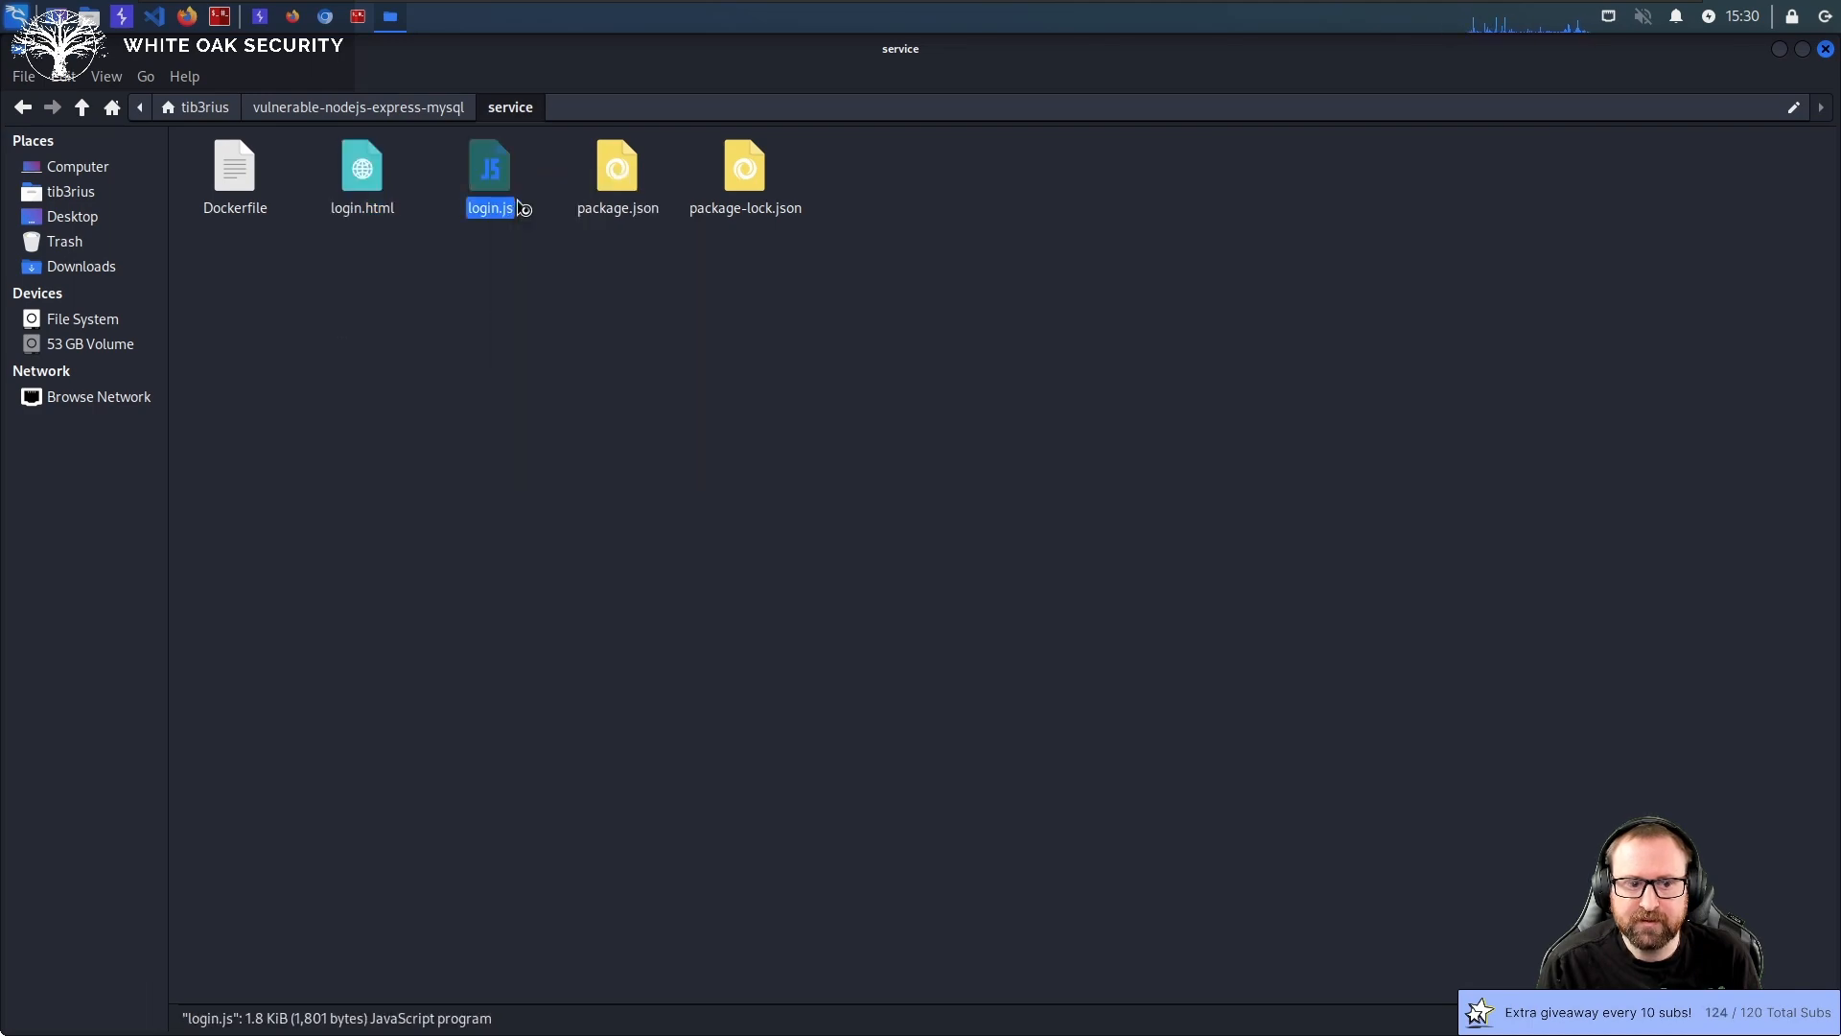
{"action": "double_click", "coordinate": [489, 165]}
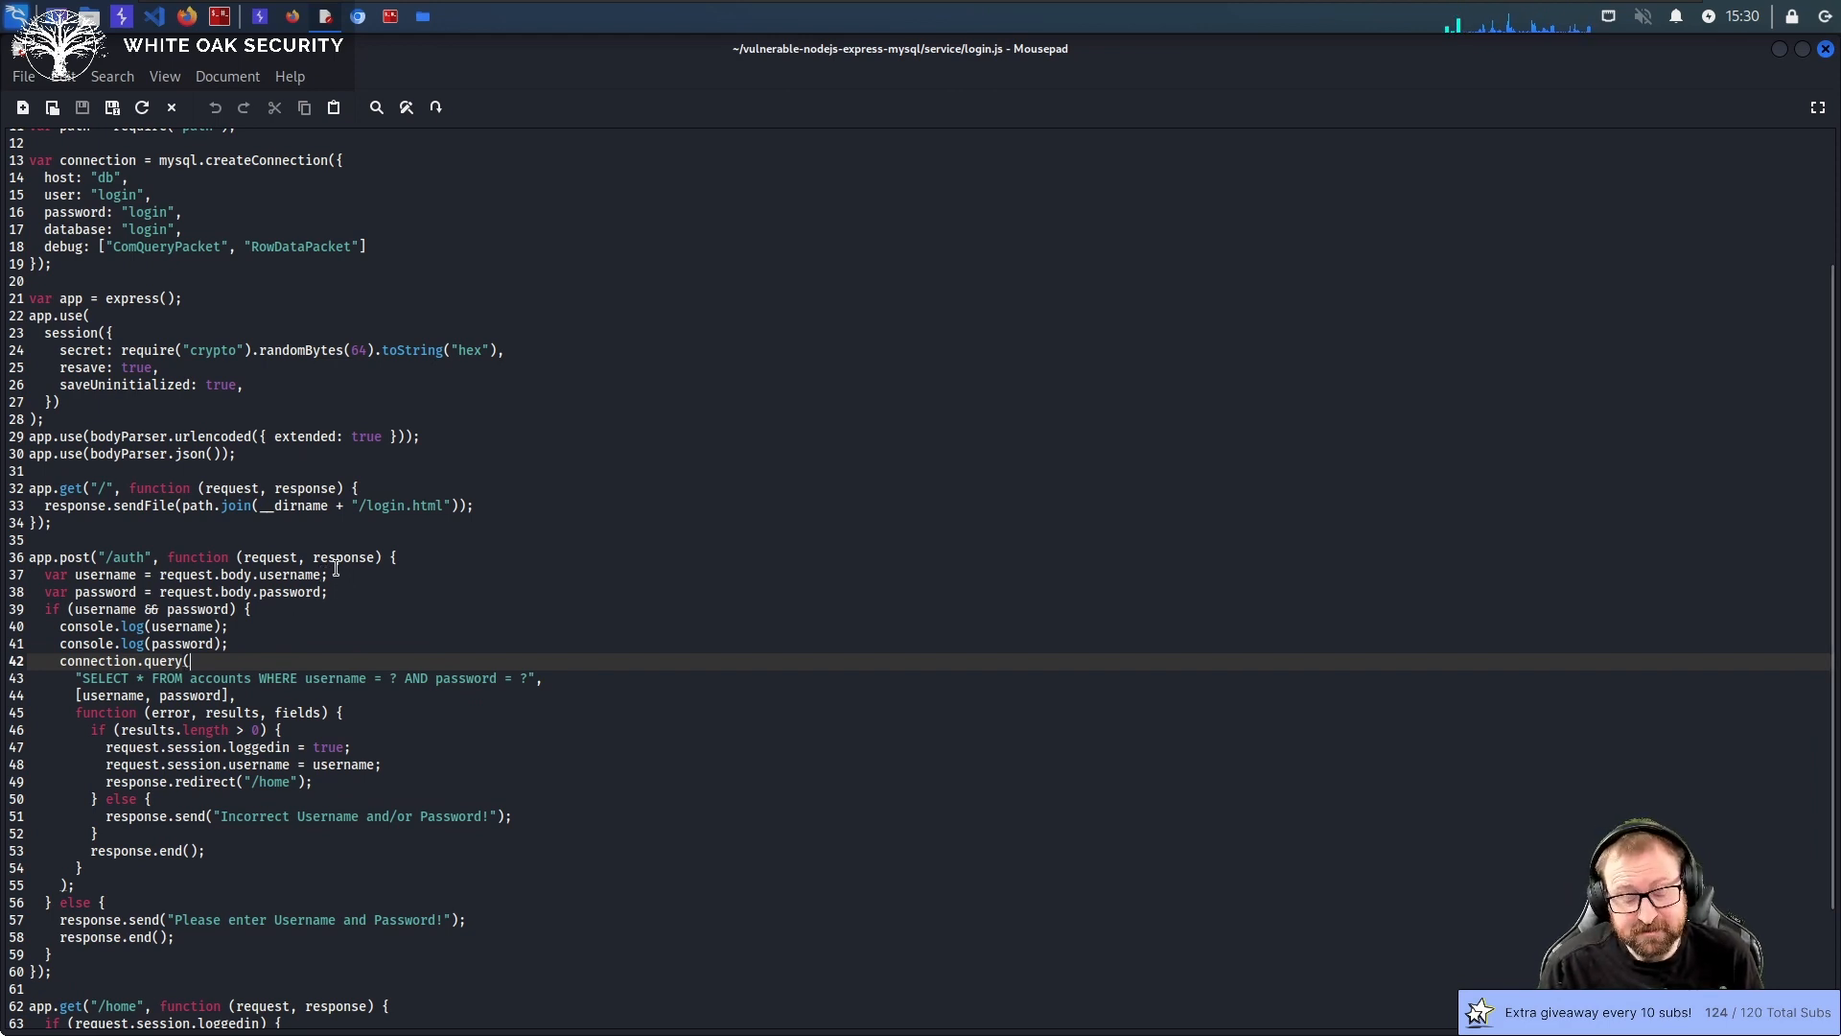
{"action": "double_click", "coordinate": [290, 574]}
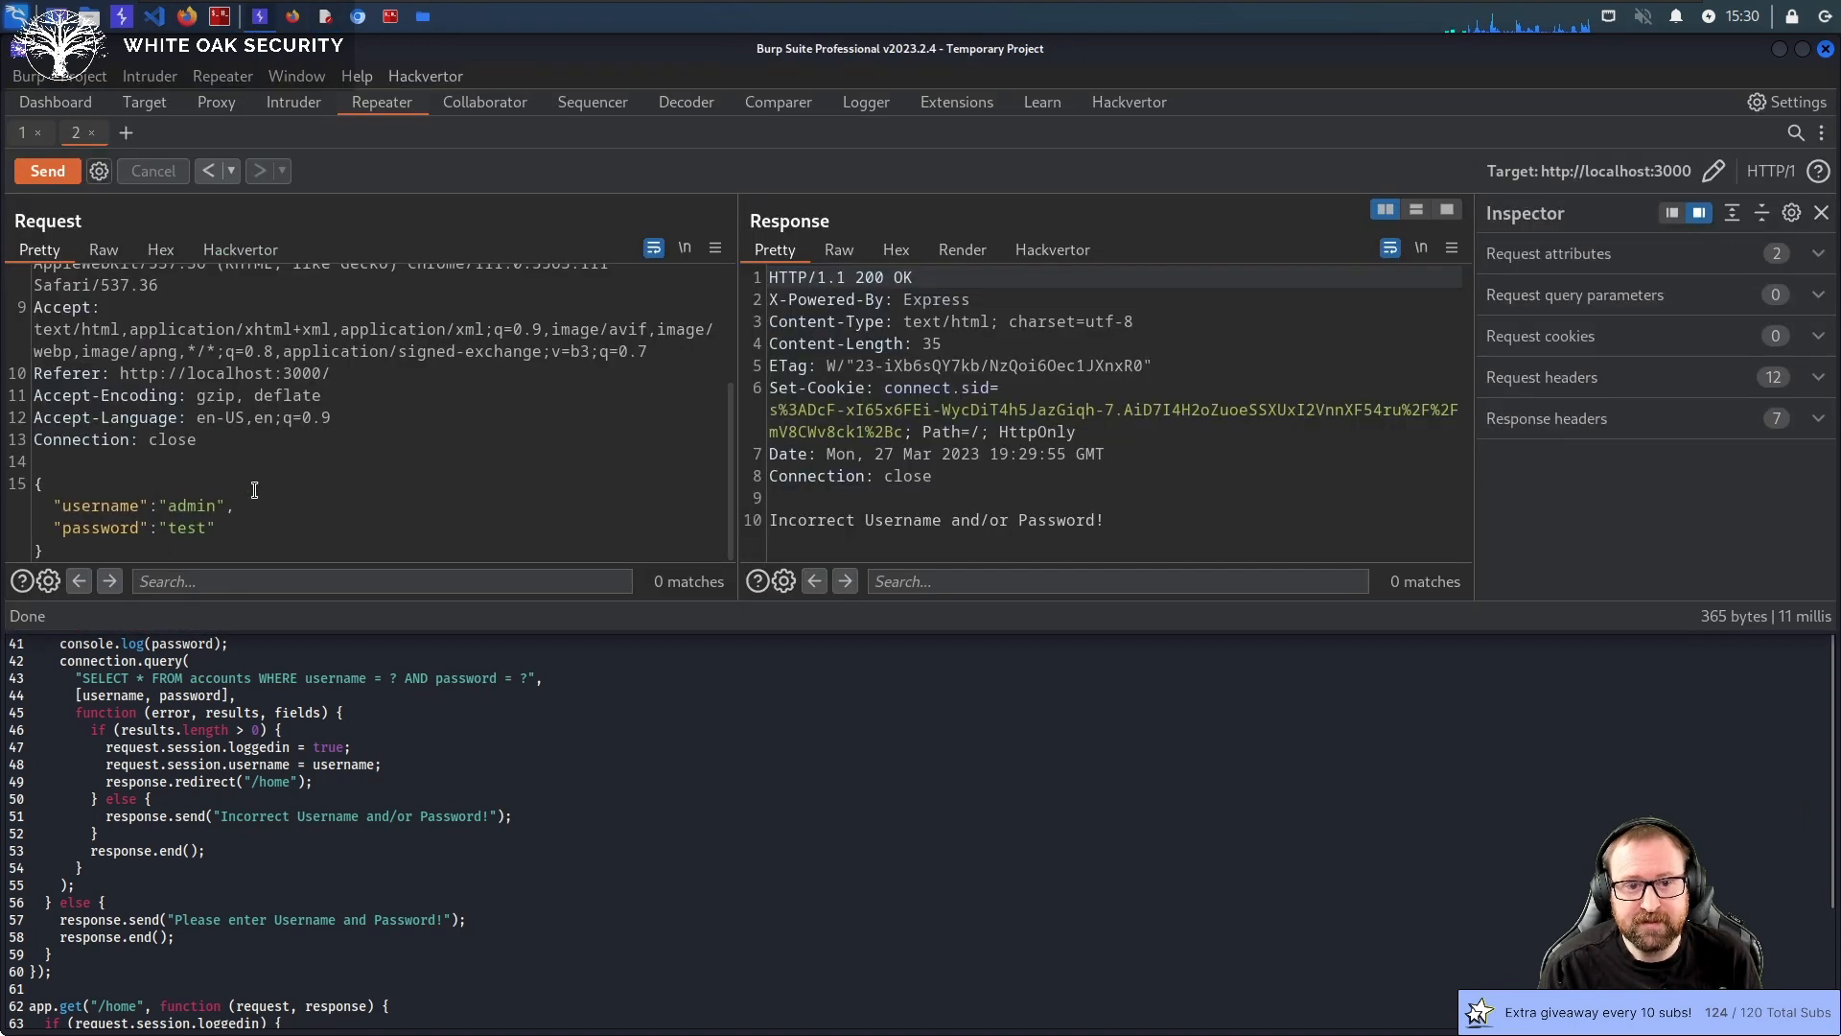
{"action": "left_click_drag", "start_coordinate": [54, 504], "coordinate": [213, 528]}
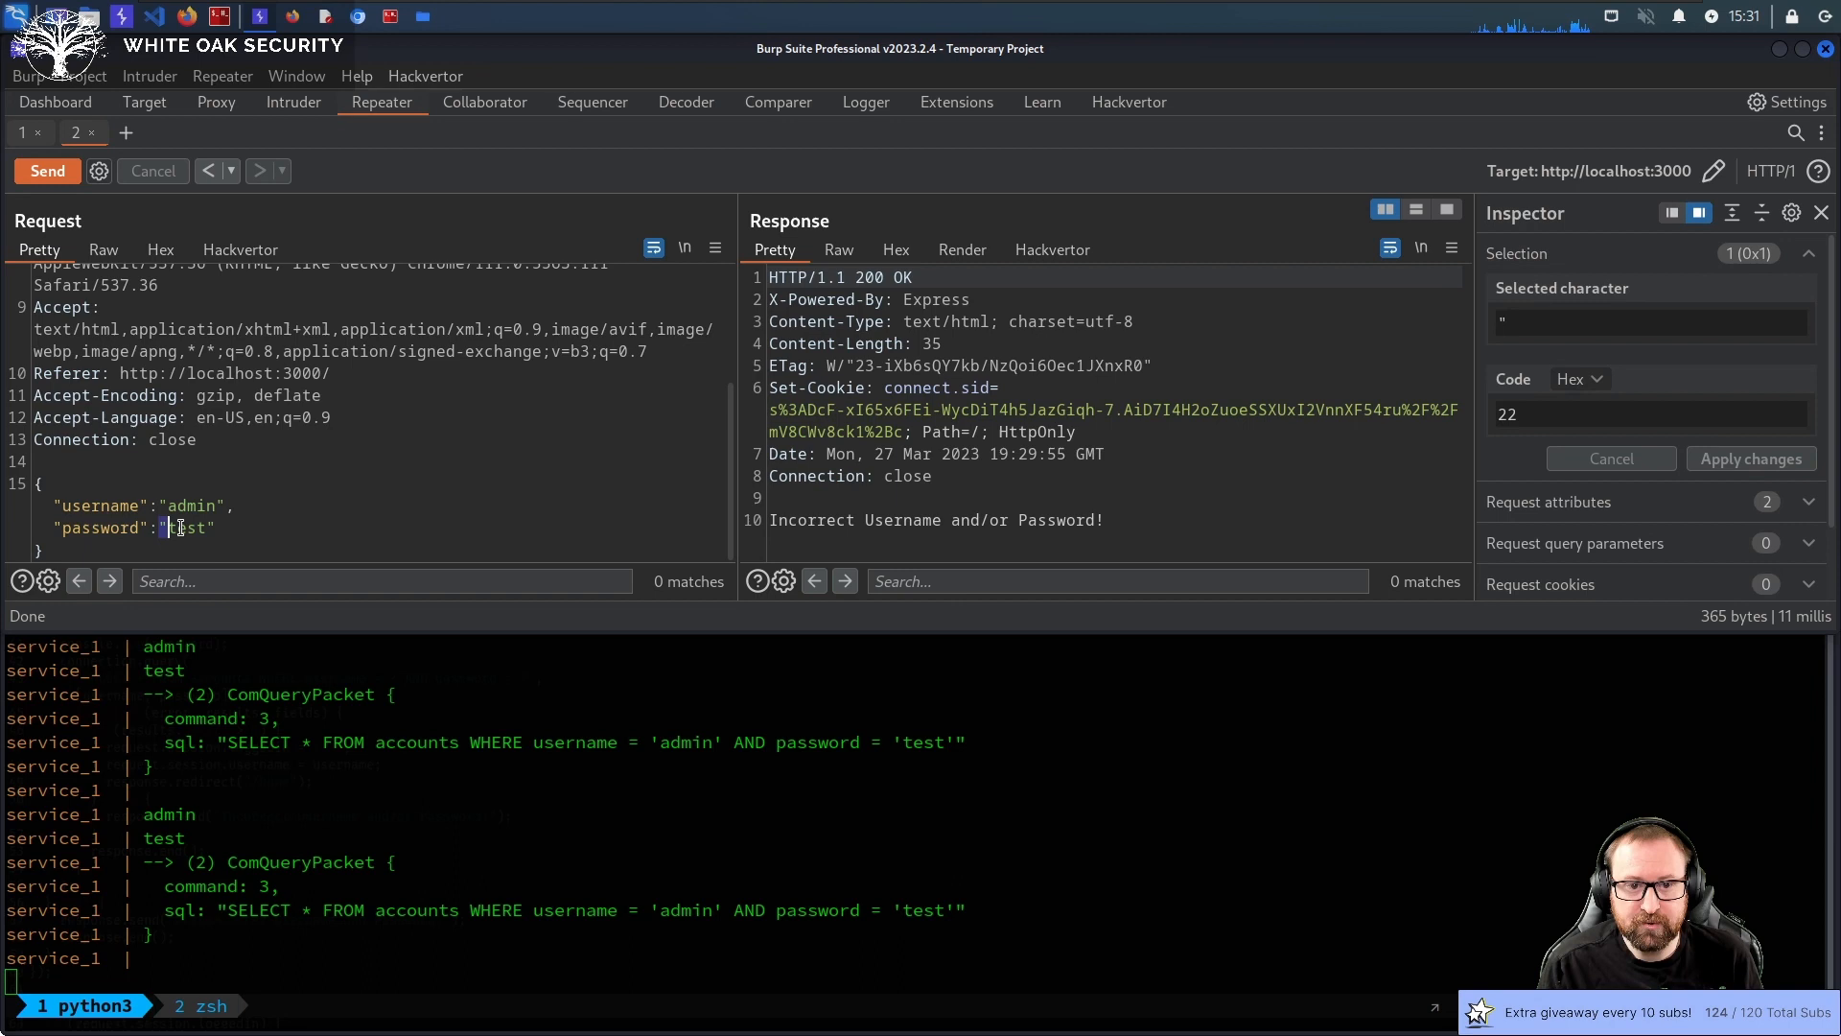
{"action": "left_click_drag", "start_coordinate": [168, 527], "coordinate": [216, 527]}
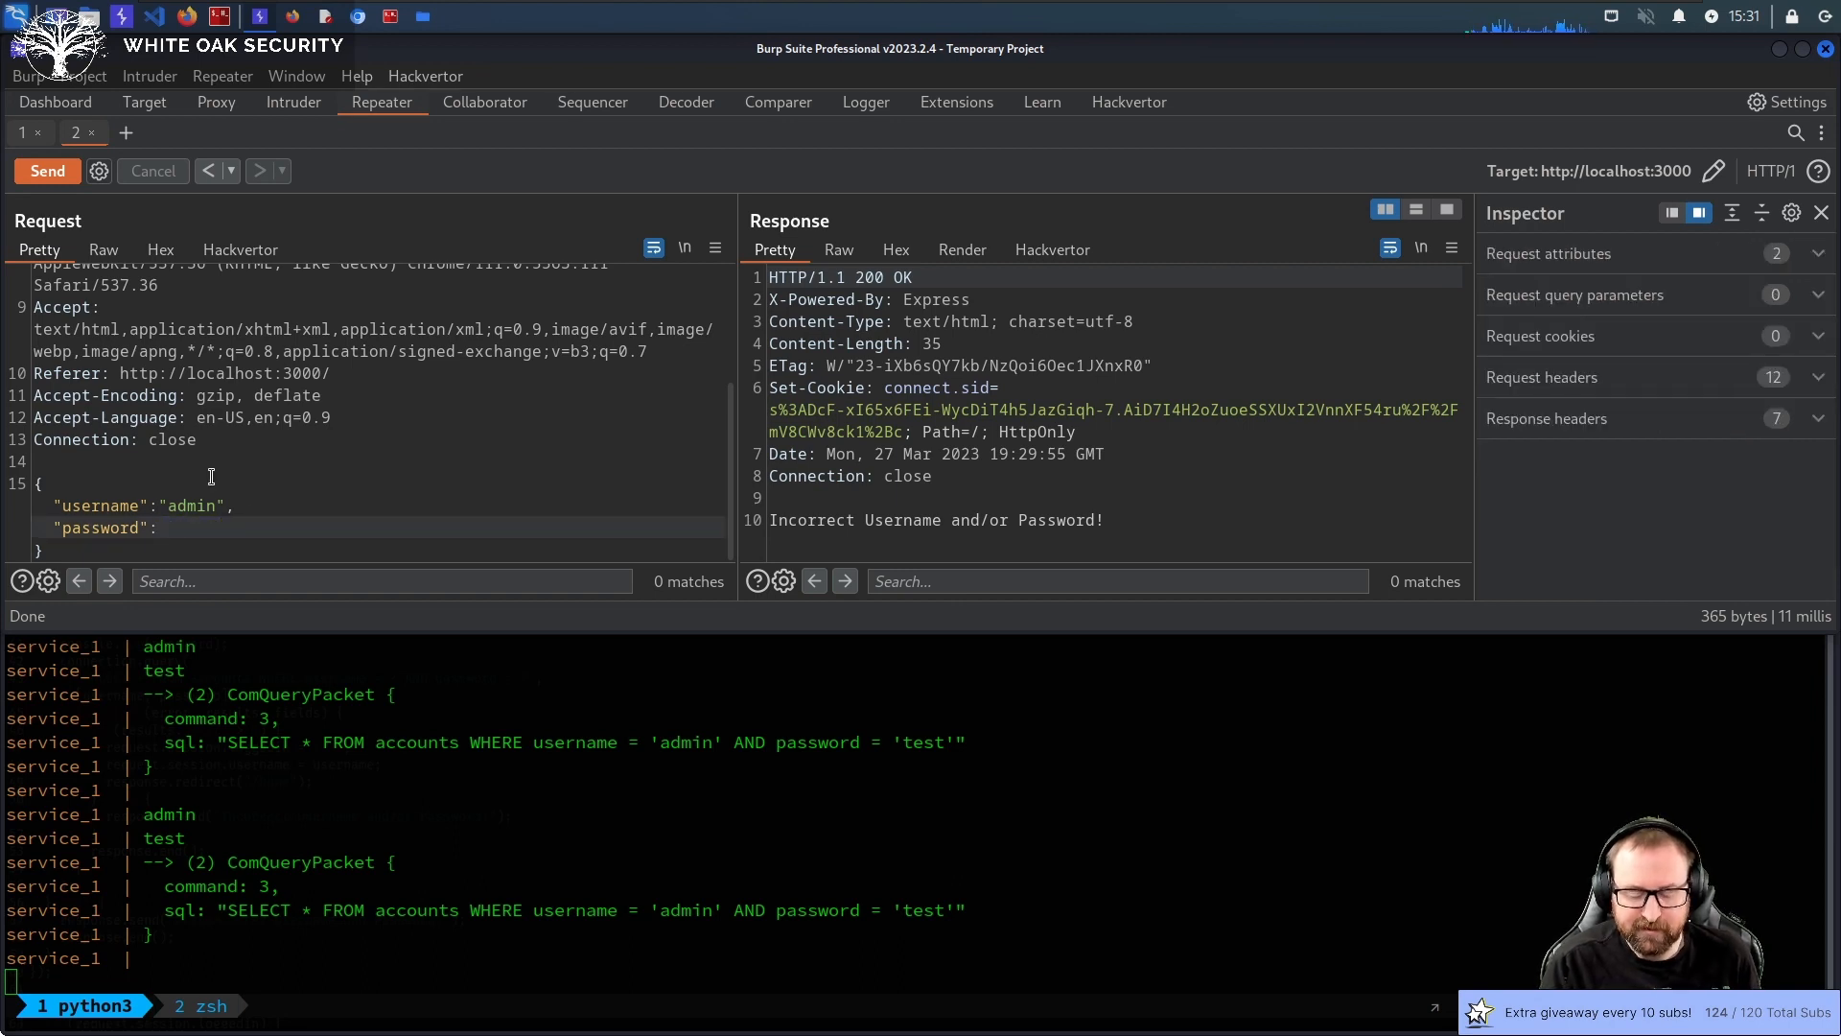
{"action": "type", "text": "{"}
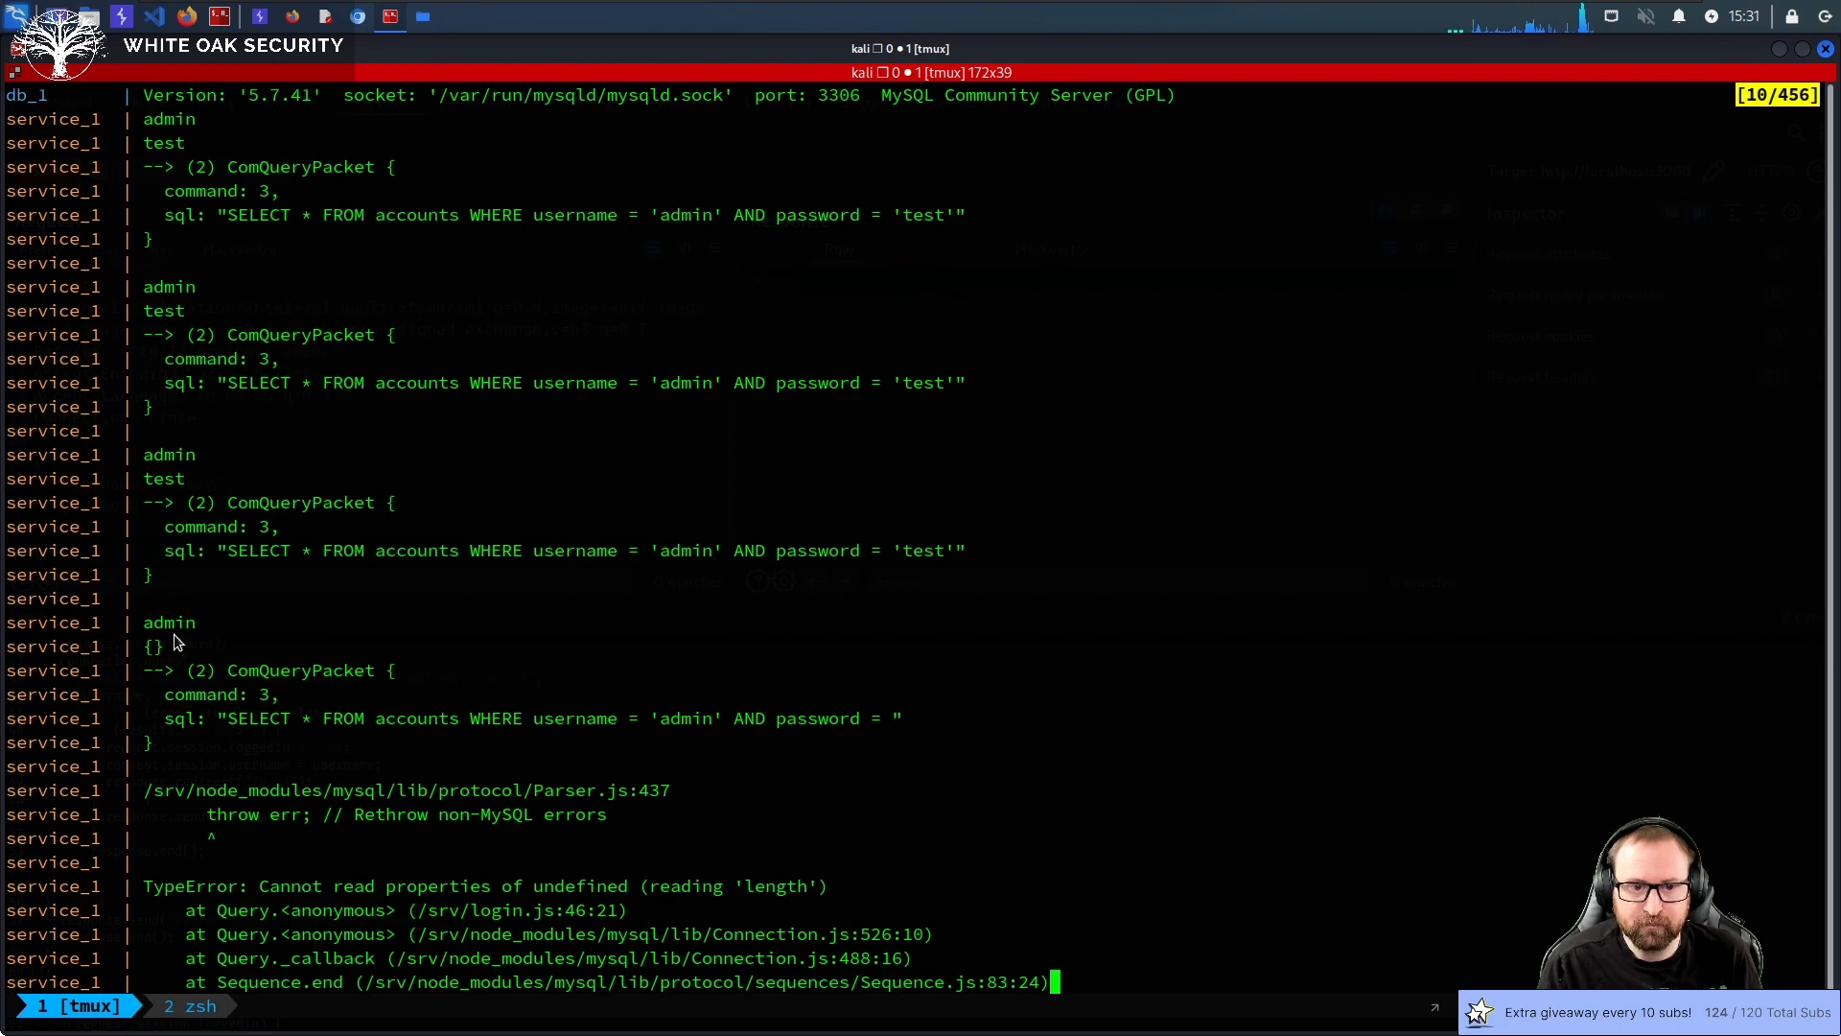
{"action": "mouse_move", "coordinate": [883, 728]}
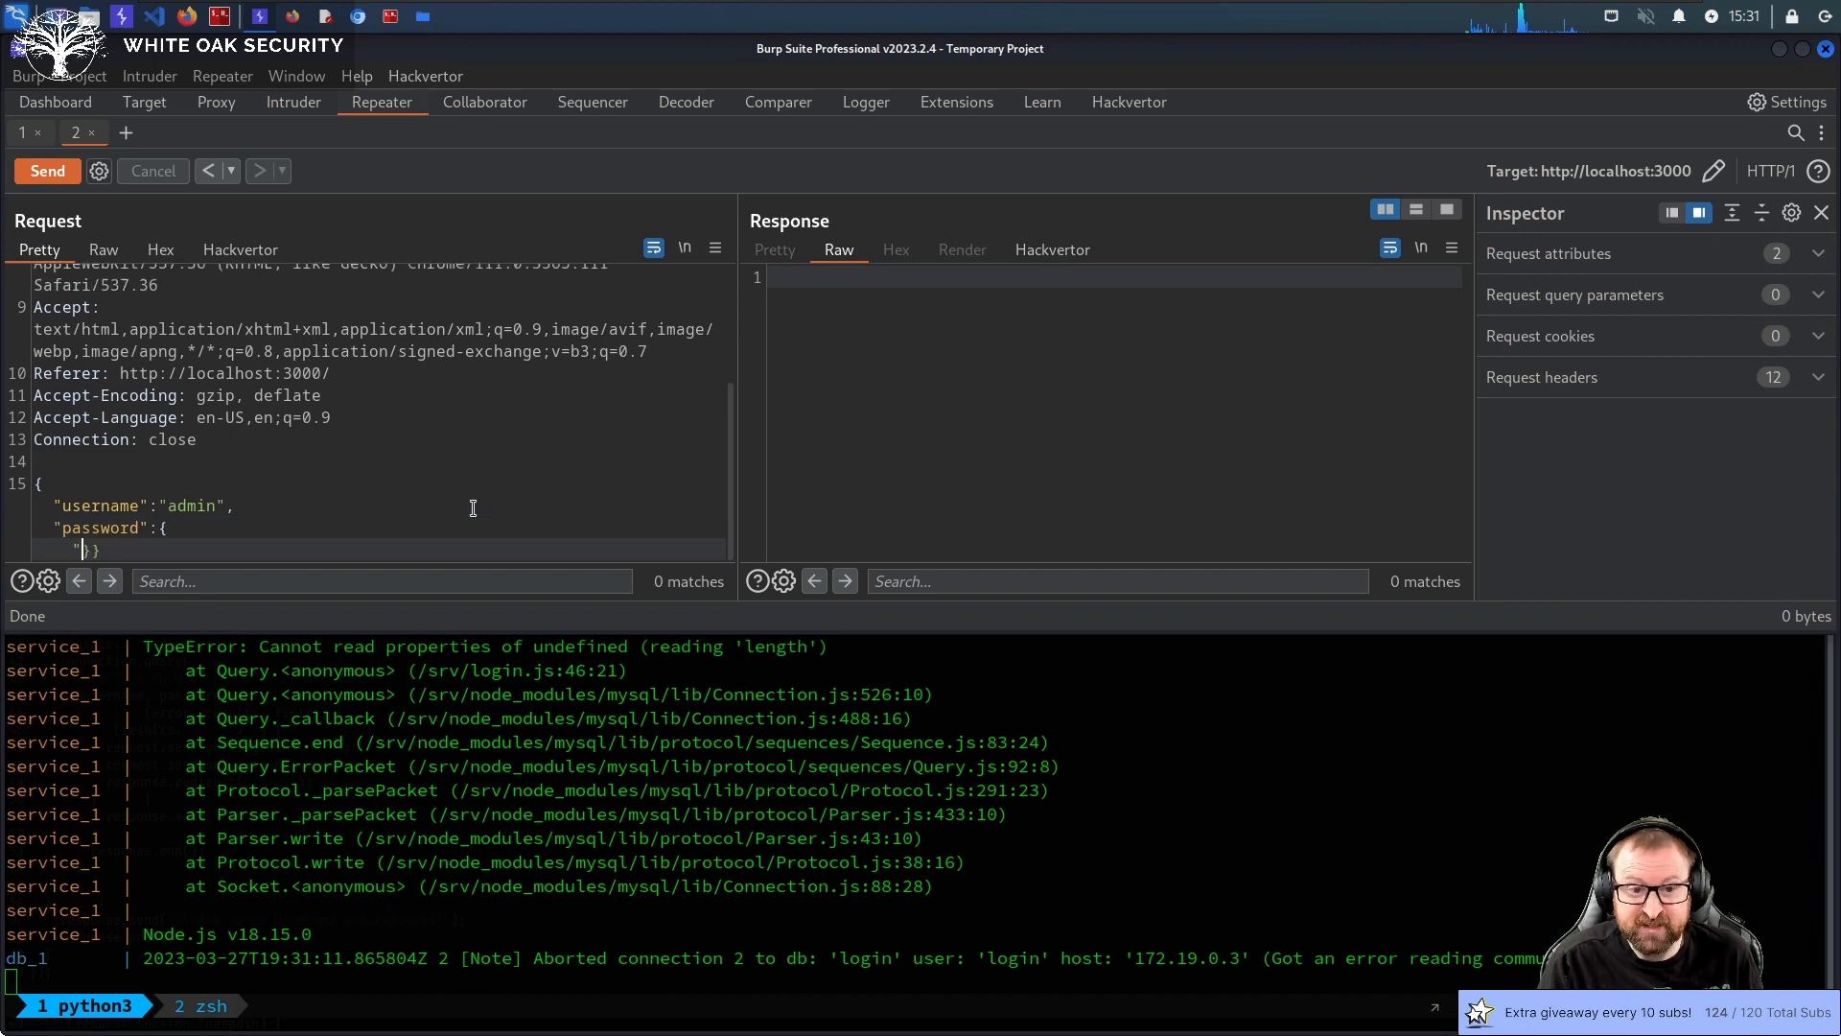
Fill the password object with "key":"value" after discarding a placeholder test
{"action": "type", "text": "test"}
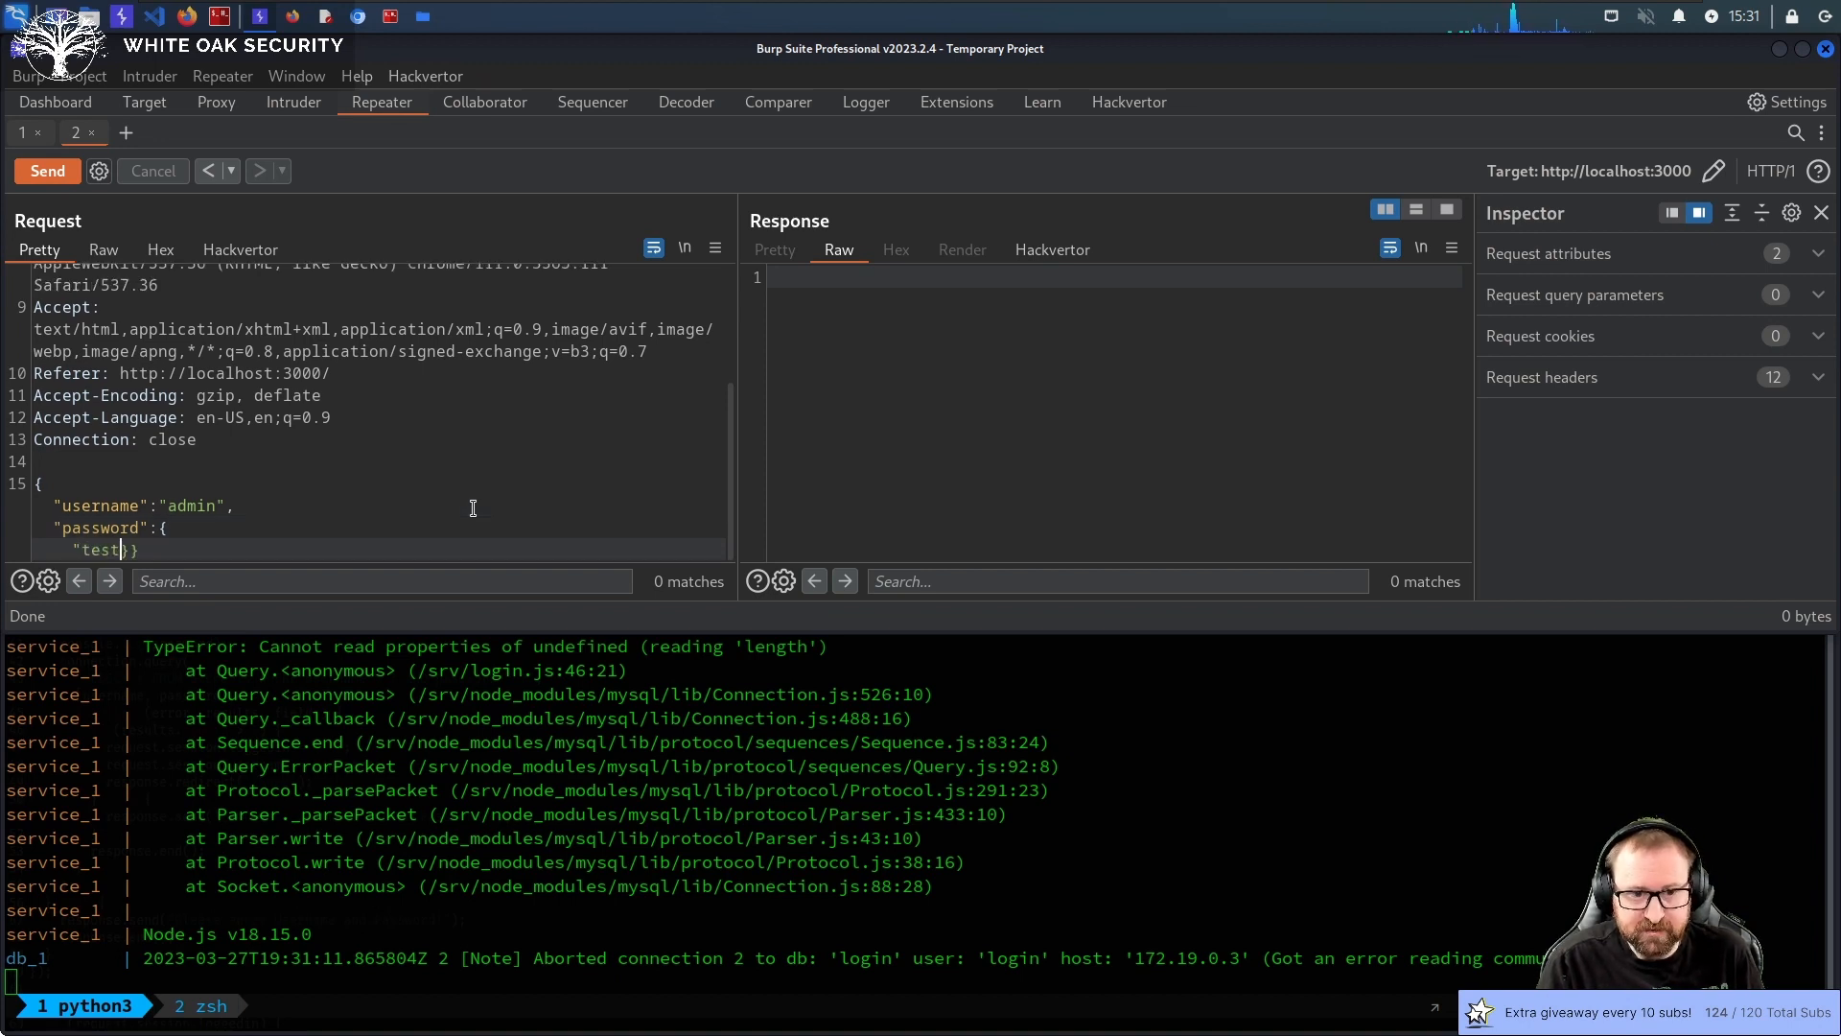
{"action": "key", "text": "BackSpace"}
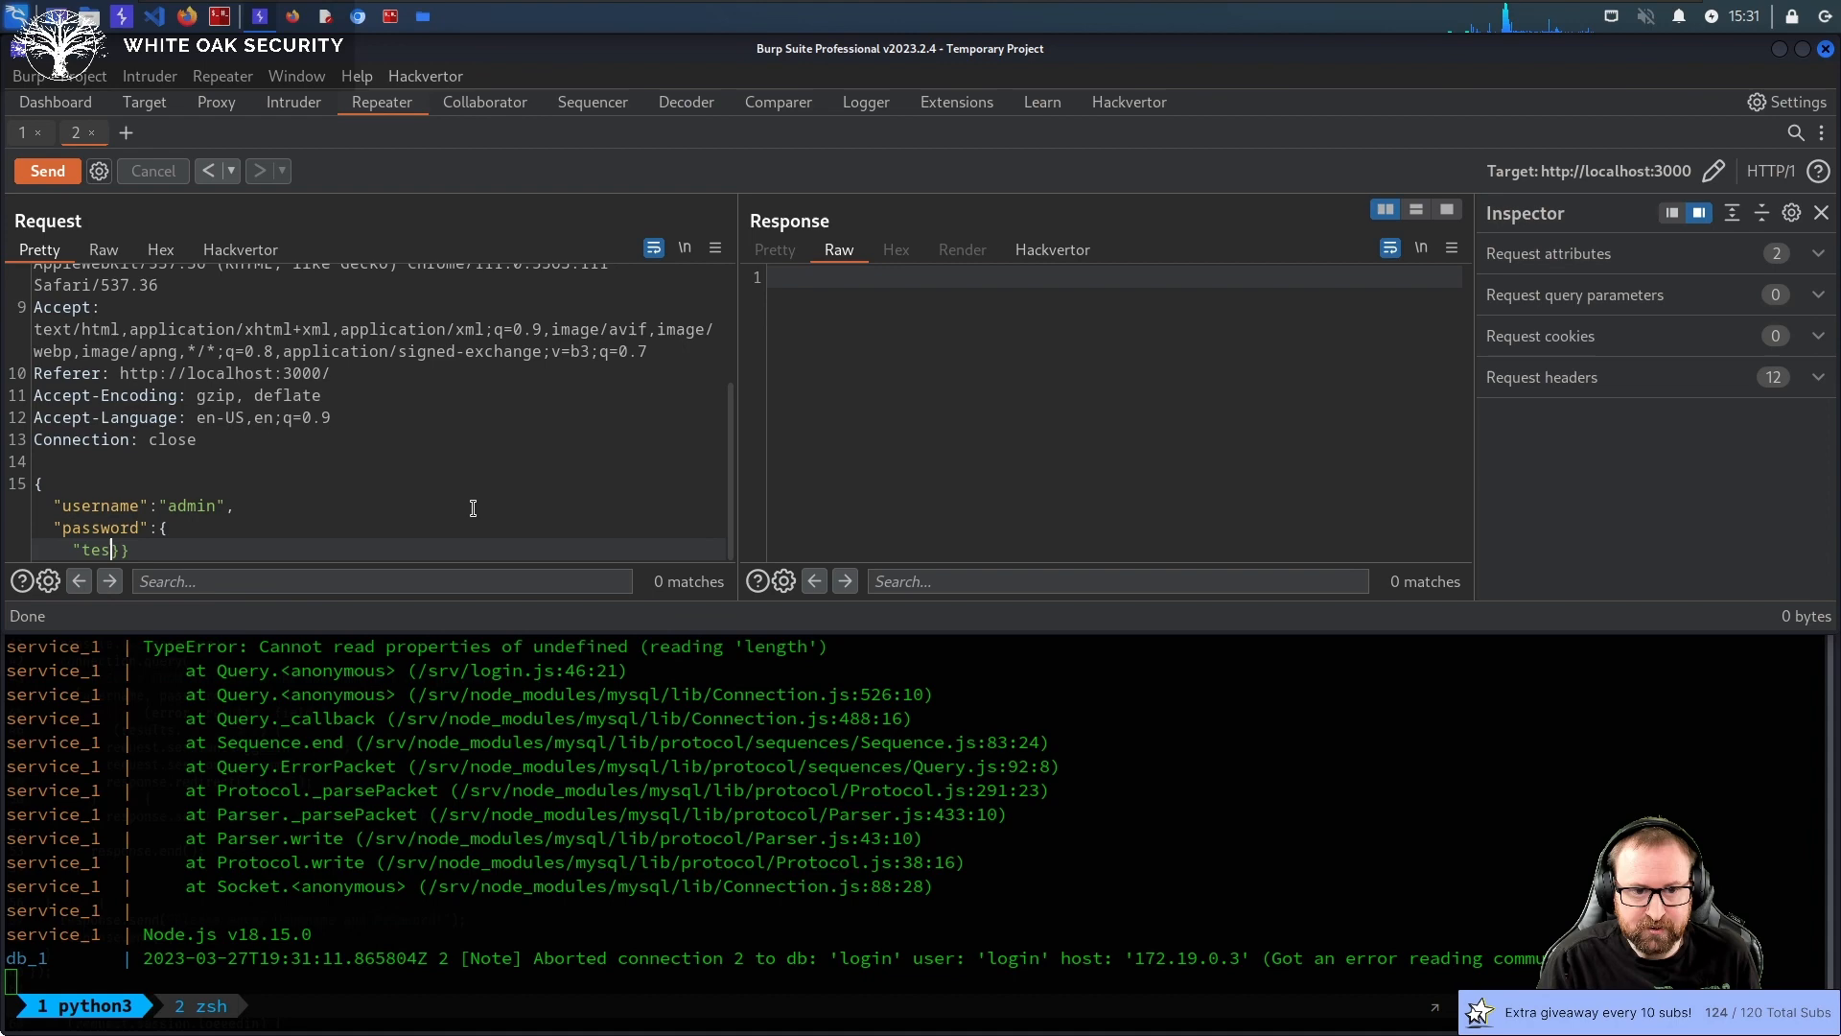
{"action": "type", "text": "key\":"}
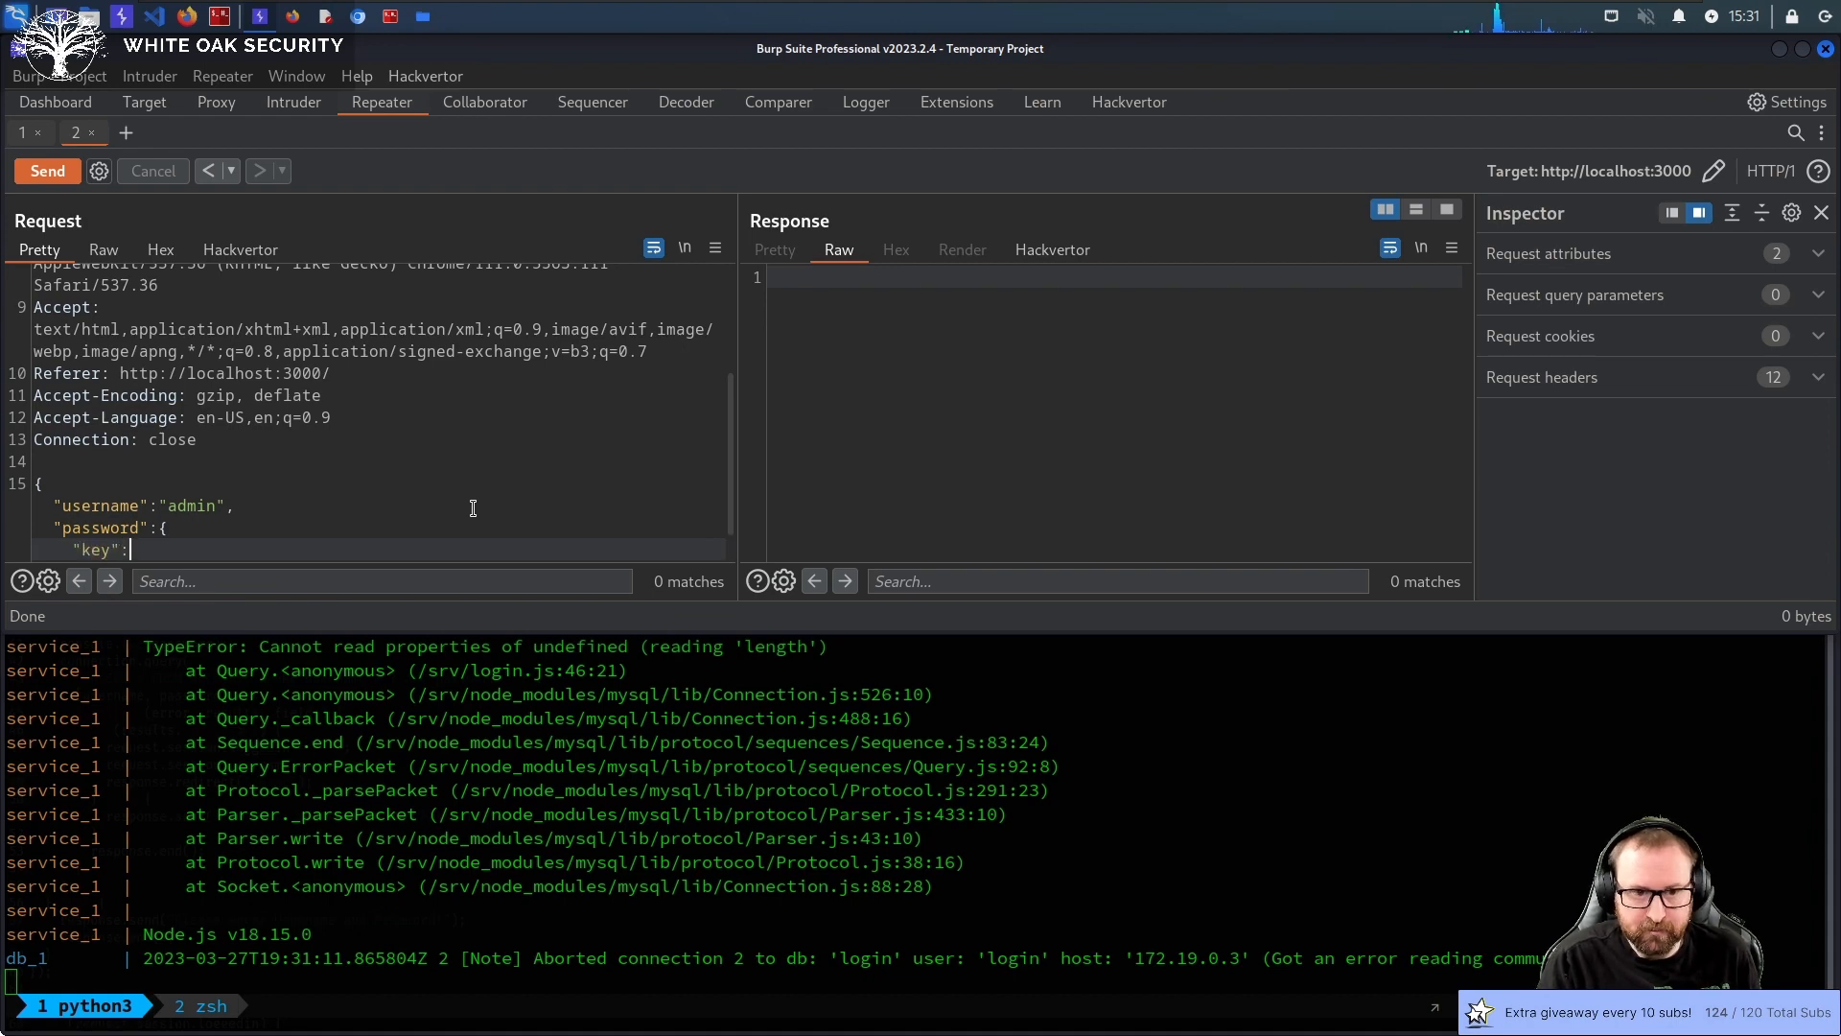
{"action": "type", "text": "\"value\""}
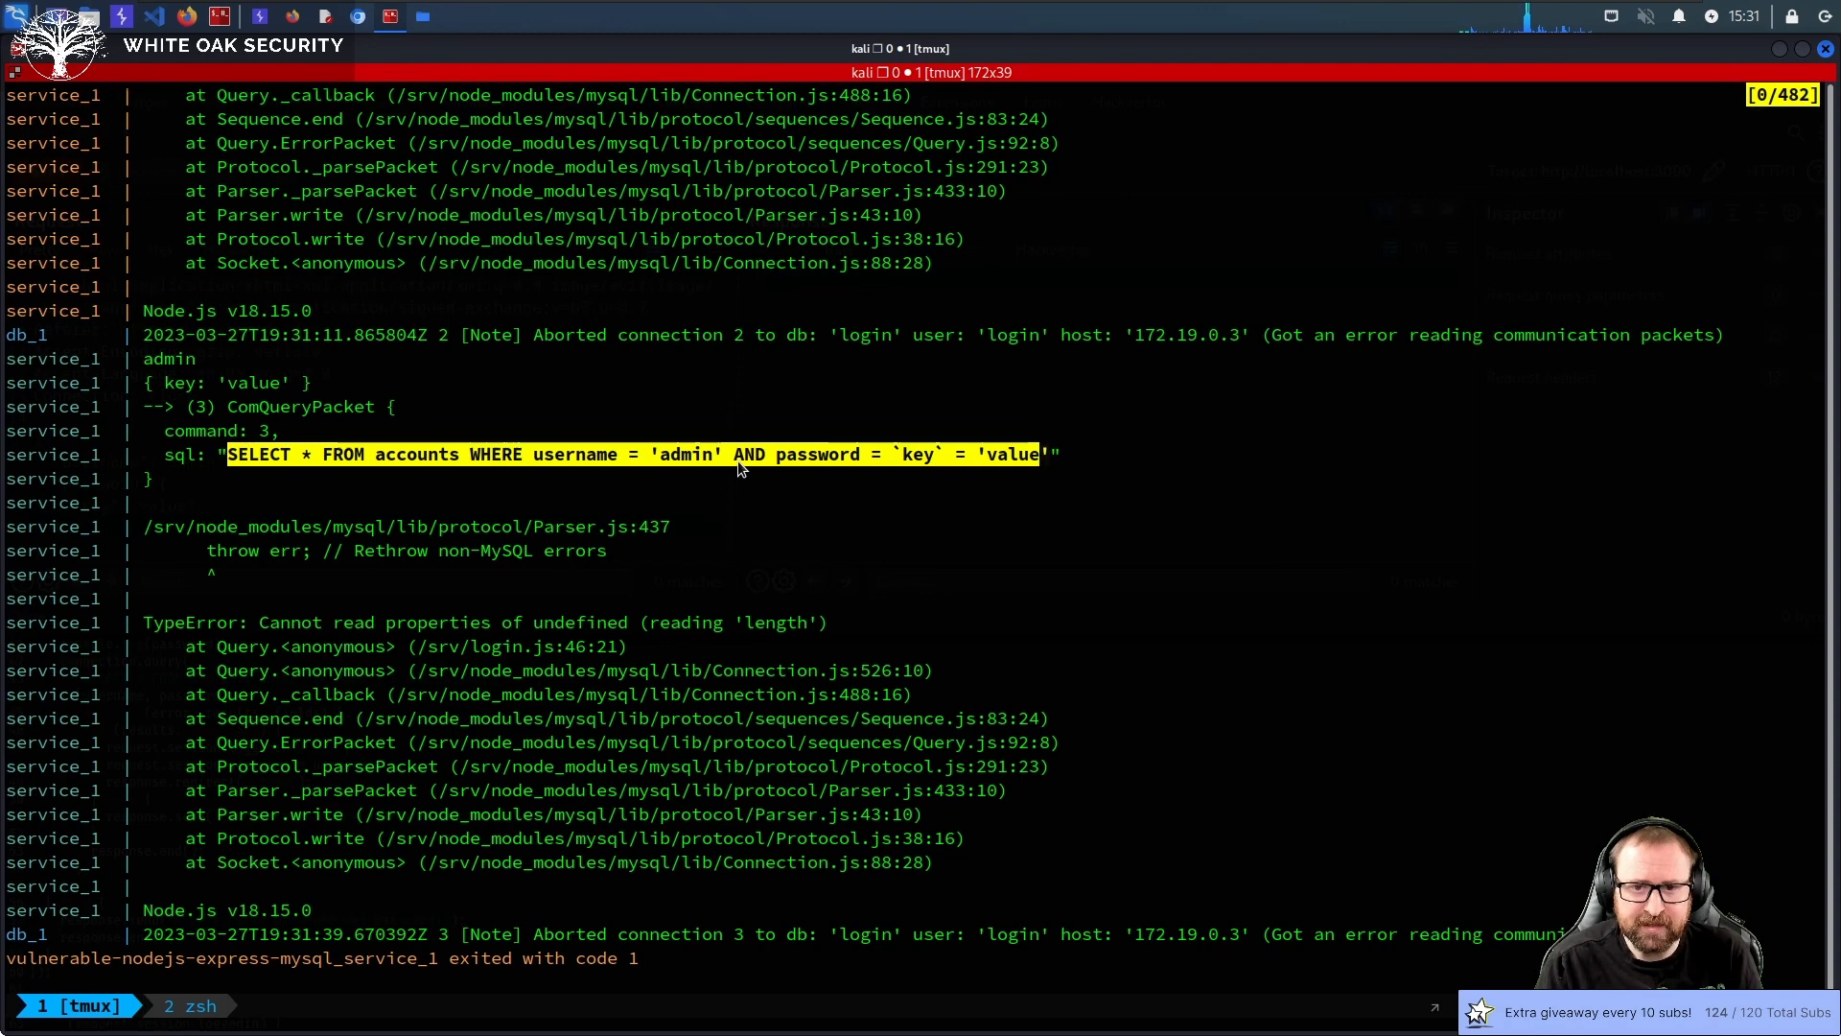
{"action": "mouse_move", "coordinate": [910, 470]}
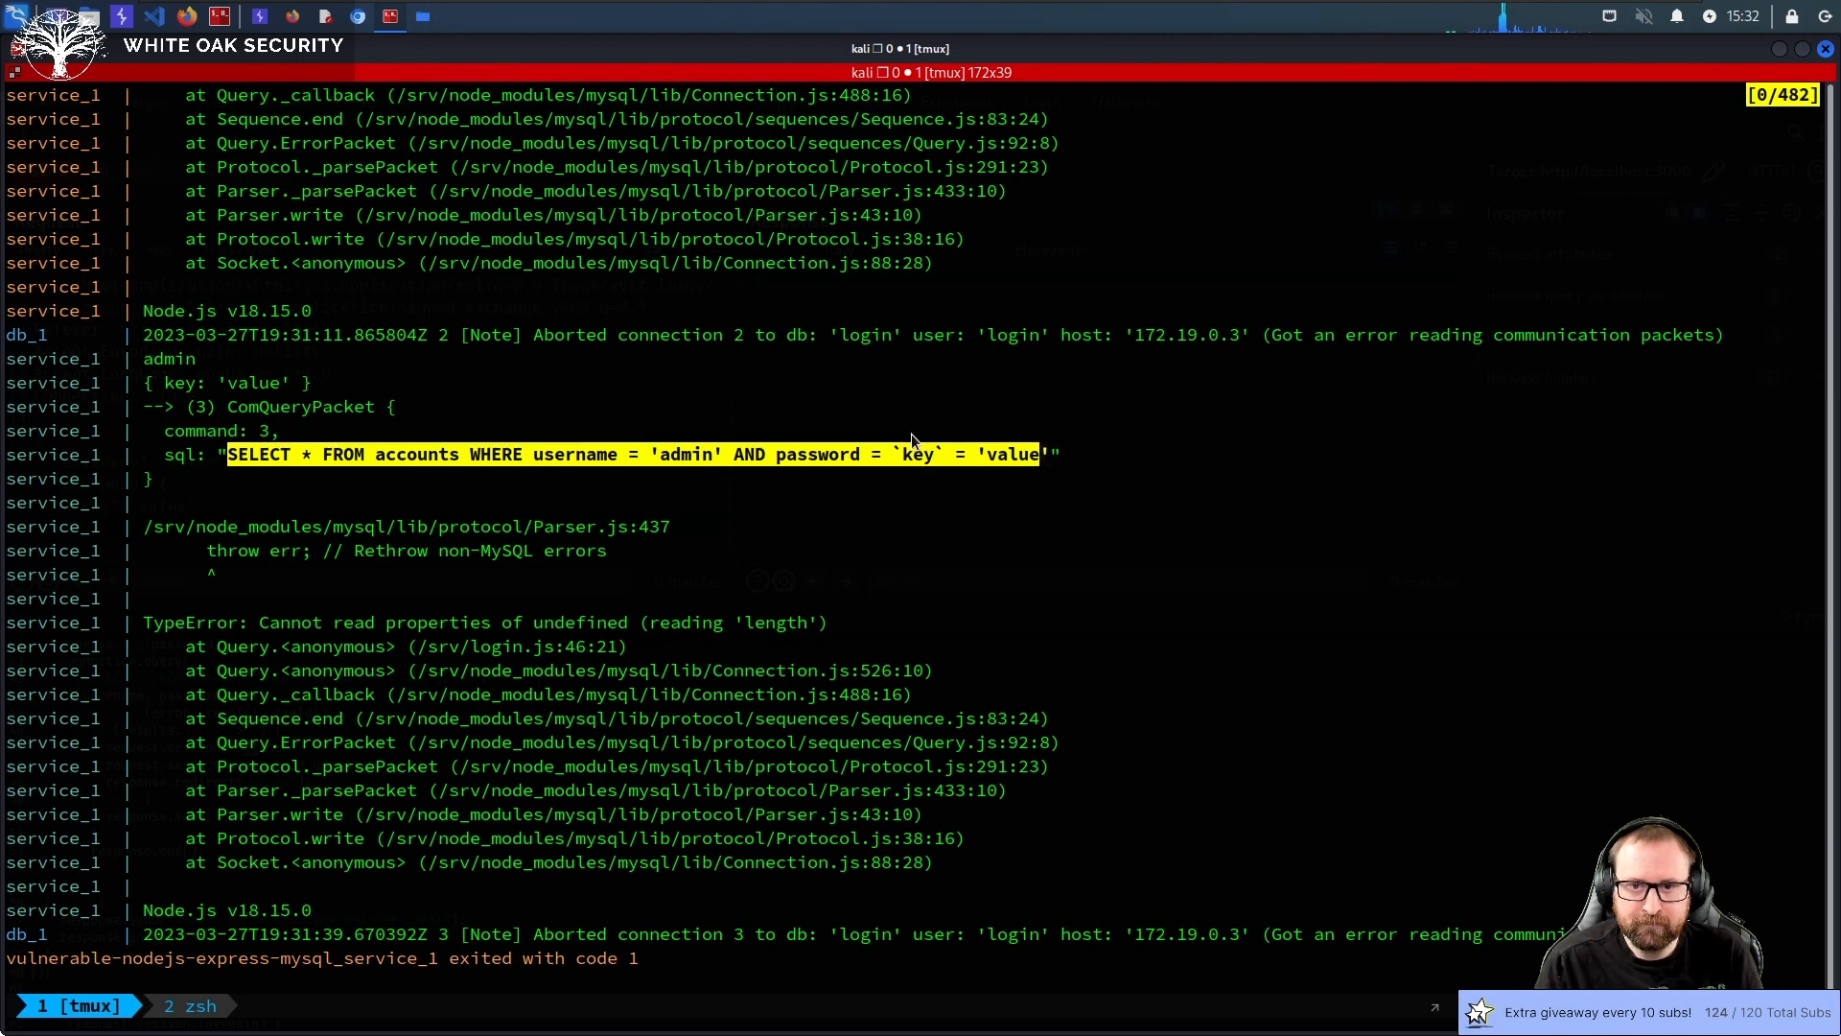
{"action": "mouse_move", "coordinate": [951, 497]}
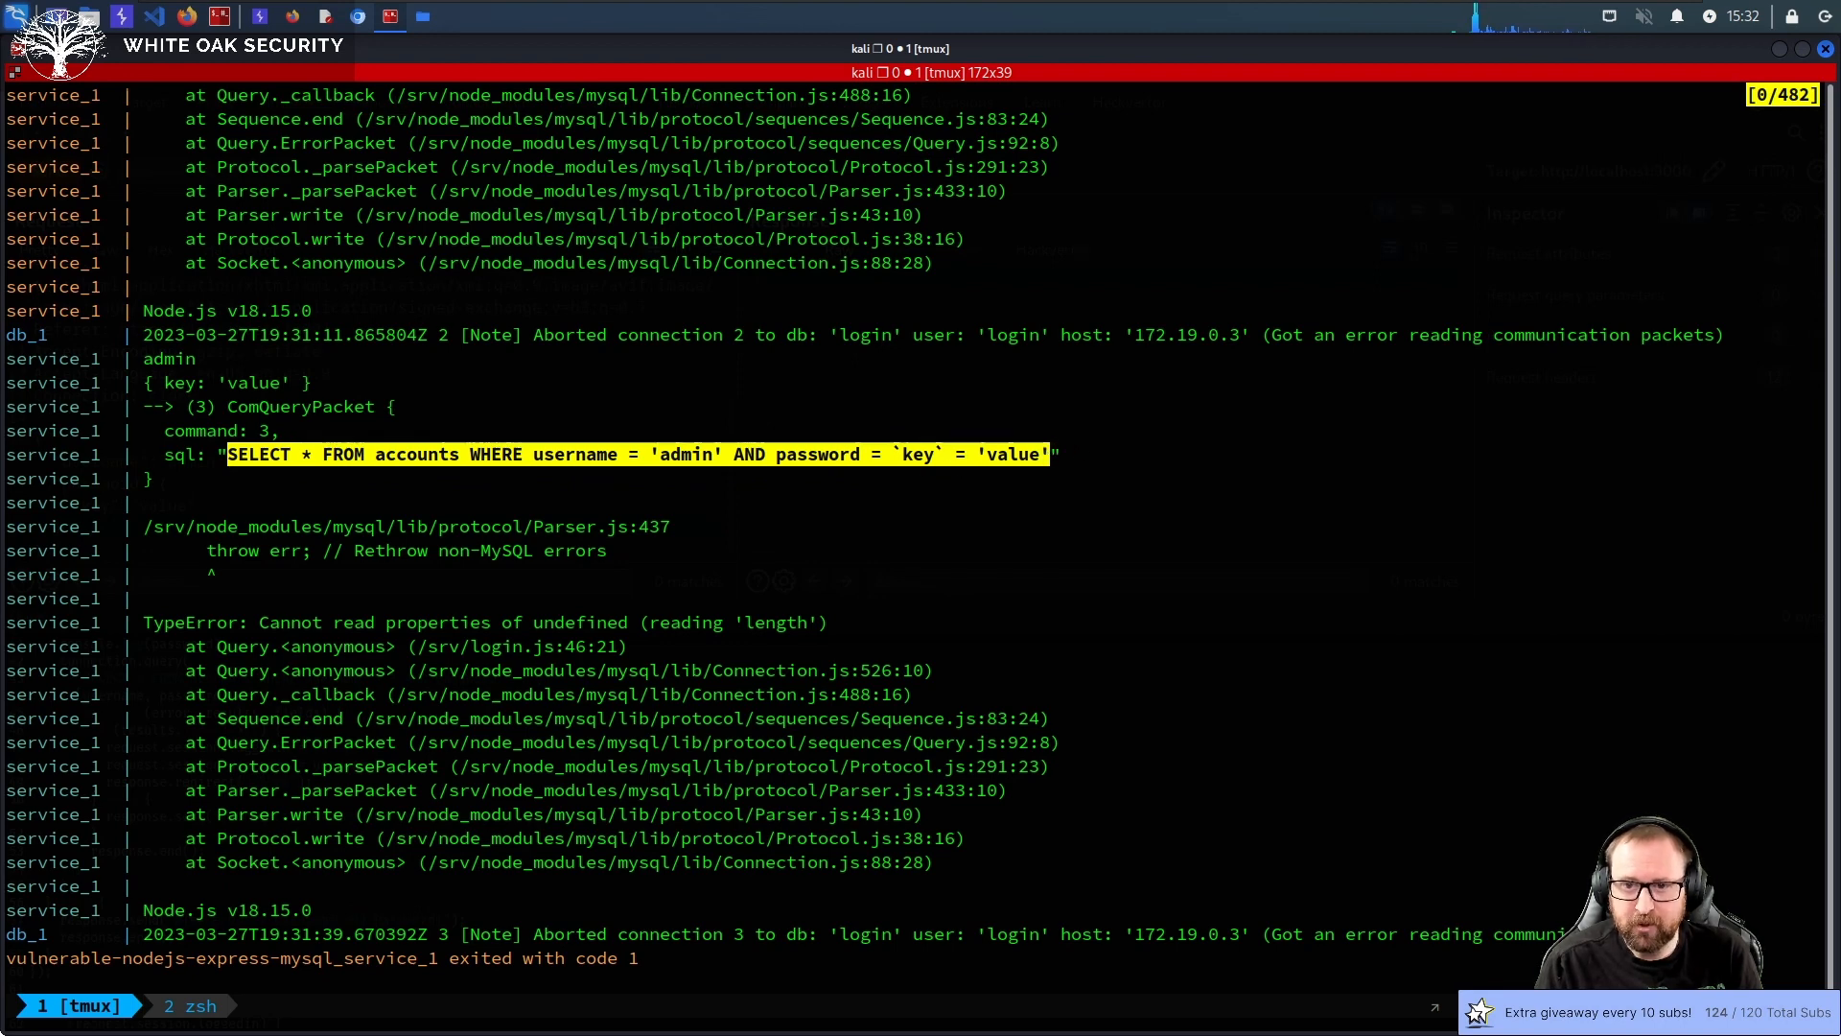
{"action": "mouse_move", "coordinate": [953, 430]}
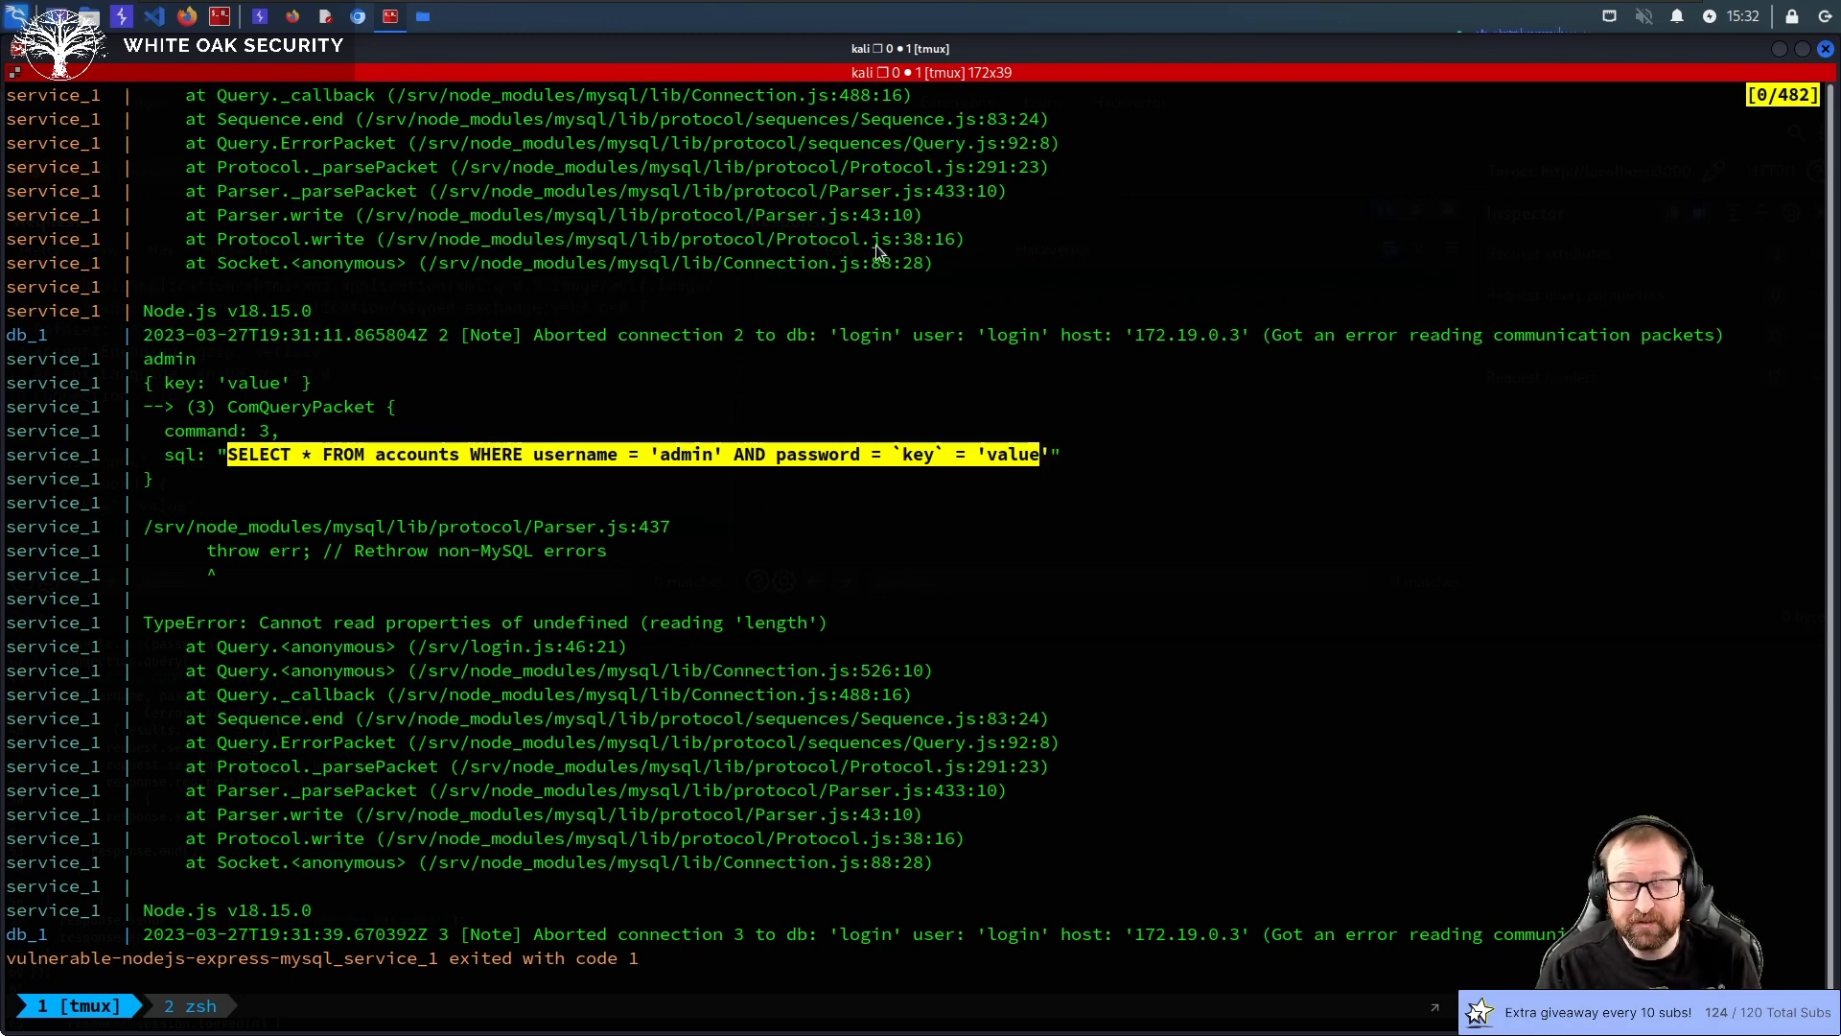
{"action": "mouse_move", "coordinate": [897, 470]}
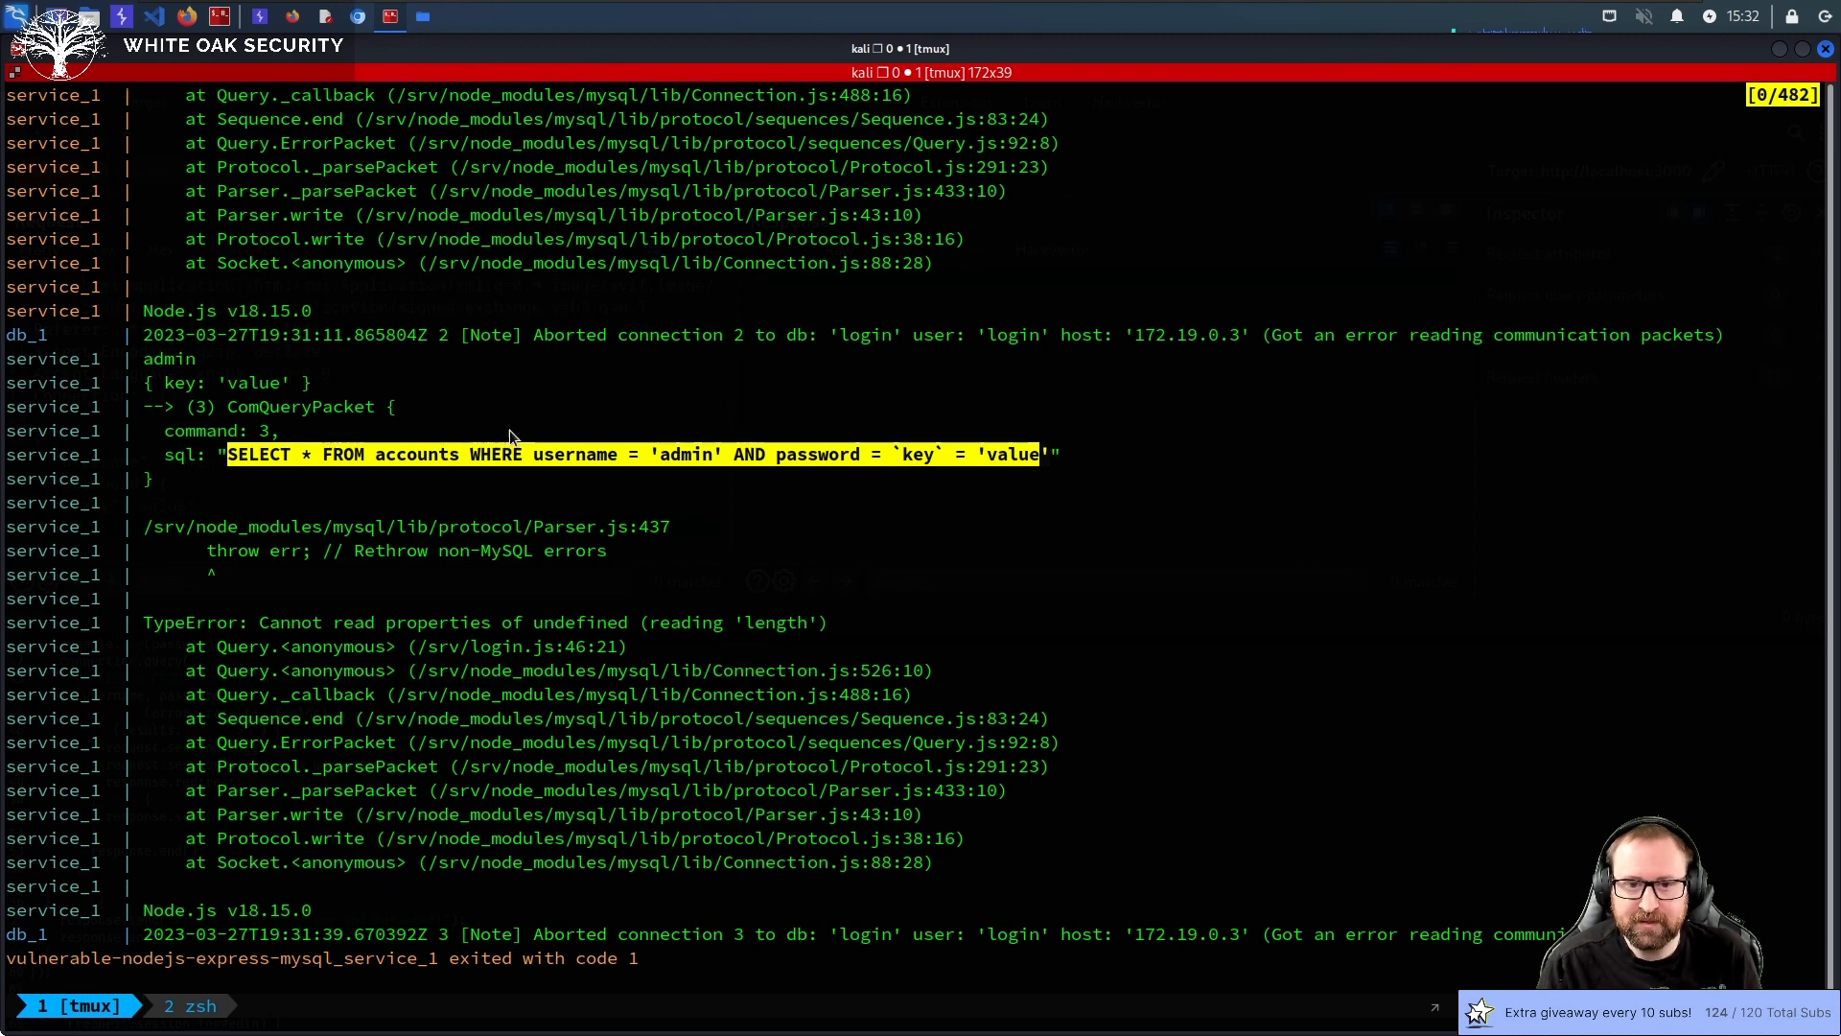
{"action": "mouse_move", "coordinate": [956, 483]}
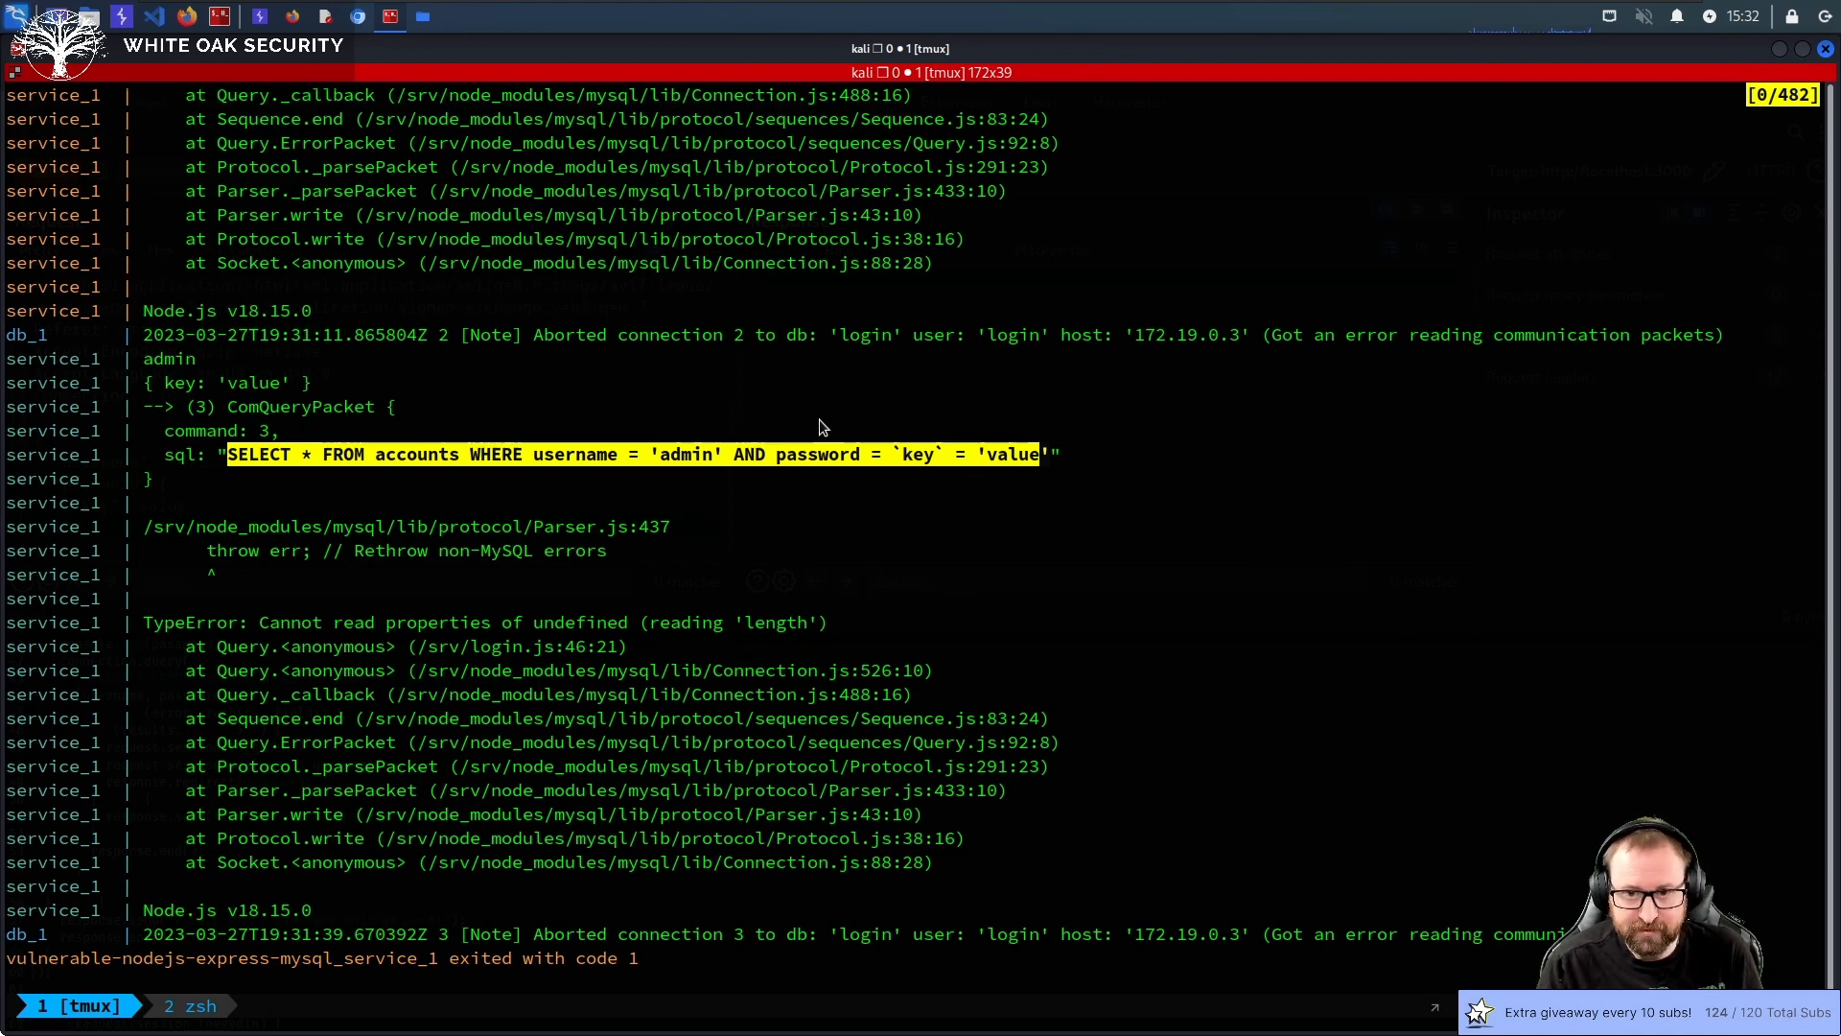
{"action": "mouse_move", "coordinate": [911, 458]}
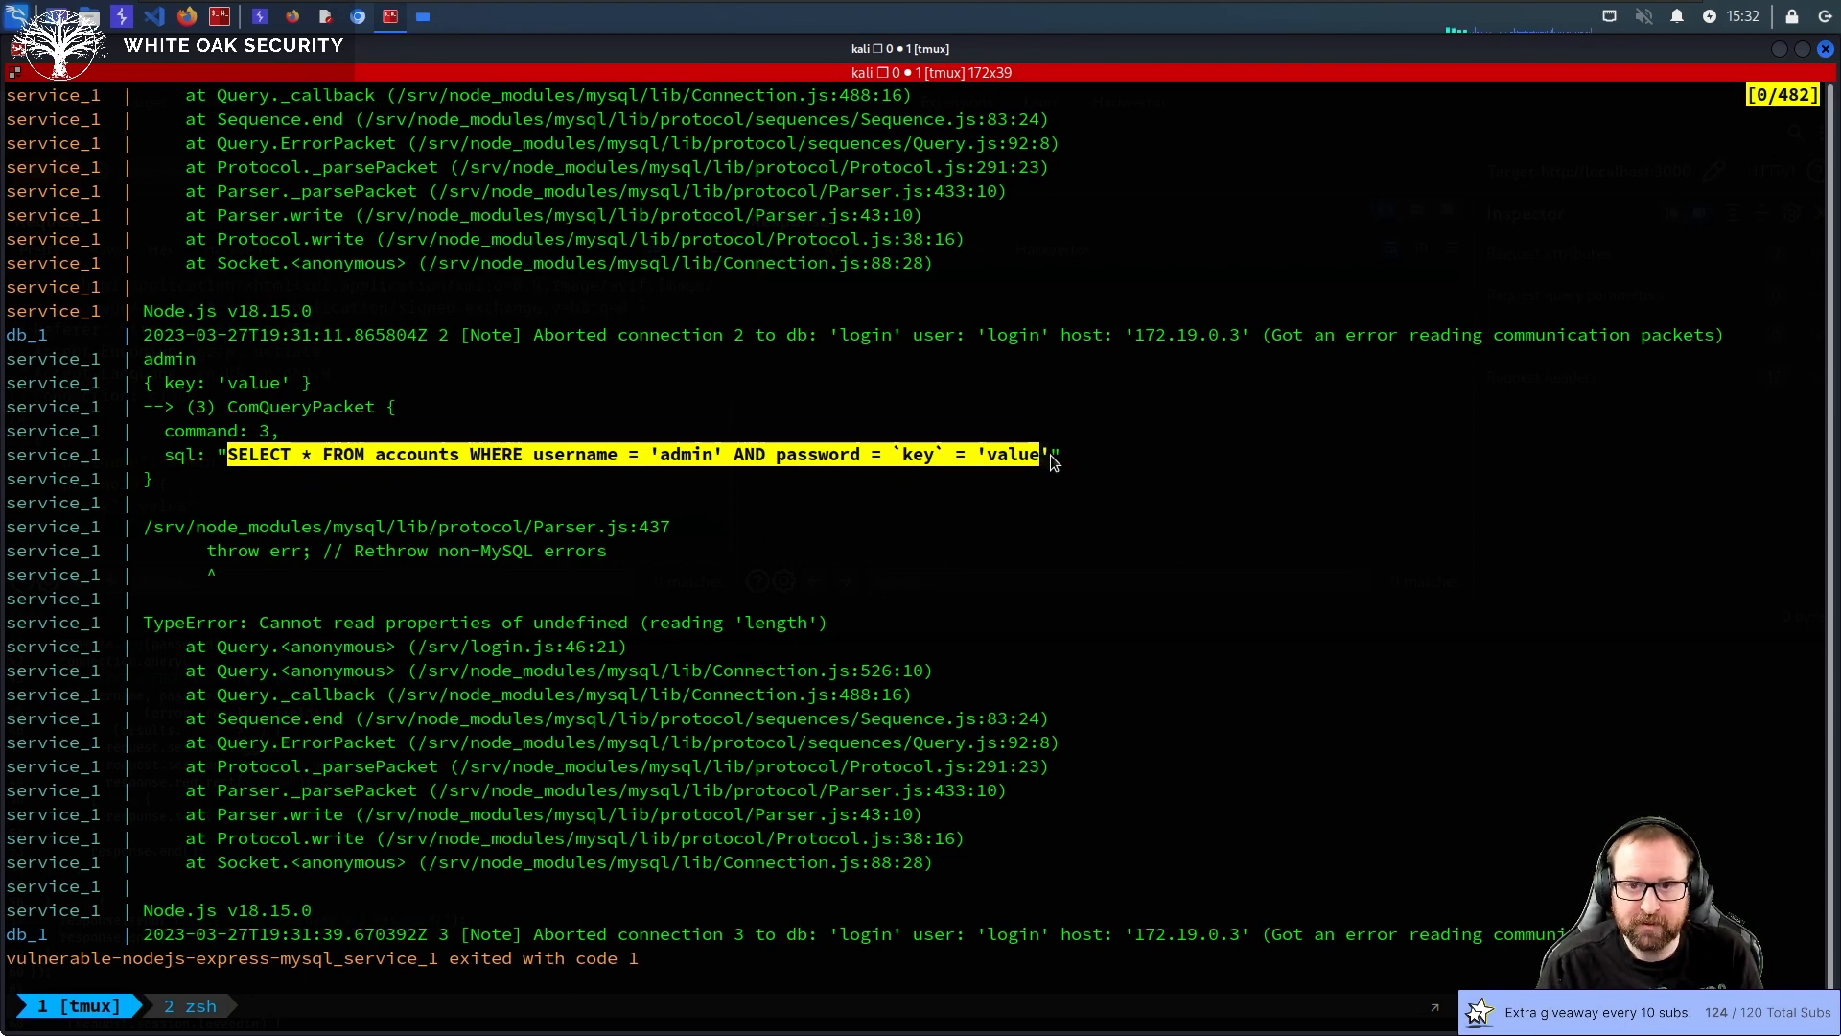
{"action": "mouse_move", "coordinate": [773, 472]}
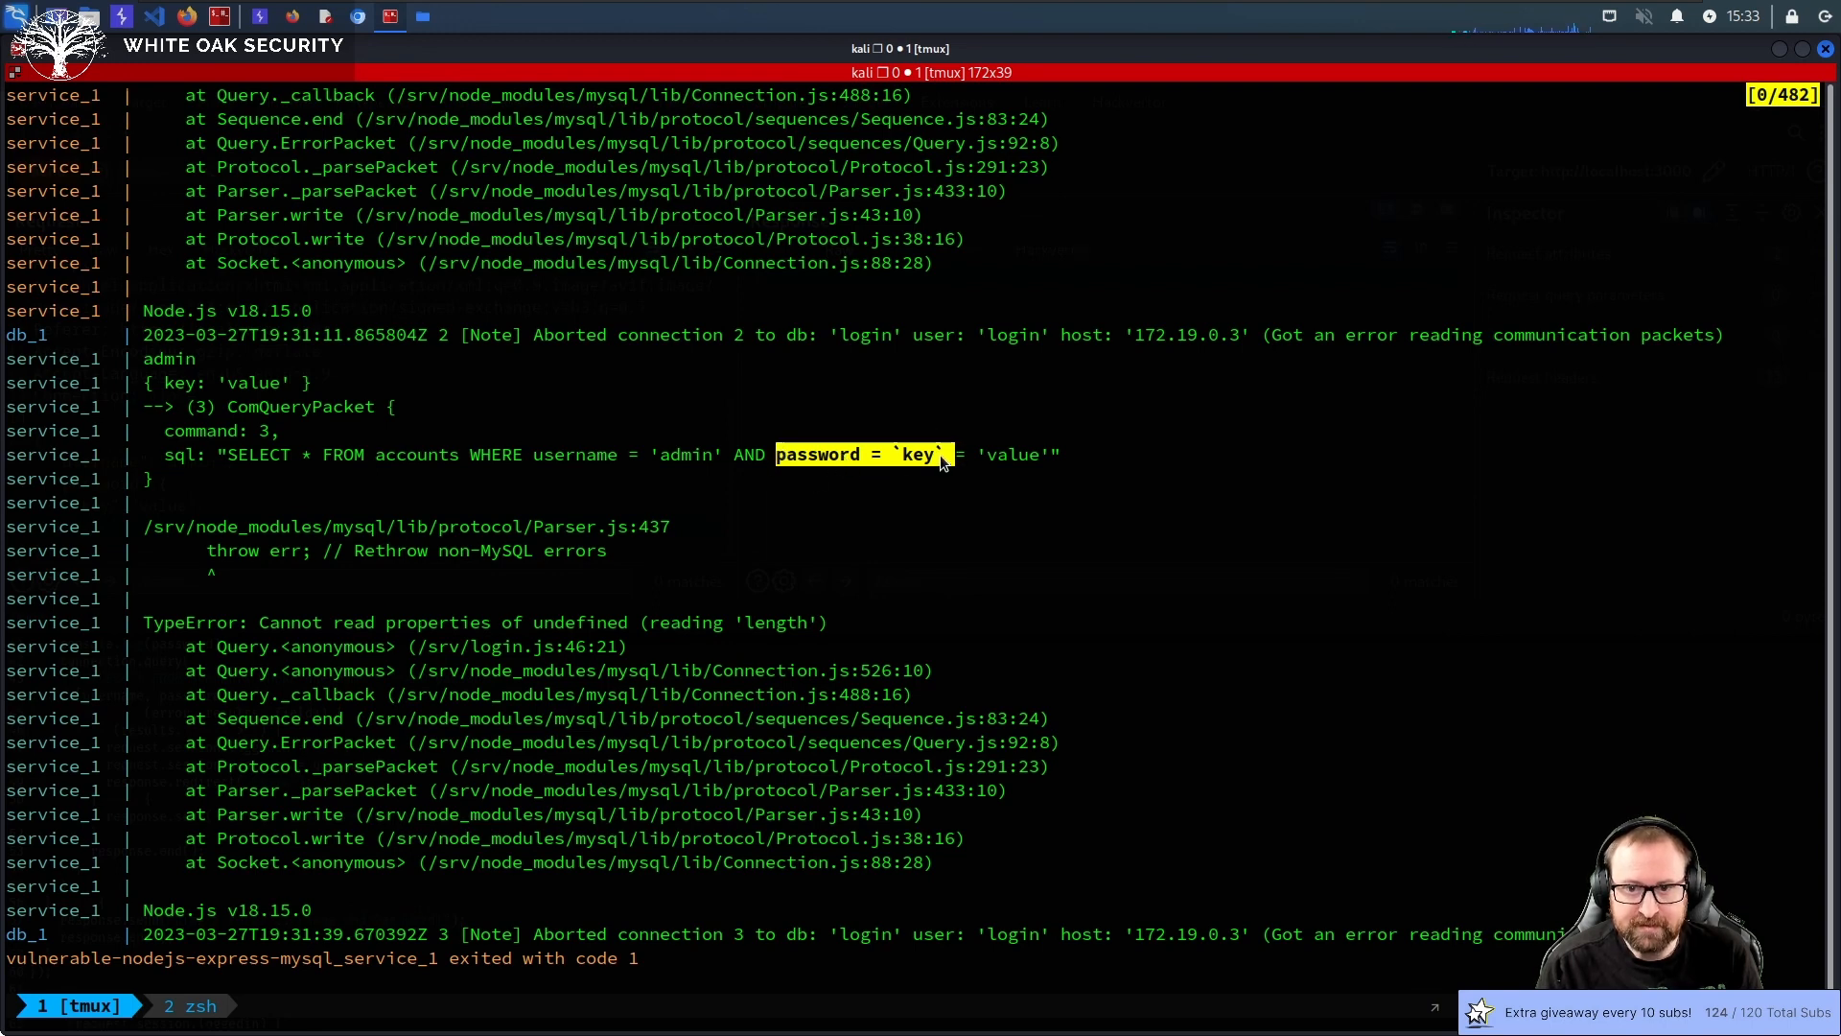
{"action": "mouse_move", "coordinate": [936, 493]}
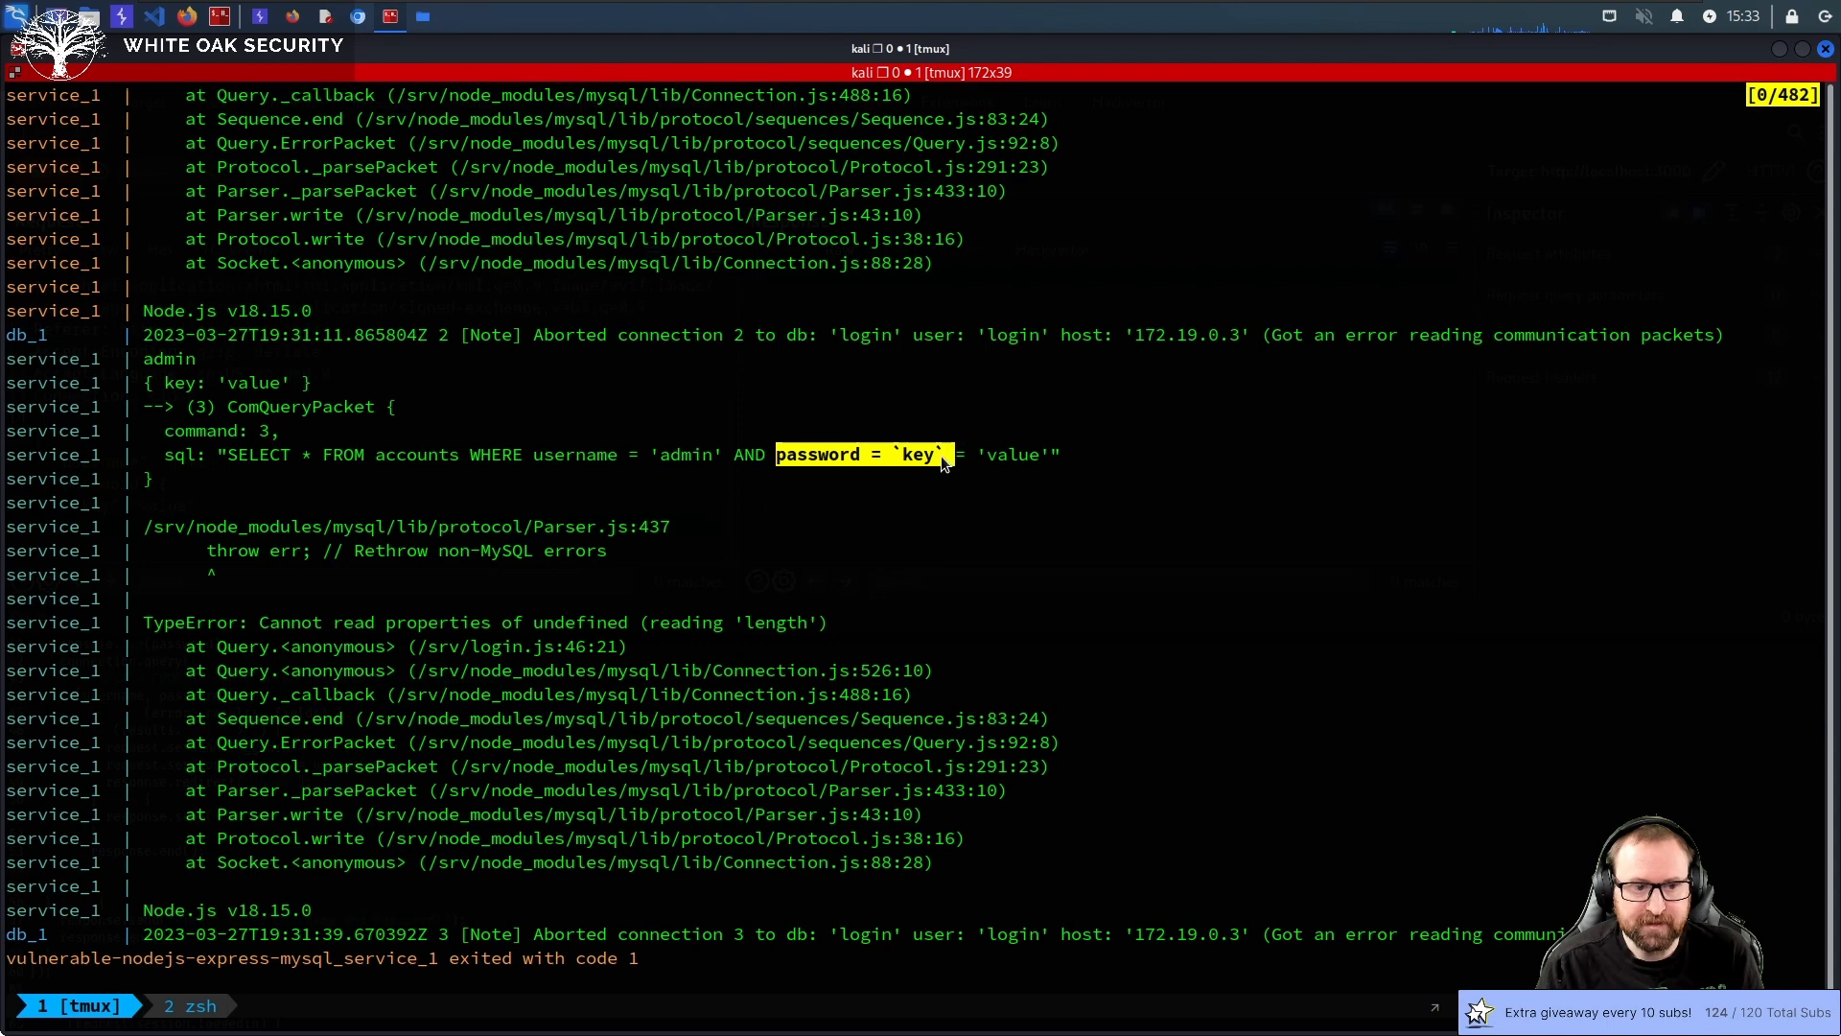
{"action": "mouse_move", "coordinate": [952, 475]}
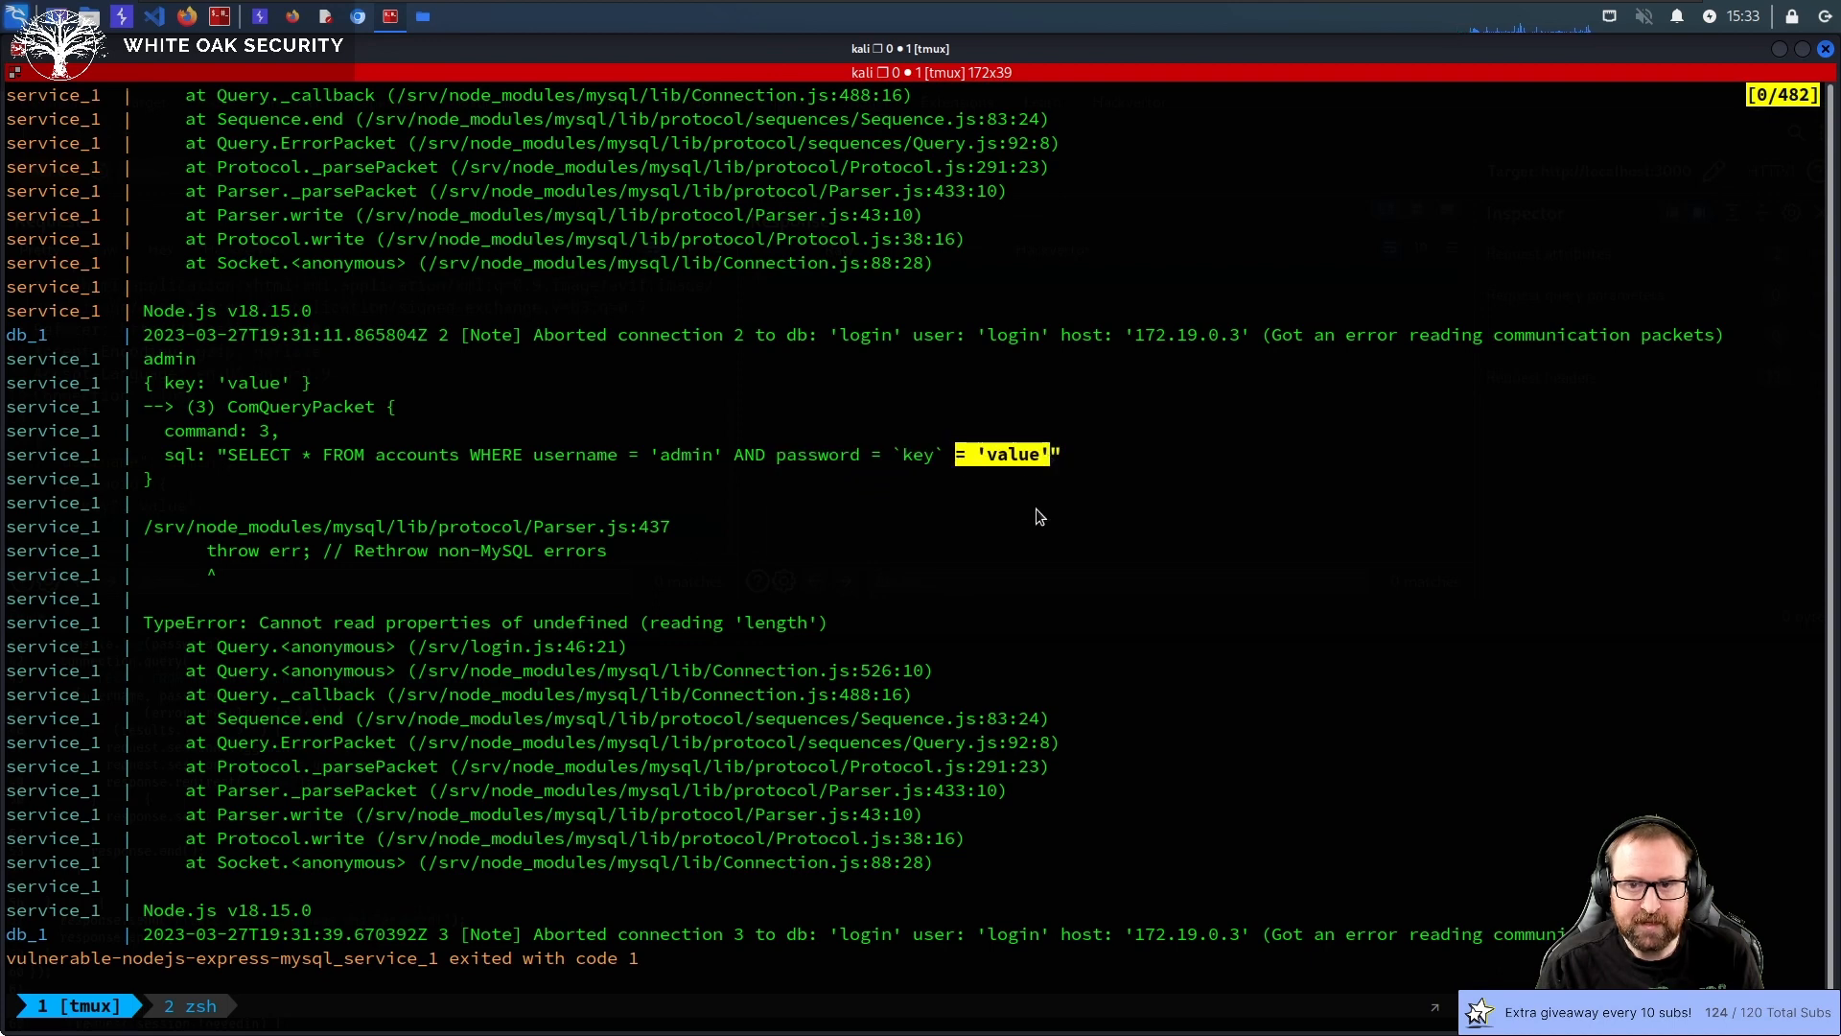
{"action": "mouse_move", "coordinate": [1050, 667]}
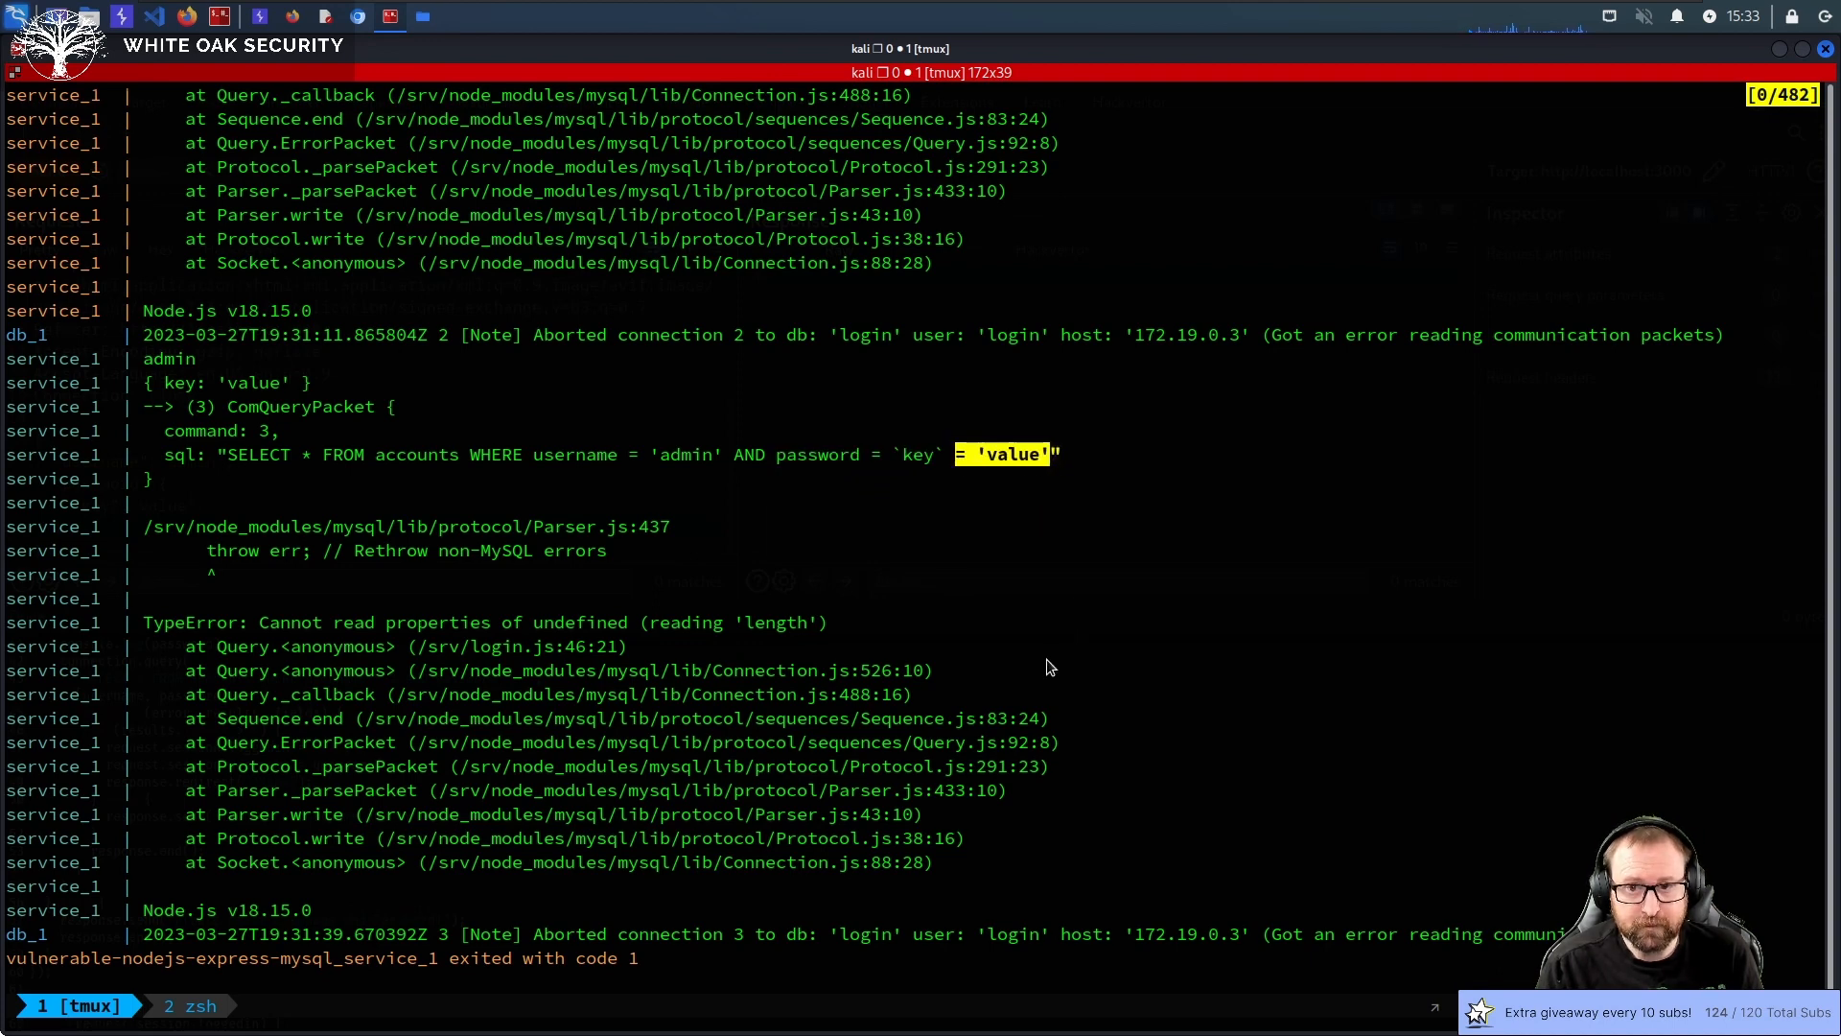
{"action": "mouse_move", "coordinate": [1036, 654]}
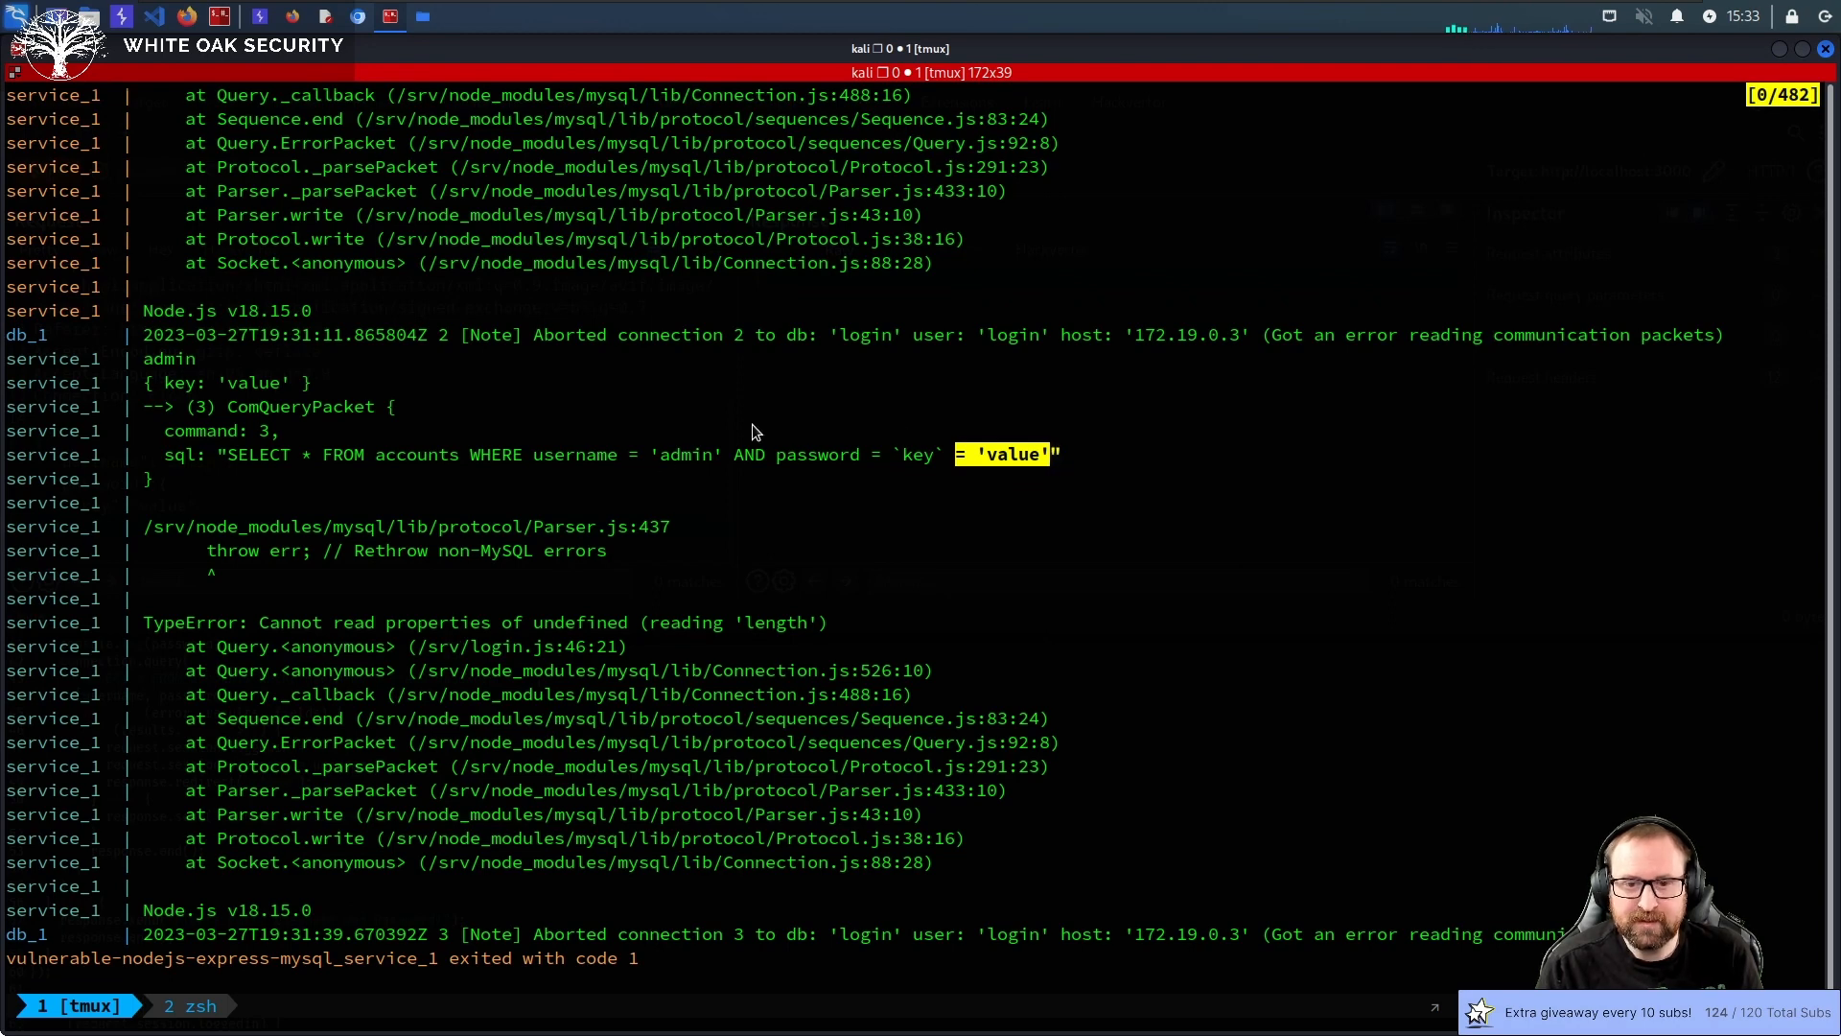
{"action": "mouse_move", "coordinate": [481, 113]}
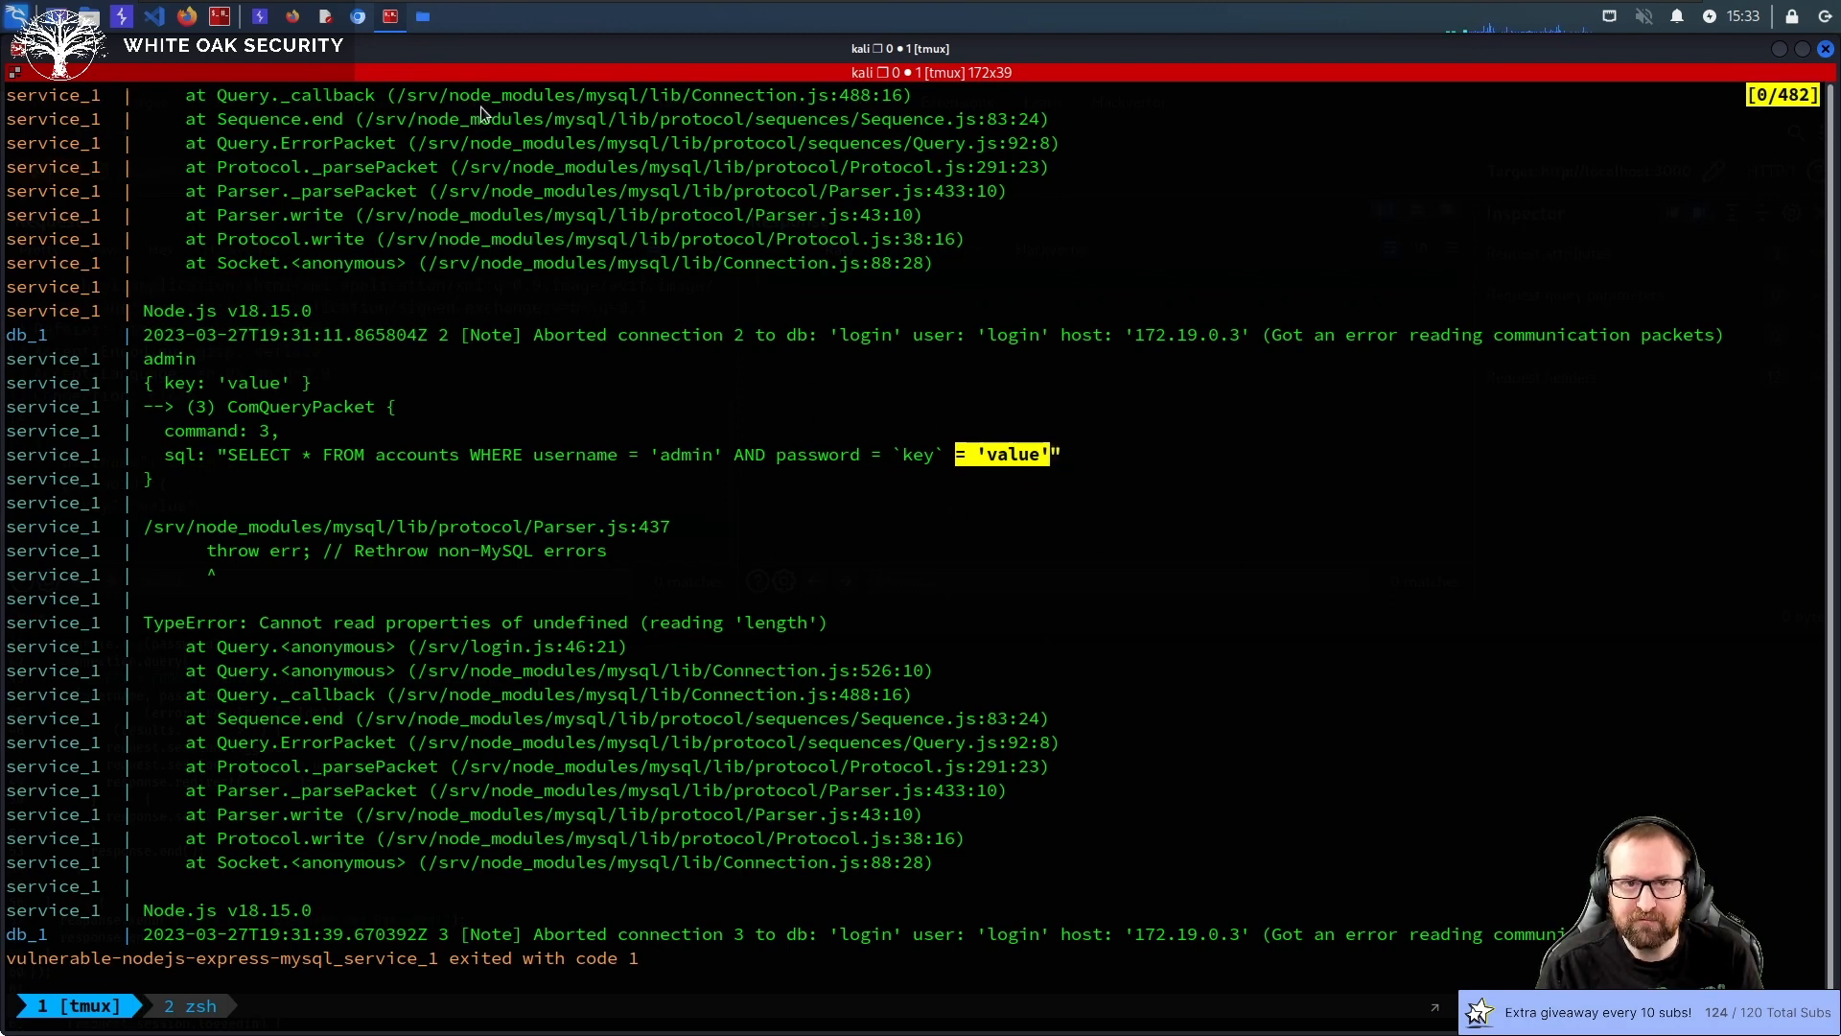
{"action": "mouse_move", "coordinate": [784, 456]}
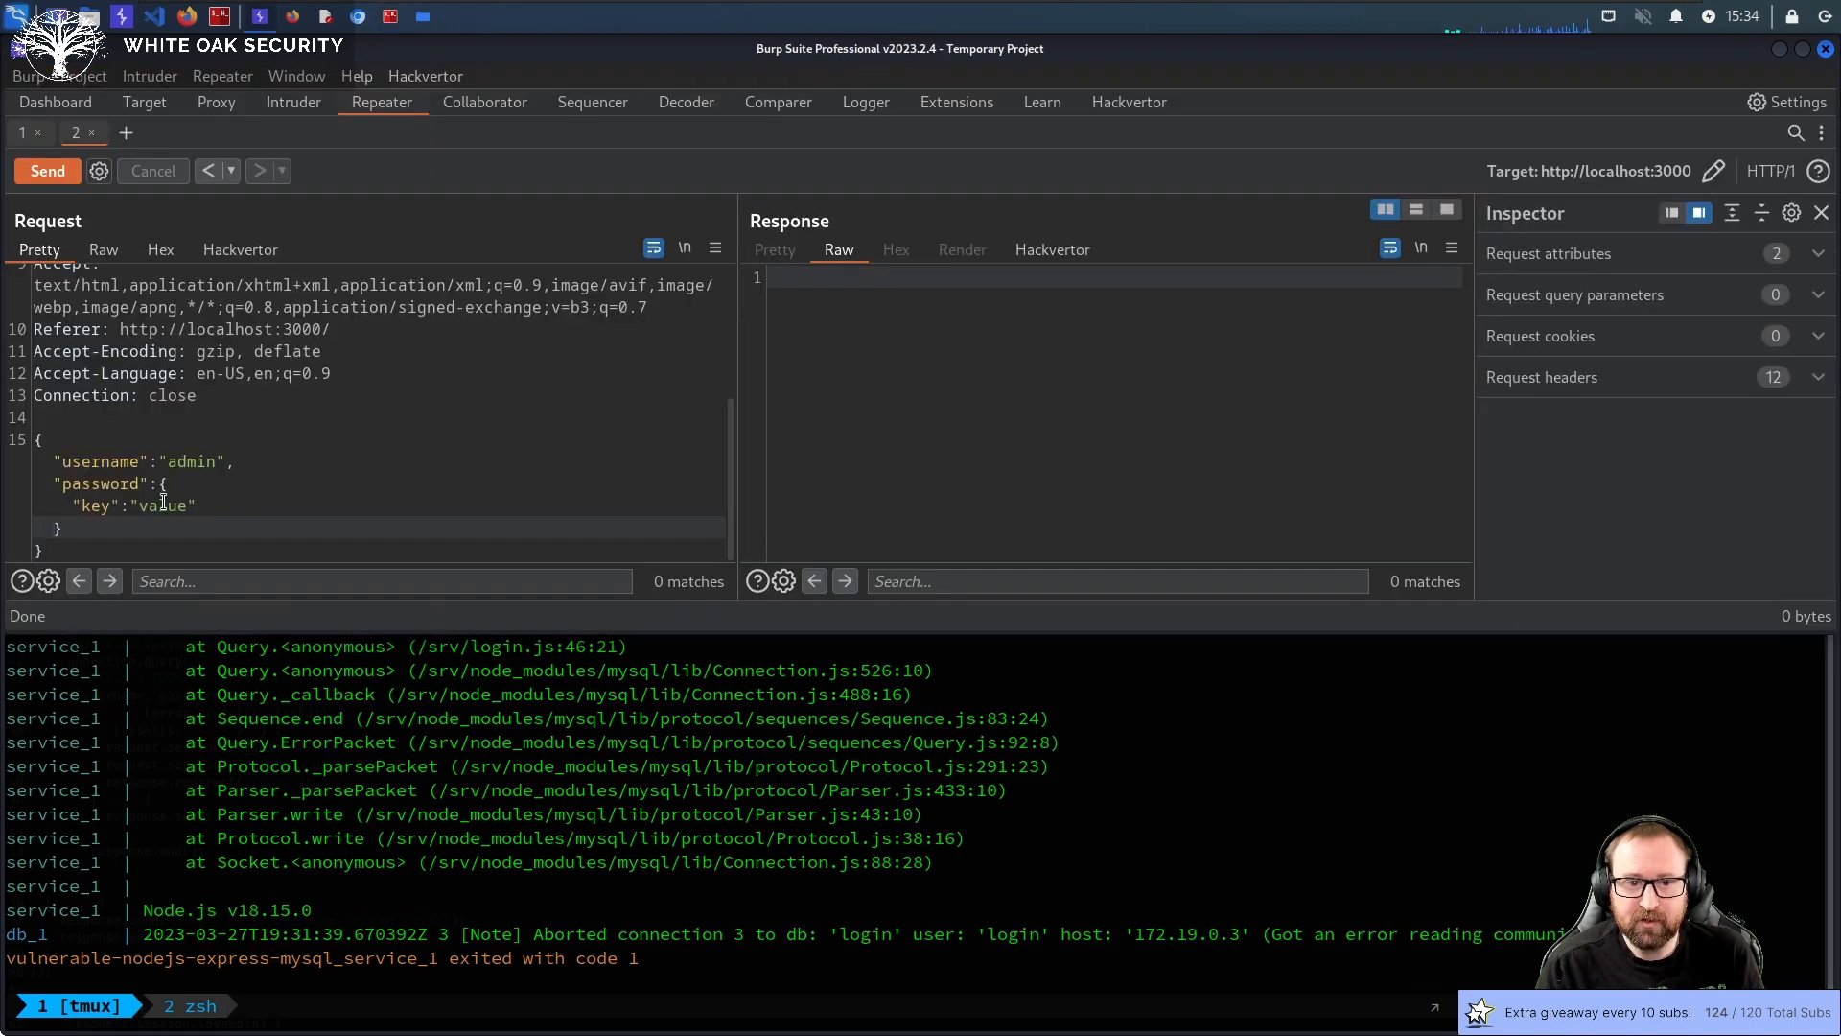
Change the inner key to password with value true and send the login request
{"action": "double_click", "coordinate": [100, 484]}
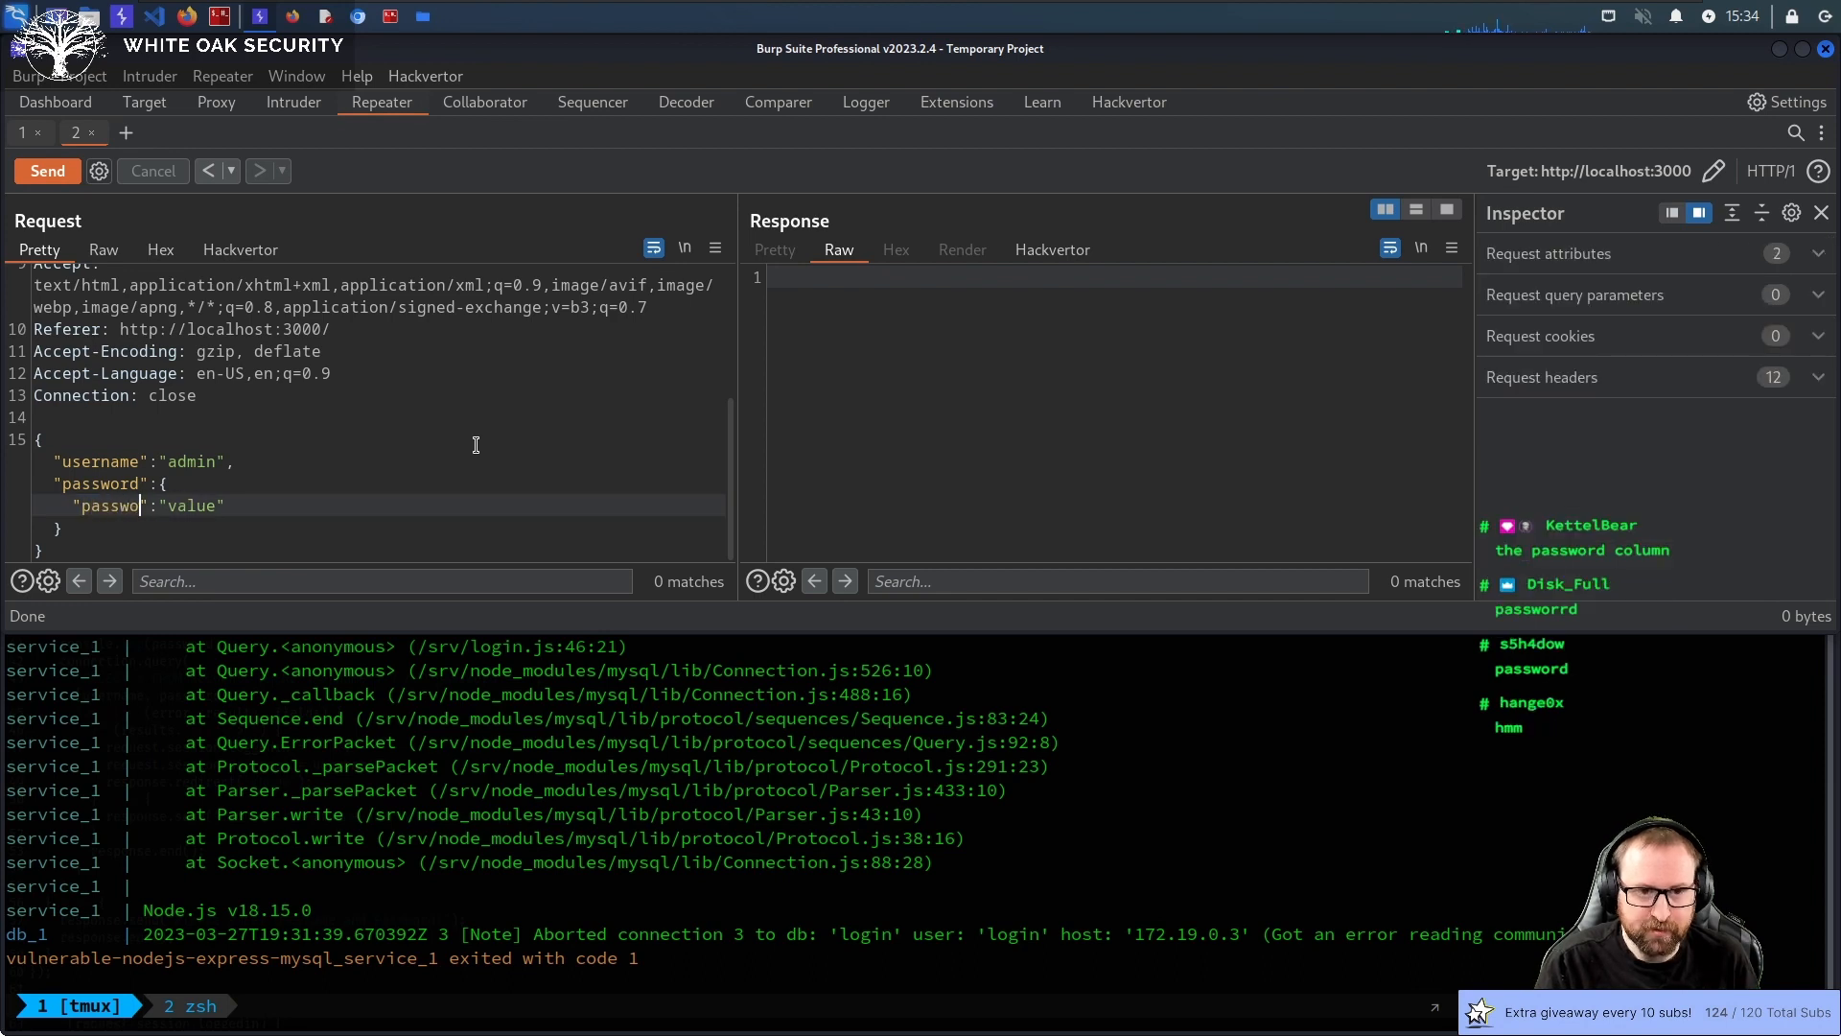
{"action": "type", "text": "rd"}
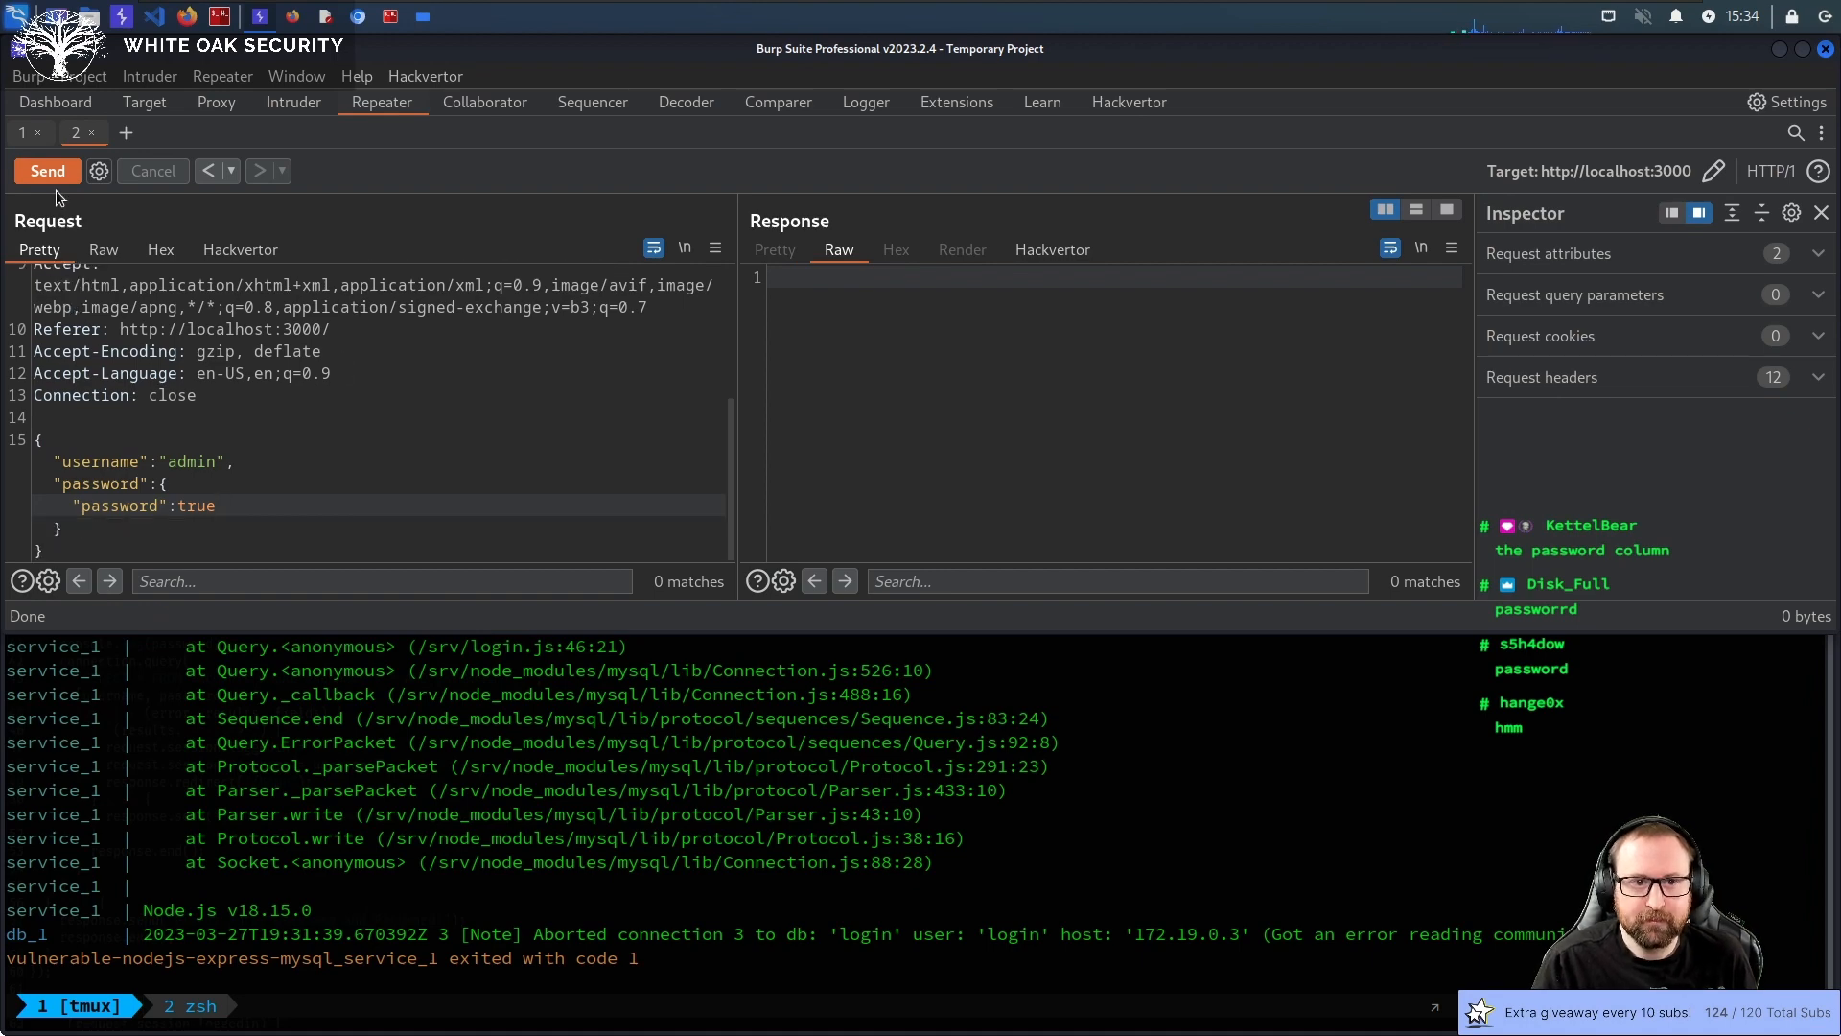
{"action": "left_click", "coordinate": [46, 171]}
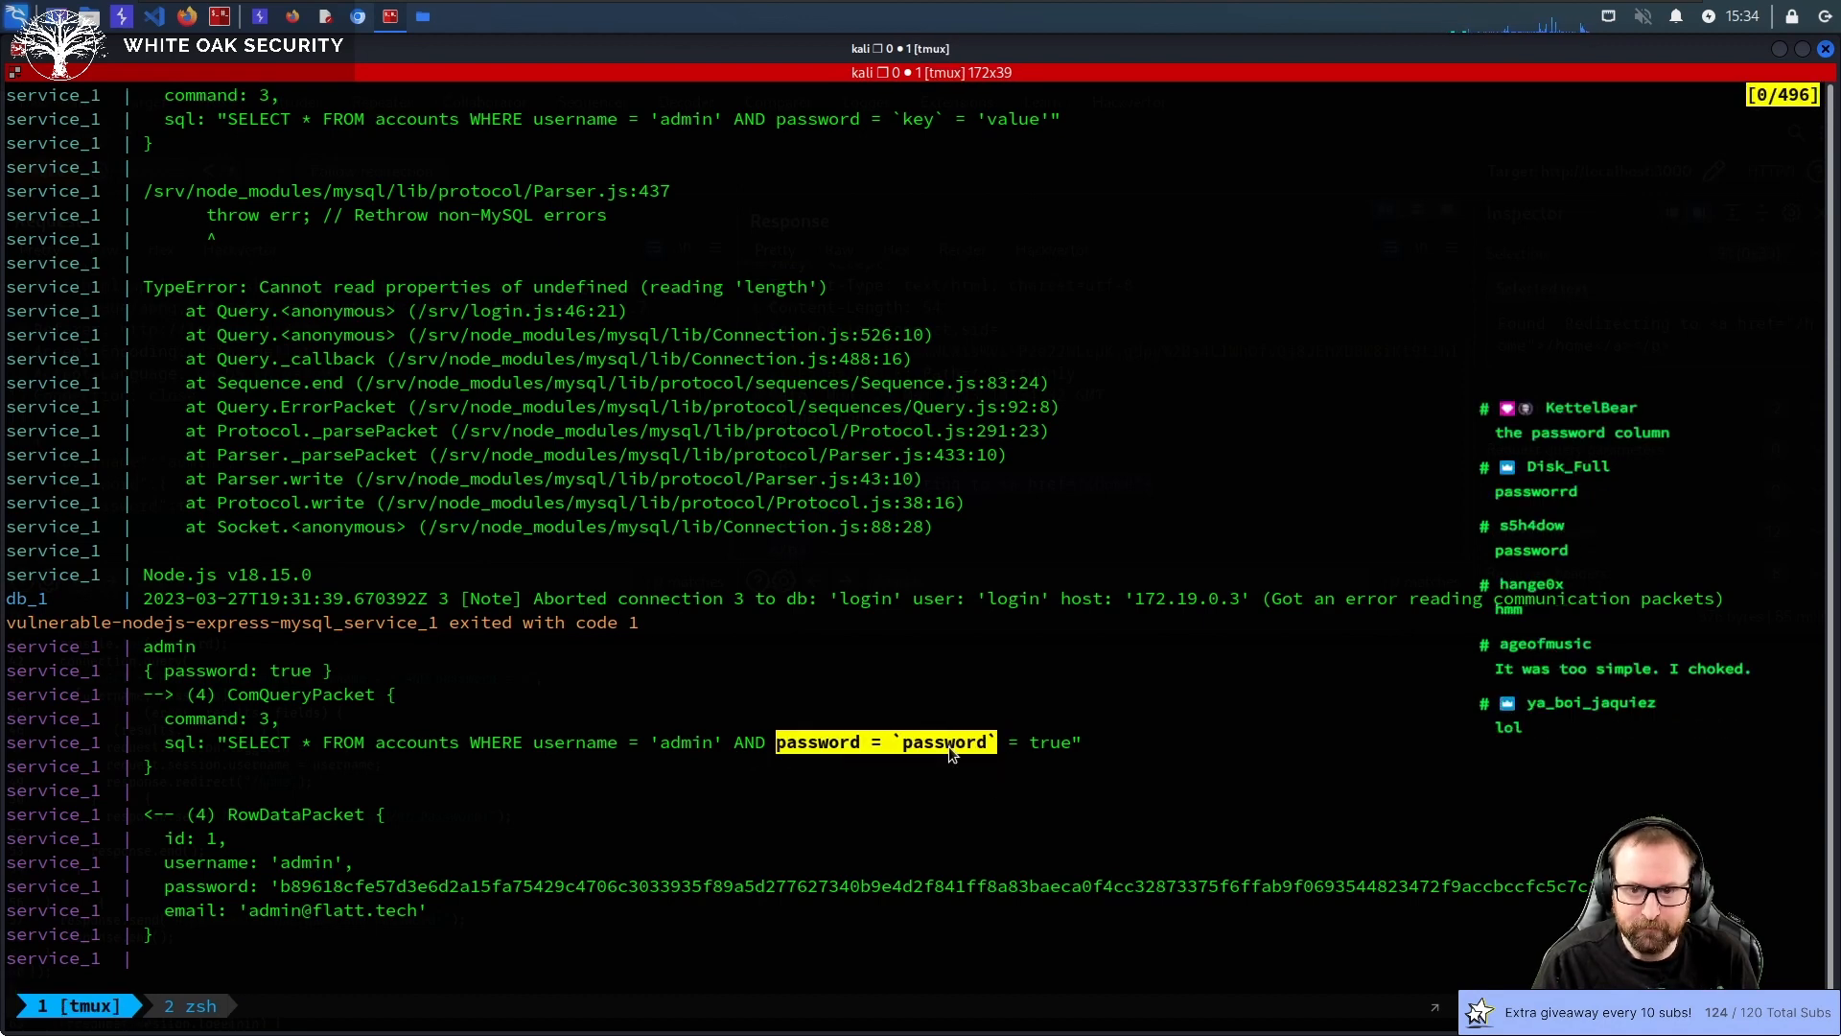
{"action": "mouse_move", "coordinate": [1070, 746]}
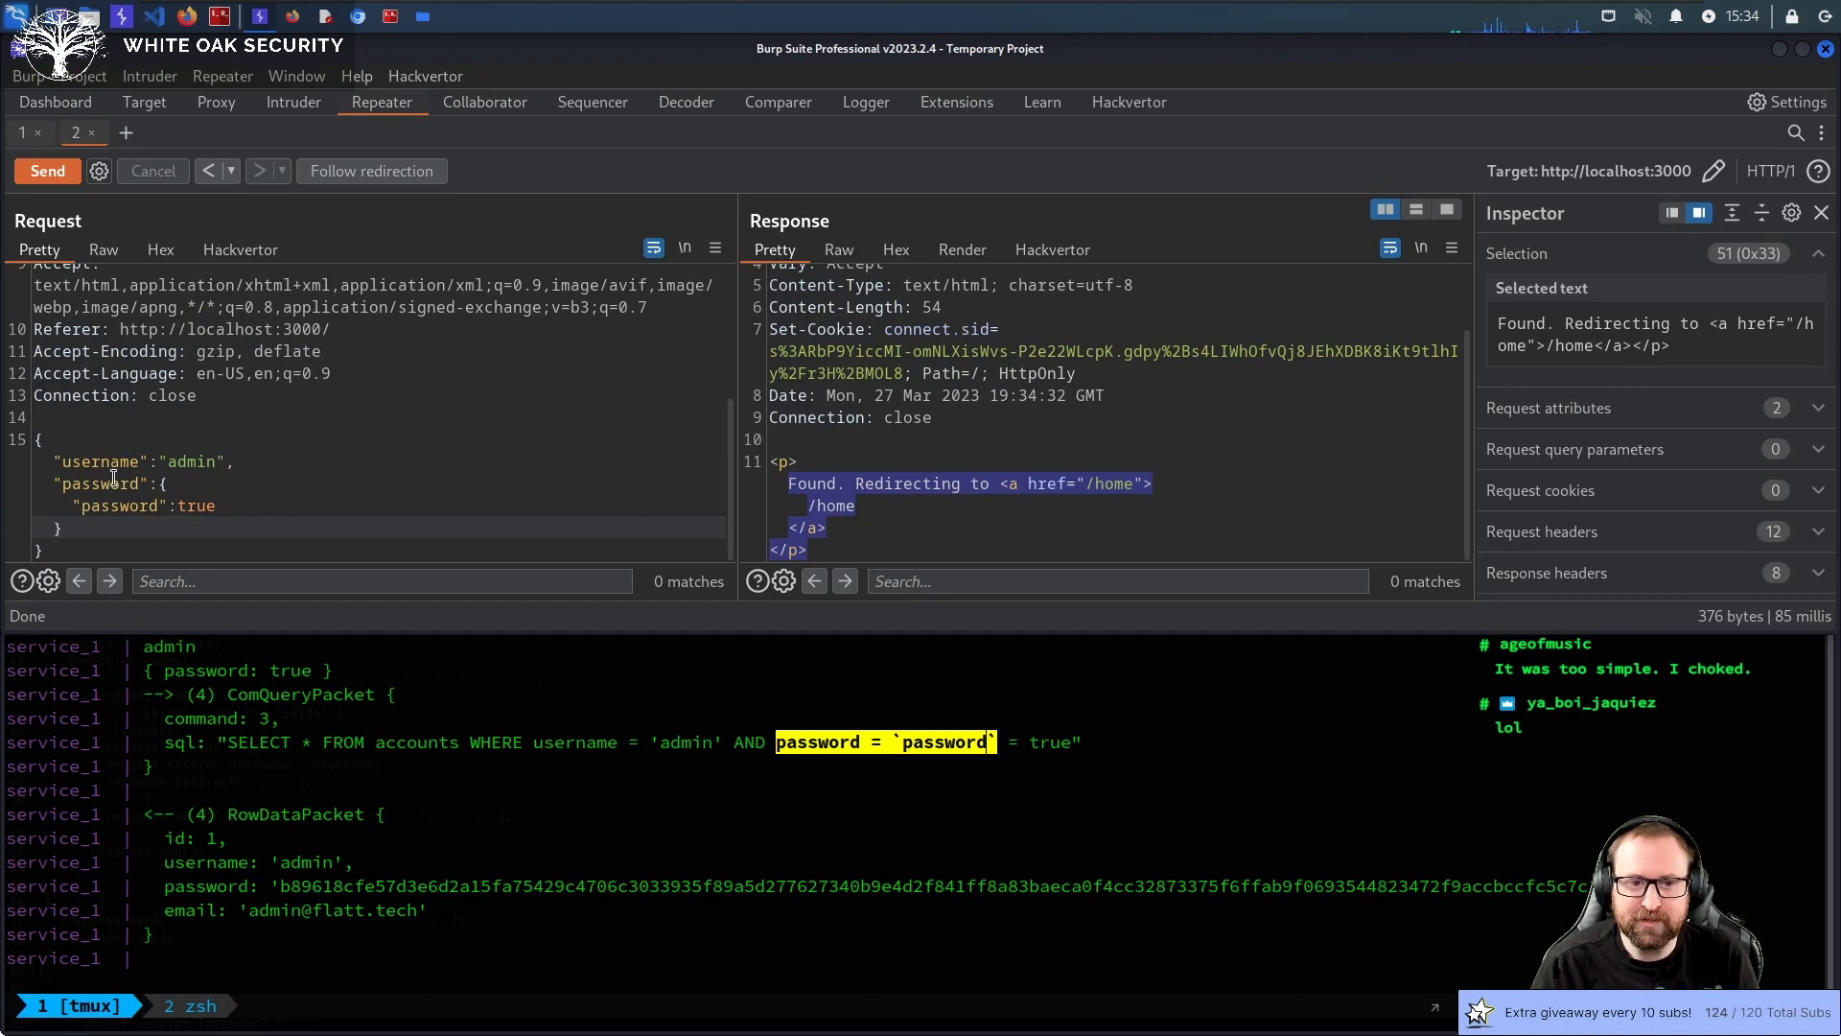
Select the username field name to reuse as the inner password key
{"action": "double_click", "coordinate": [117, 504]}
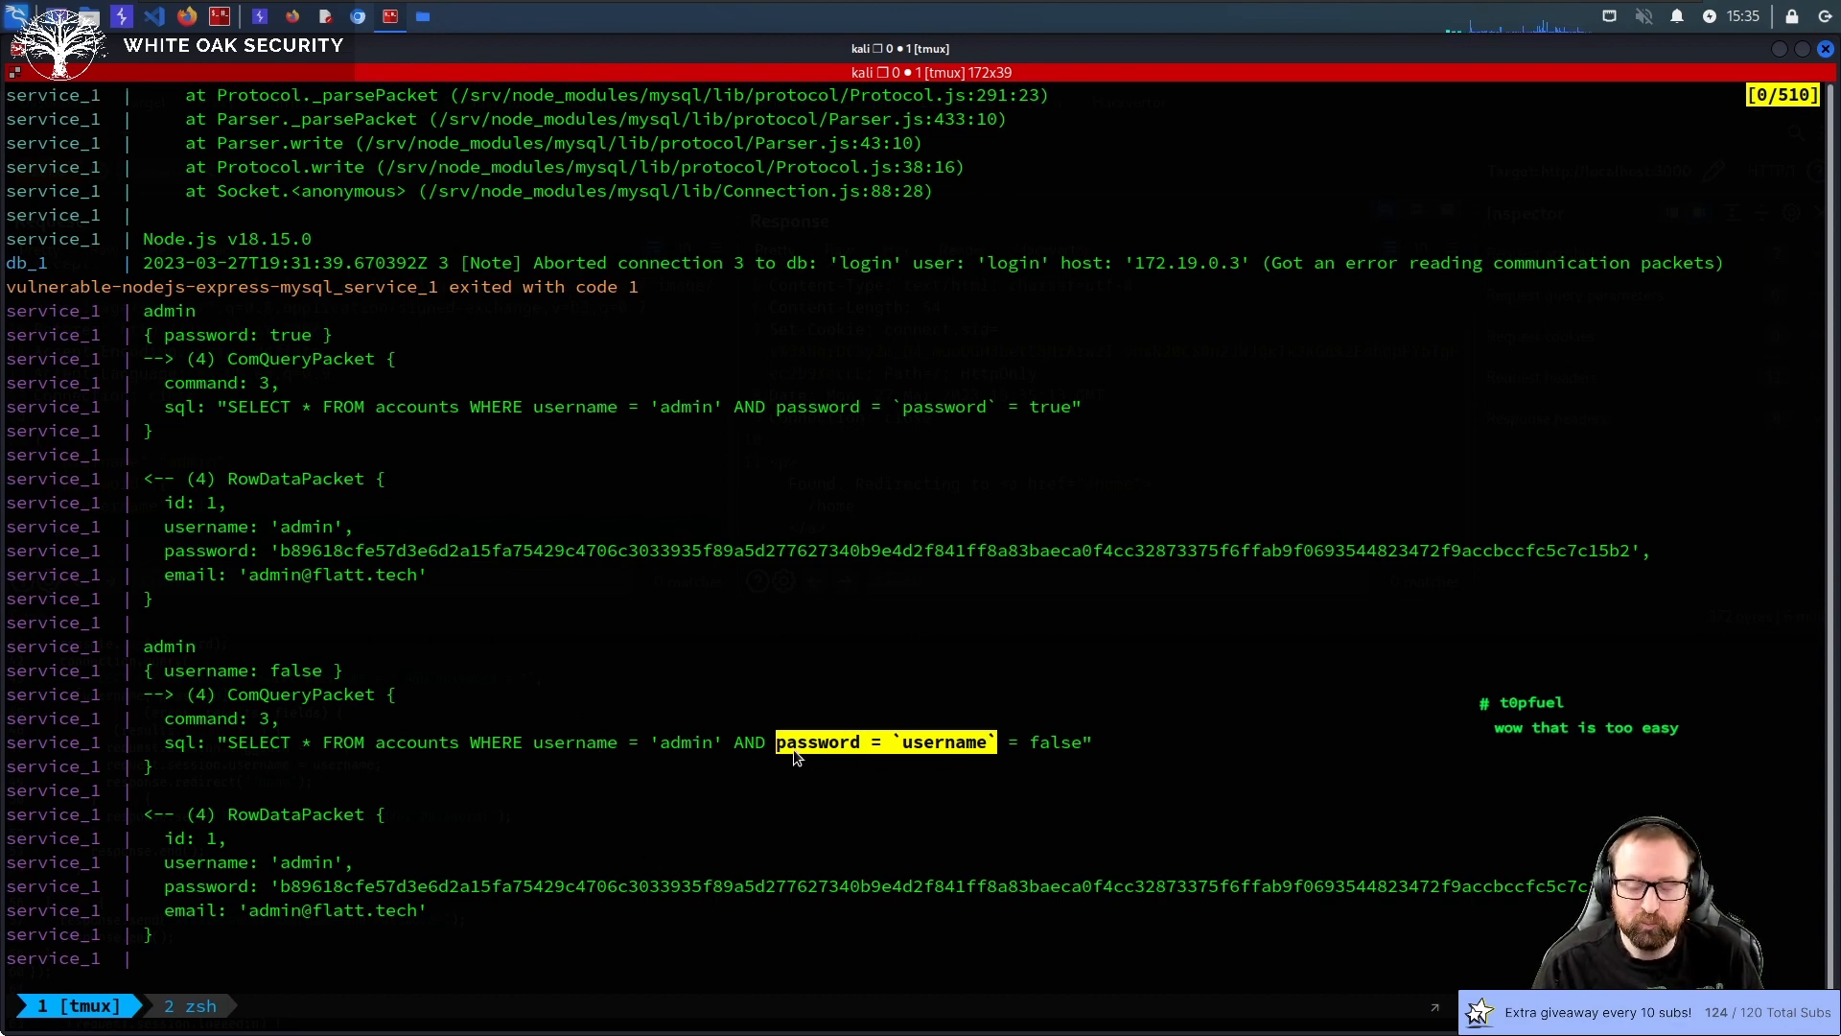
{"action": "mouse_move", "coordinate": [959, 757]}
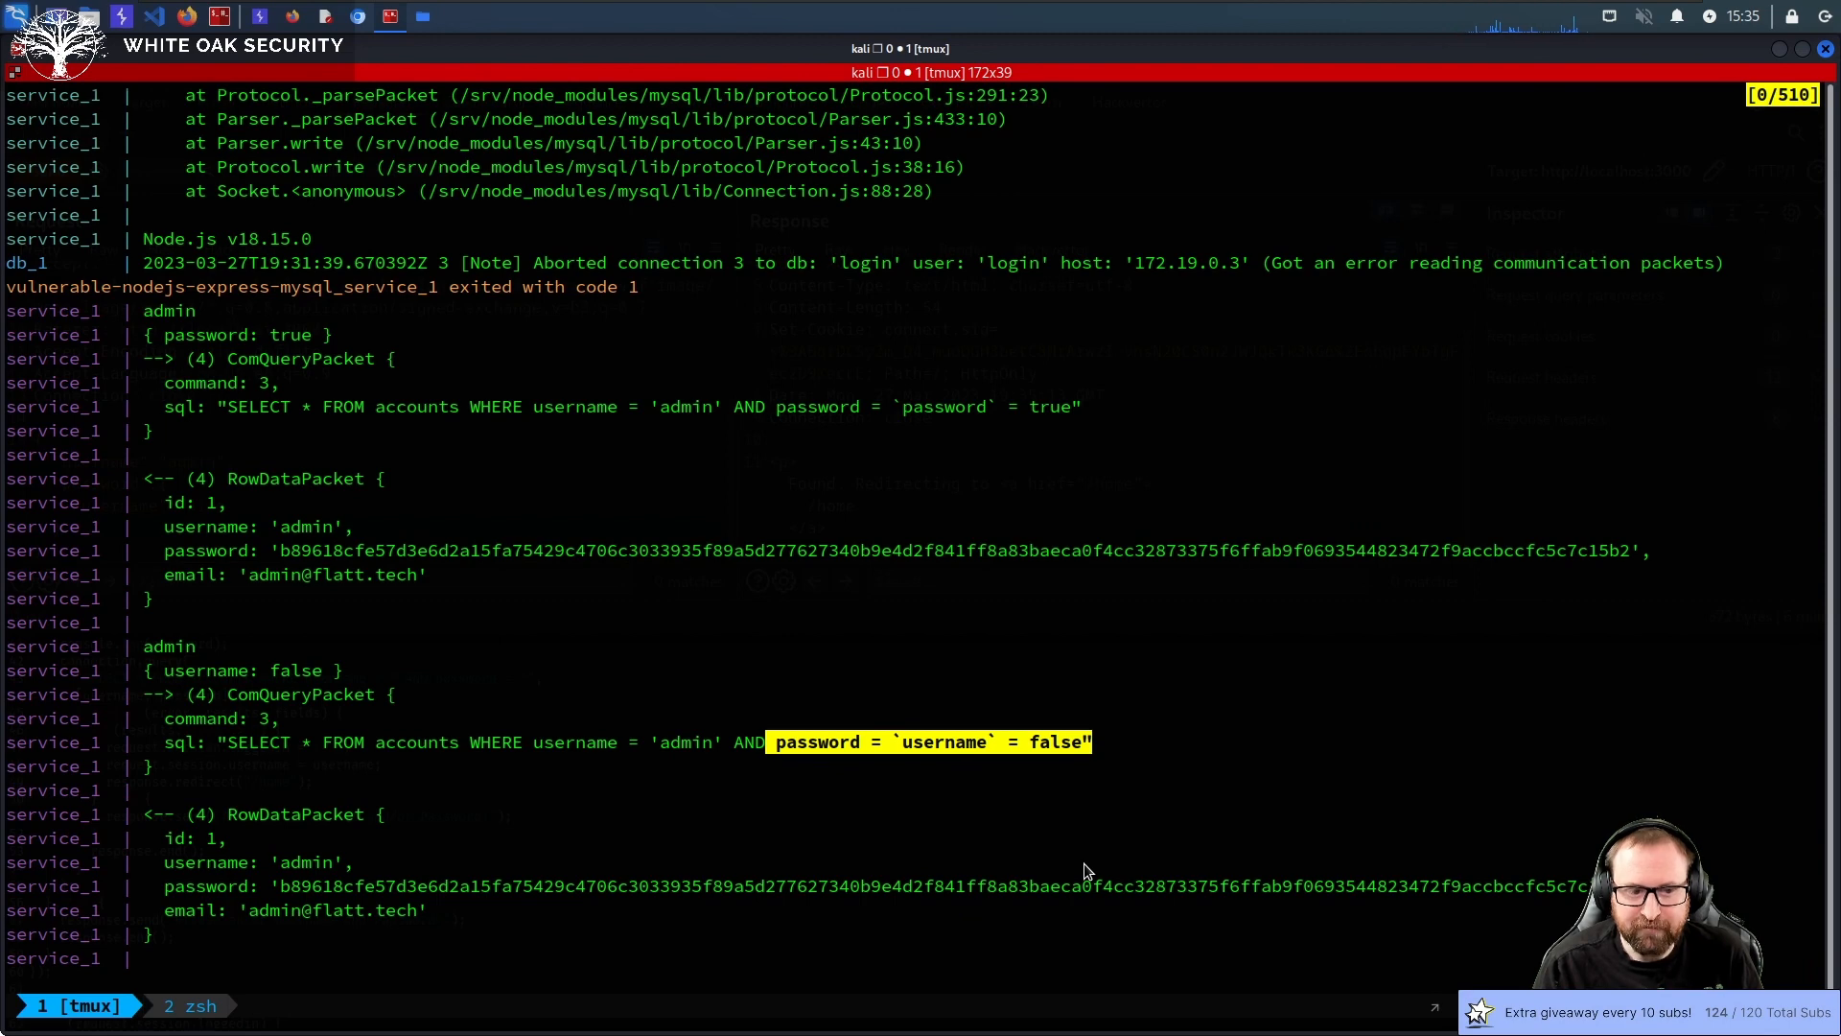
{"action": "mouse_move", "coordinate": [559, 50]}
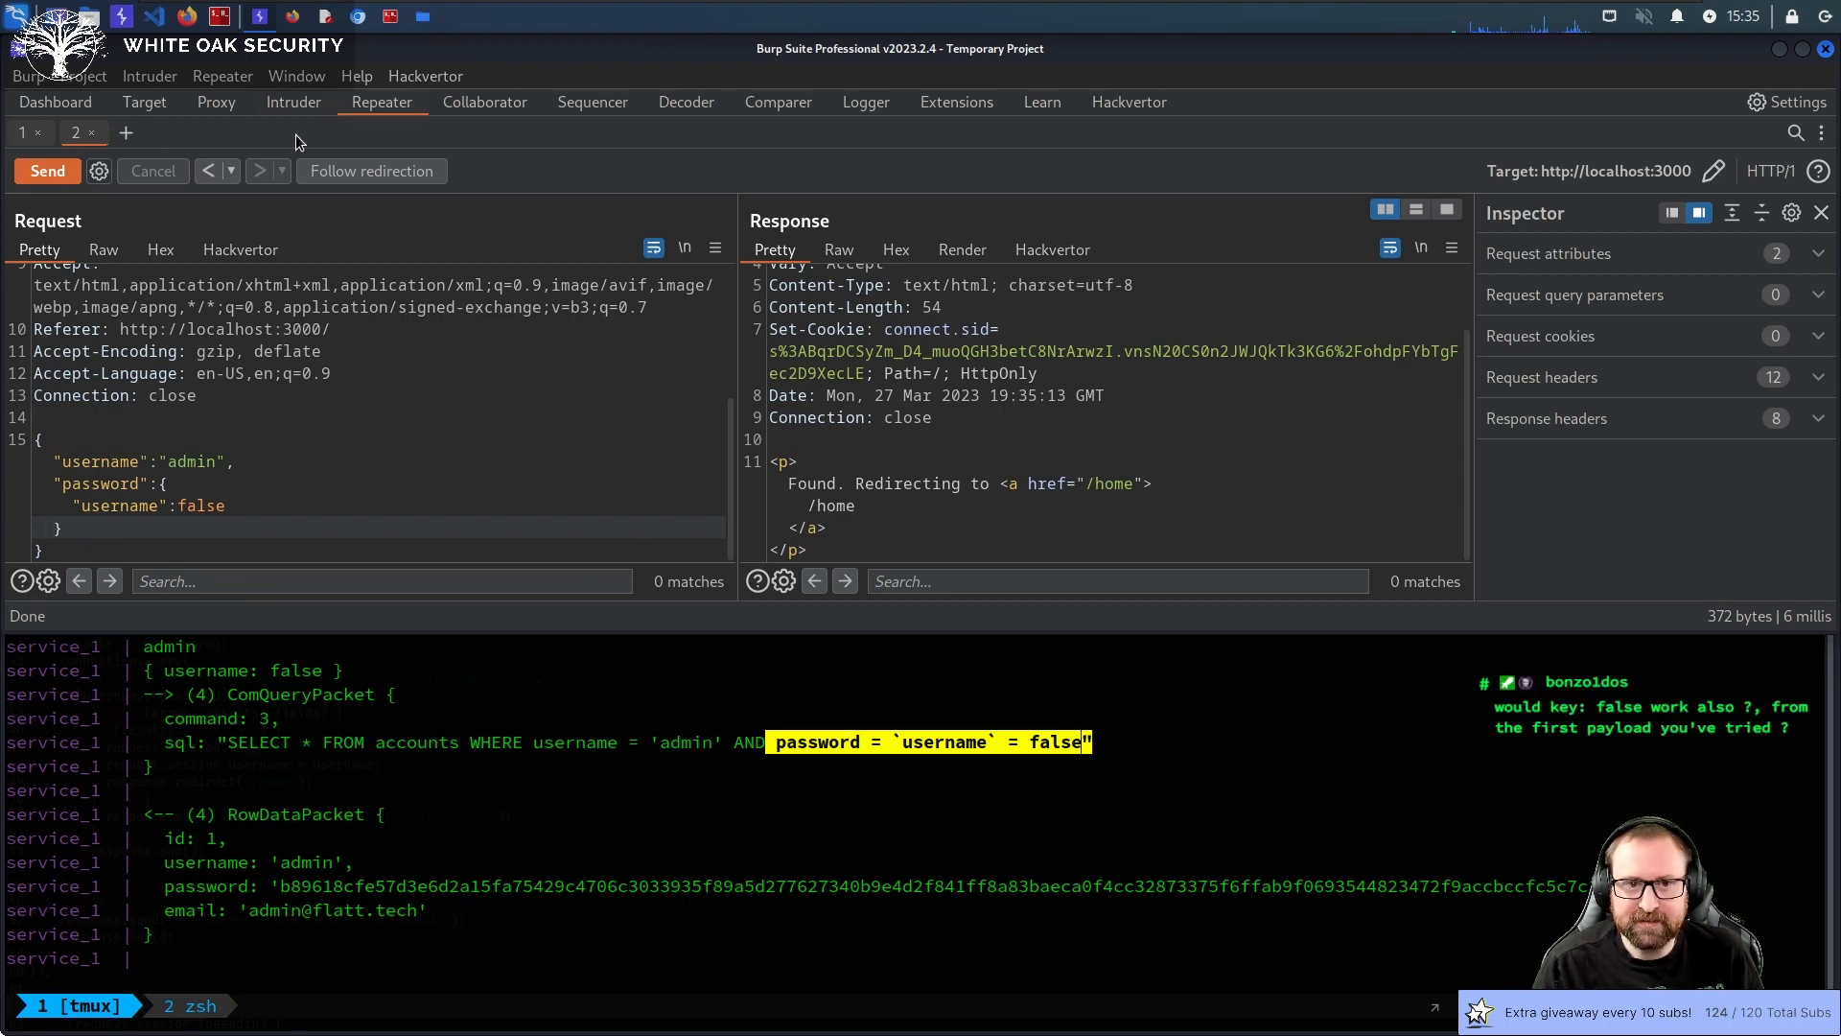
{"action": "mouse_move", "coordinate": [210, 171]}
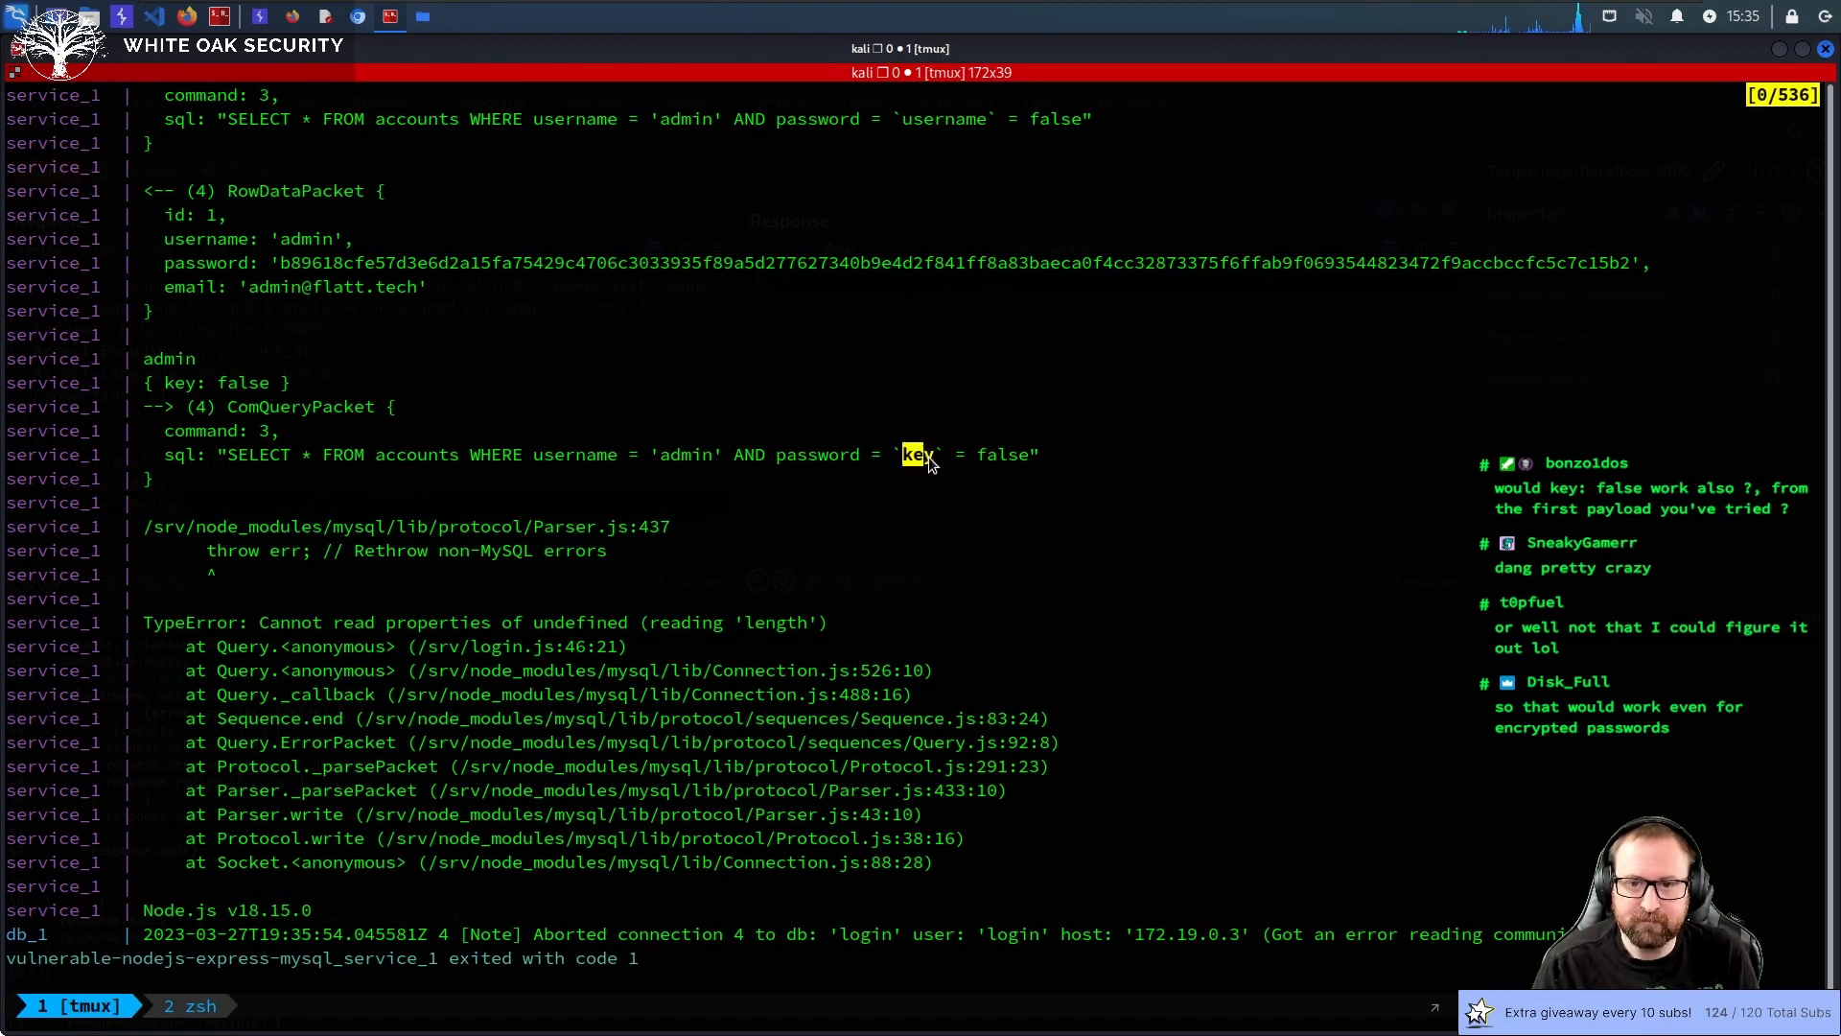
{"action": "mouse_move", "coordinate": [939, 485]}
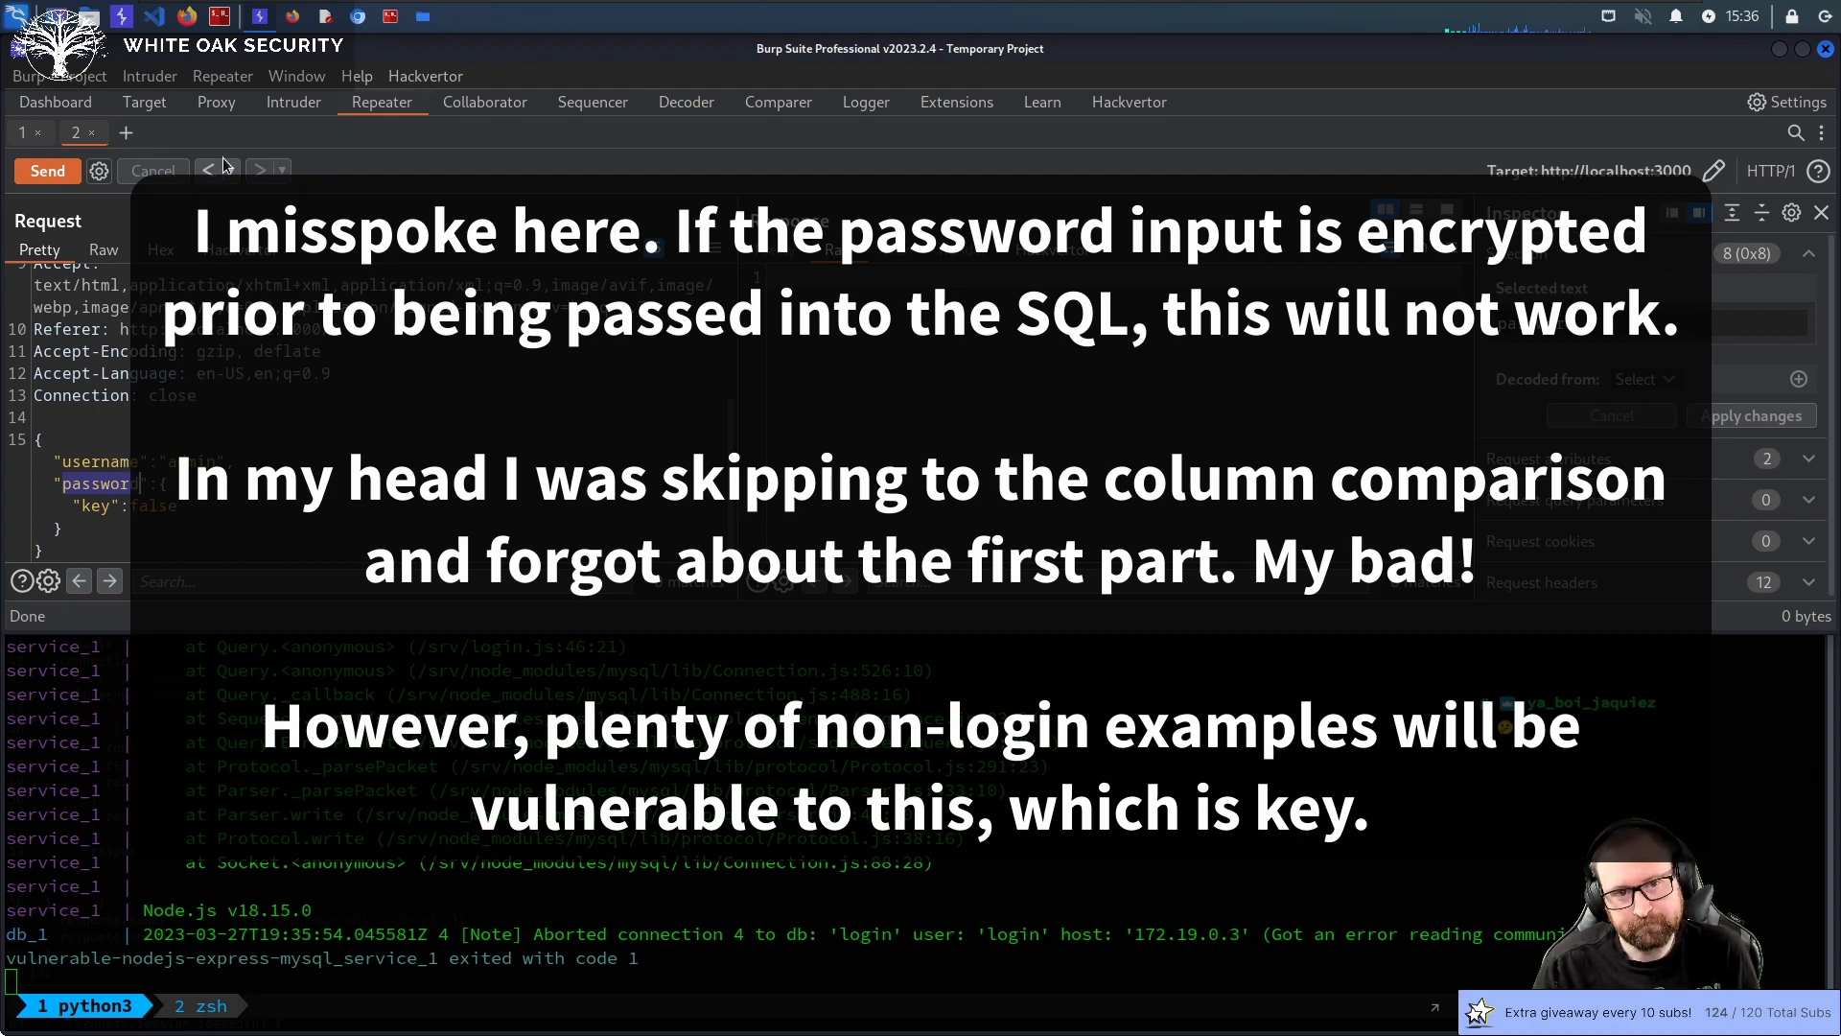
{"action": "left_click", "coordinate": [46, 171]}
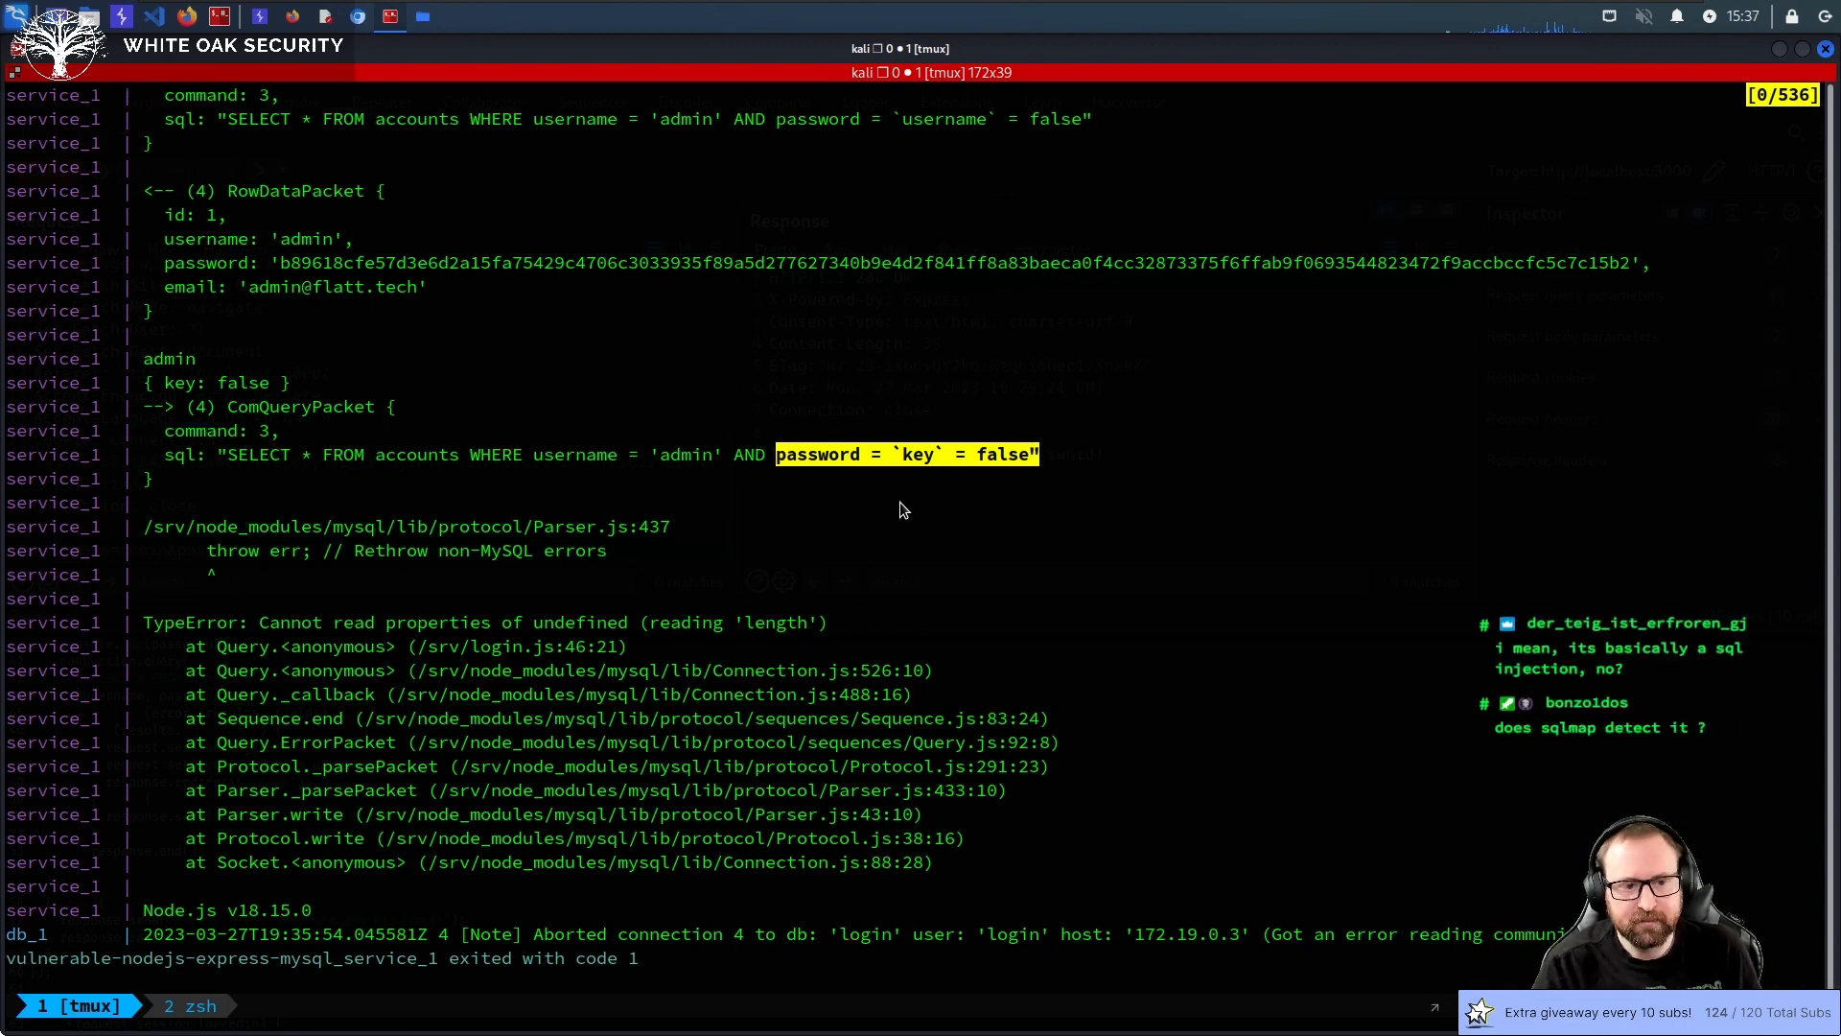
{"action": "mouse_move", "coordinate": [838, 504]}
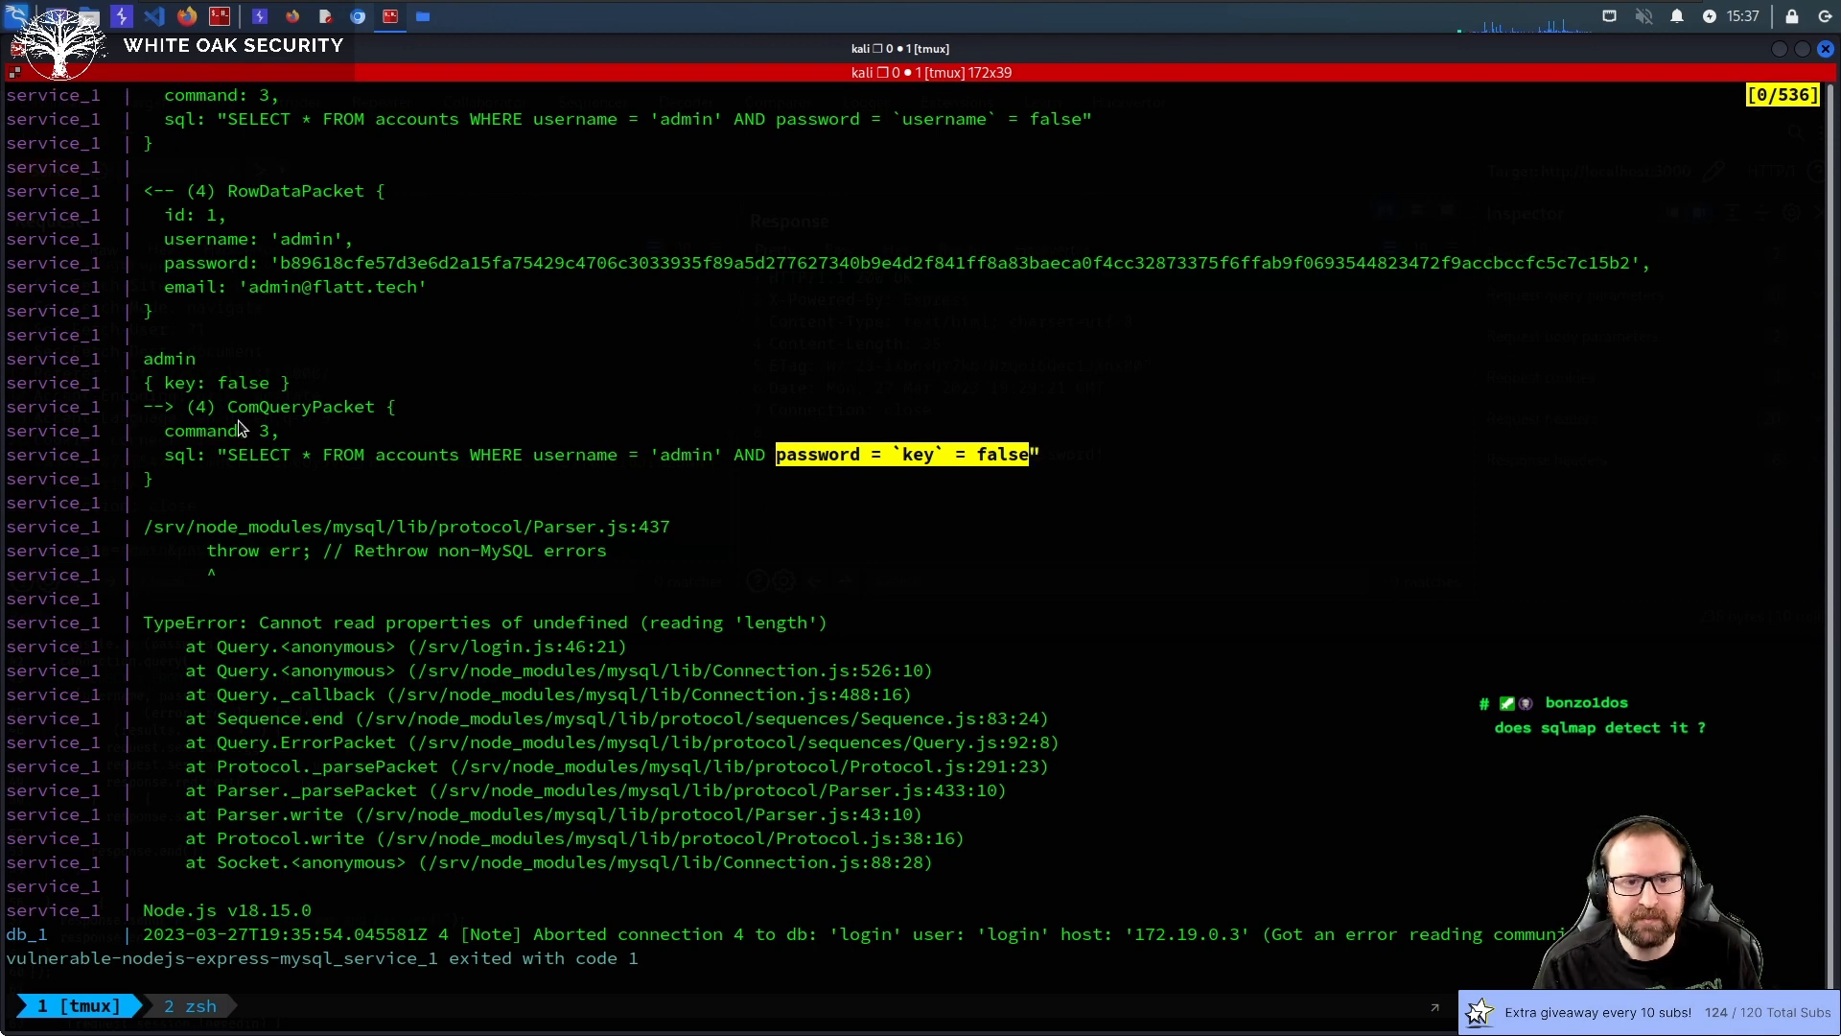
{"action": "mouse_move", "coordinate": [250, 472]}
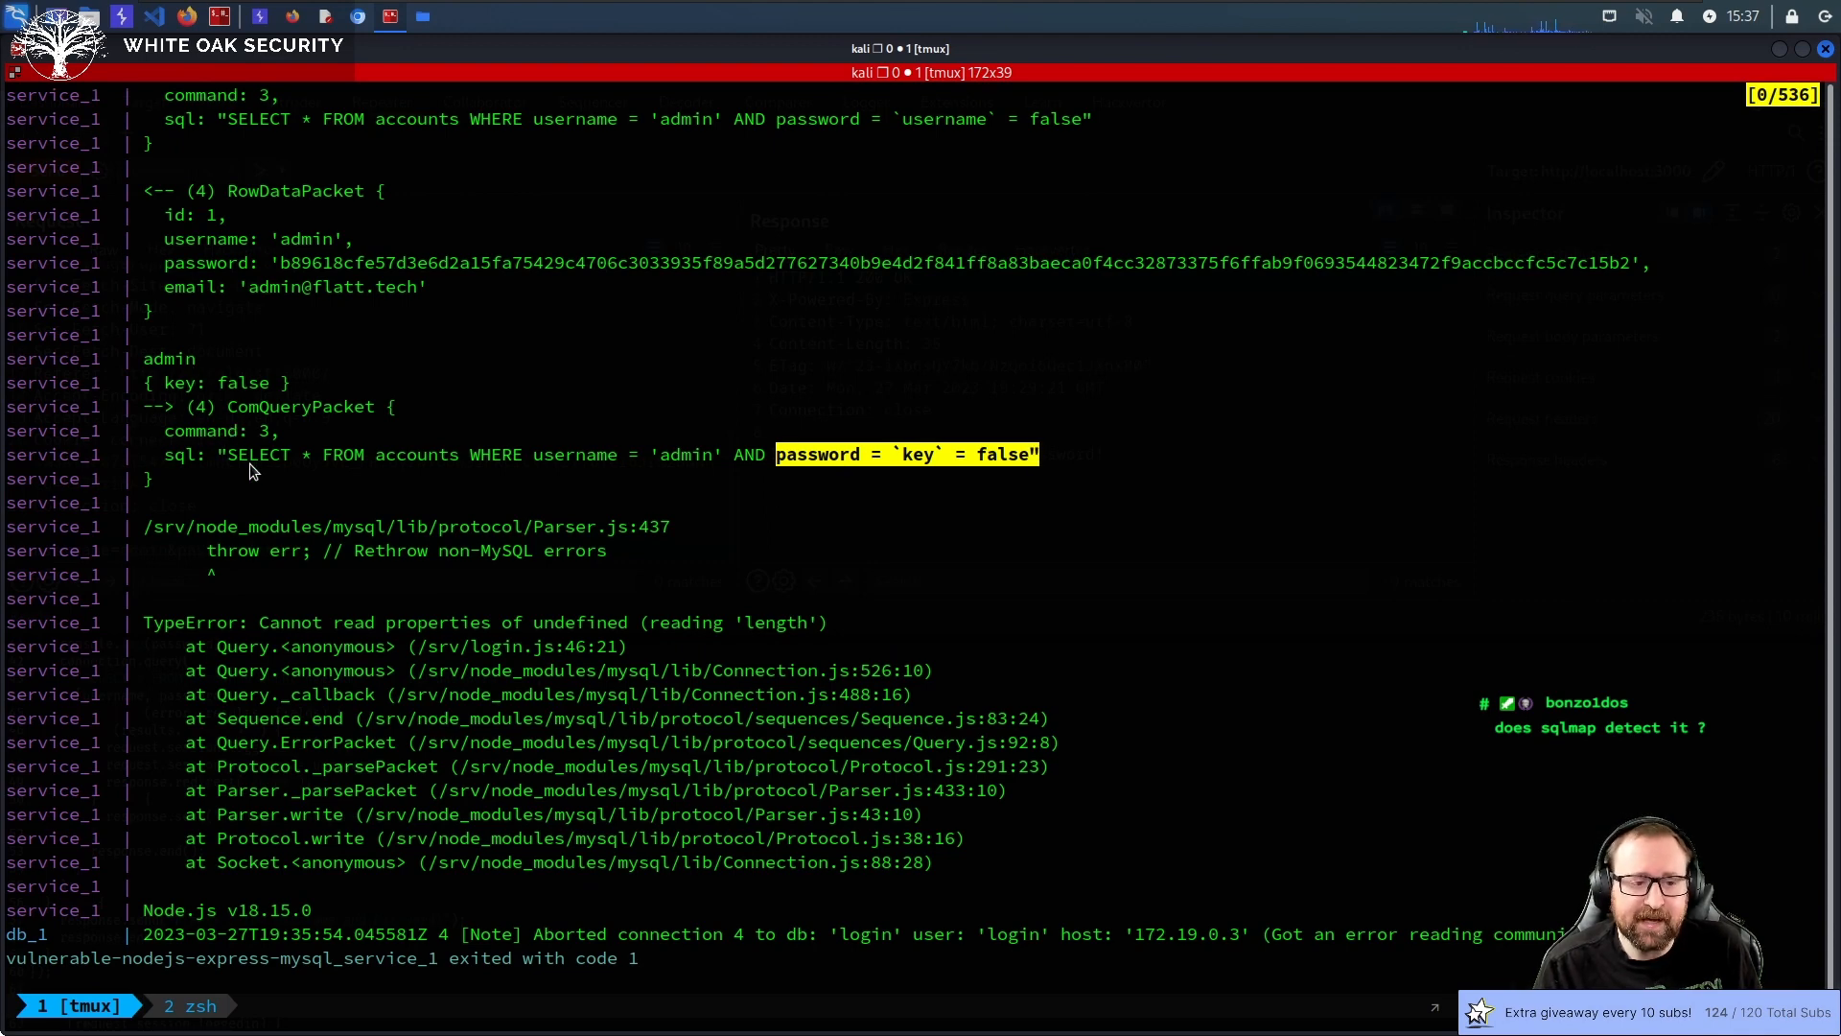
{"action": "mouse_move", "coordinate": [246, 474]}
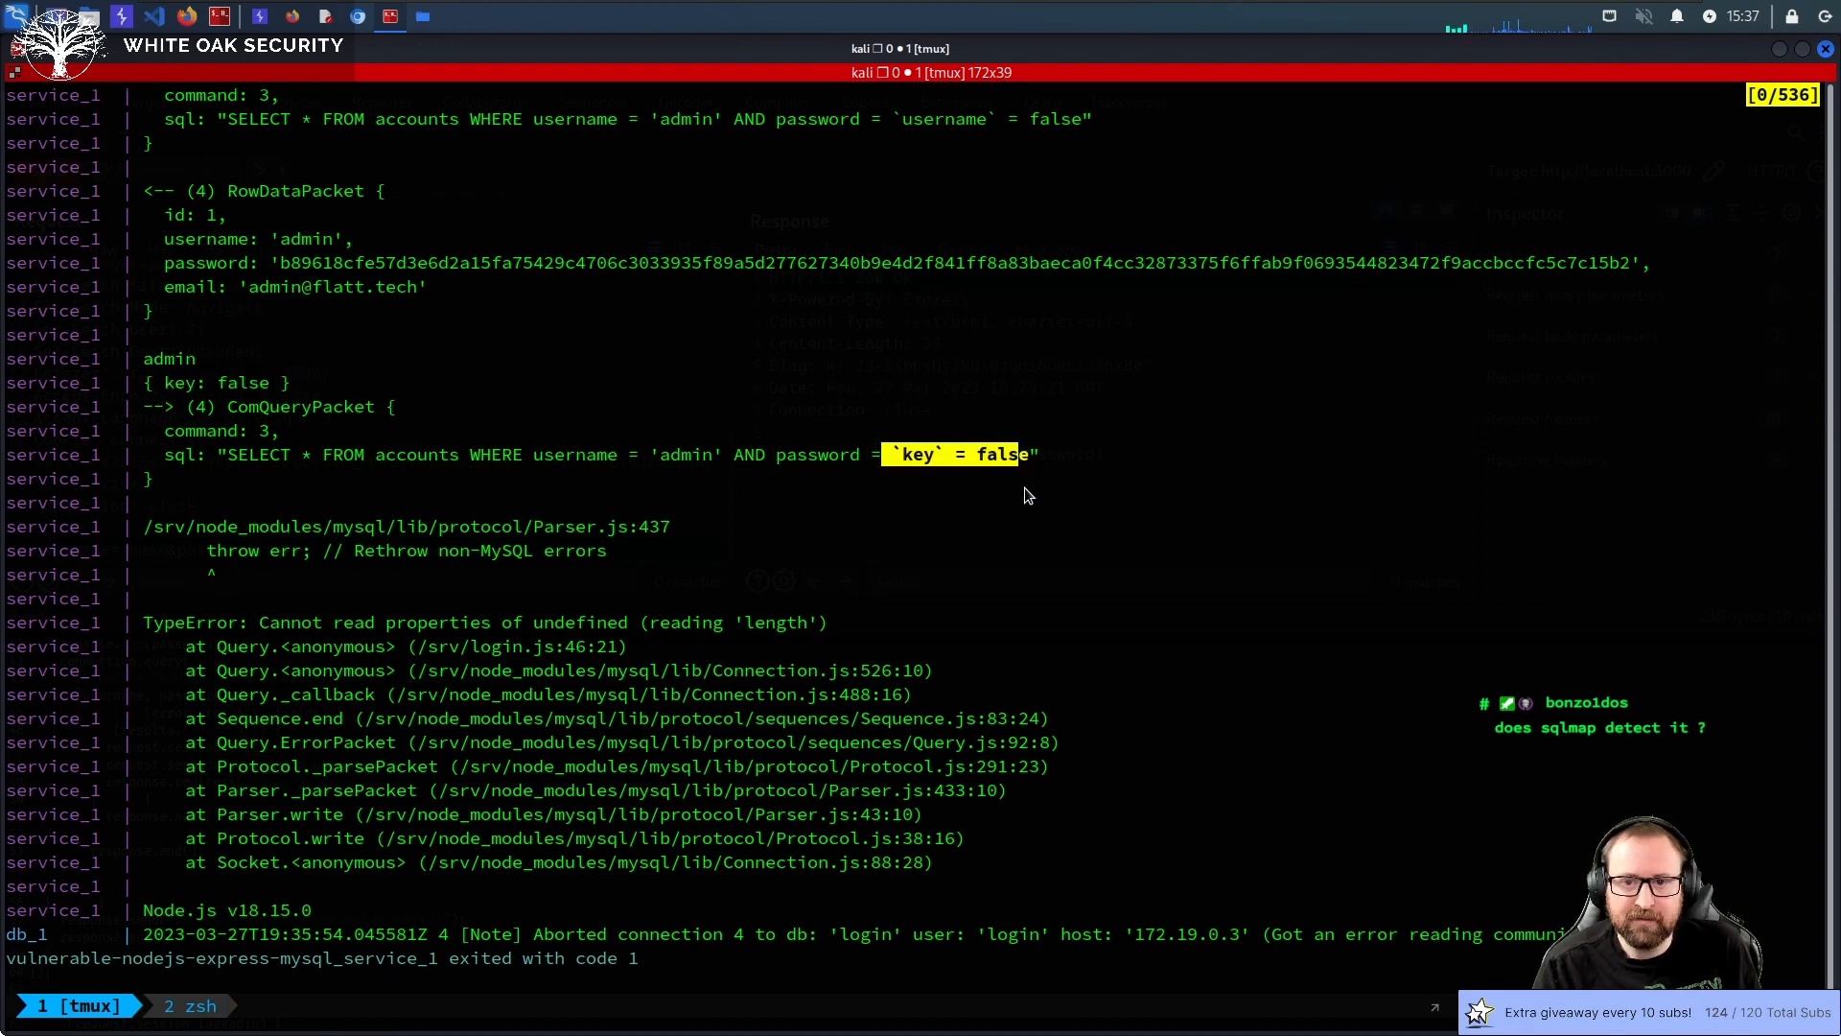
{"action": "mouse_move", "coordinate": [1069, 530]}
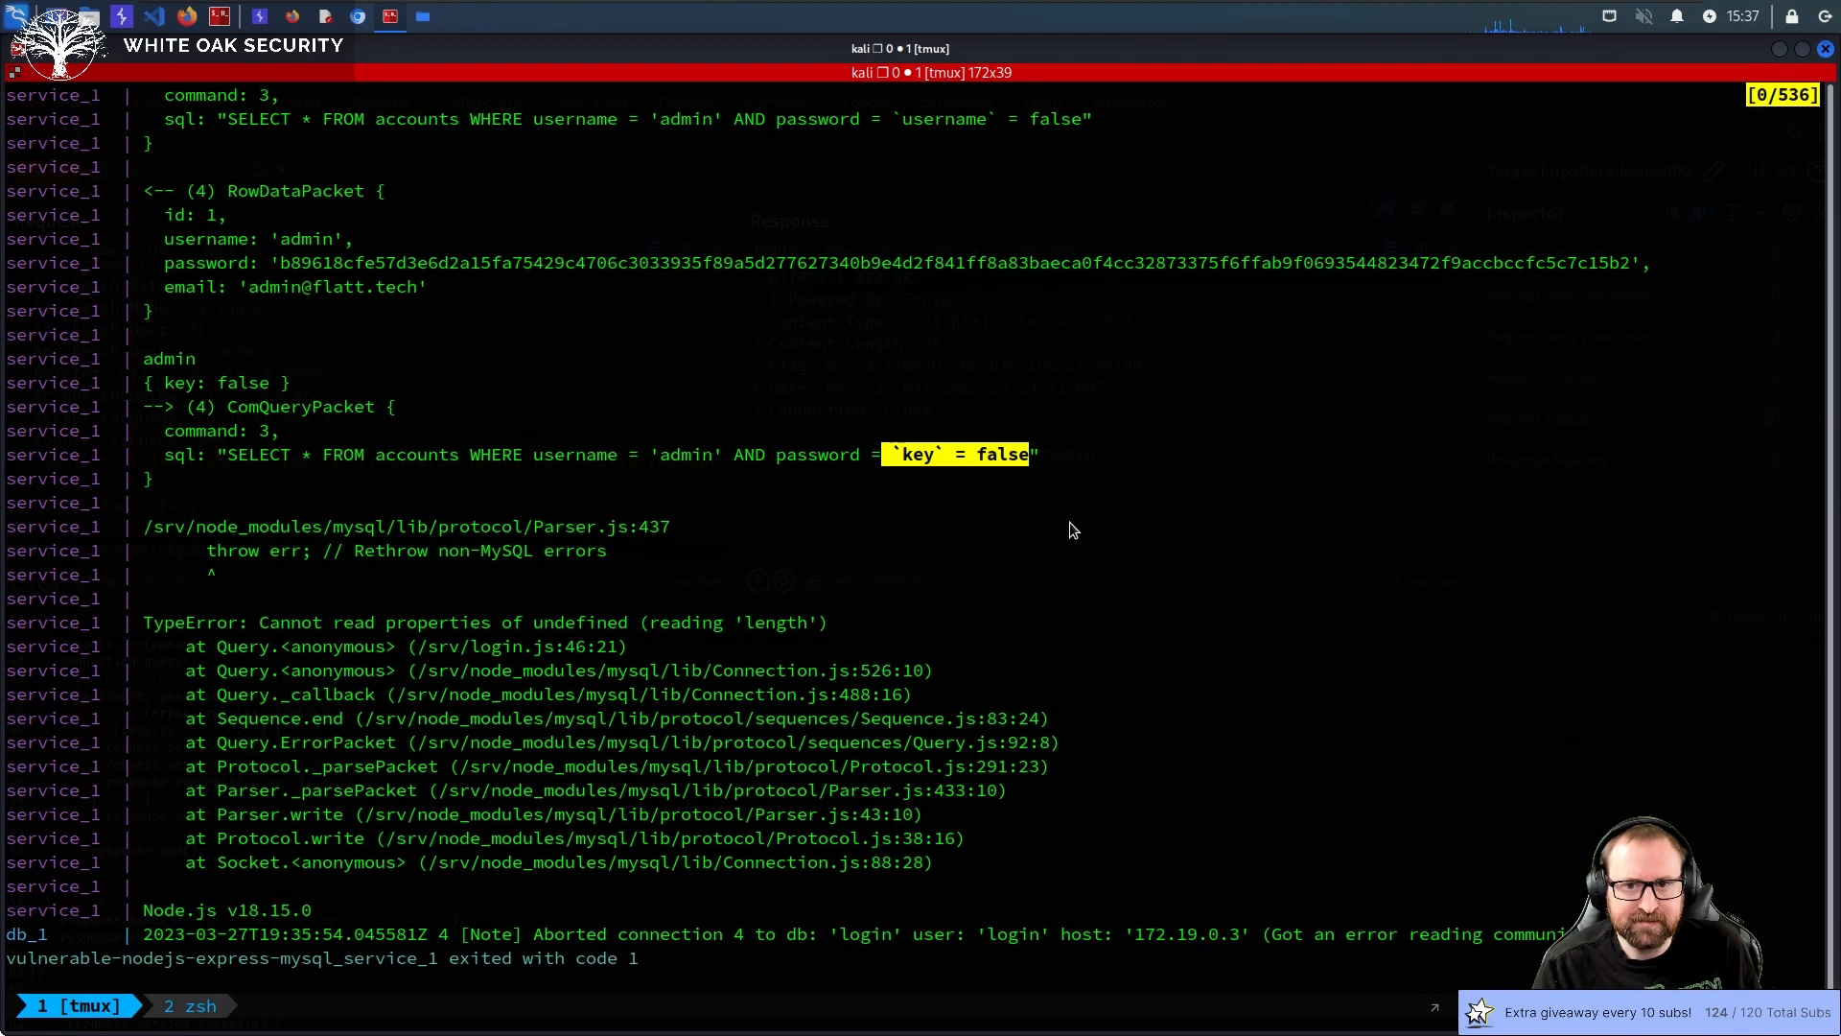
{"action": "mouse_move", "coordinate": [888, 462]}
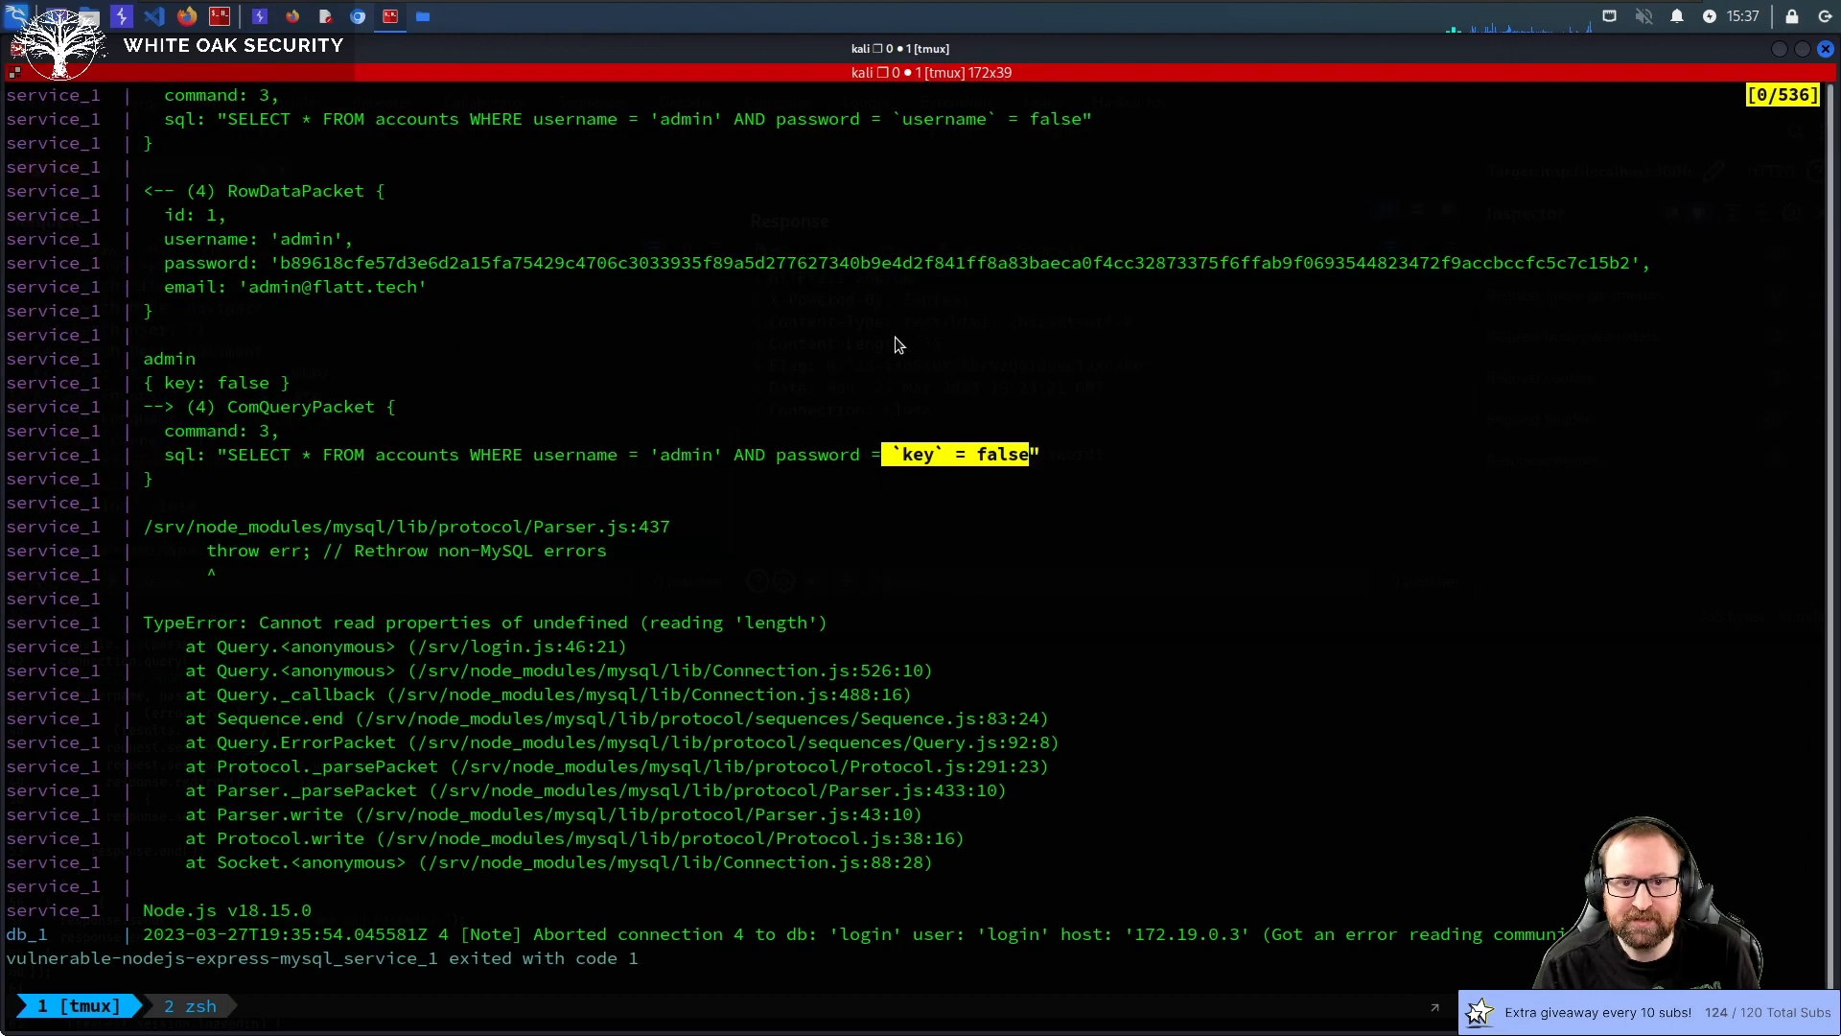
{"action": "mouse_move", "coordinate": [427, 209]}
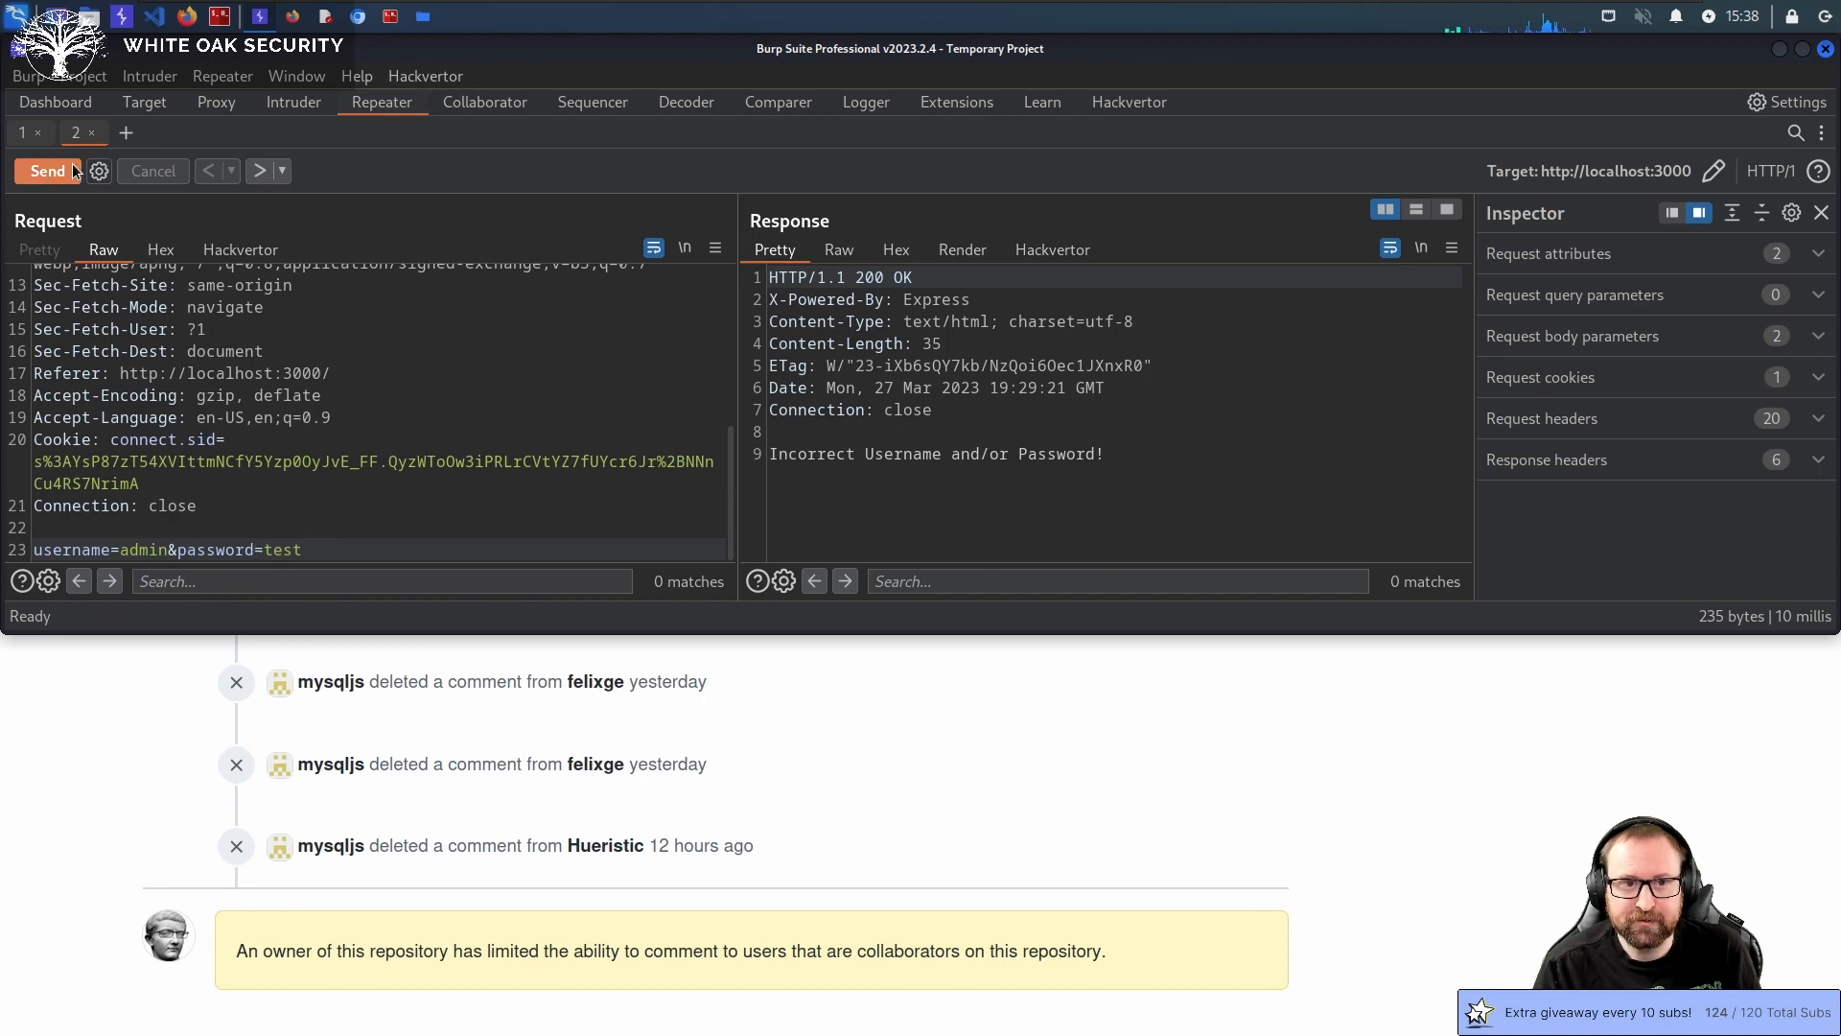
{"action": "left_click", "coordinate": [46, 170]}
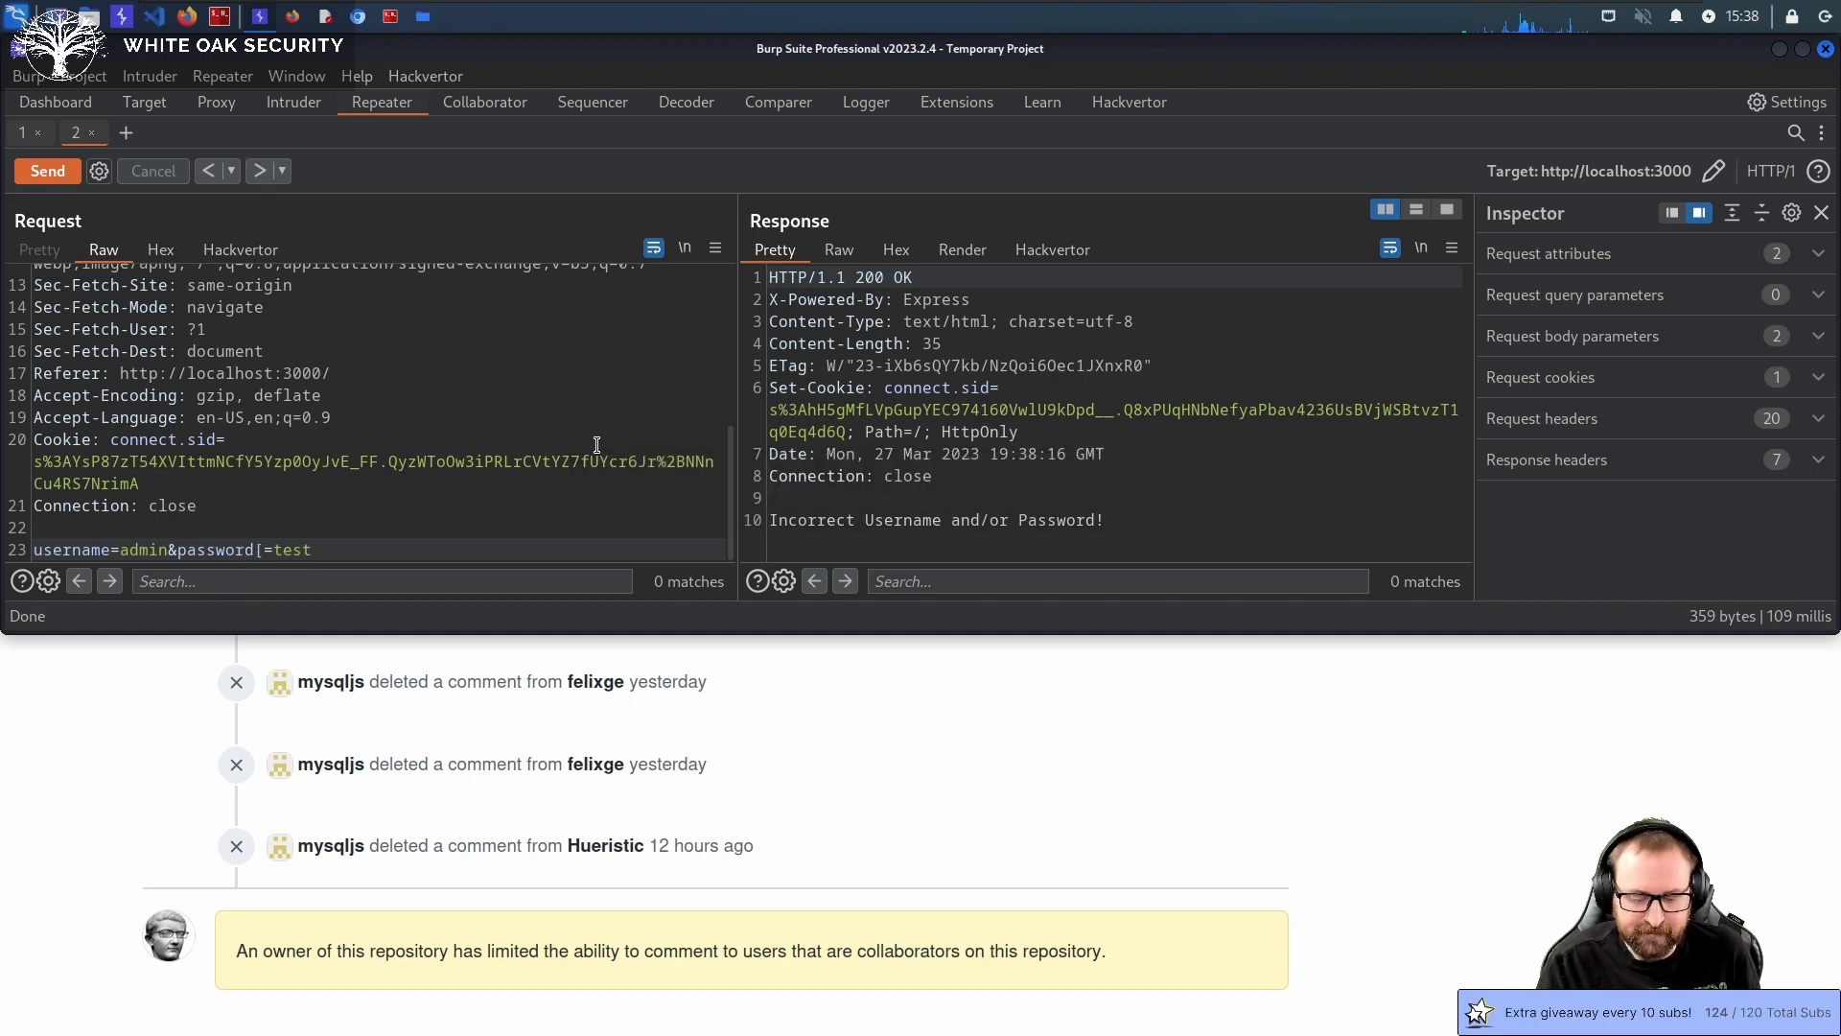
{"action": "type", "text": "password]"}
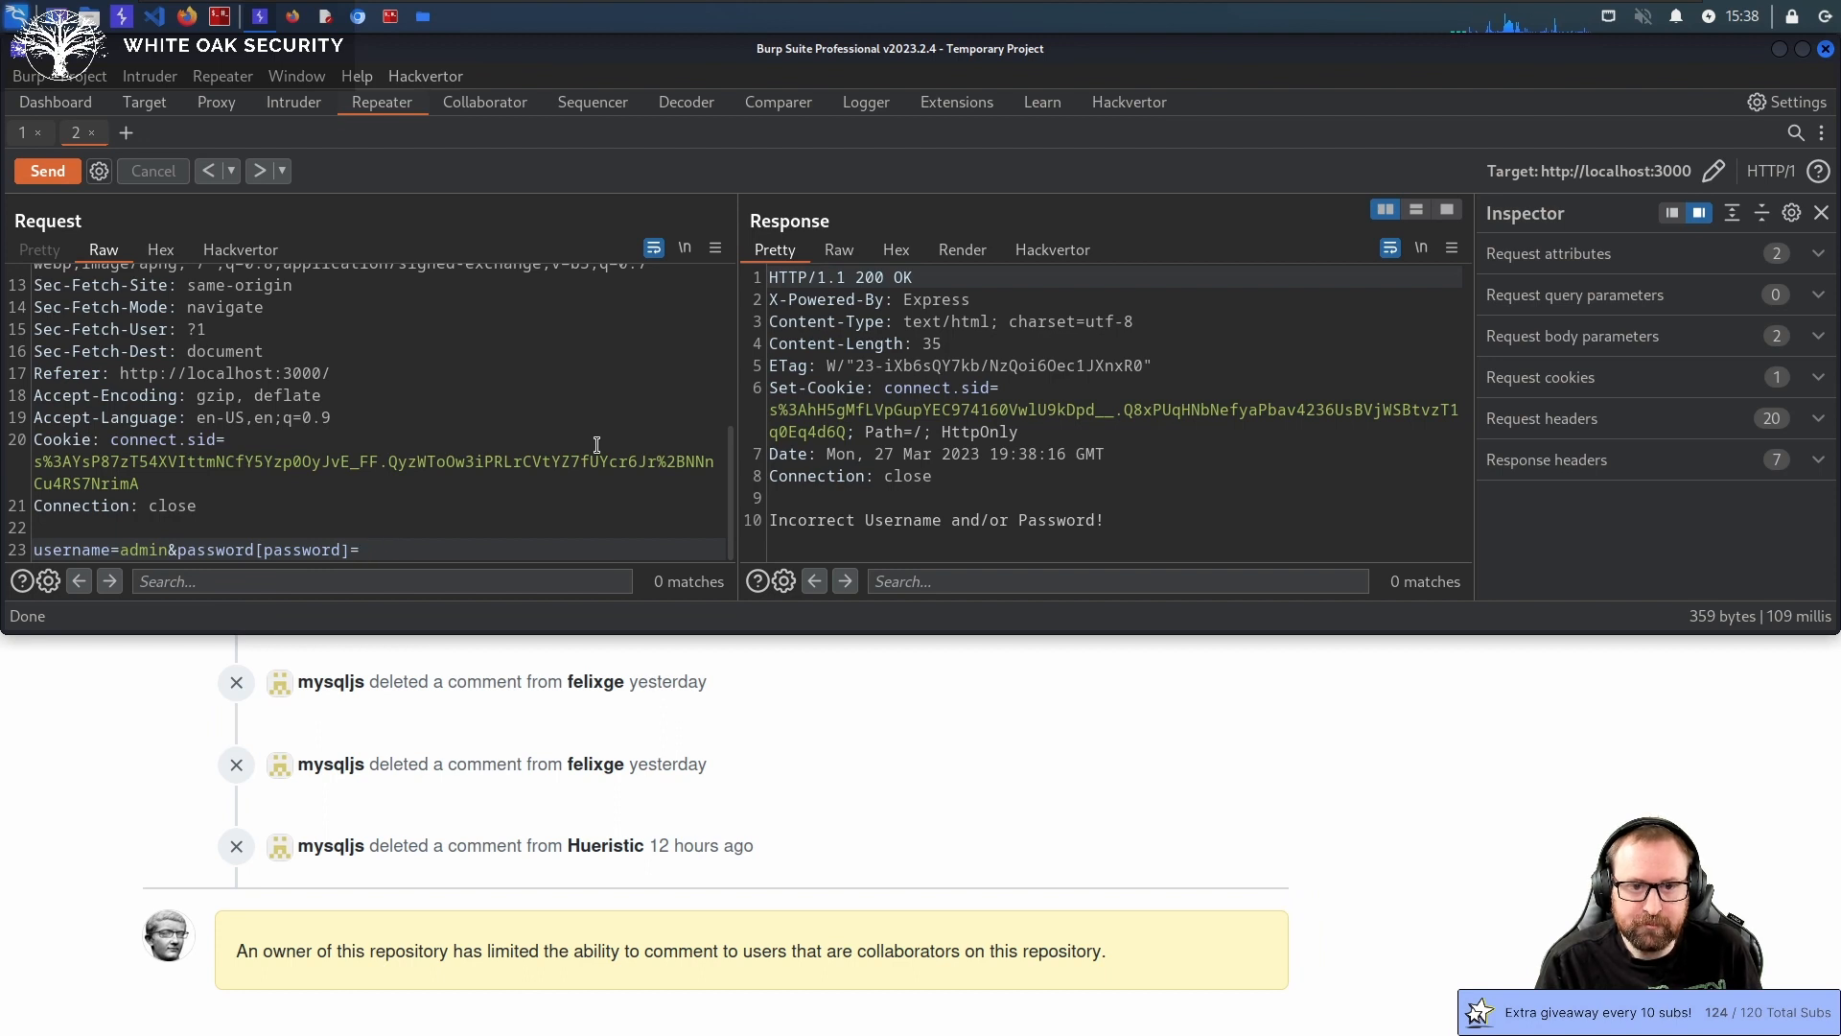
{"action": "type", "text": "true"}
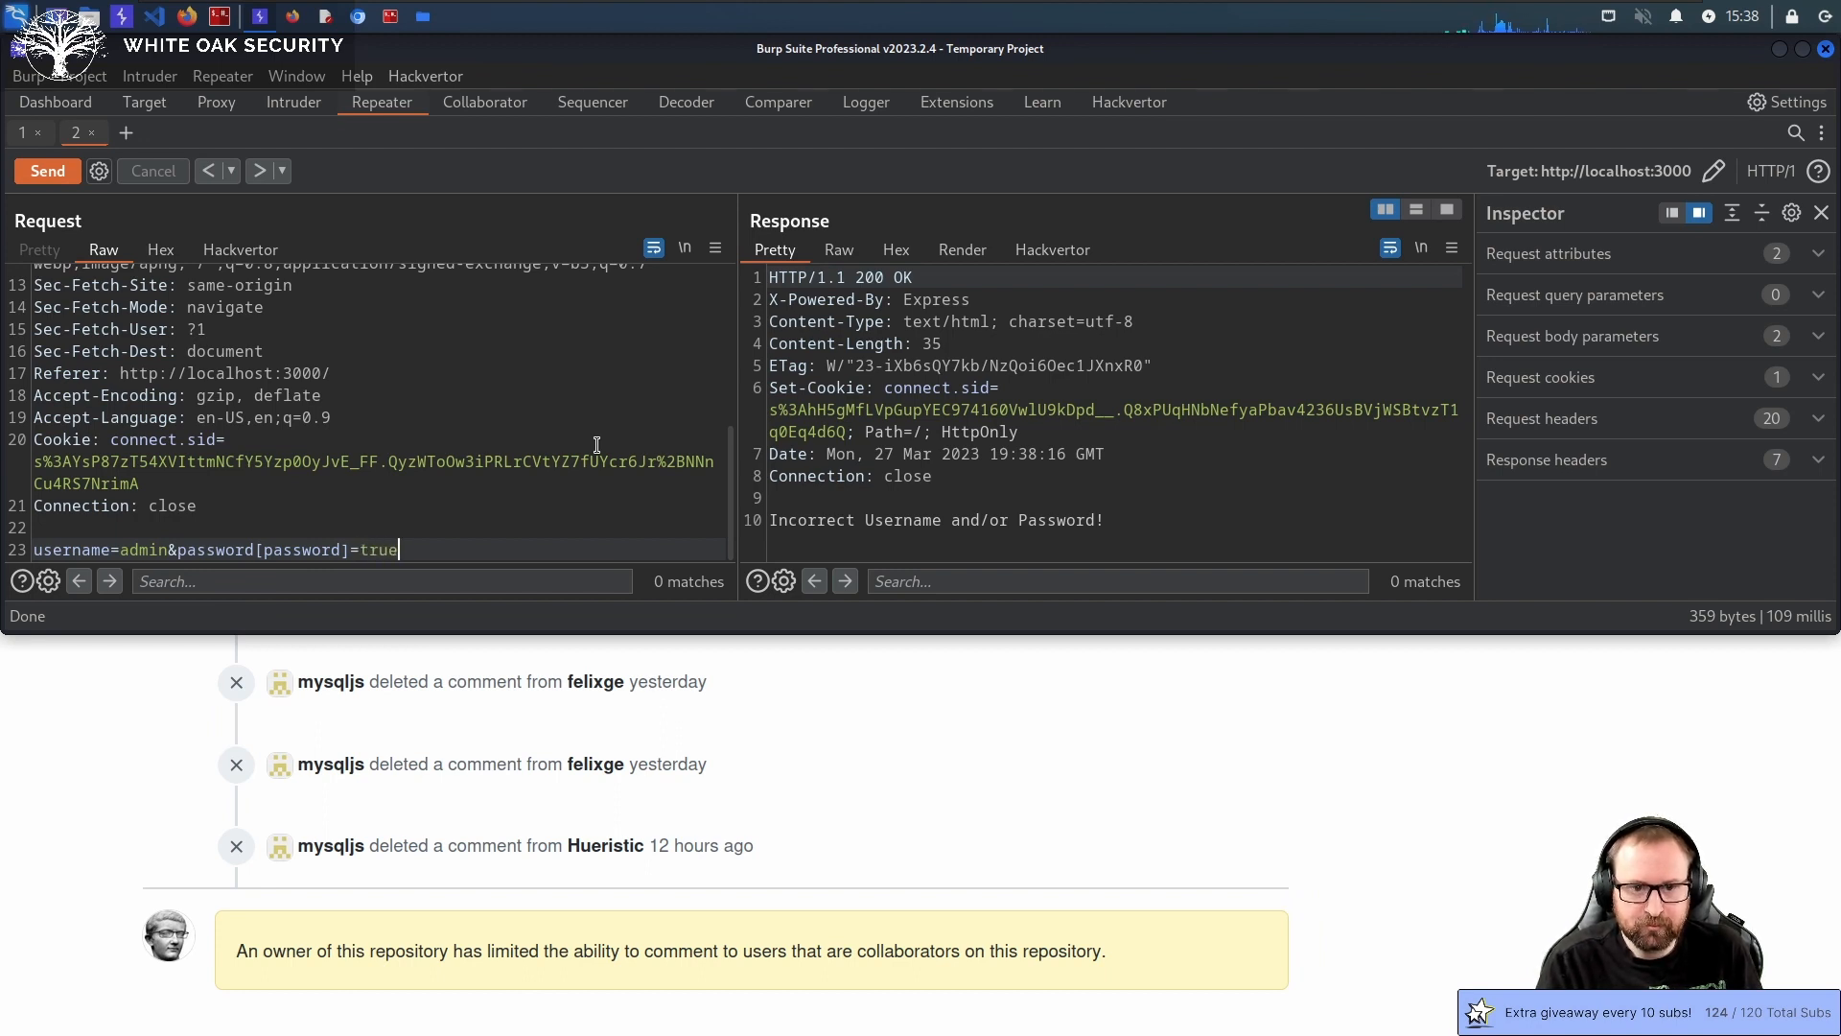
{"action": "key", "text": "Backspace"}
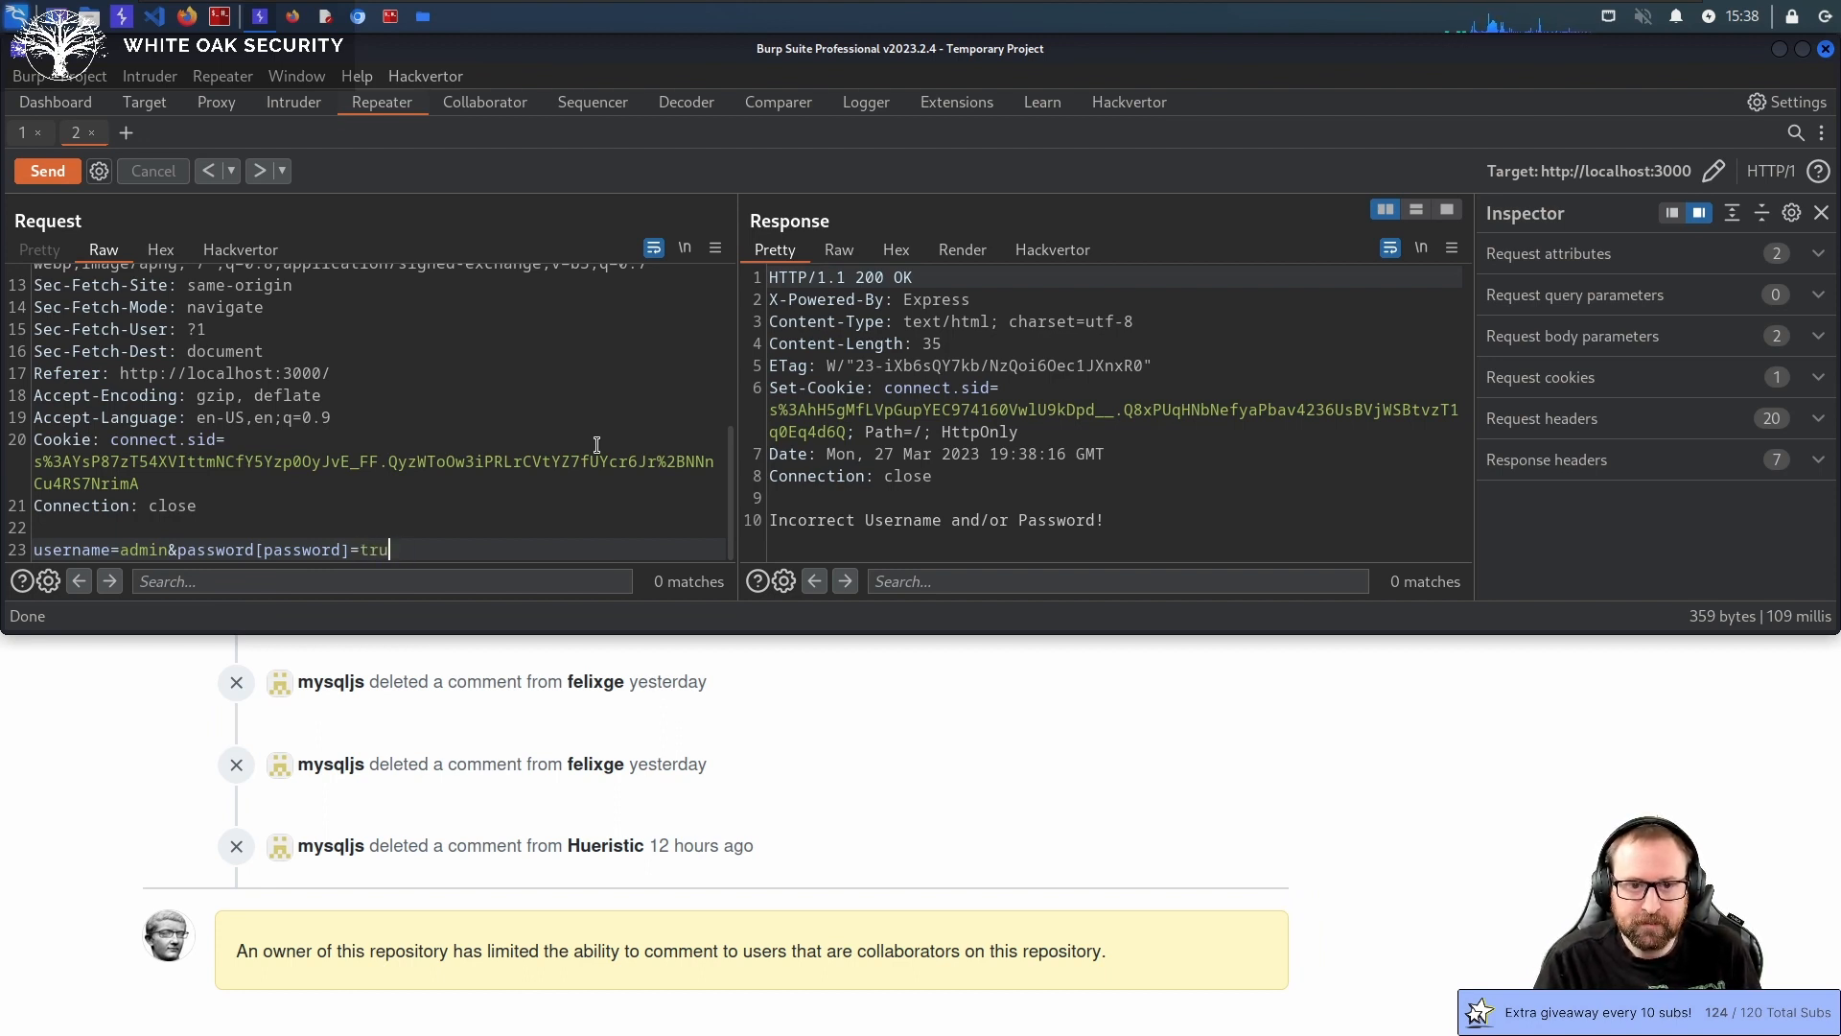
{"action": "key", "text": "BackSpace"}
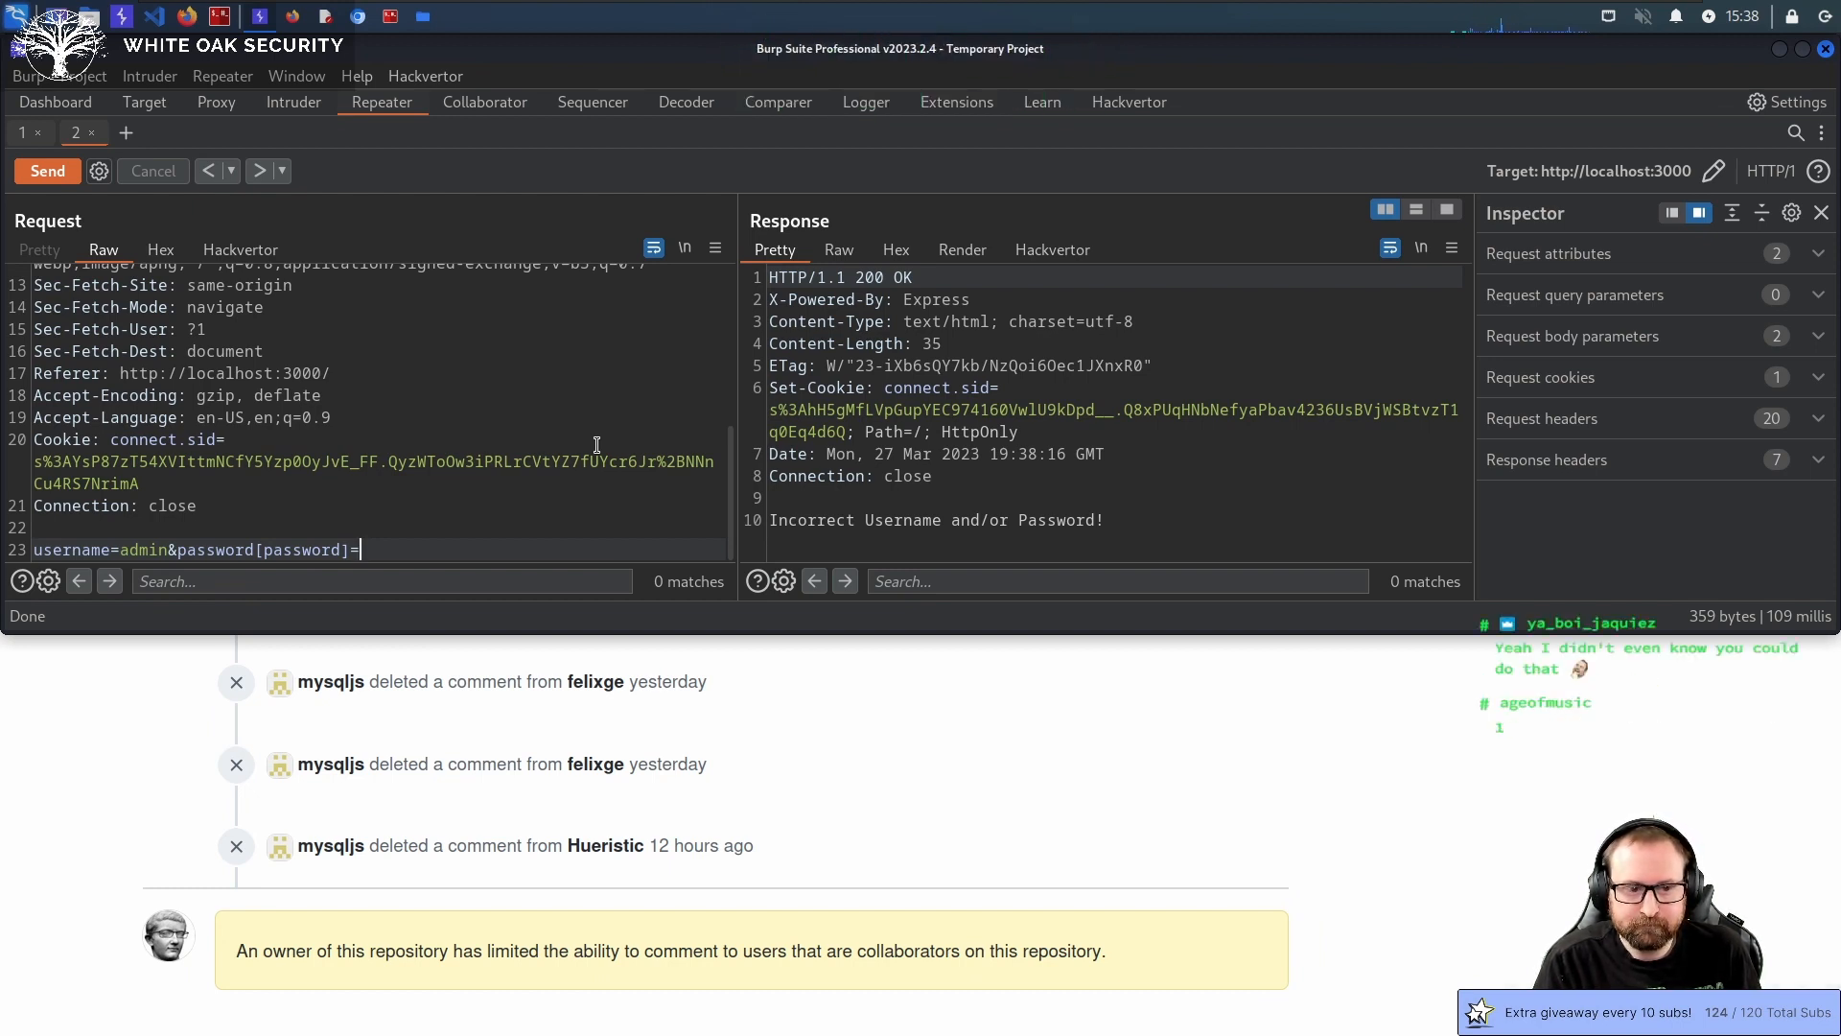
{"action": "type", "text": "1"}
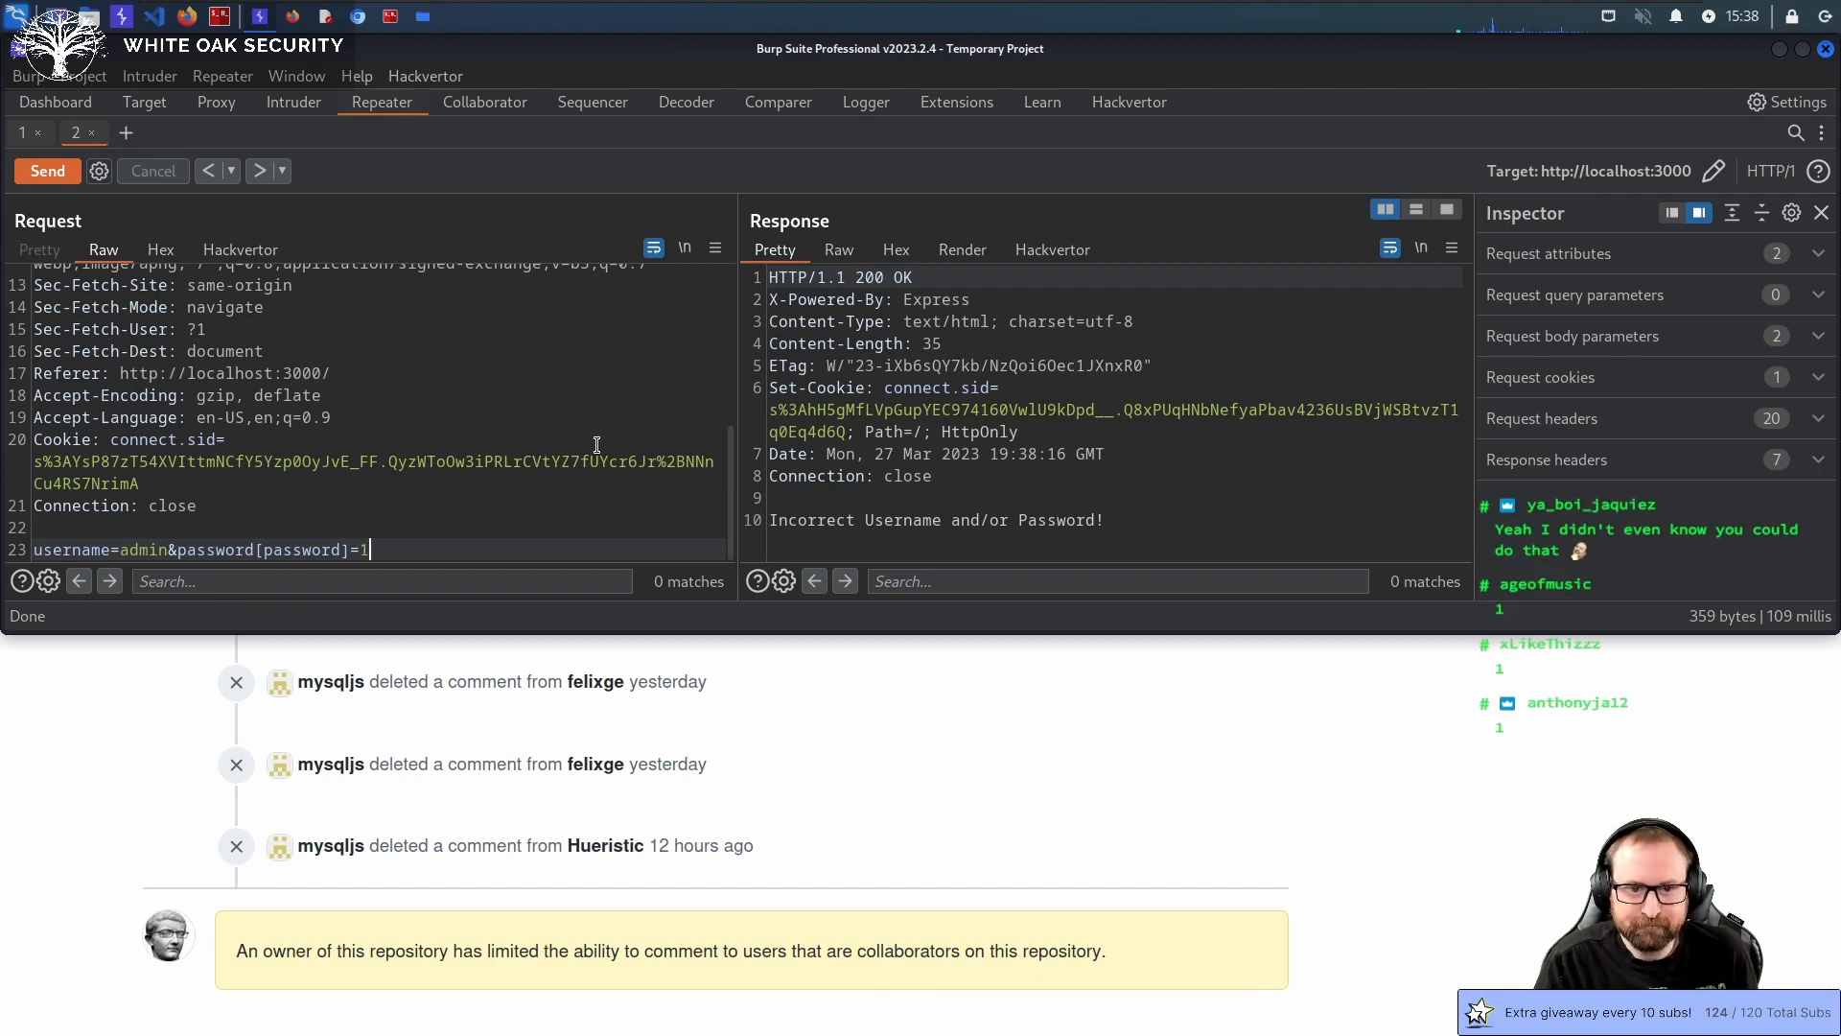
{"action": "left_click", "coordinate": [46, 171]}
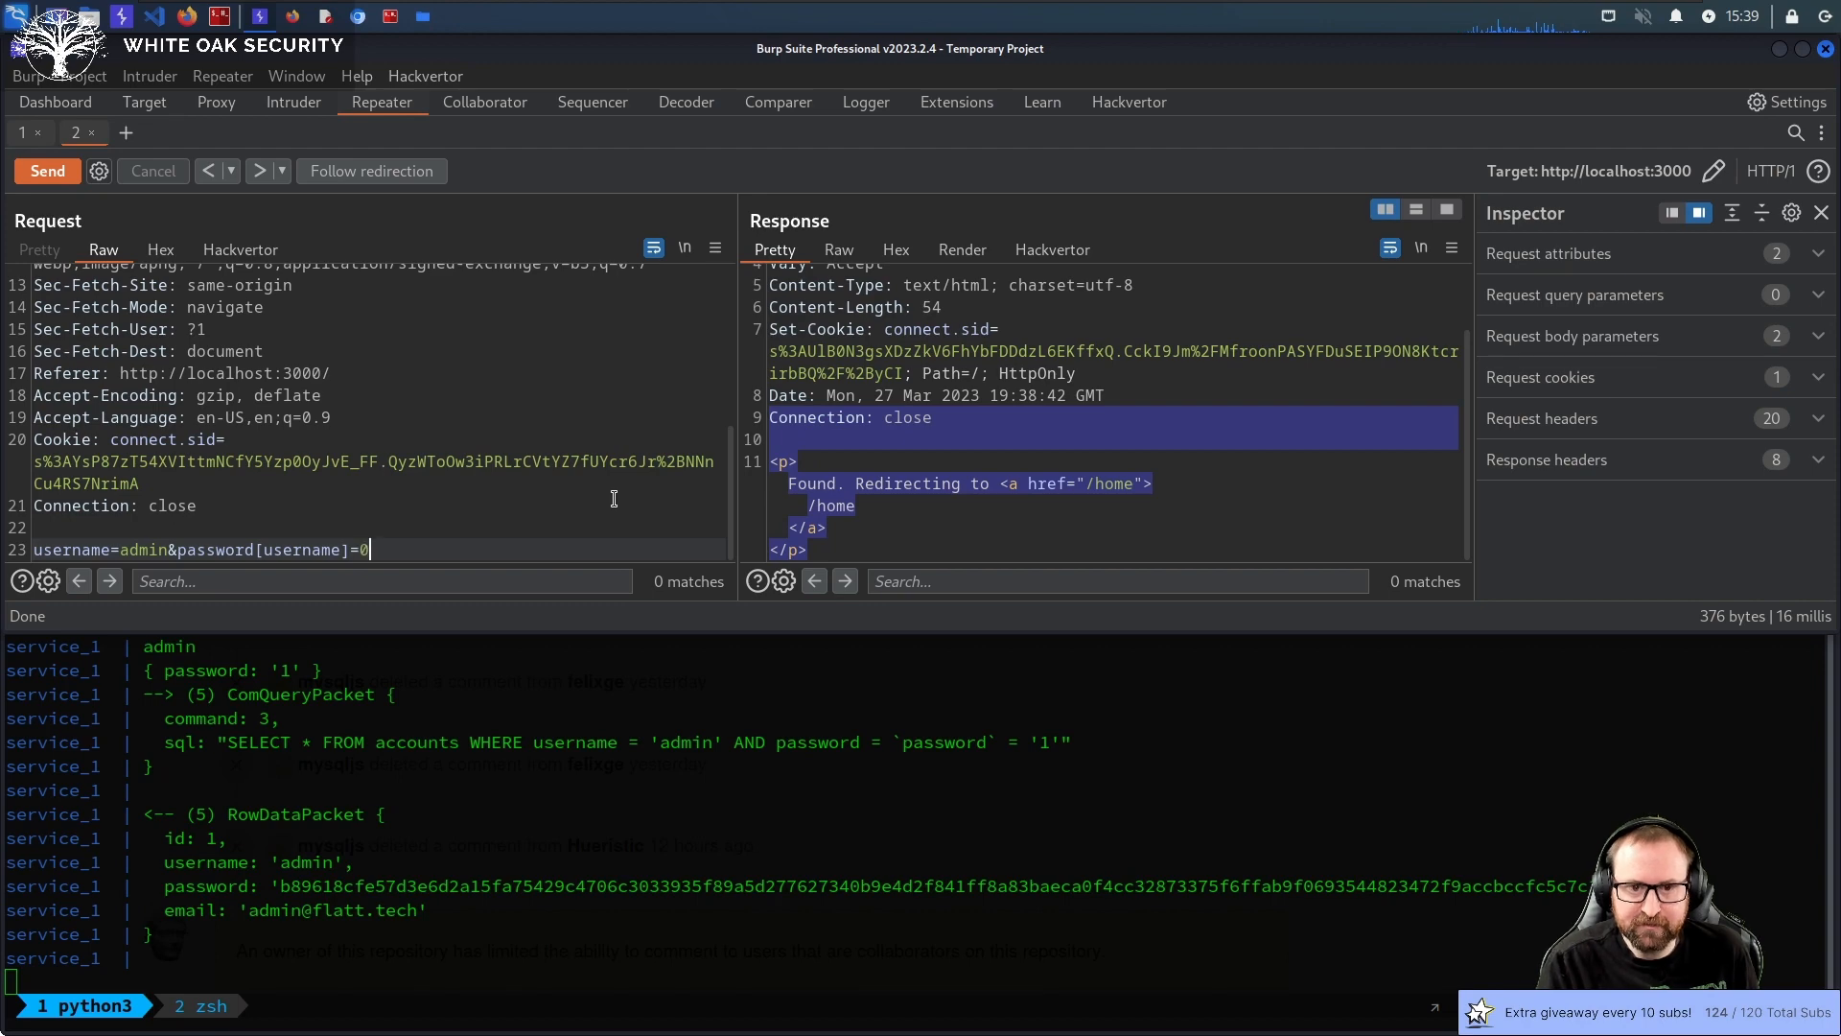
Send the password[username]=0 form login attempt
{"action": "left_click", "coordinate": [46, 171]}
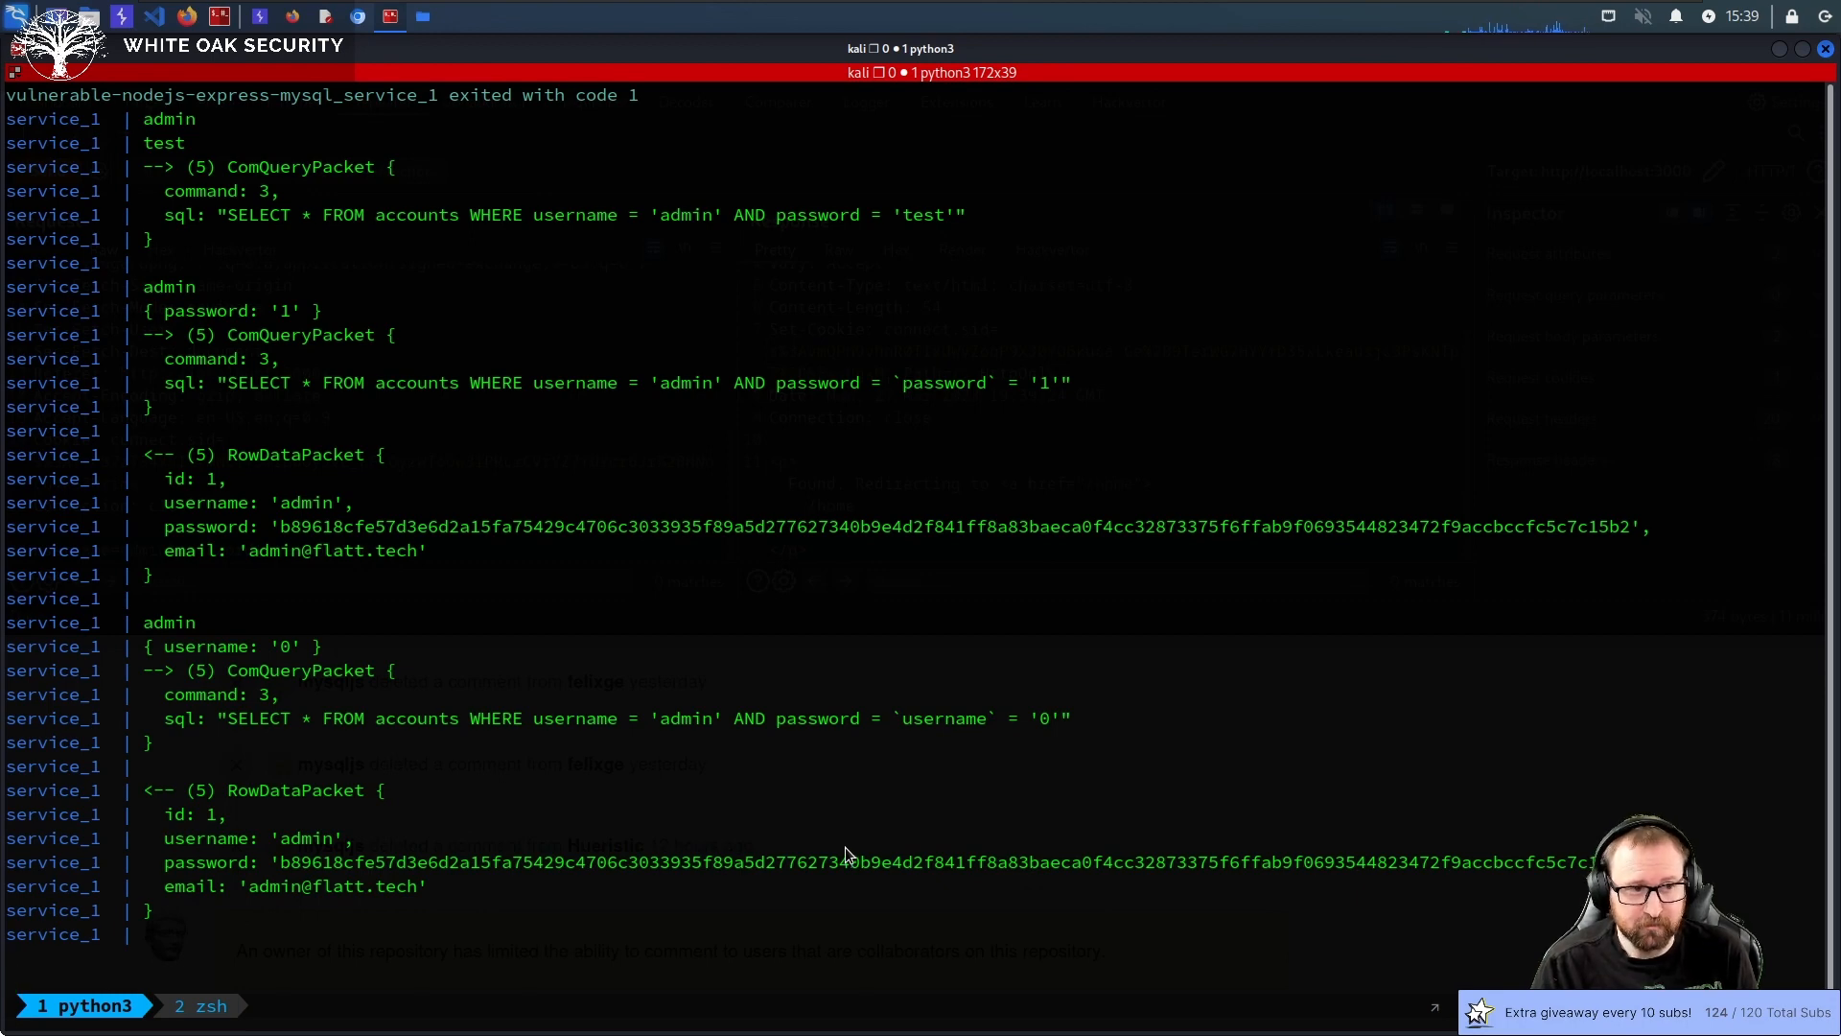
{"action": "mouse_move", "coordinate": [830, 732]}
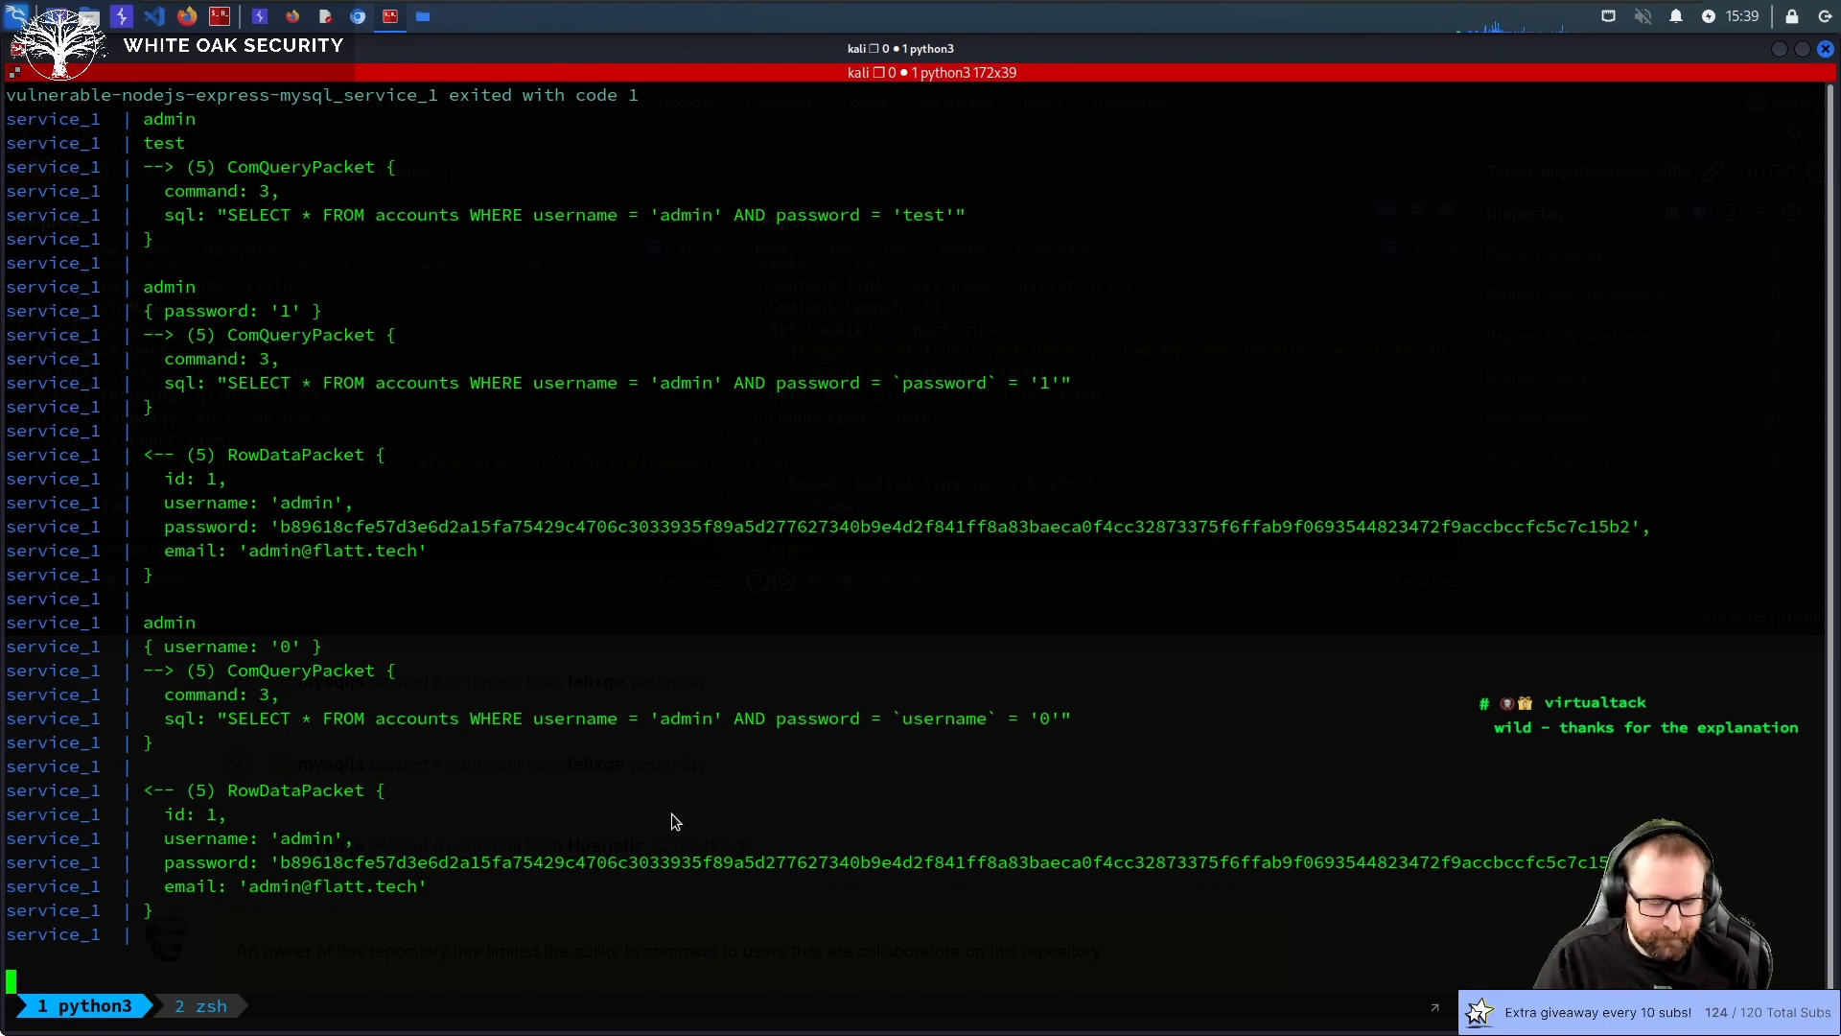
{"action": "mouse_move", "coordinate": [503, 410]}
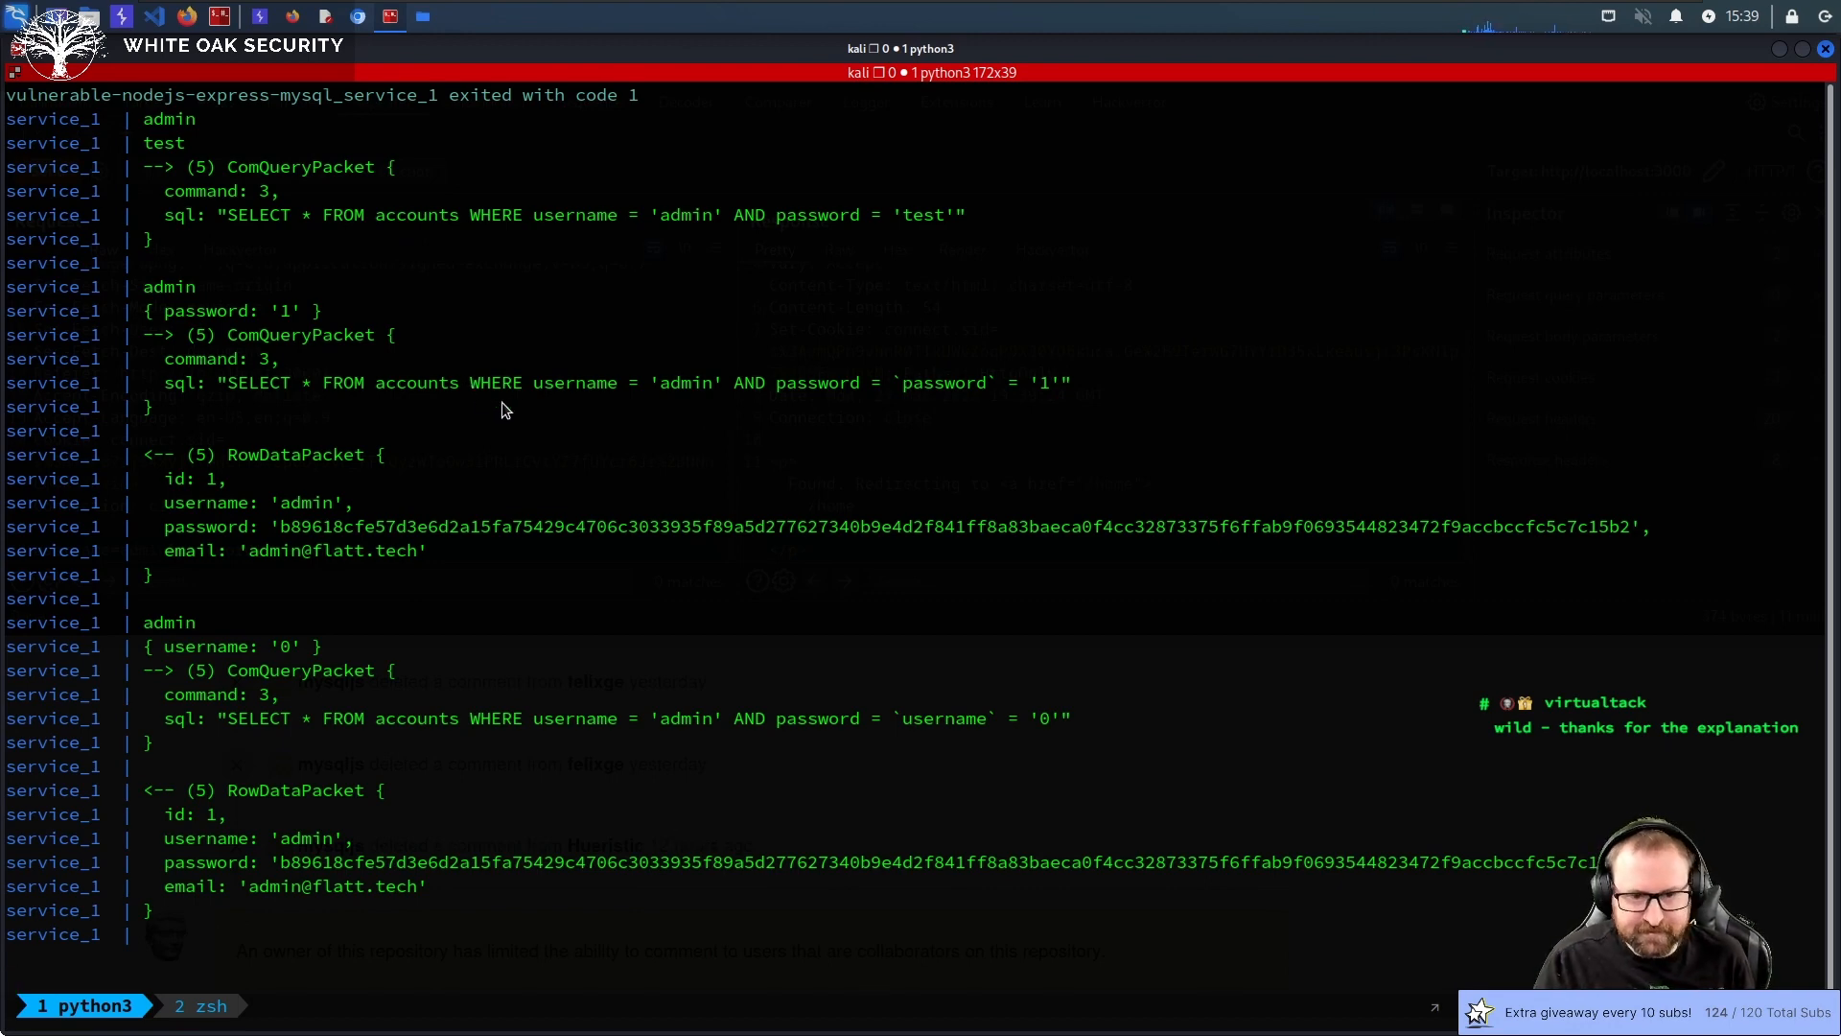